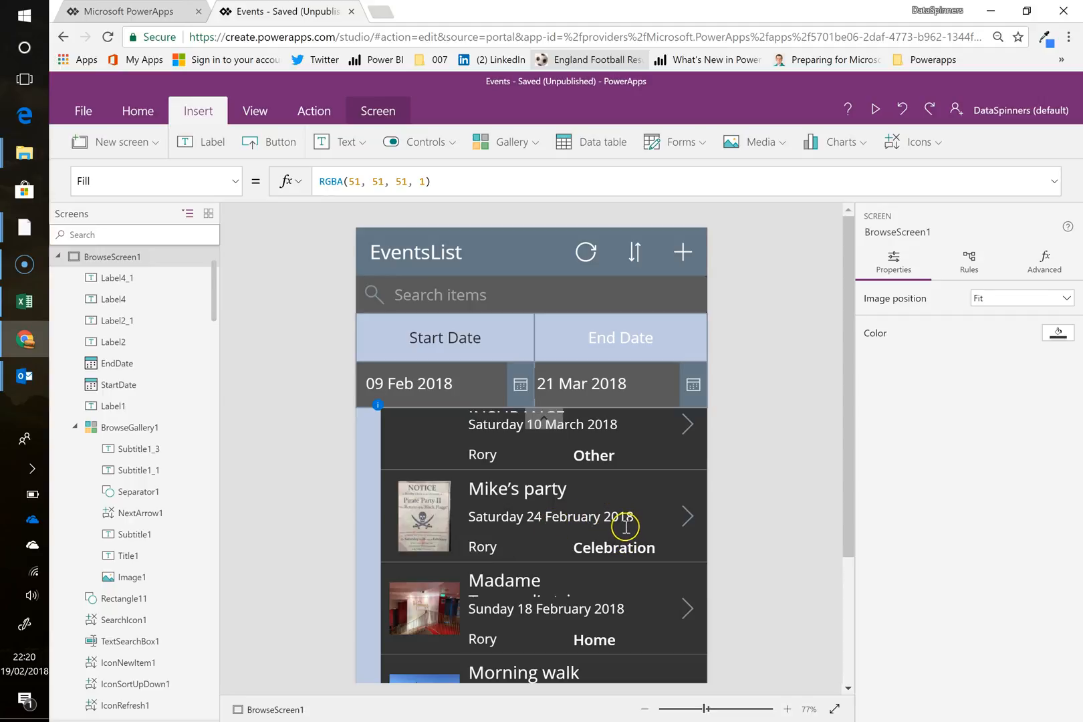
{"action": "mouse_move", "coordinate": [706, 710]}
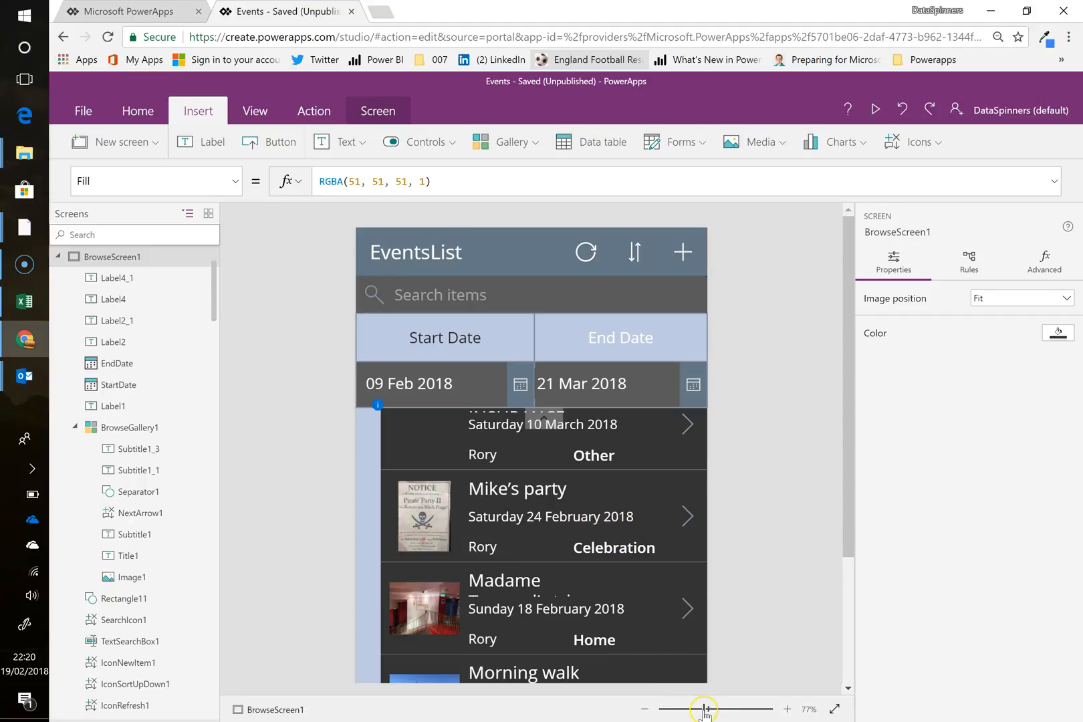
Step: Zoom the canvas out and open the Madame Tussaud's trip record on DetailScreen1
{"action": "left_click_drag", "start_coordinate": [705, 709], "coordinate": [694, 709]}
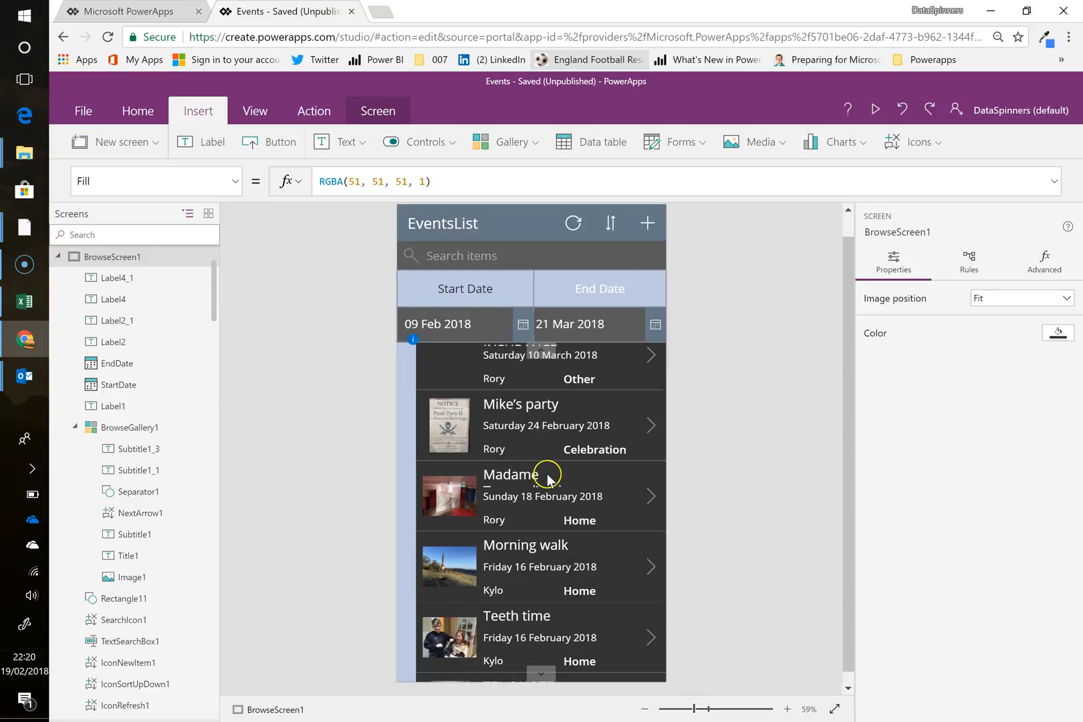
{"action": "mouse_move", "coordinate": [555, 483]}
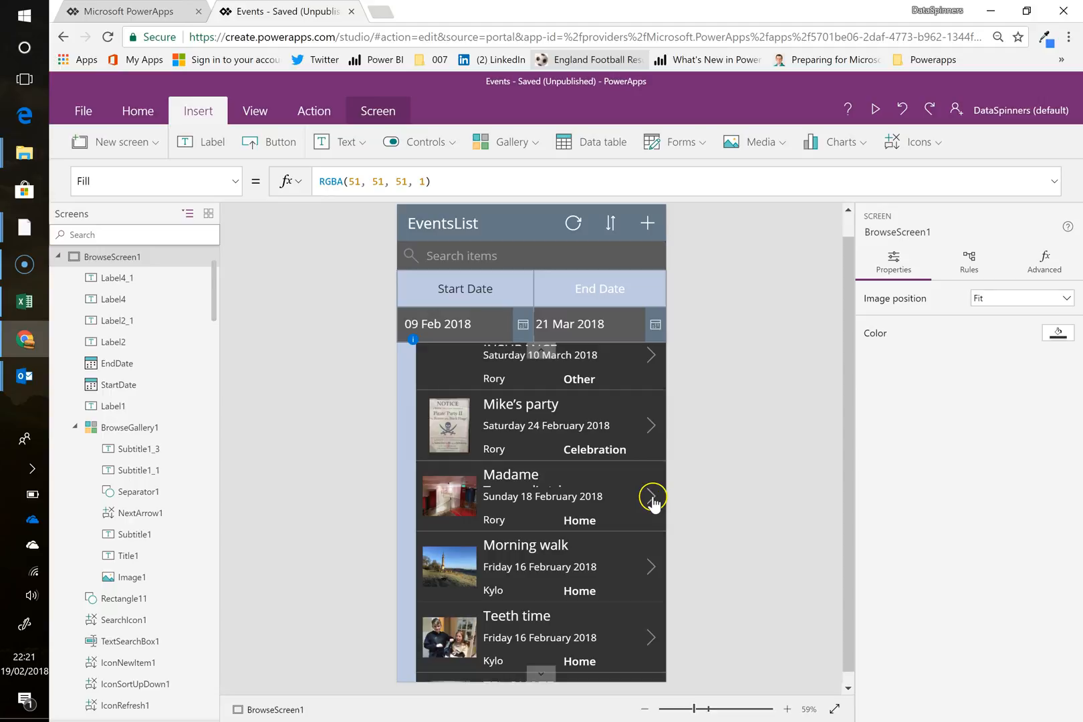
{"action": "left_click", "coordinate": [651, 497]}
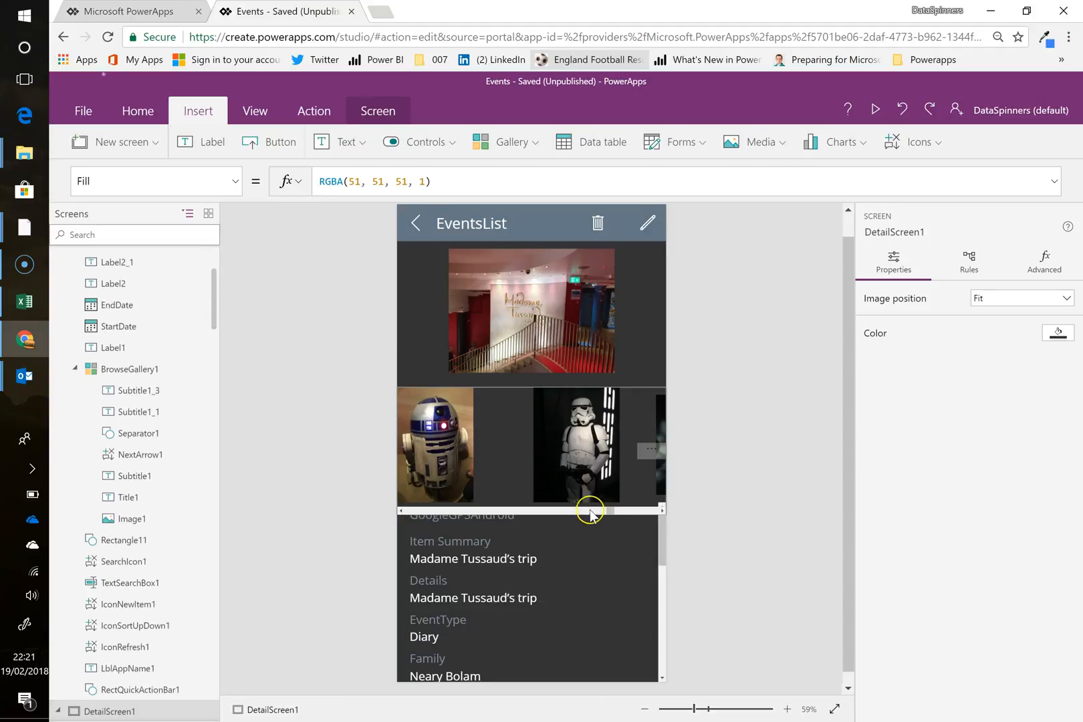
{"action": "mouse_move", "coordinate": [611, 531]}
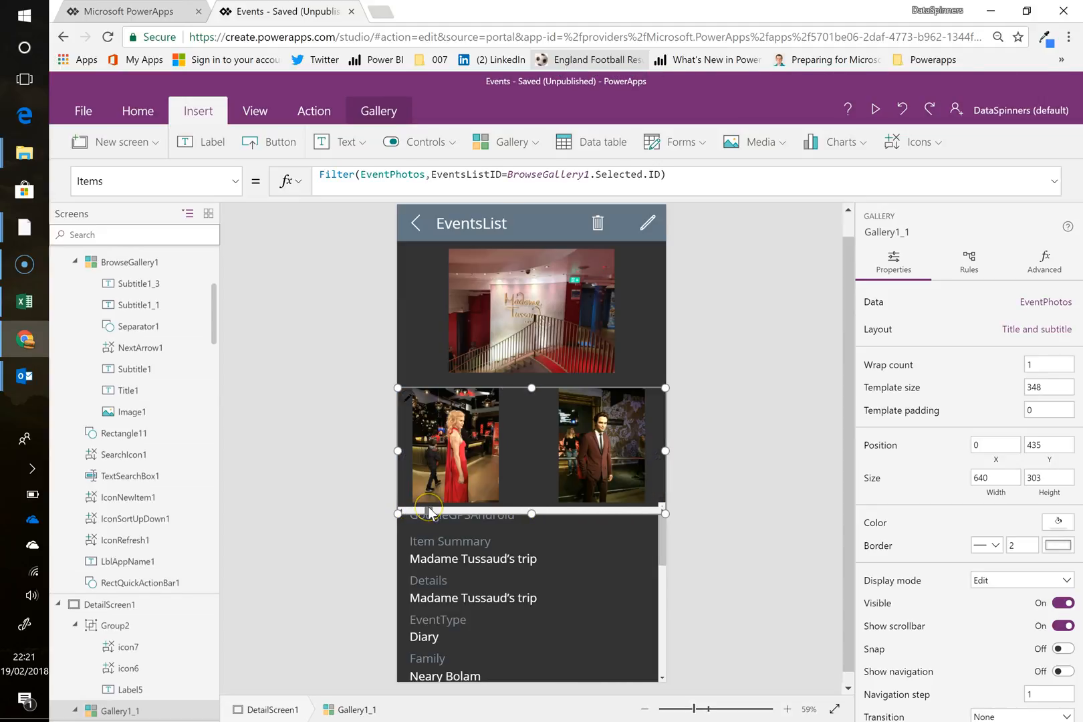
{"action": "mouse_move", "coordinate": [447, 504]}
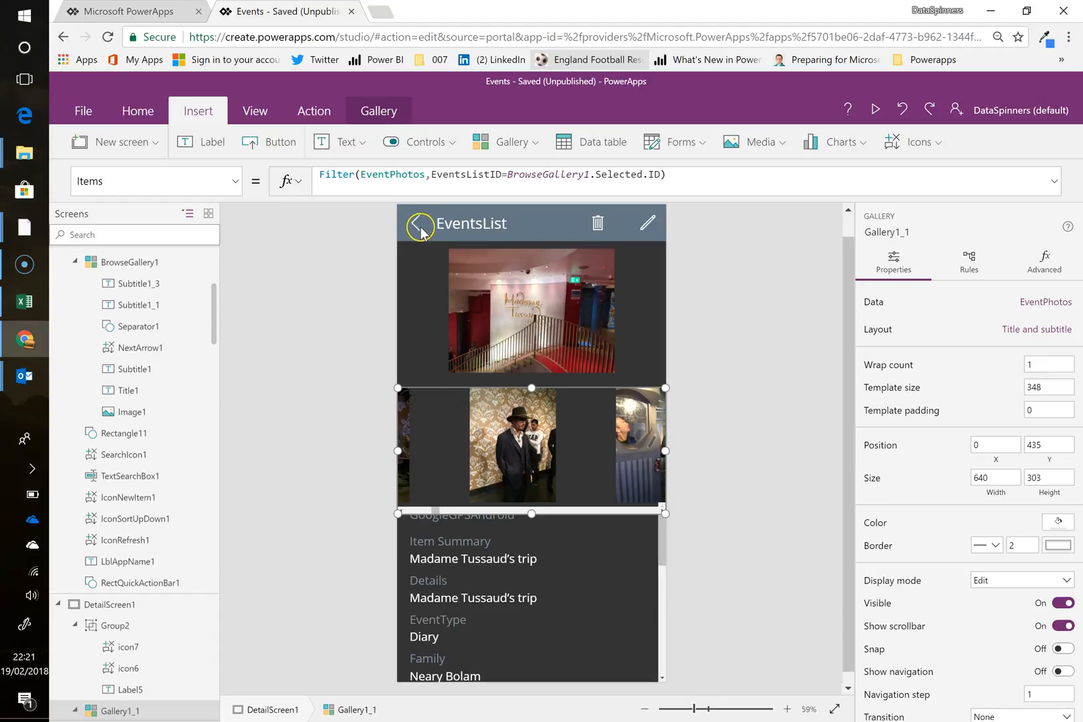
Step: Go back to BrowseScreen1 and insert an icon from the Insert > Icons list into its header
{"action": "left_click", "coordinate": [420, 226]}
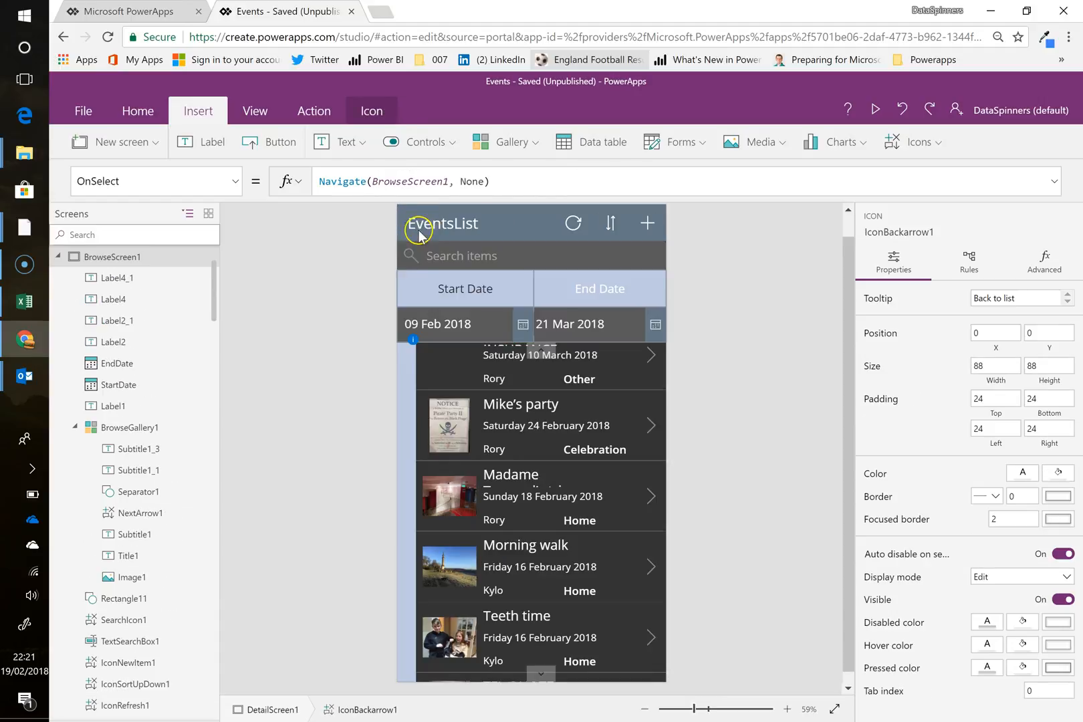
{"action": "left_click", "coordinate": [531, 256]}
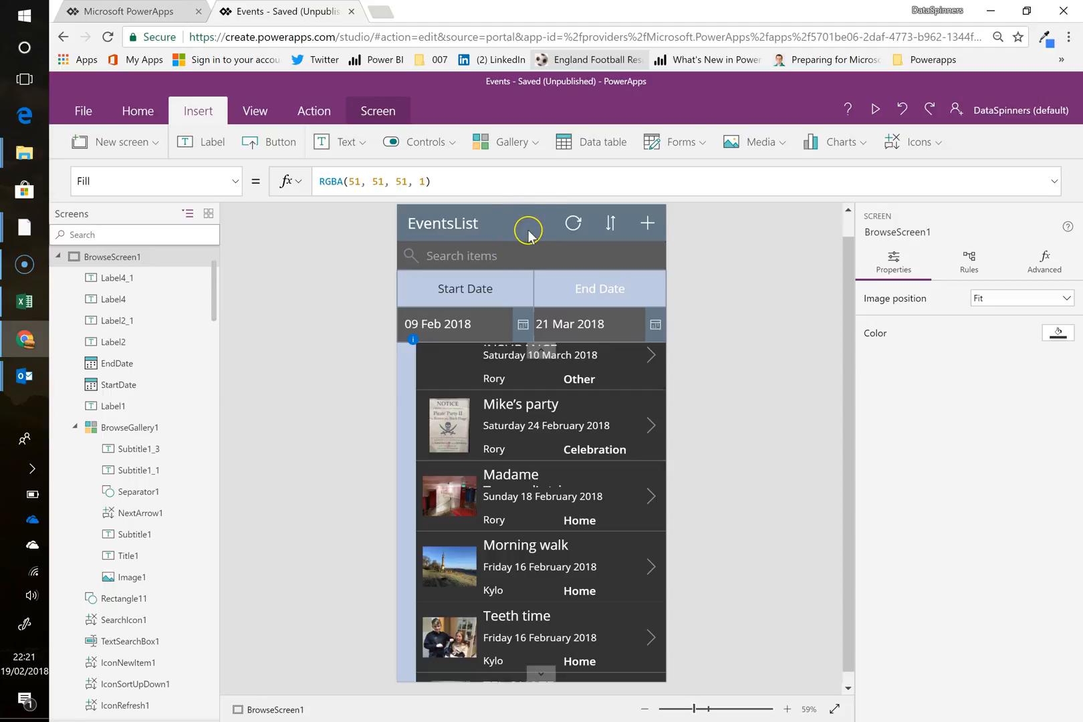
{"action": "mouse_move", "coordinate": [529, 233]}
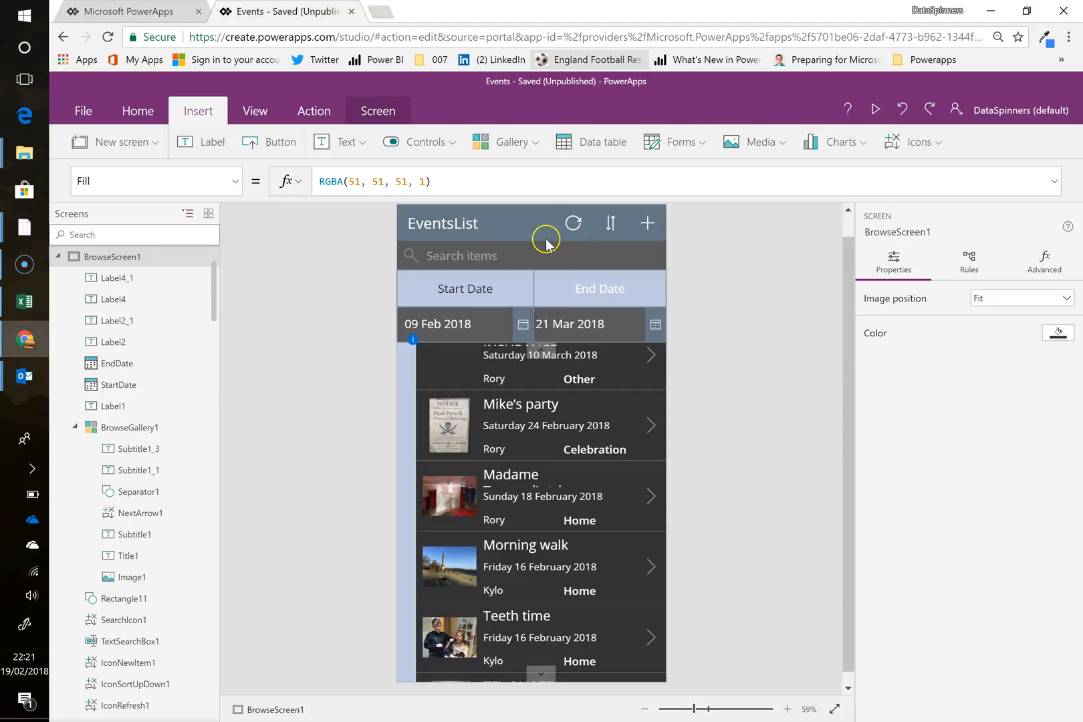
{"action": "mouse_move", "coordinate": [174, 120]}
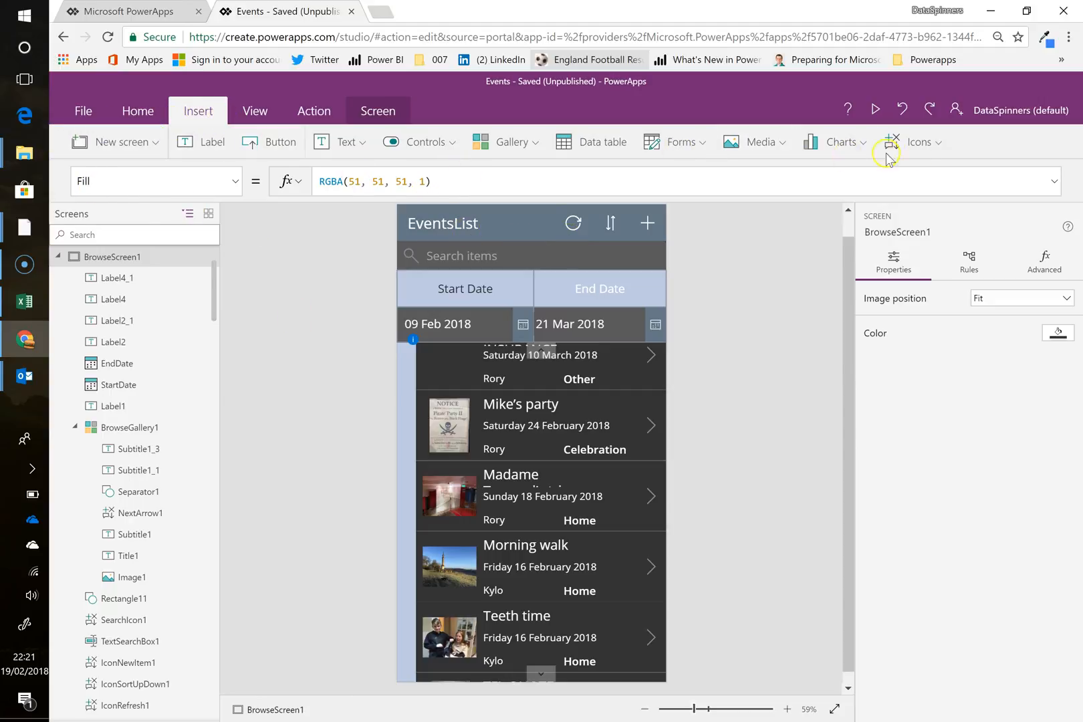
{"action": "left_click", "coordinate": [920, 142]}
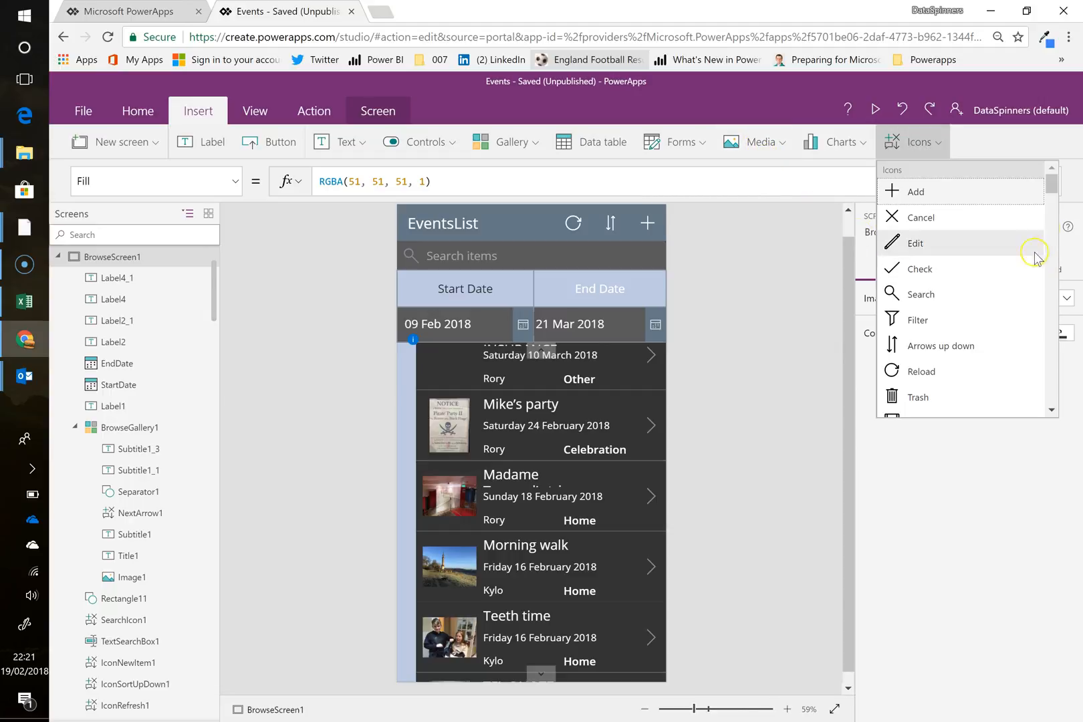
{"action": "scroll", "scroll_direction": "down", "scroll_amount": 3}
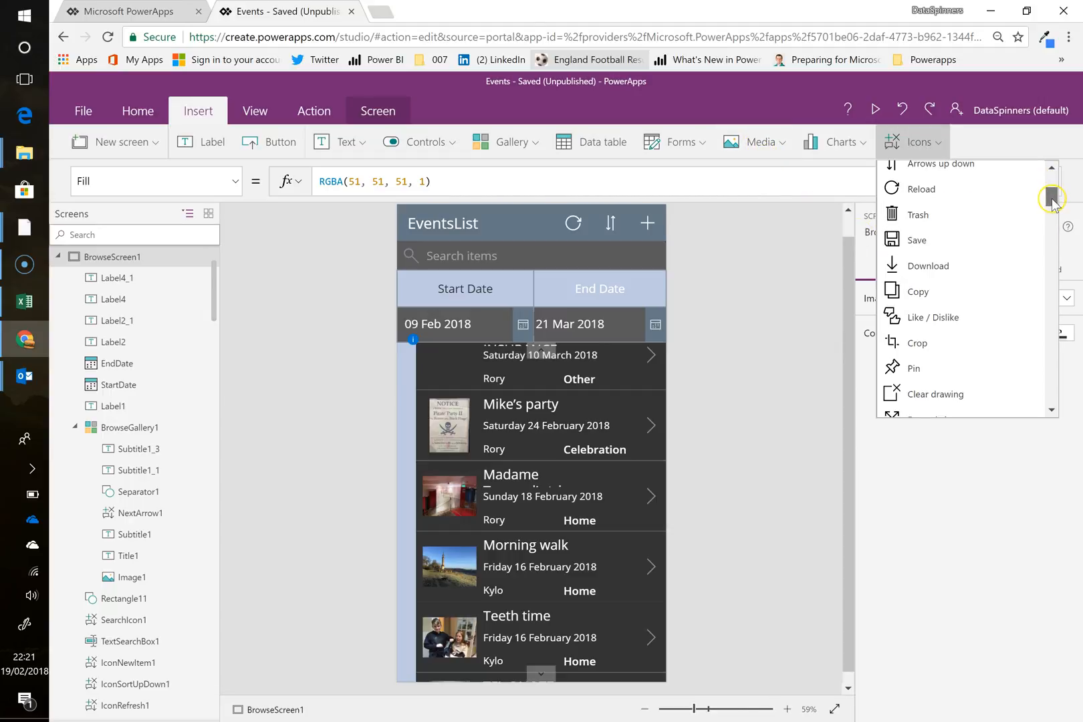
{"action": "scroll", "scroll_direction": "down", "scroll_amount": 3}
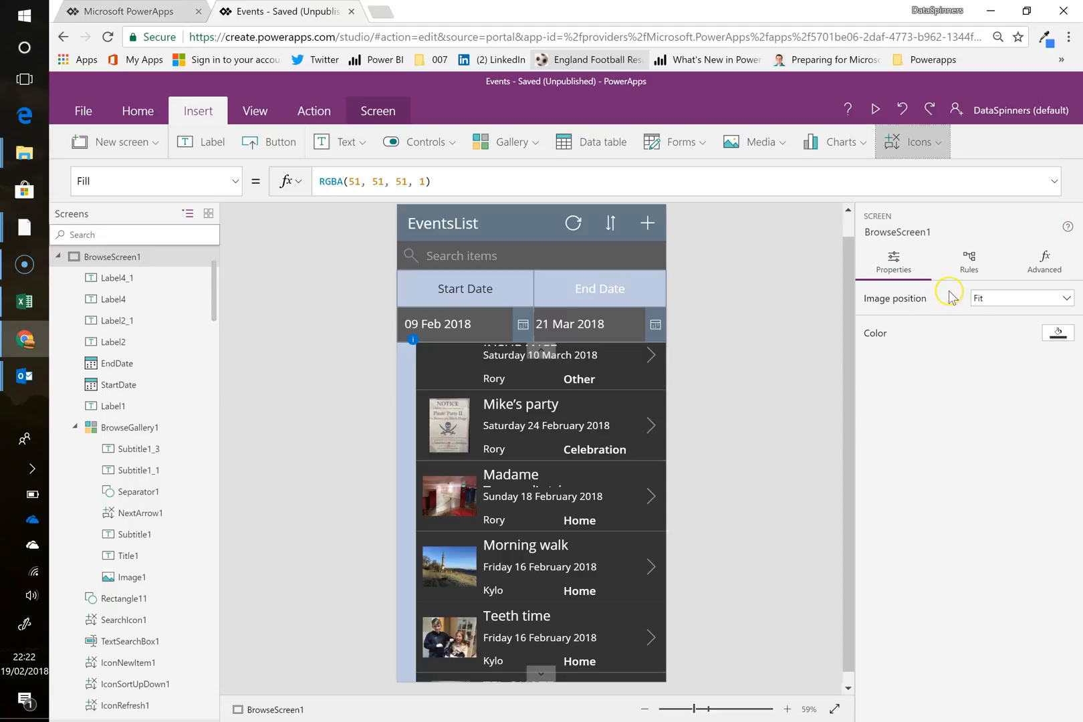
{"action": "left_click", "coordinate": [913, 142]}
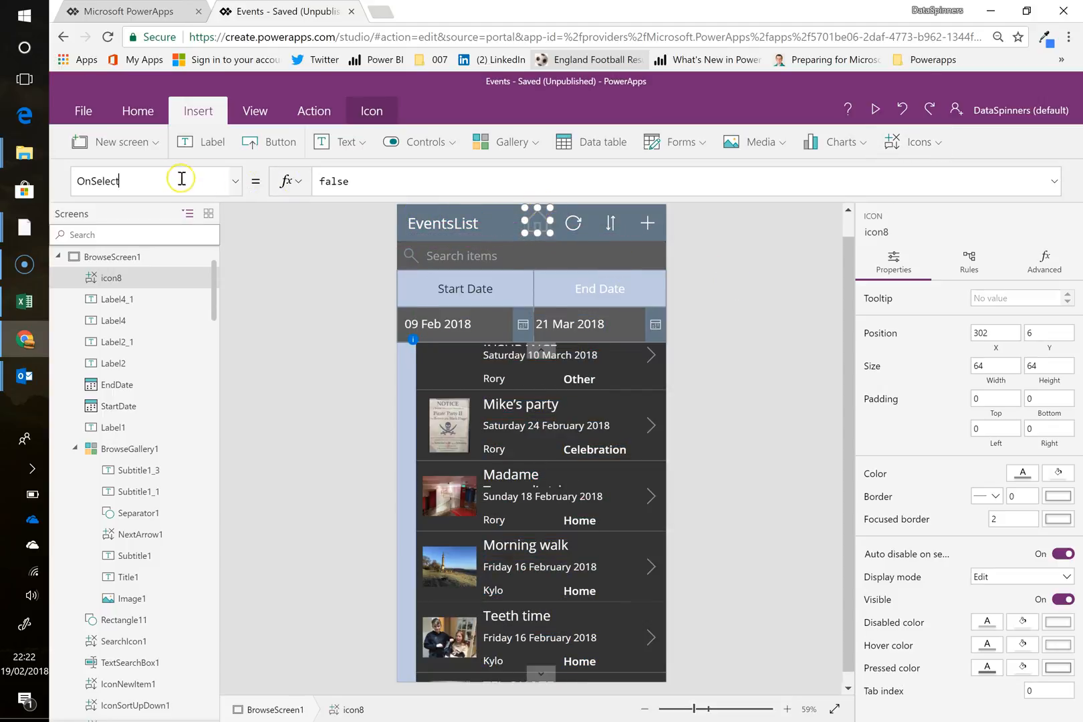
Step: Set the new icon's Color property to White
{"action": "left_click", "coordinate": [235, 181]}
{"action": "type", "text": "Color"}
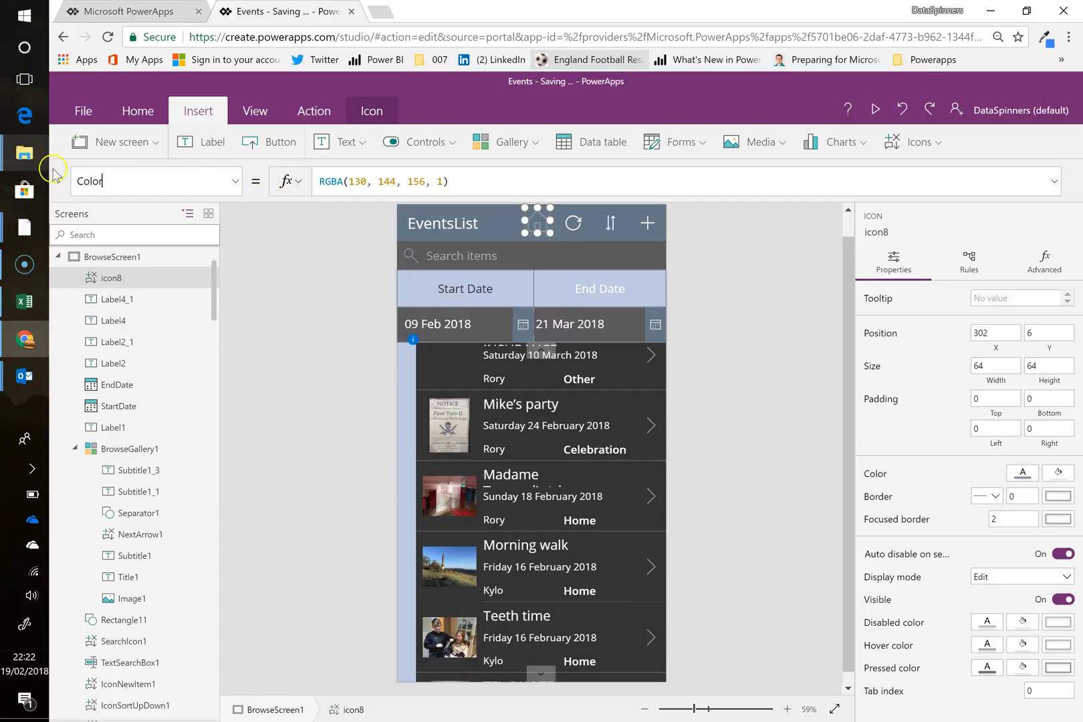
{"action": "left_click", "coordinate": [285, 181]}
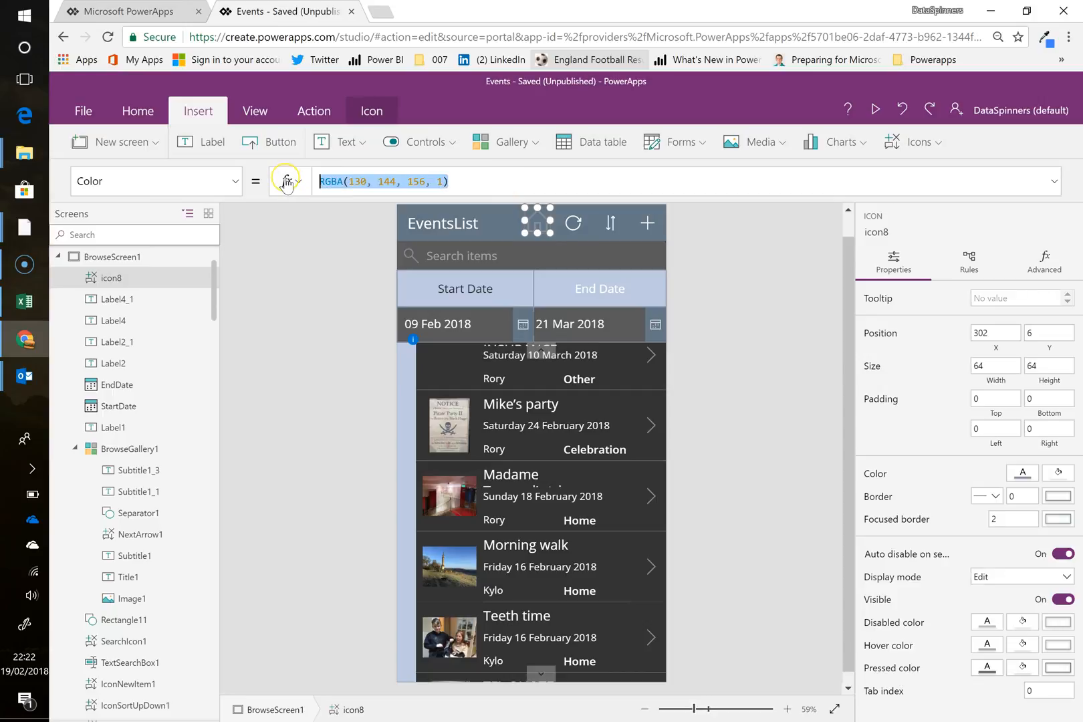
{"action": "type", "text": "White"}
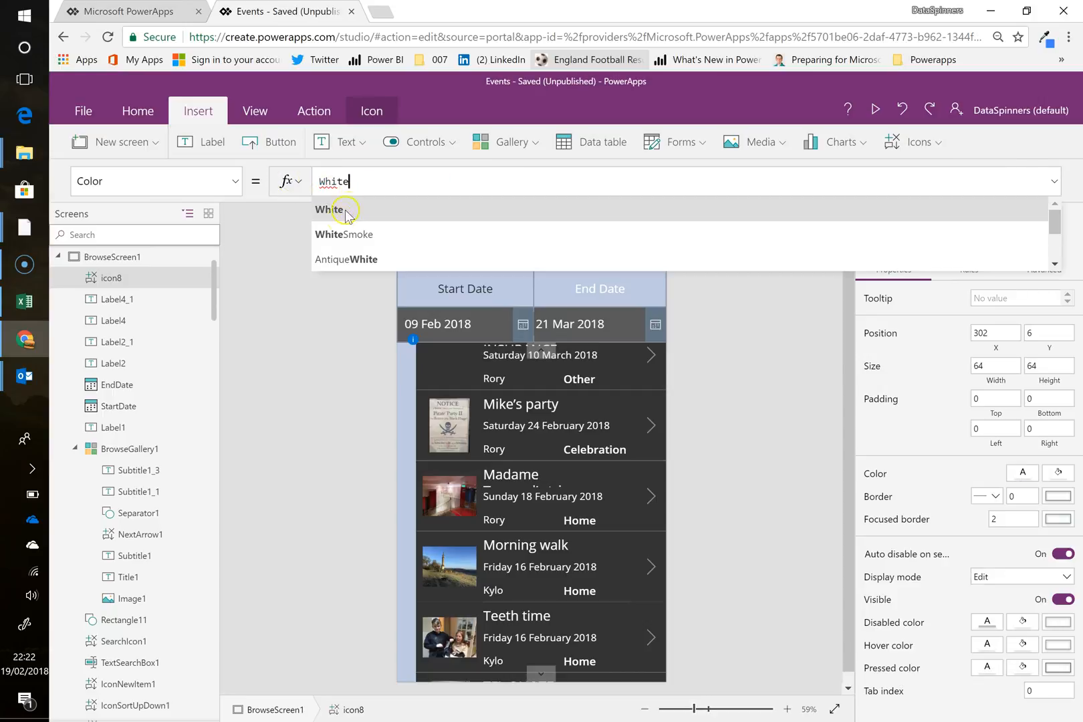
{"action": "left_click", "coordinate": [328, 209]}
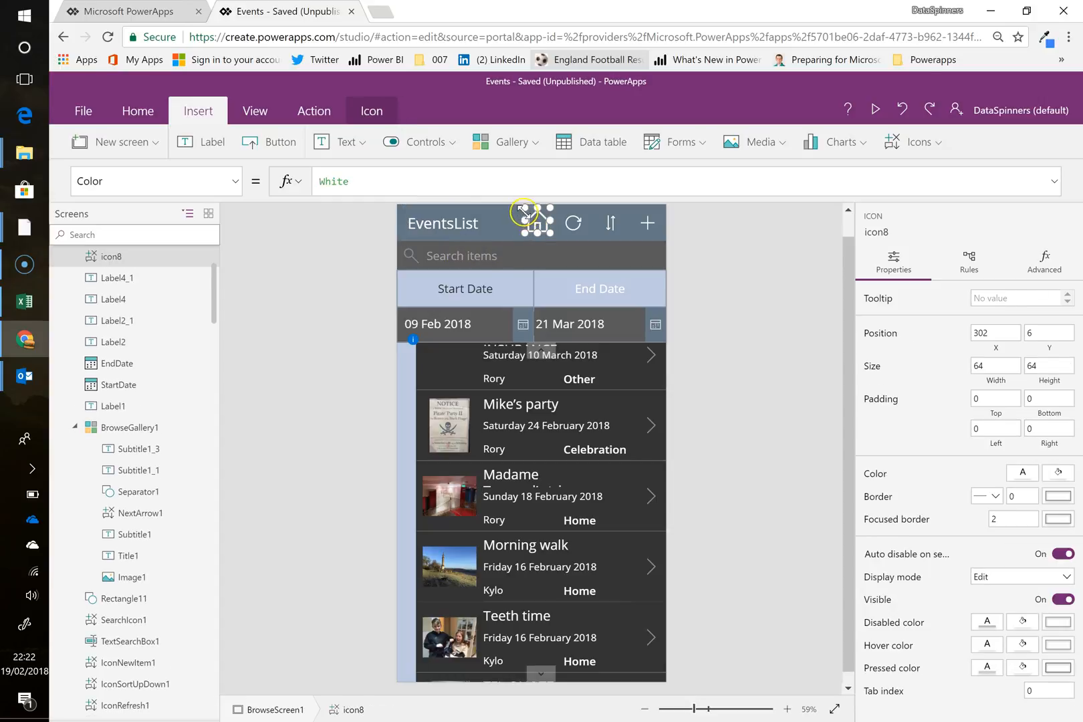
Step: Resize and nudge the home icon into place beside the refresh icon in the header
{"action": "left_click_drag", "start_coordinate": [523, 211], "coordinate": [536, 214]}
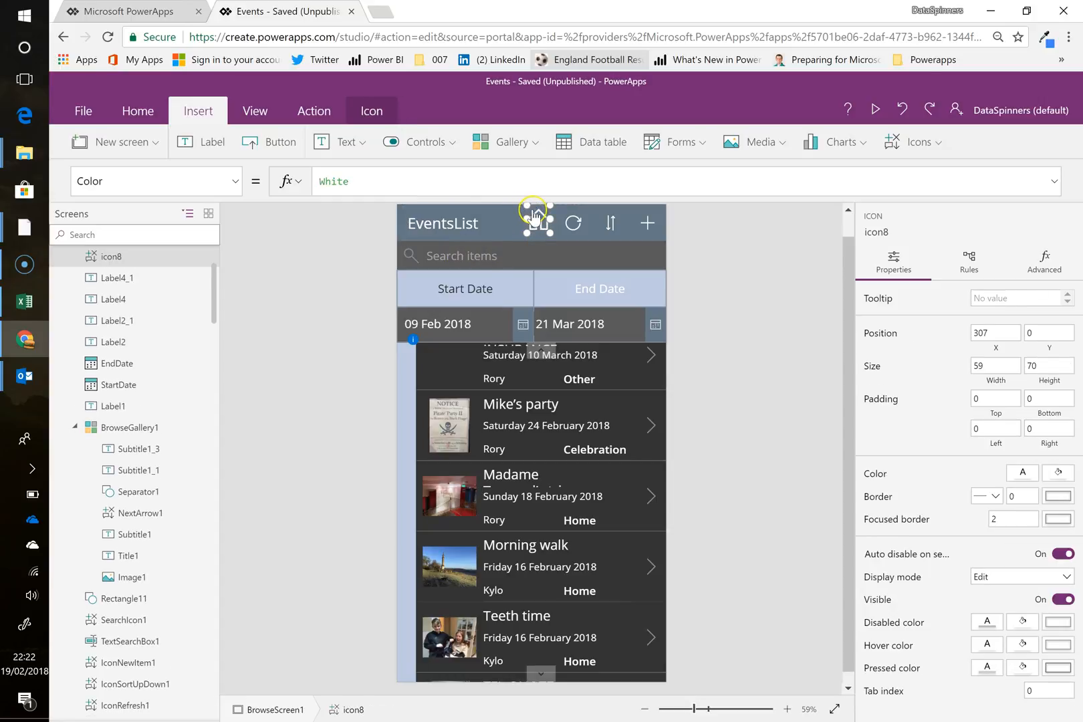
{"action": "left_click_drag", "start_coordinate": [536, 220], "coordinate": [540, 209]}
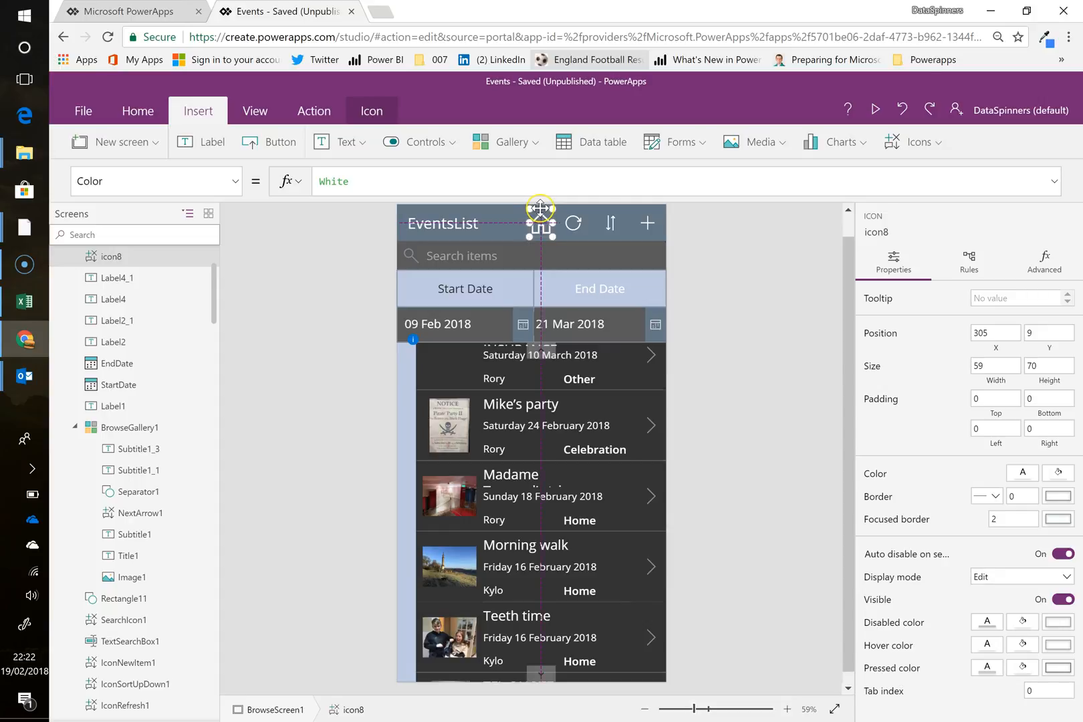
{"action": "left_click_drag", "start_coordinate": [541, 222], "coordinate": [546, 216]}
{"action": "type", "text": "On"}
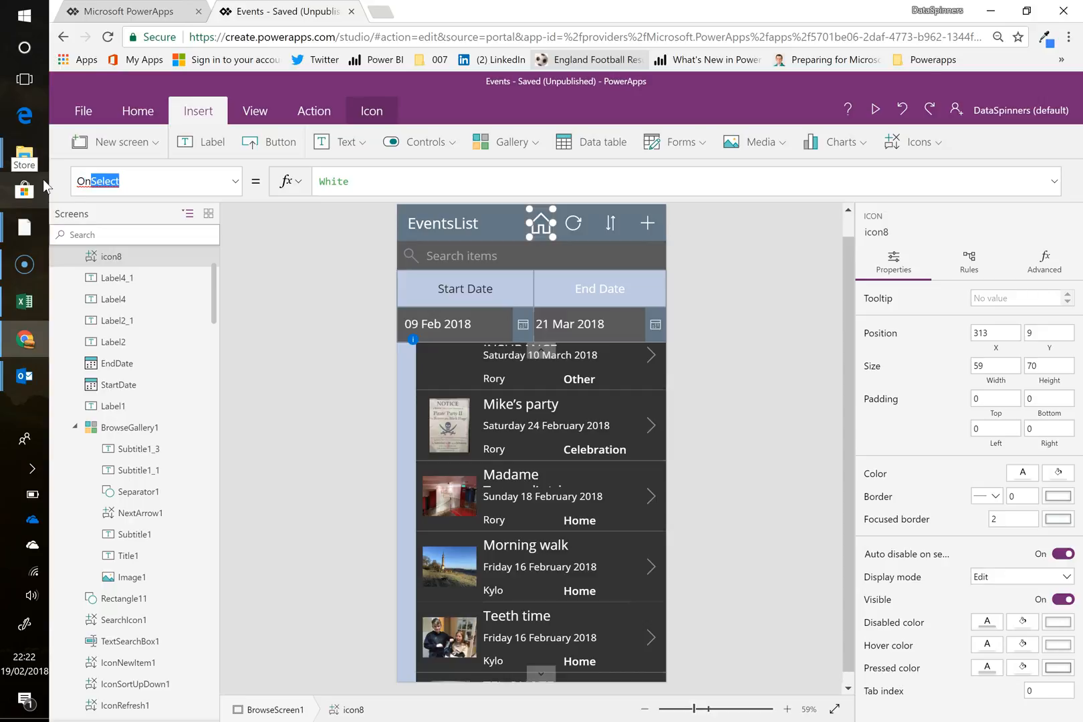
Step: Replace false in the icon's OnSelect with an unfinished Navigate( formula
{"action": "type", "text": "false"}
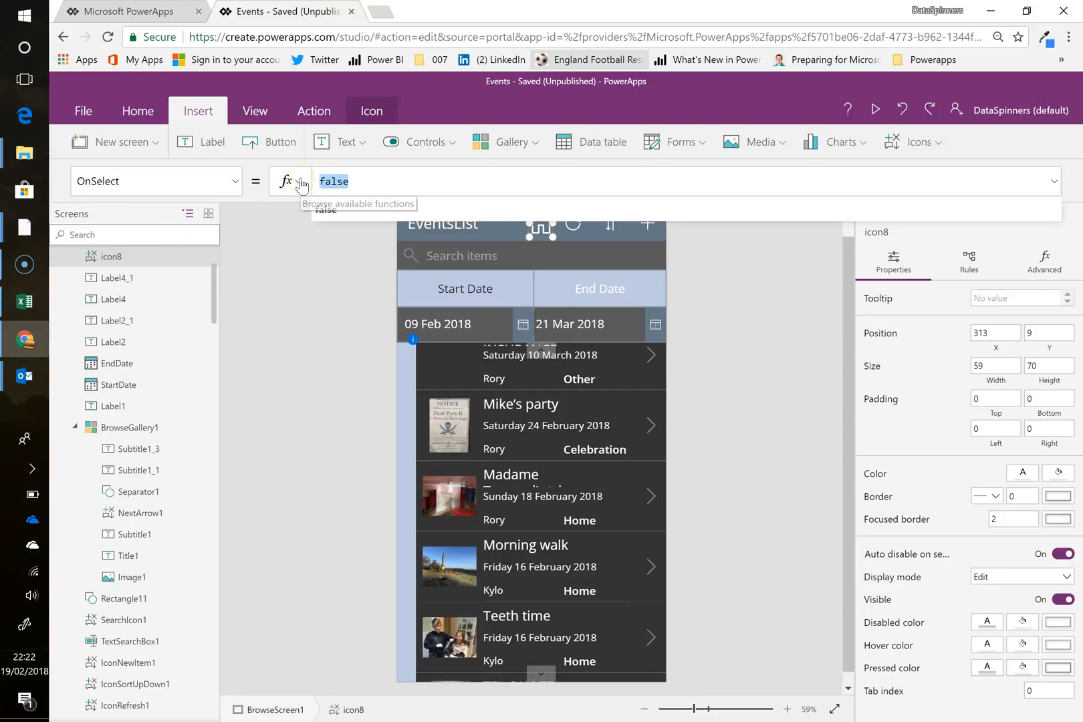
{"action": "type", "text": "Navi"}
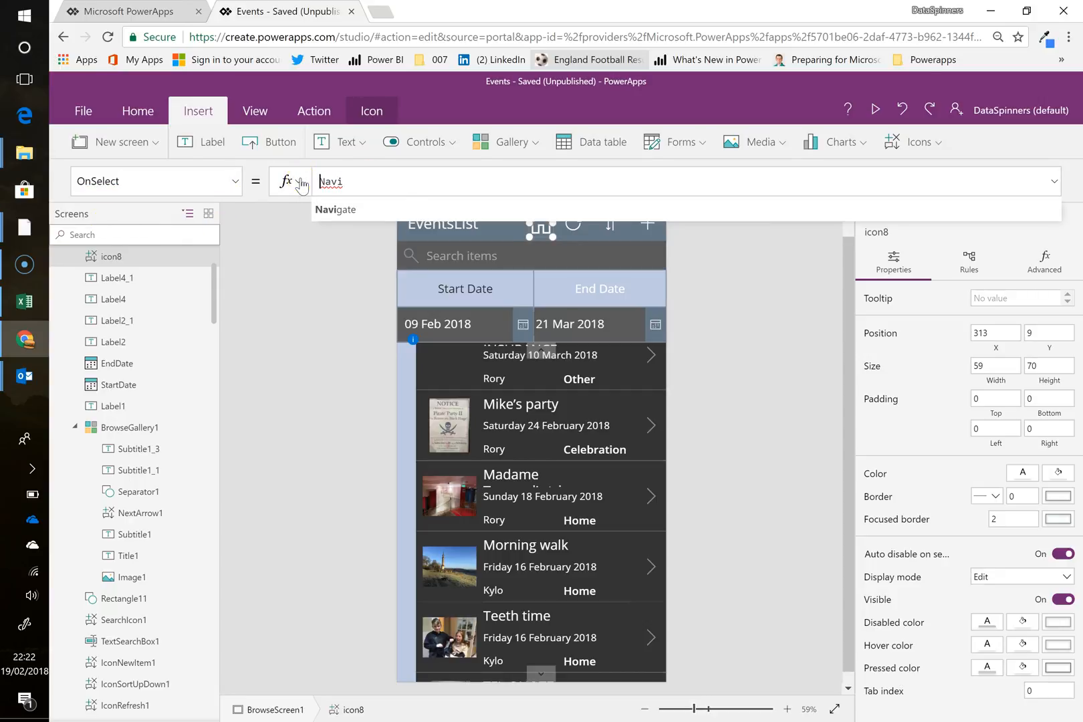
{"action": "left_click", "coordinate": [375, 182]}
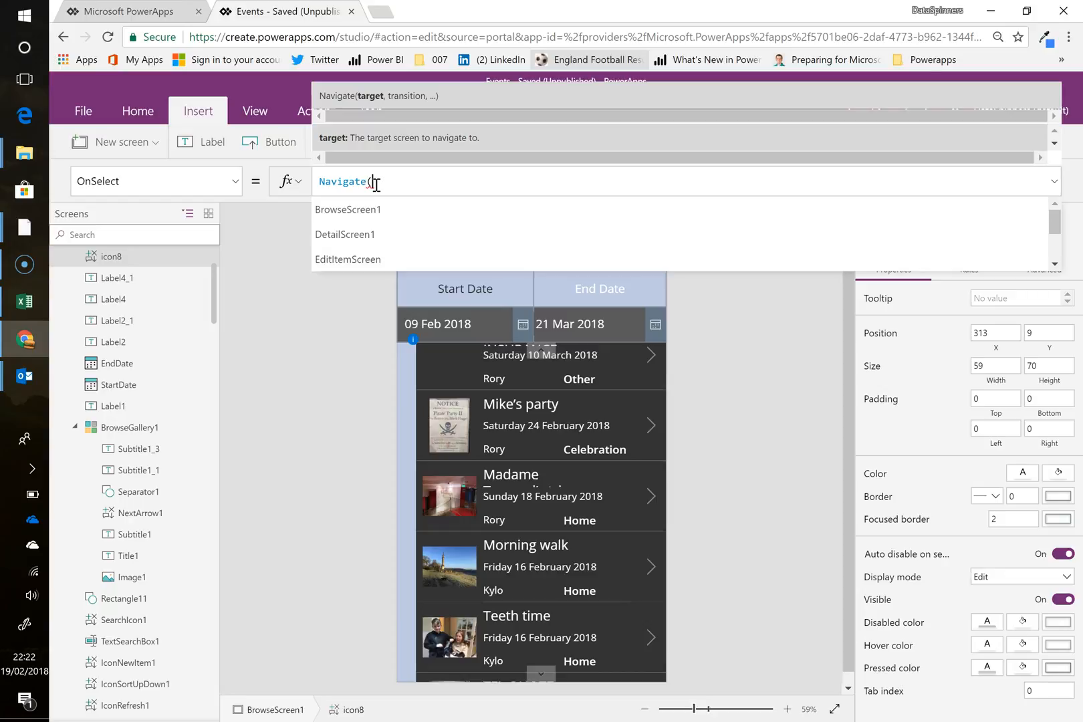
{"action": "scroll", "scroll_direction": "down", "scroll_amount": 3}
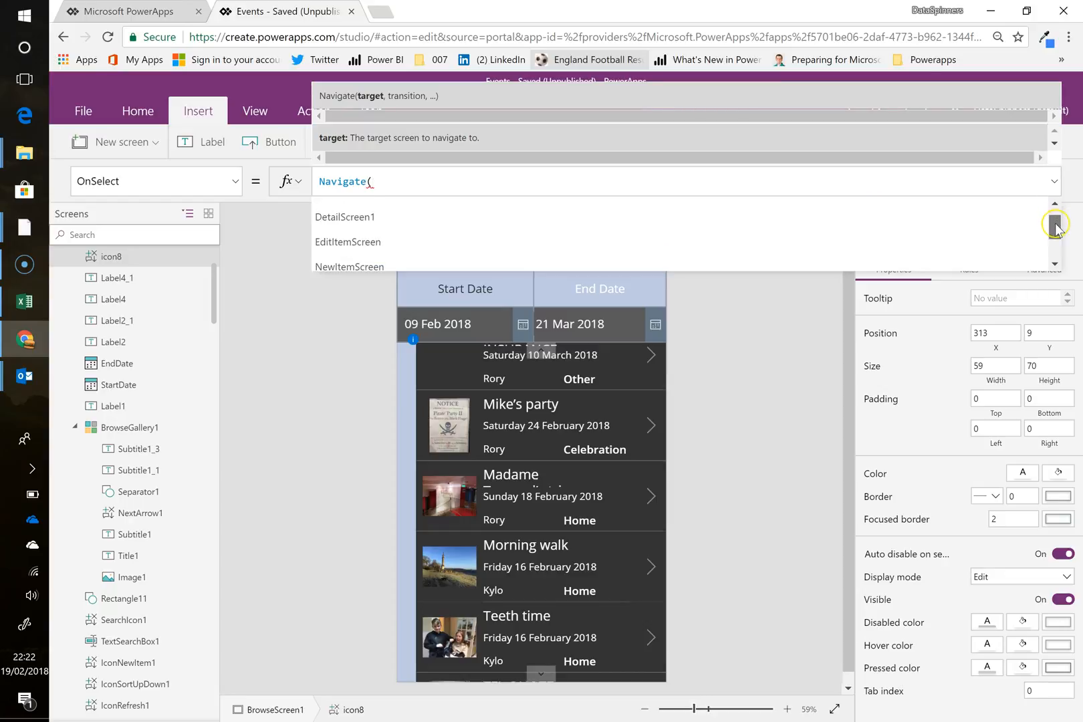
{"action": "scroll", "scroll_direction": "down", "scroll_amount": 3}
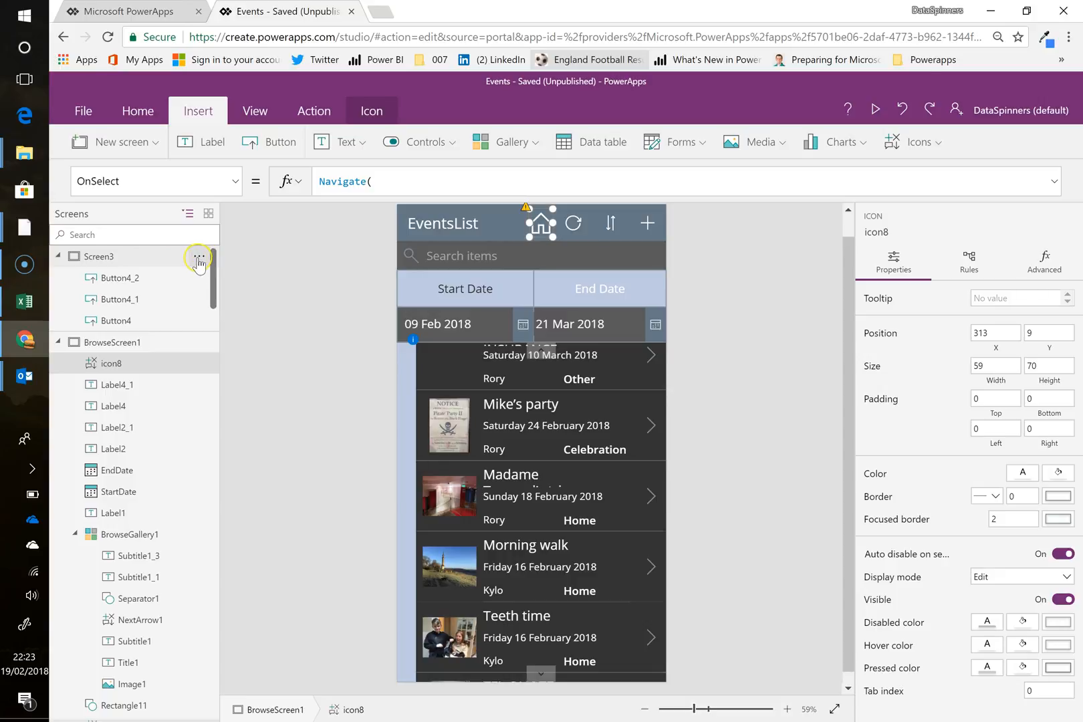
Step: Rename Screen3, the one with the three app buttons, to LandingPage
{"action": "left_click", "coordinate": [199, 259]}
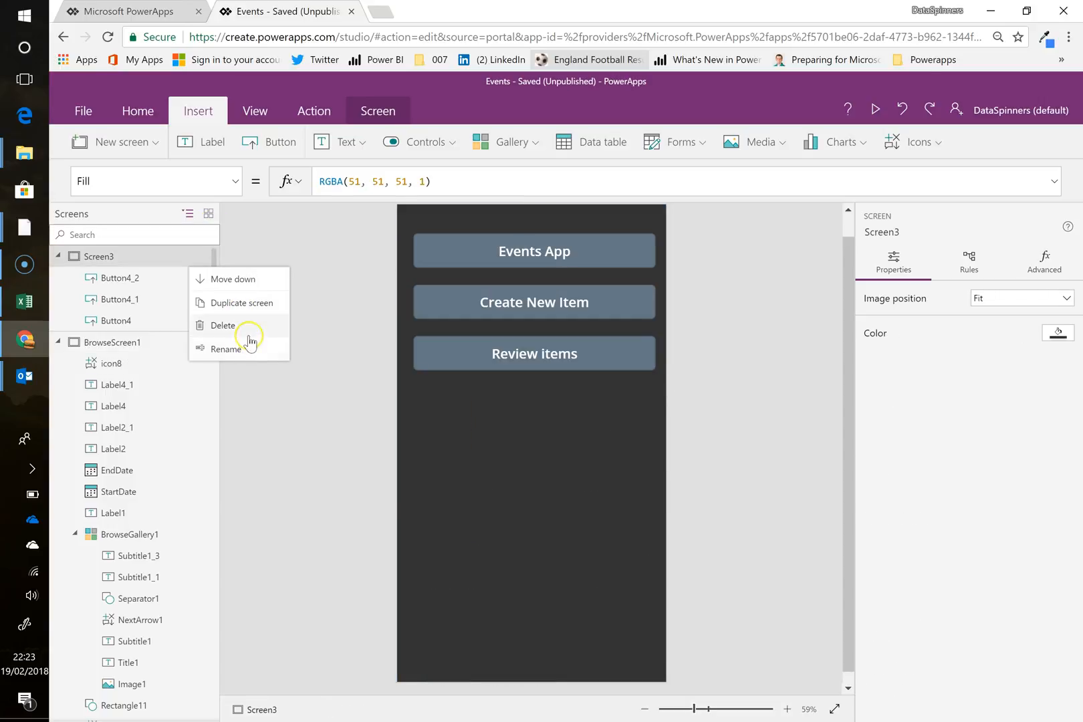
{"action": "left_click", "coordinate": [226, 348]}
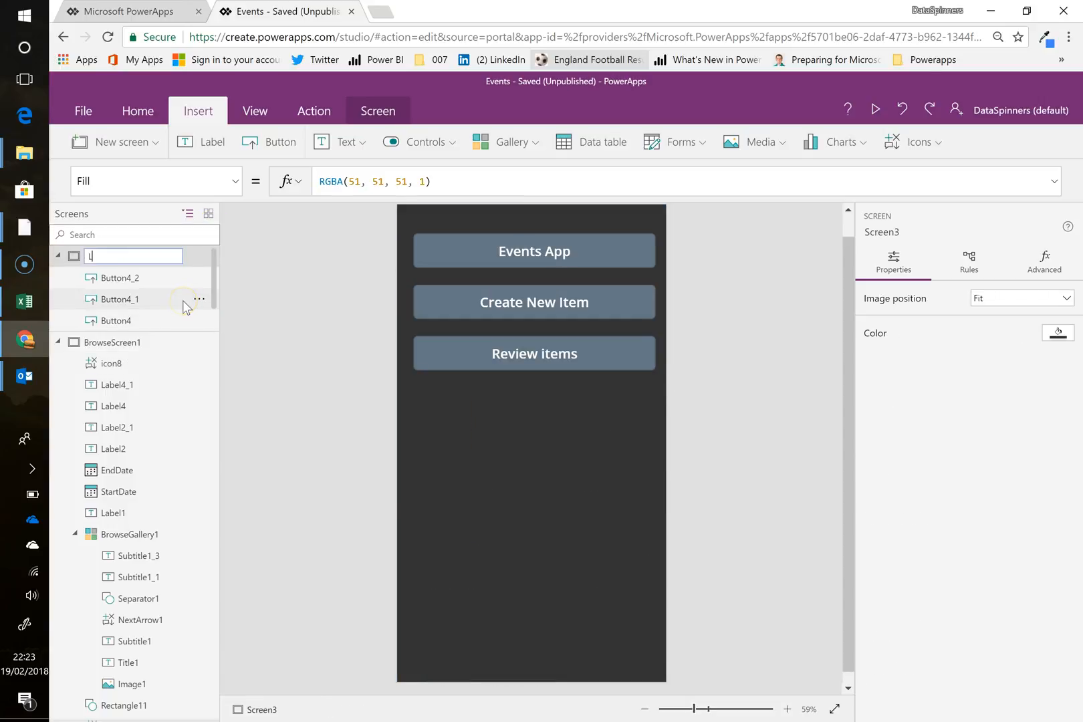
{"action": "type", "text": "LandingPage"}
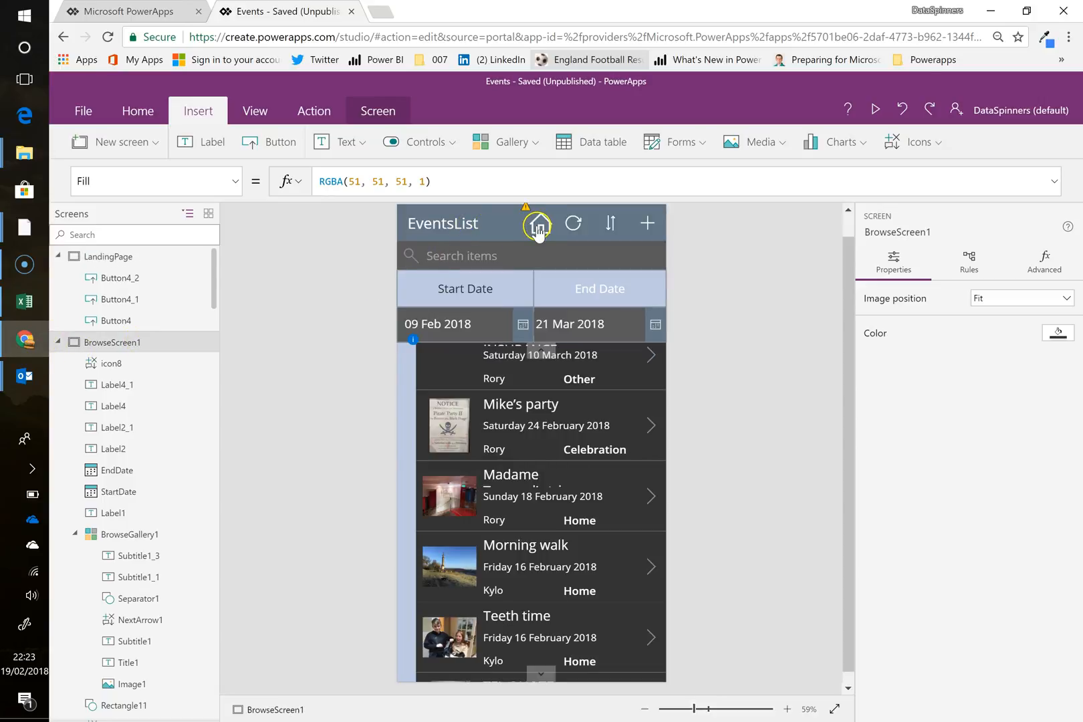
Step: Complete the home icon's OnSelect as Navigate(LandingPage, ScreenTransition.Fade)
{"action": "left_click", "coordinate": [538, 224]}
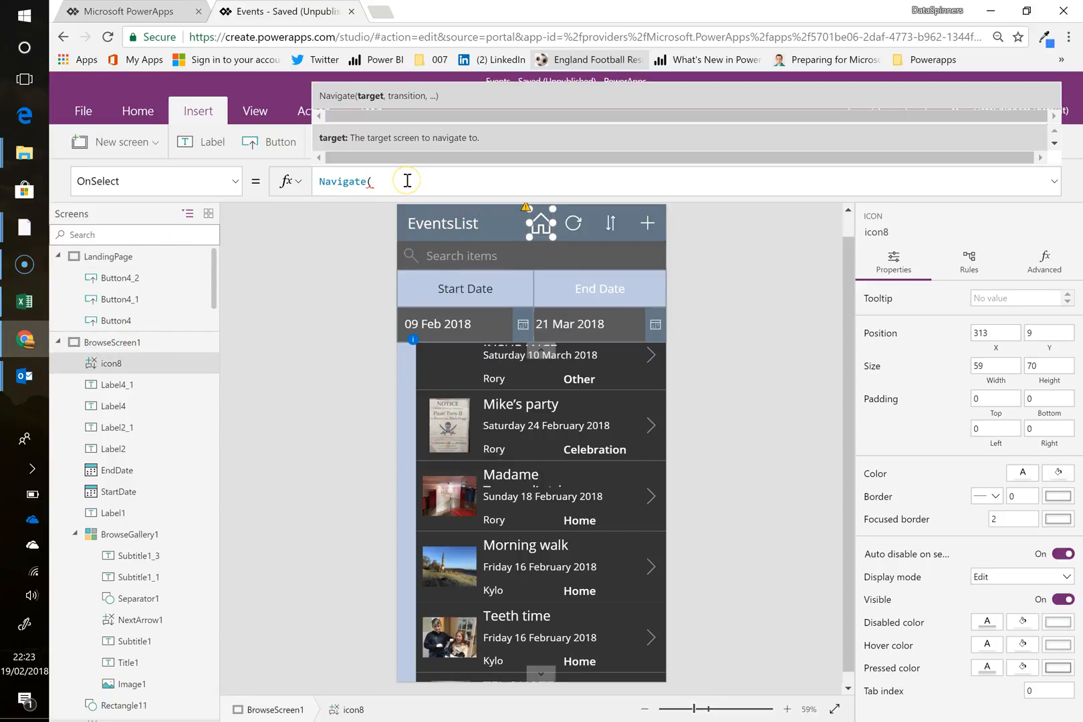
{"action": "type", "text": "land"}
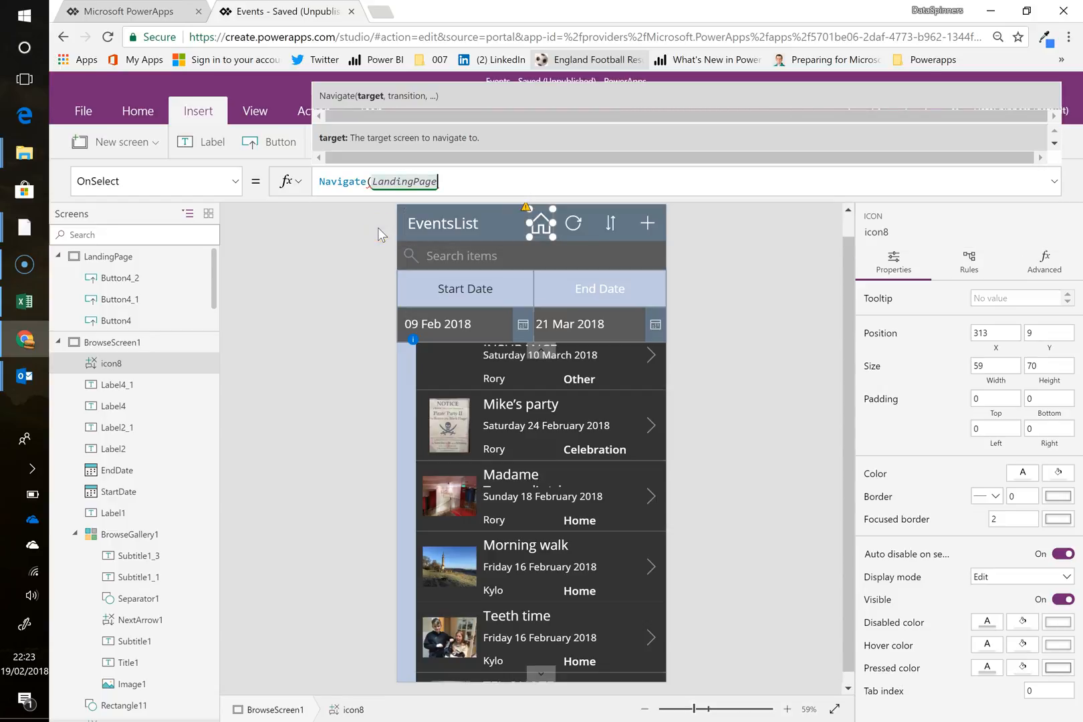
{"action": "type", "text": ","}
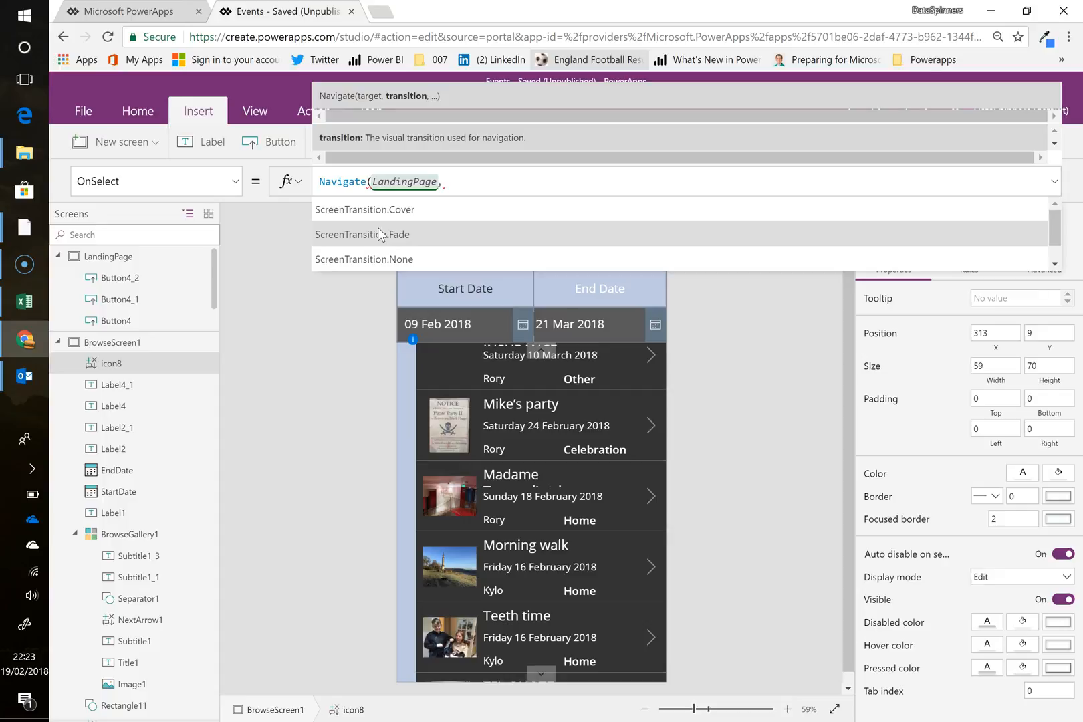
{"action": "left_click", "coordinate": [362, 234]}
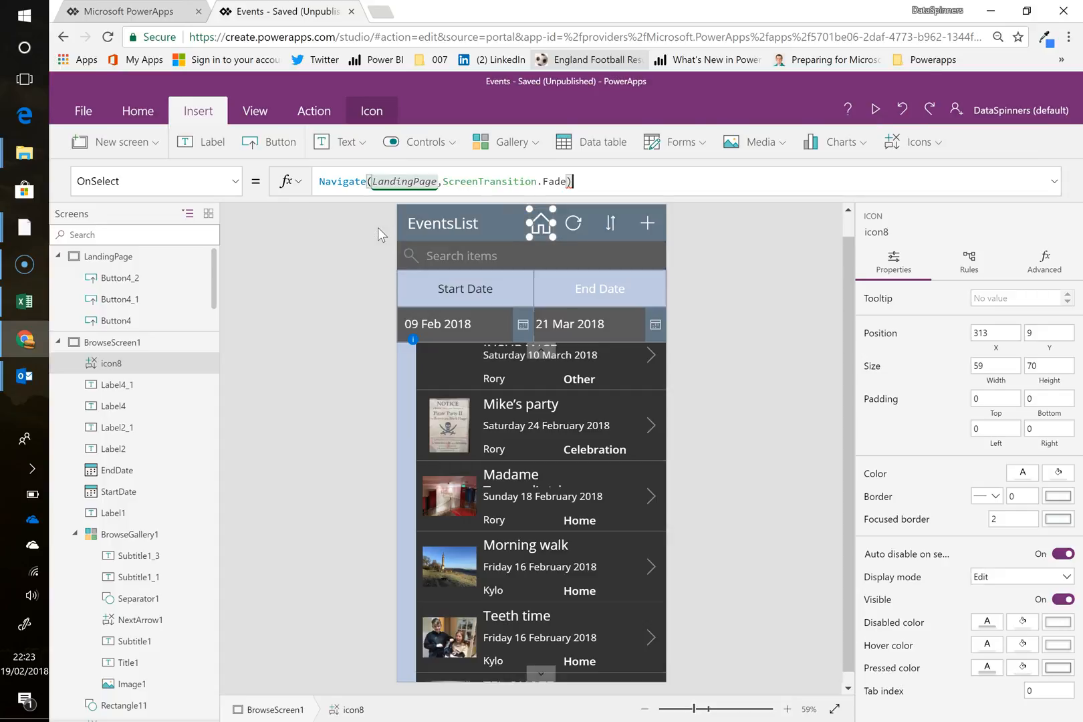
{"action": "left_click", "coordinate": [718, 321]}
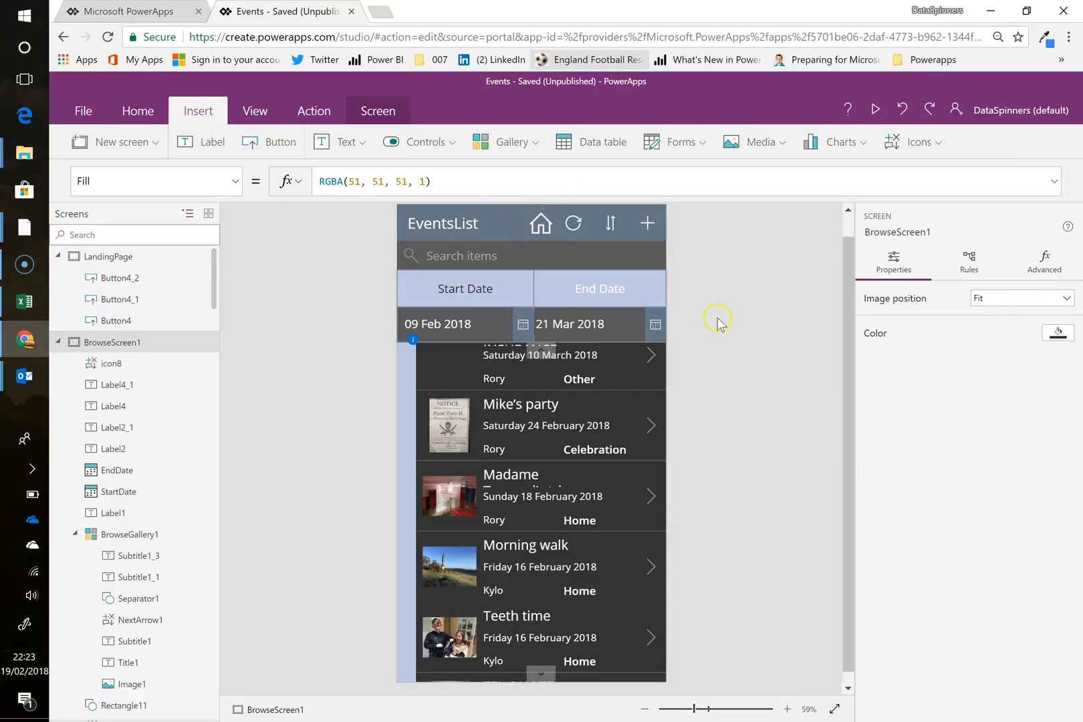
Step: Run the preview, reach LandingPage via the home icon, then close the preview
{"action": "left_click", "coordinate": [875, 108]}
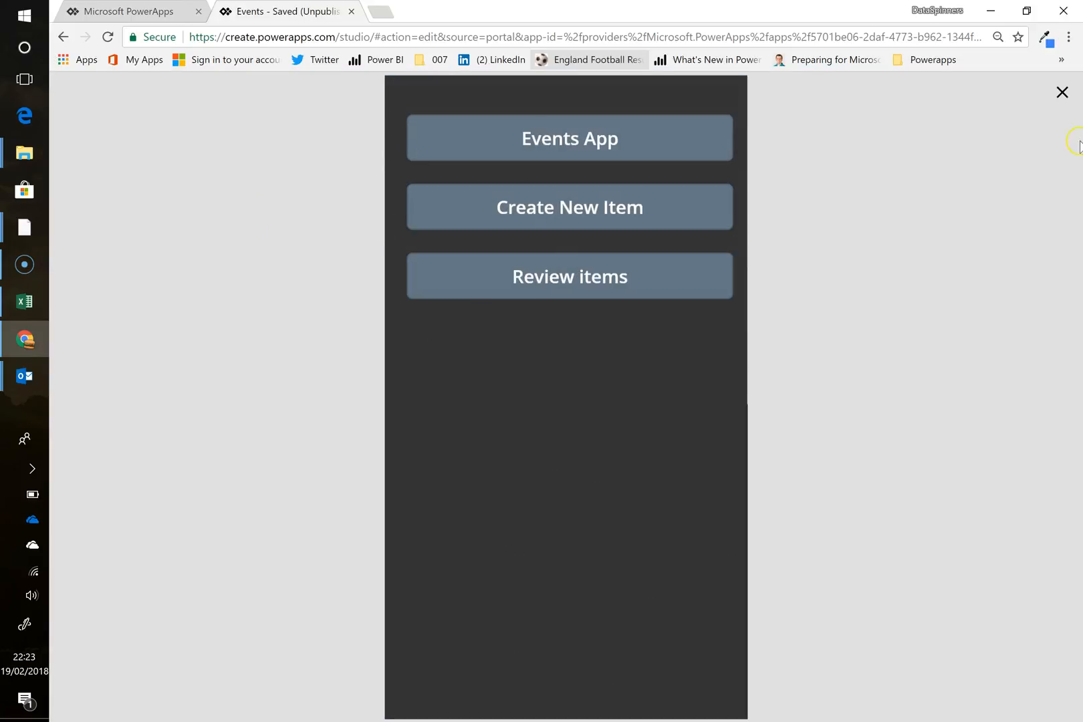
{"action": "mouse_move", "coordinate": [665, 176]}
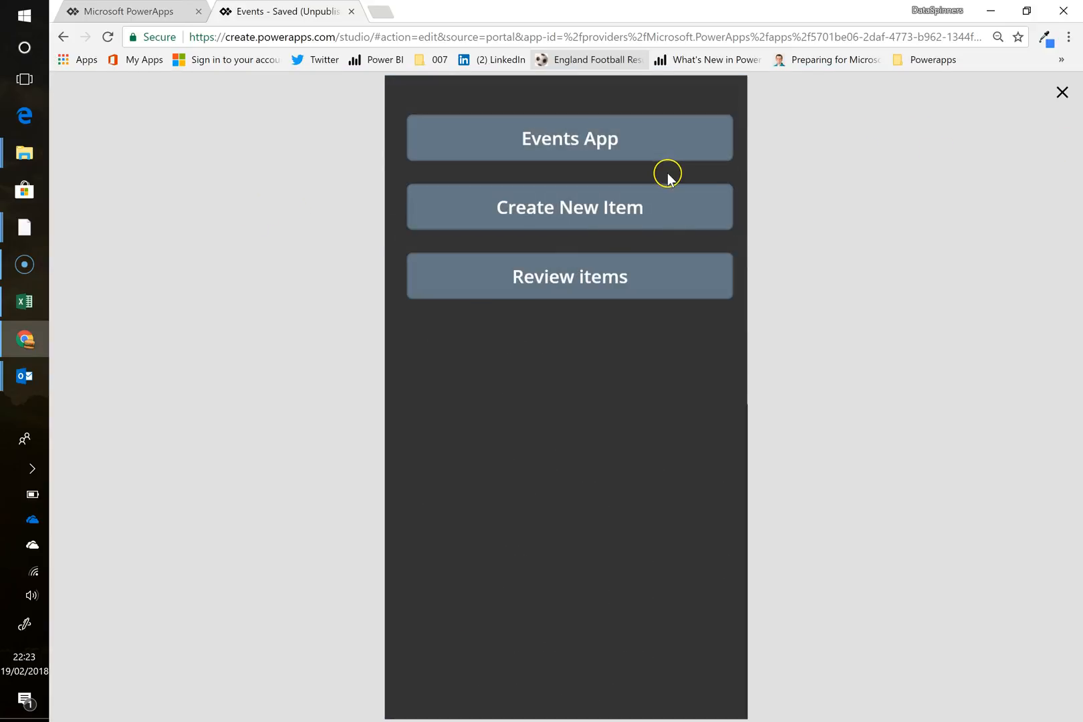
{"action": "mouse_move", "coordinate": [1016, 158]}
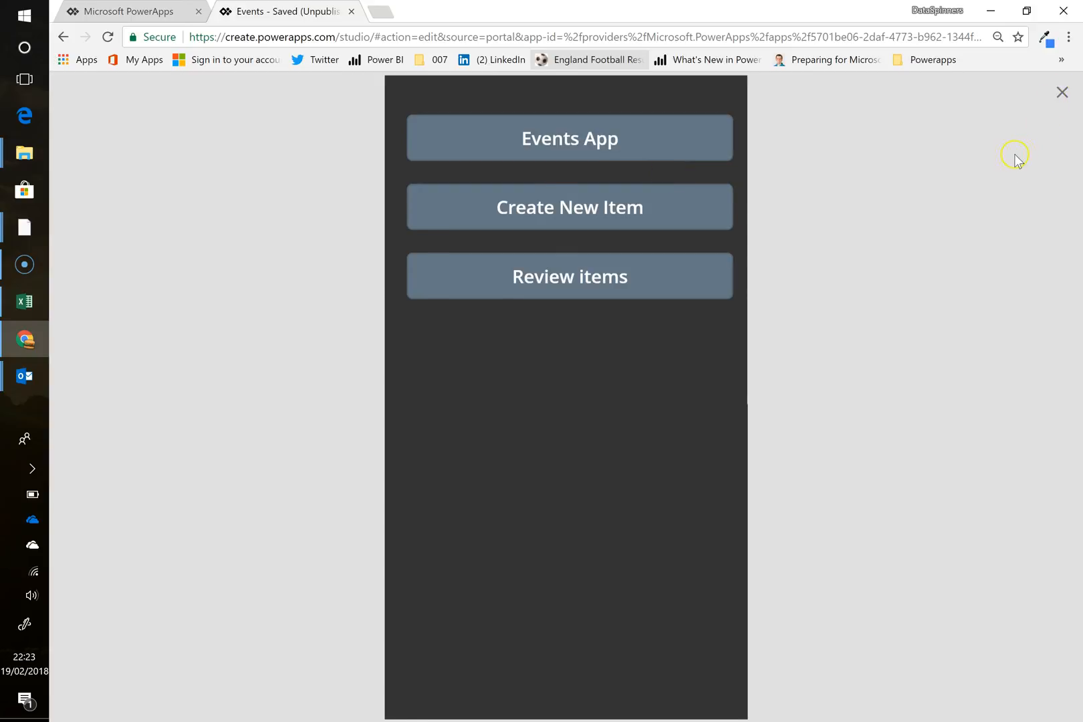
{"action": "left_click", "coordinate": [1062, 92]}
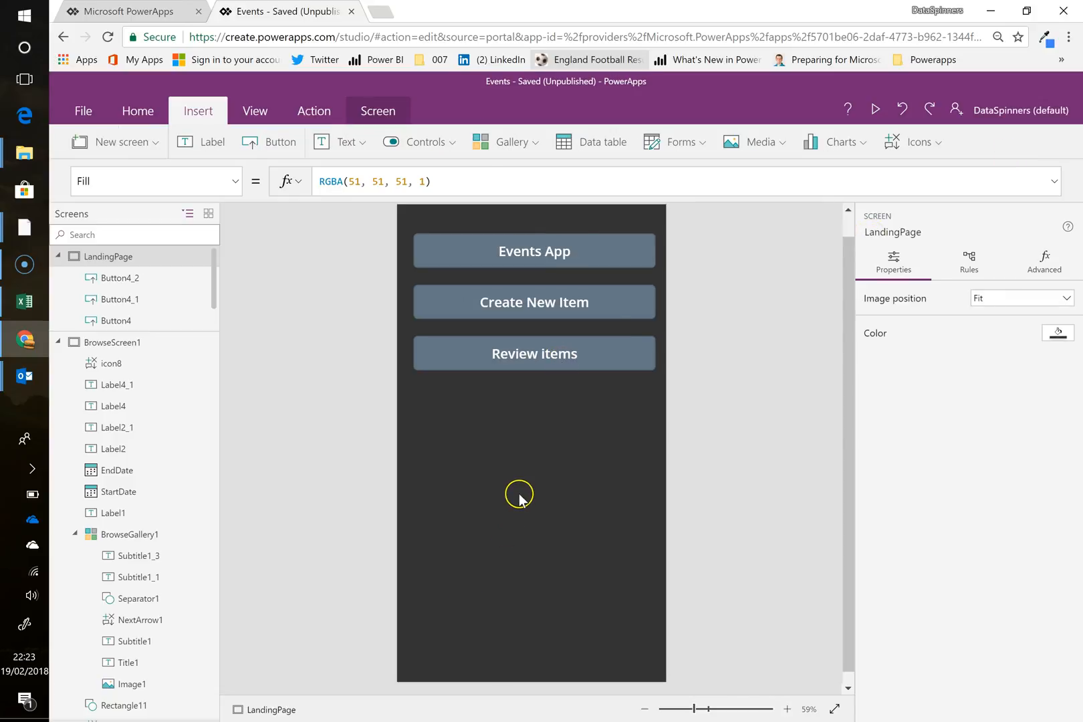
{"action": "mouse_move", "coordinate": [85, 99]}
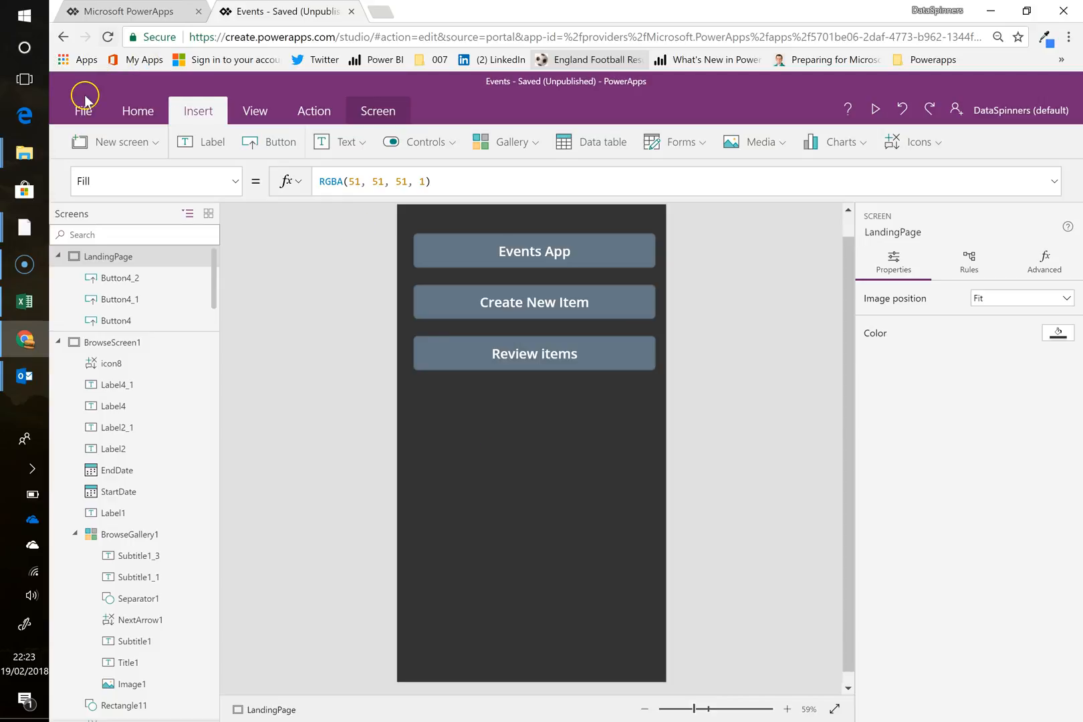
Step: Upload the Stormtrooper picture from the Gallery folder into the app's media via File > Media > Browse
{"action": "left_click", "coordinate": [83, 112]}
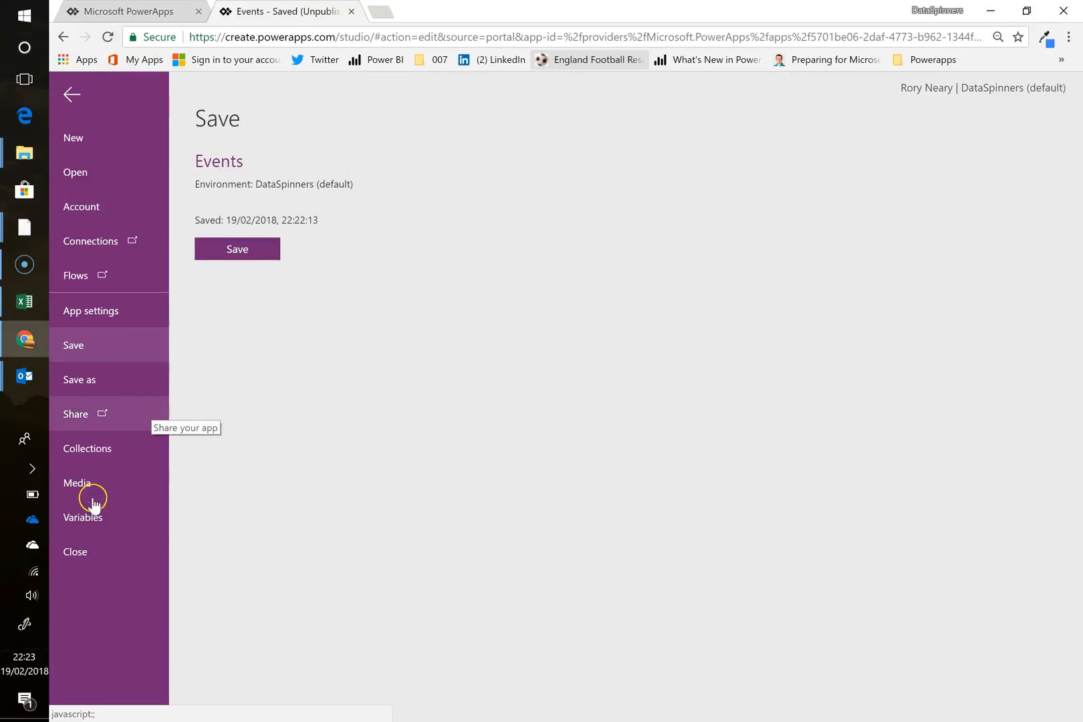
{"action": "left_click", "coordinate": [77, 482]}
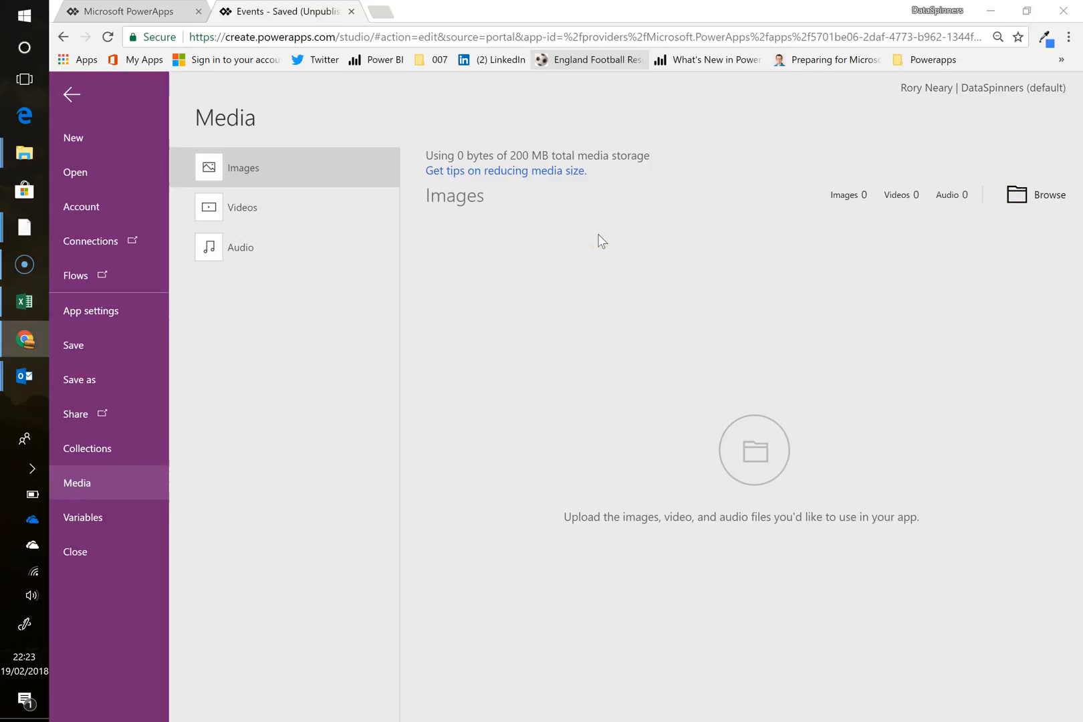
{"action": "left_click", "coordinate": [1016, 195]}
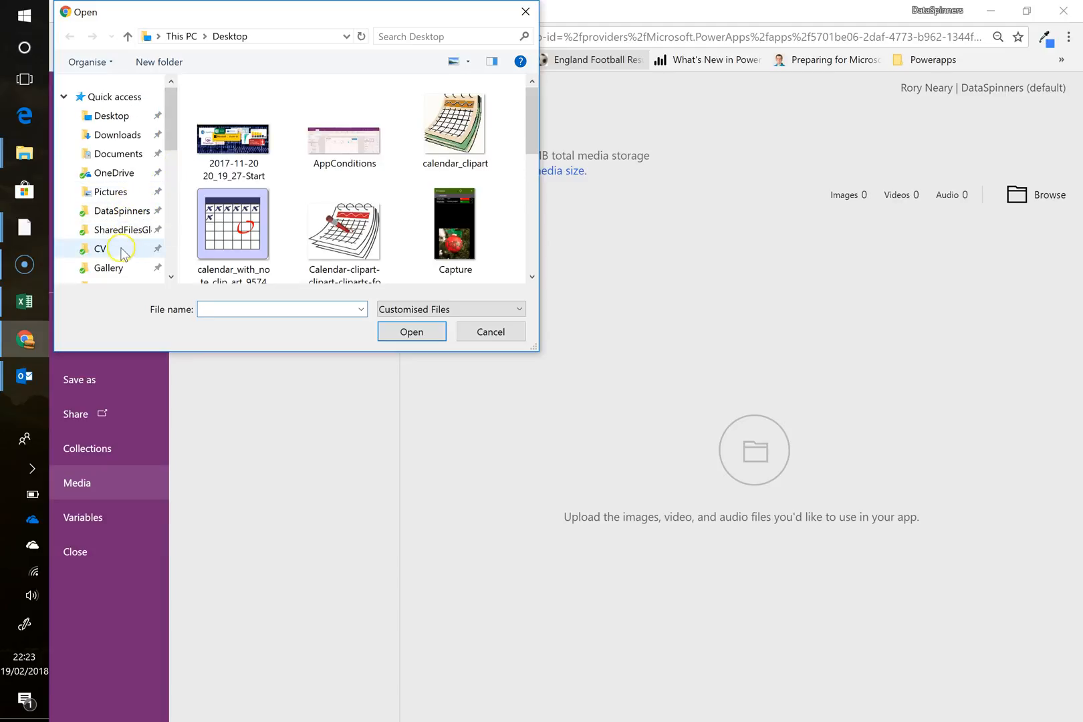
{"action": "left_click", "coordinate": [109, 268]}
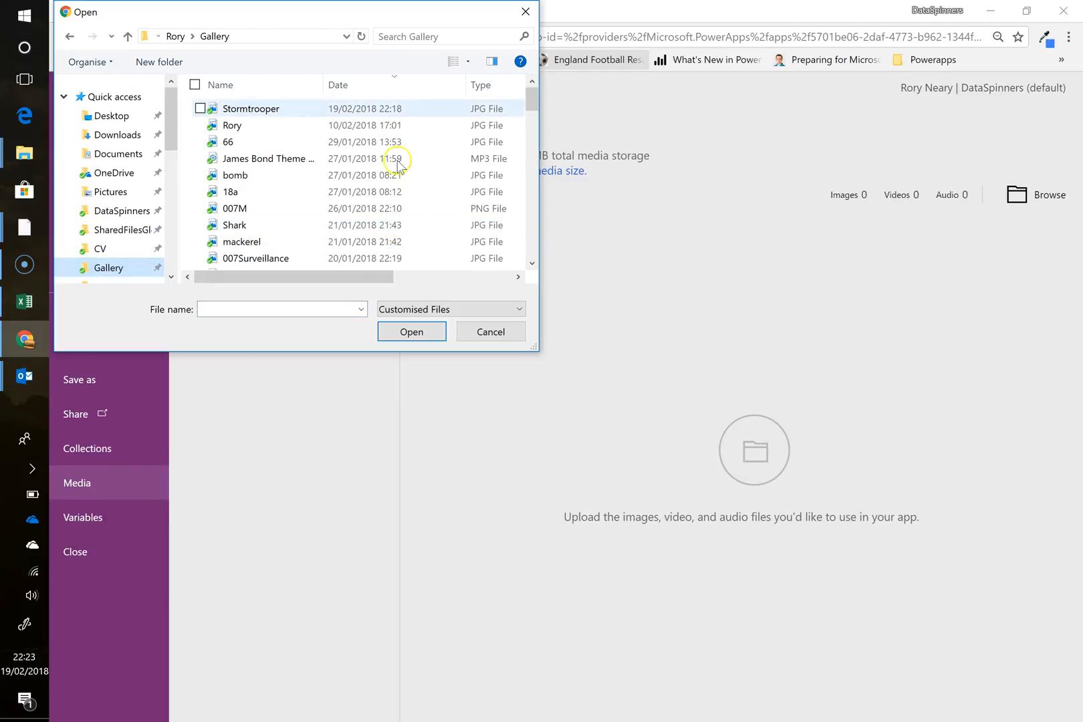
{"action": "left_click", "coordinate": [251, 108]}
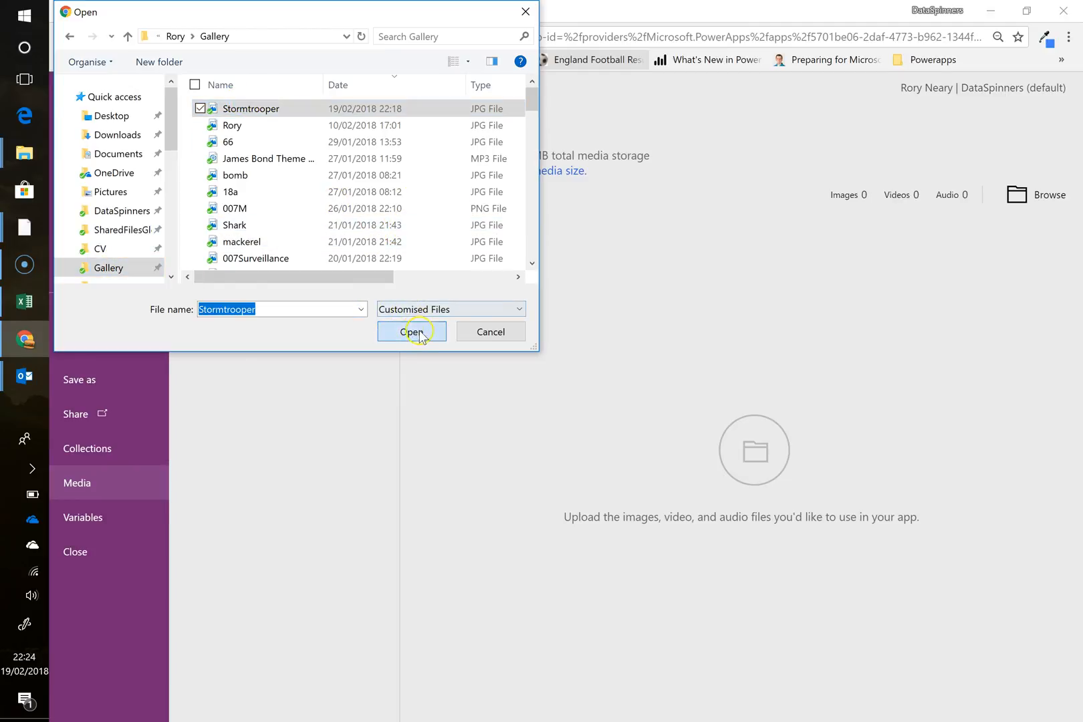
{"action": "left_click", "coordinate": [412, 332]}
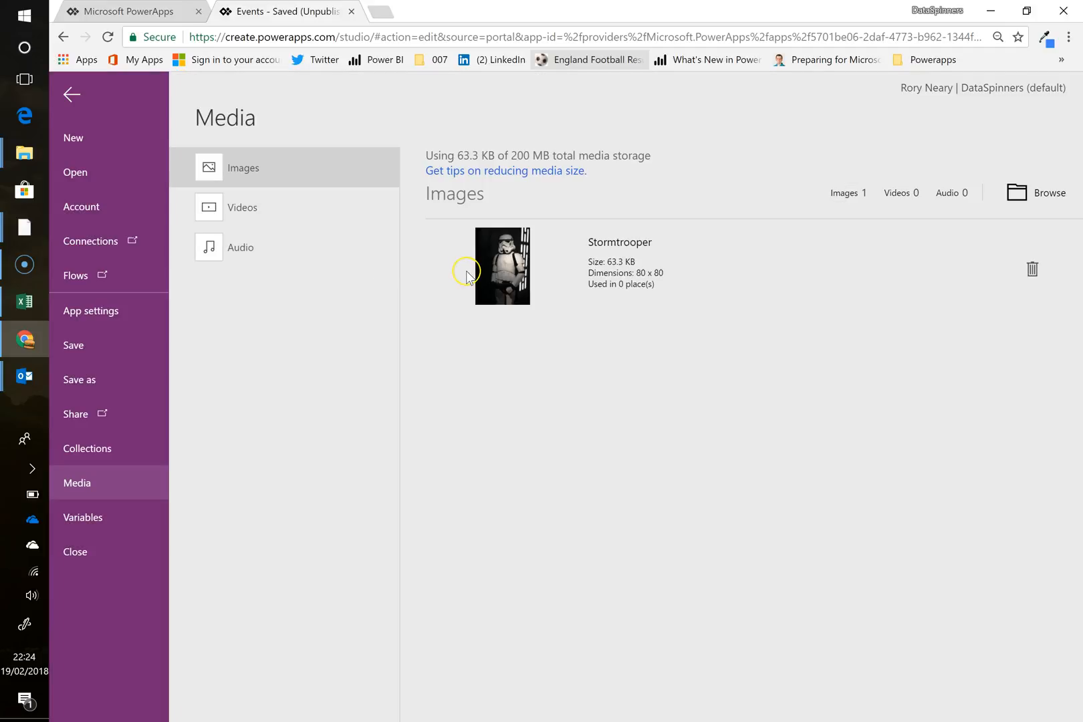
{"action": "mouse_move", "coordinate": [690, 322]}
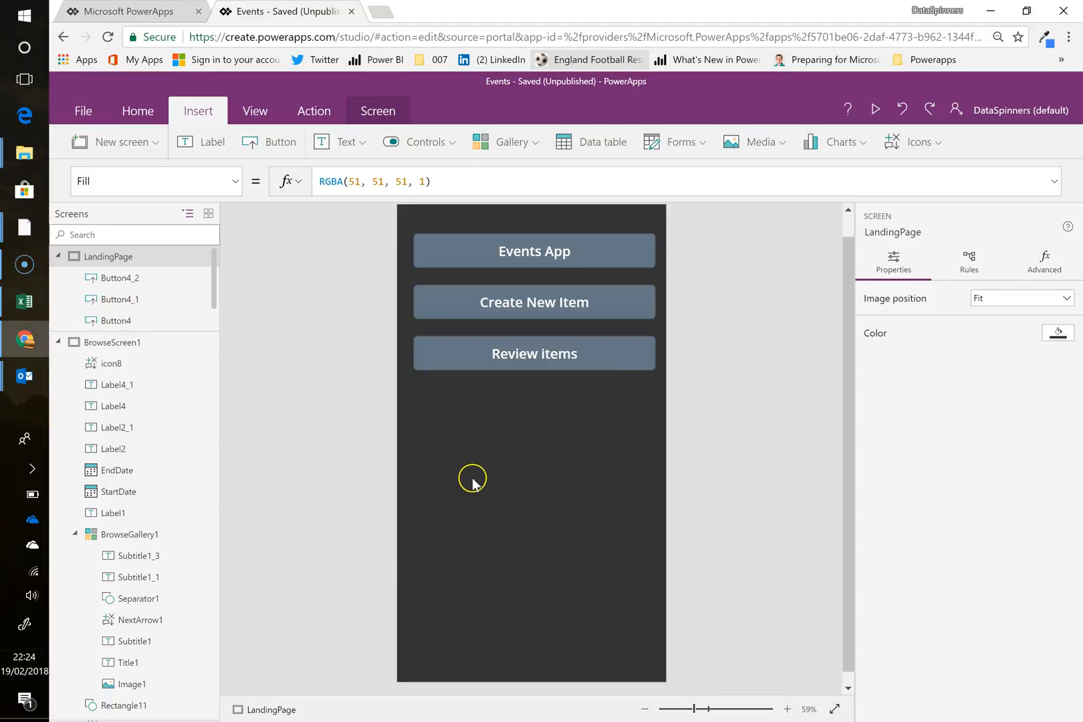
Step: Insert an image control on LandingPage and set its Image to Stormtrooper
{"action": "left_click", "coordinate": [765, 142]}
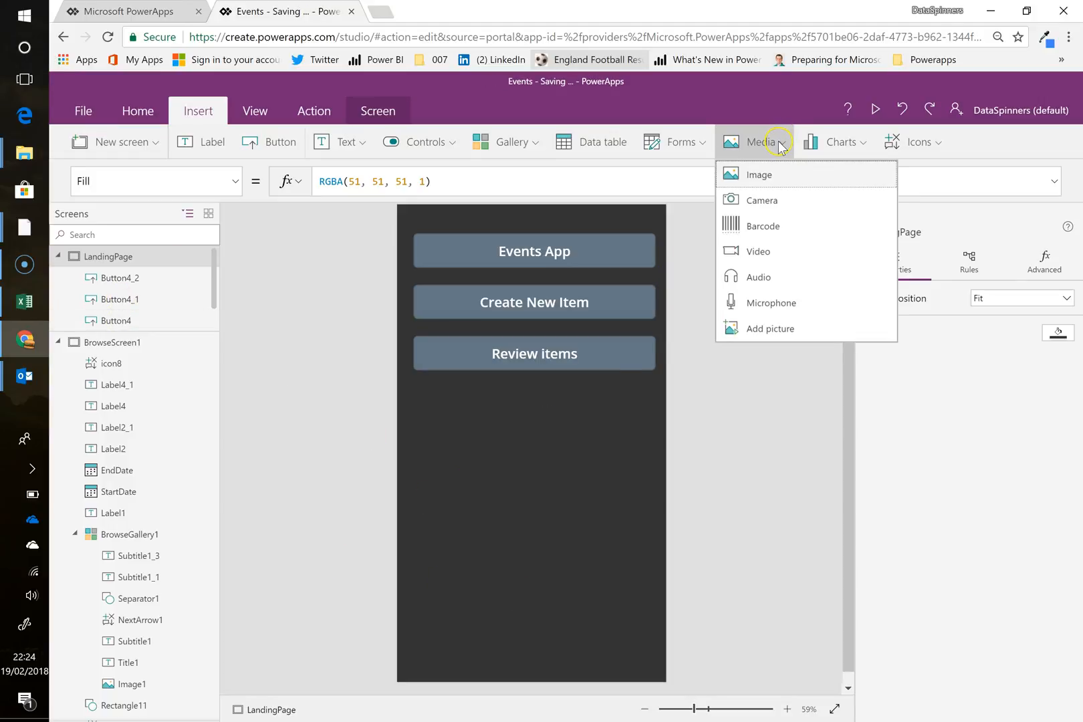
{"action": "left_click", "coordinate": [758, 174]}
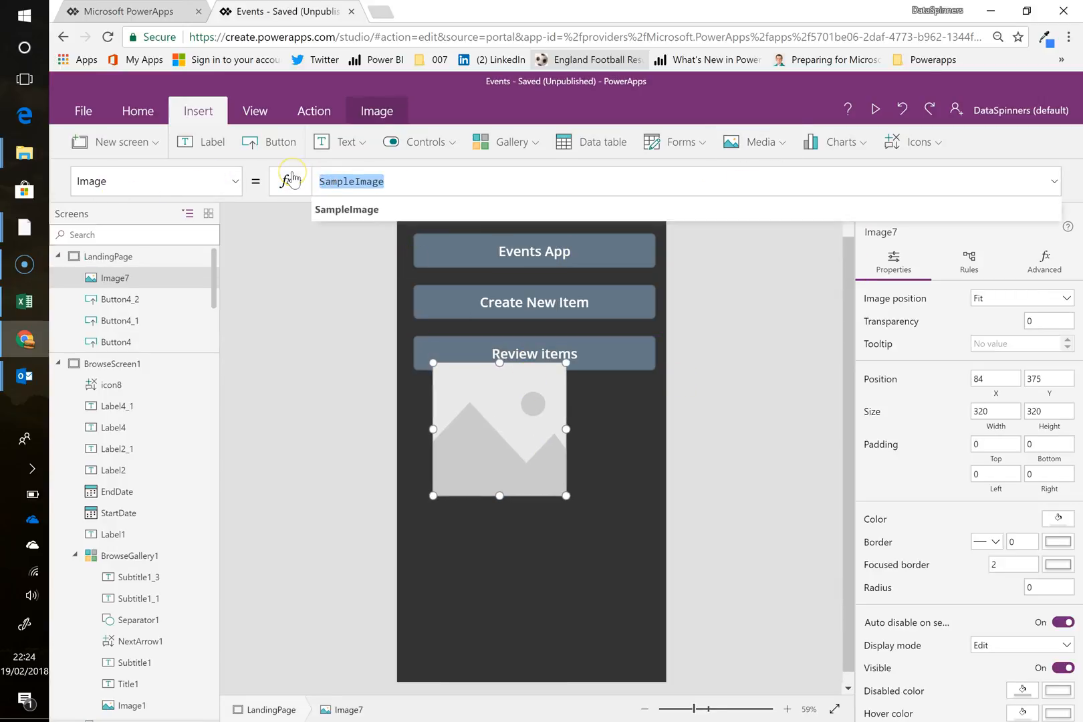
{"action": "type", "text": "Storm"}
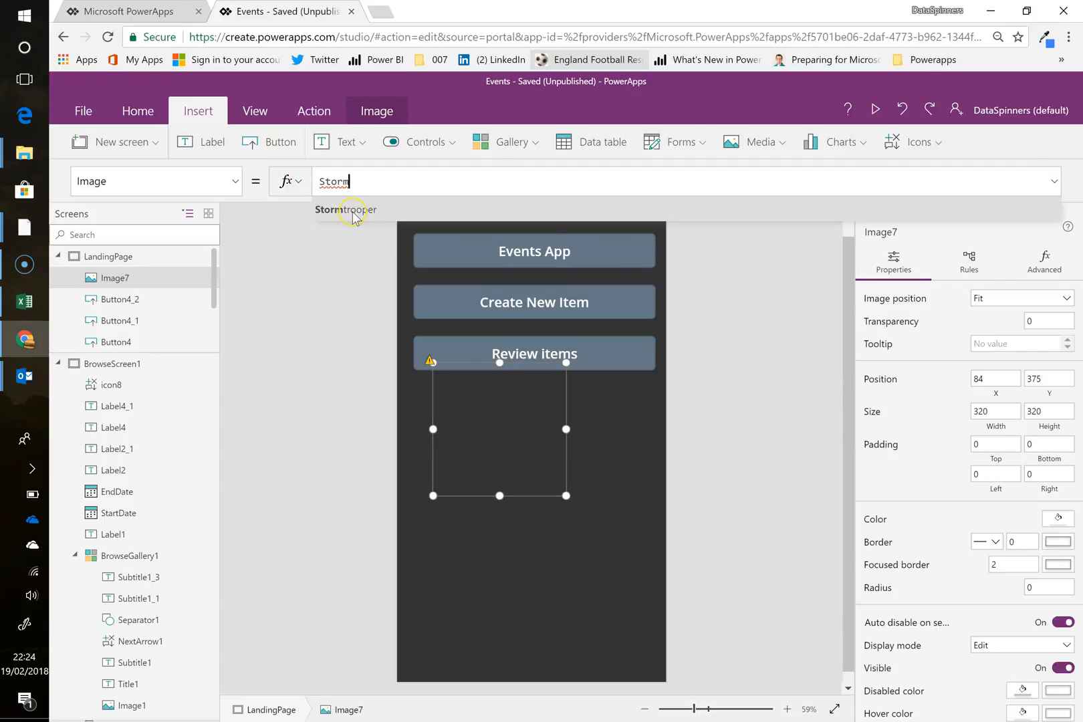
{"action": "left_click", "coordinate": [344, 209]}
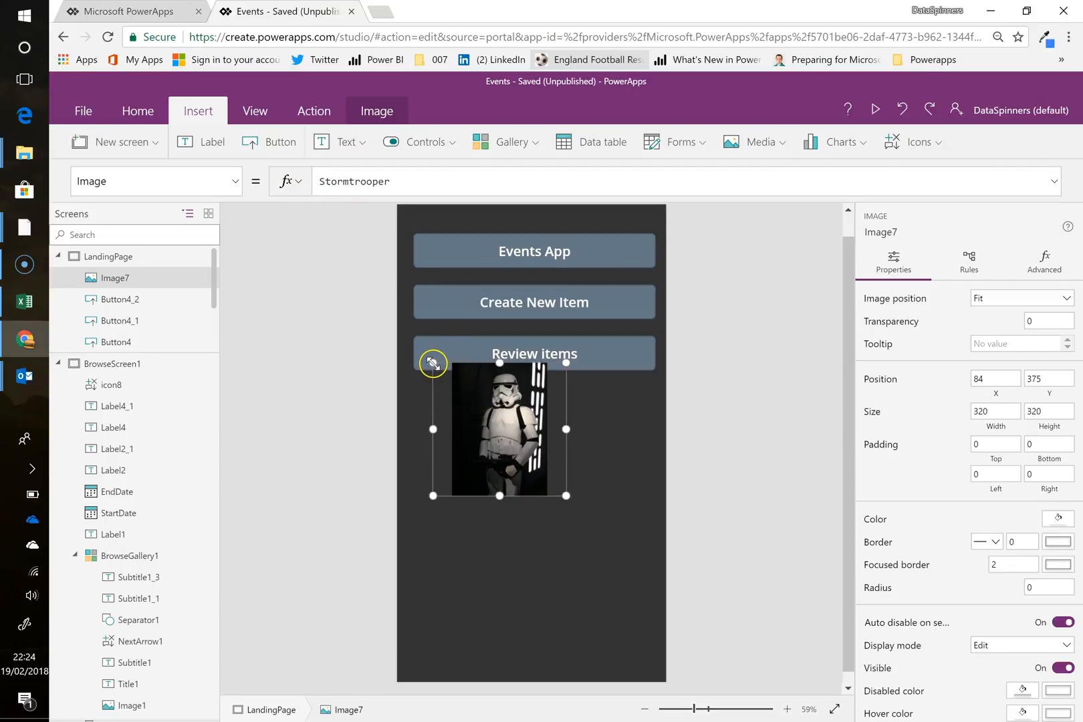
Step: Enlarge the picture out to the screen's top-left corner and return to the Insert options
{"action": "left_click_drag", "start_coordinate": [432, 363], "coordinate": [564, 464]}
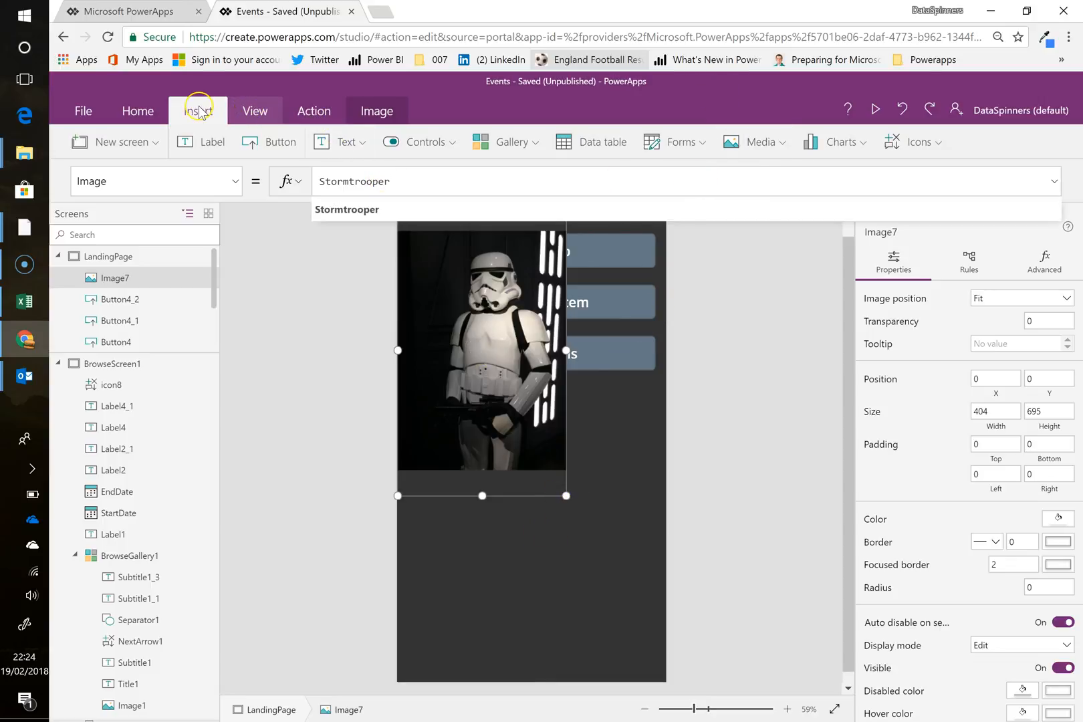
{"action": "left_click", "coordinate": [198, 111]}
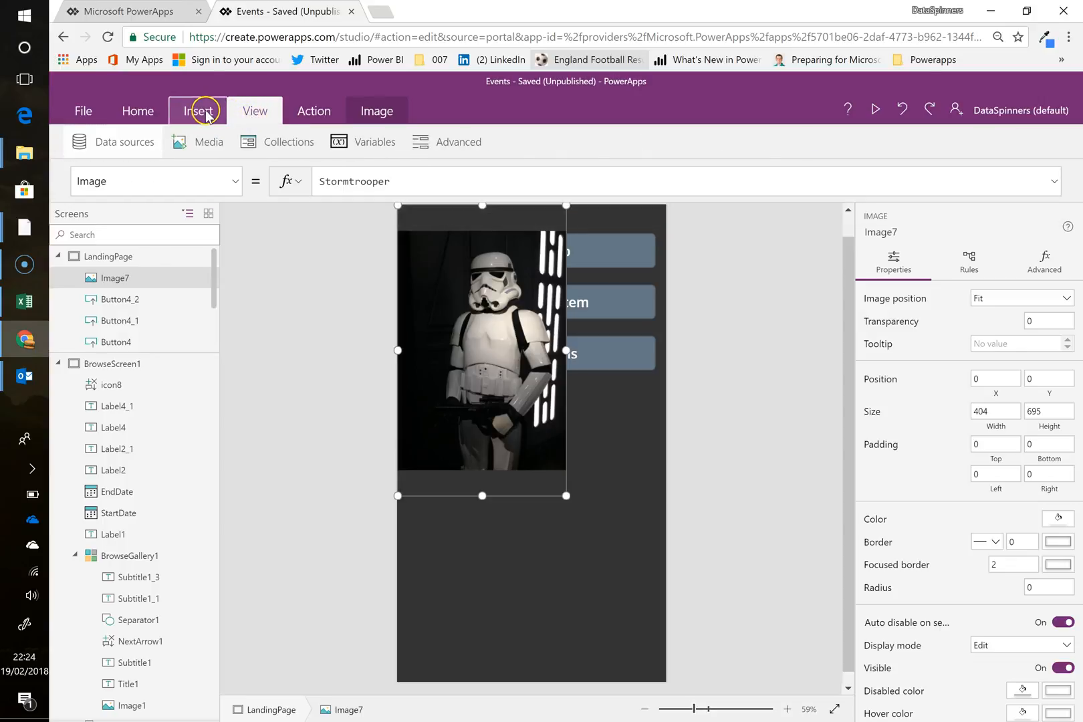
{"action": "left_click", "coordinate": [199, 110]}
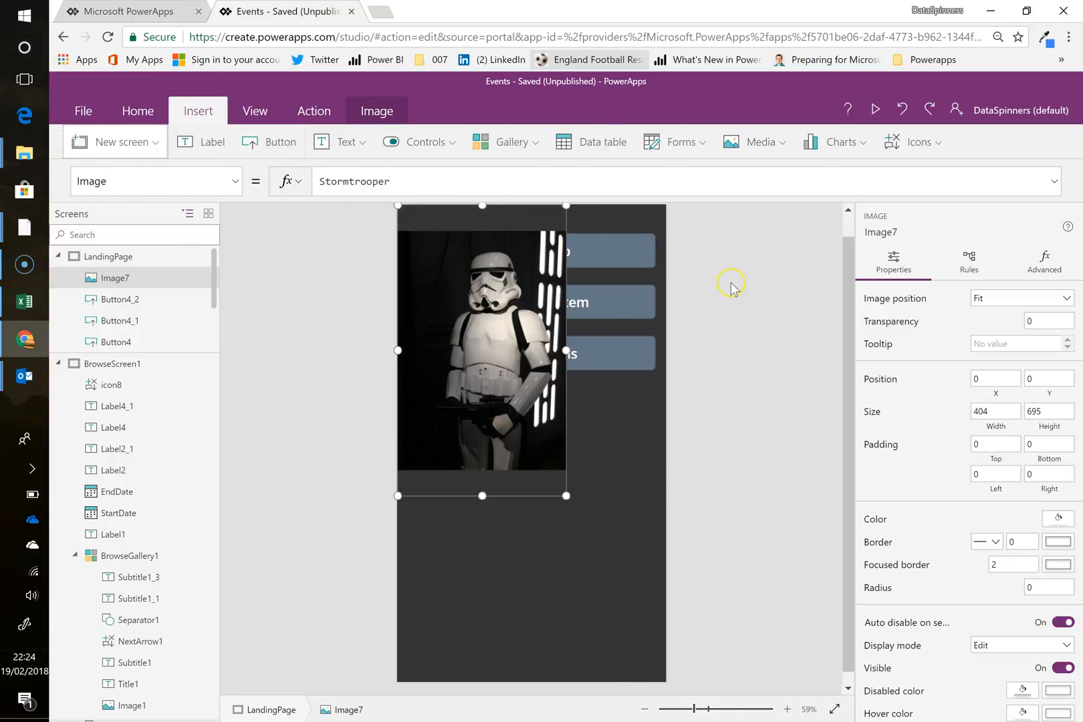
Step: Send the picture behind the buttons and move Review items and Events App over it
{"action": "left_click", "coordinate": [138, 111]}
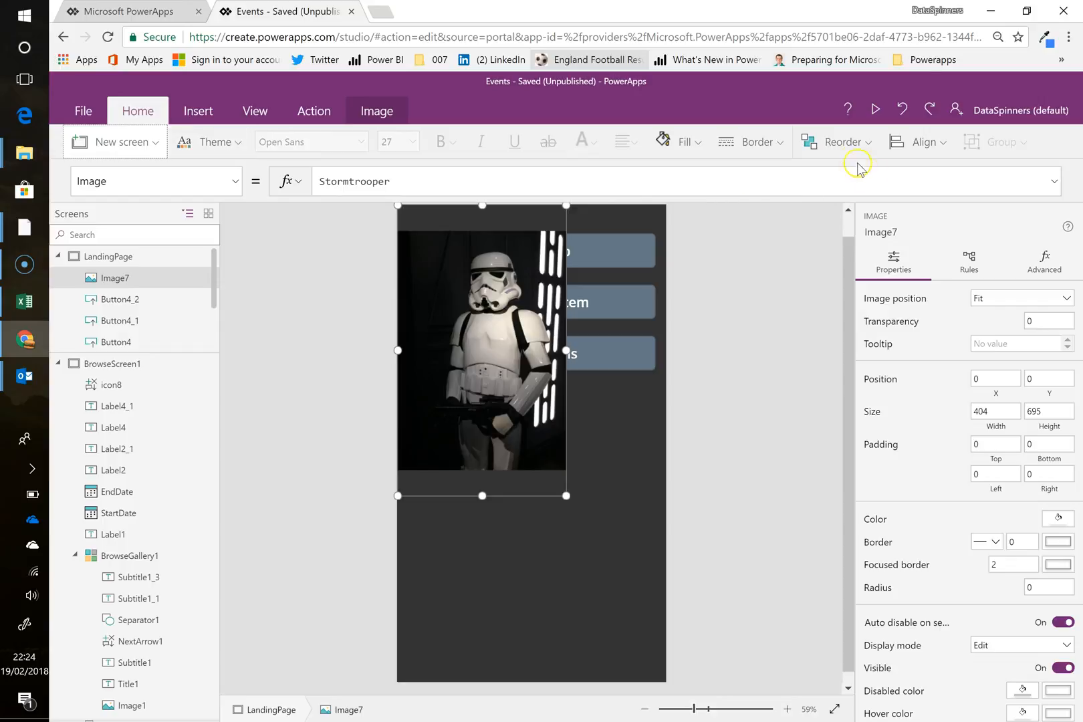
{"action": "left_click", "coordinate": [844, 141]}
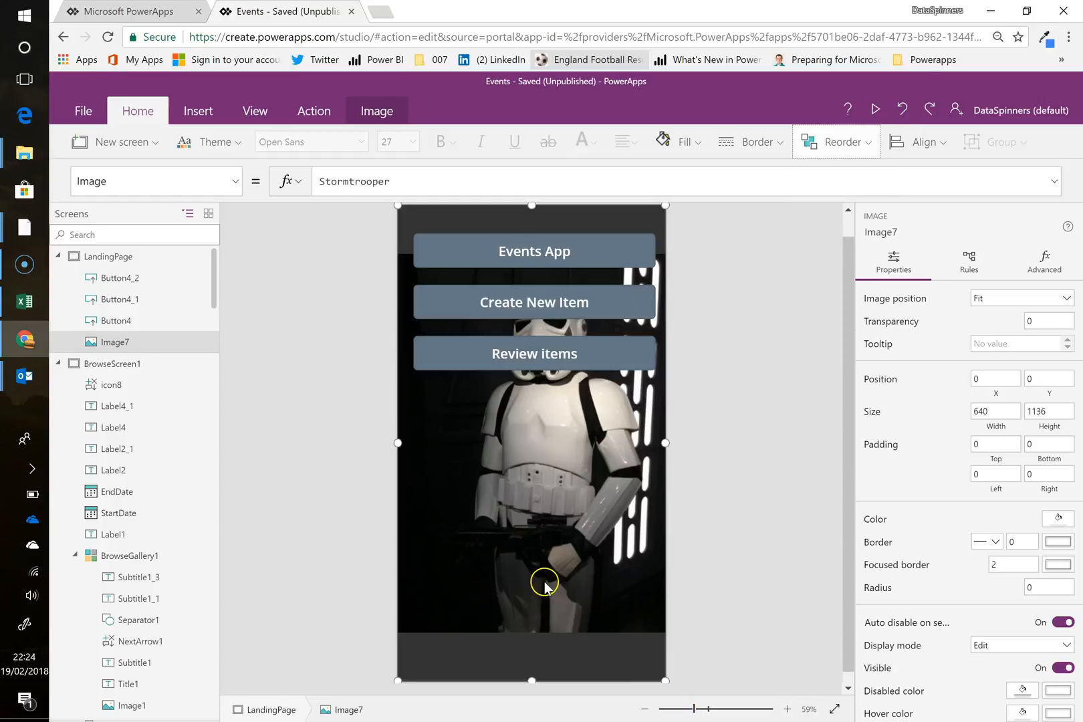
{"action": "mouse_move", "coordinate": [643, 221]}
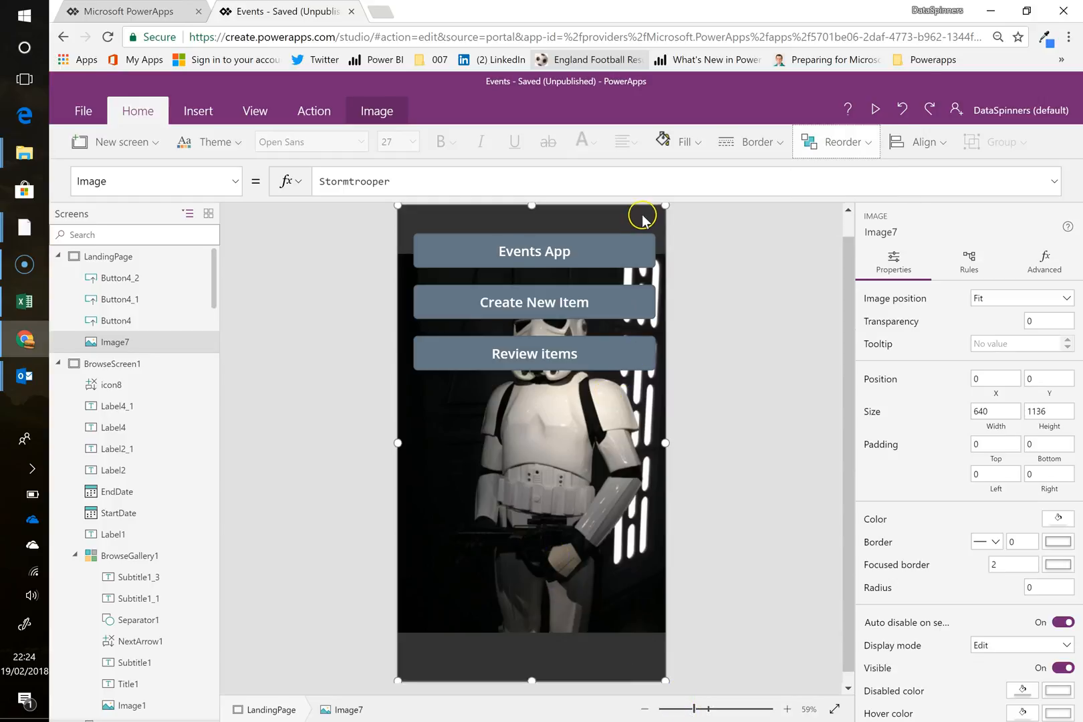
{"action": "mouse_move", "coordinate": [582, 253]}
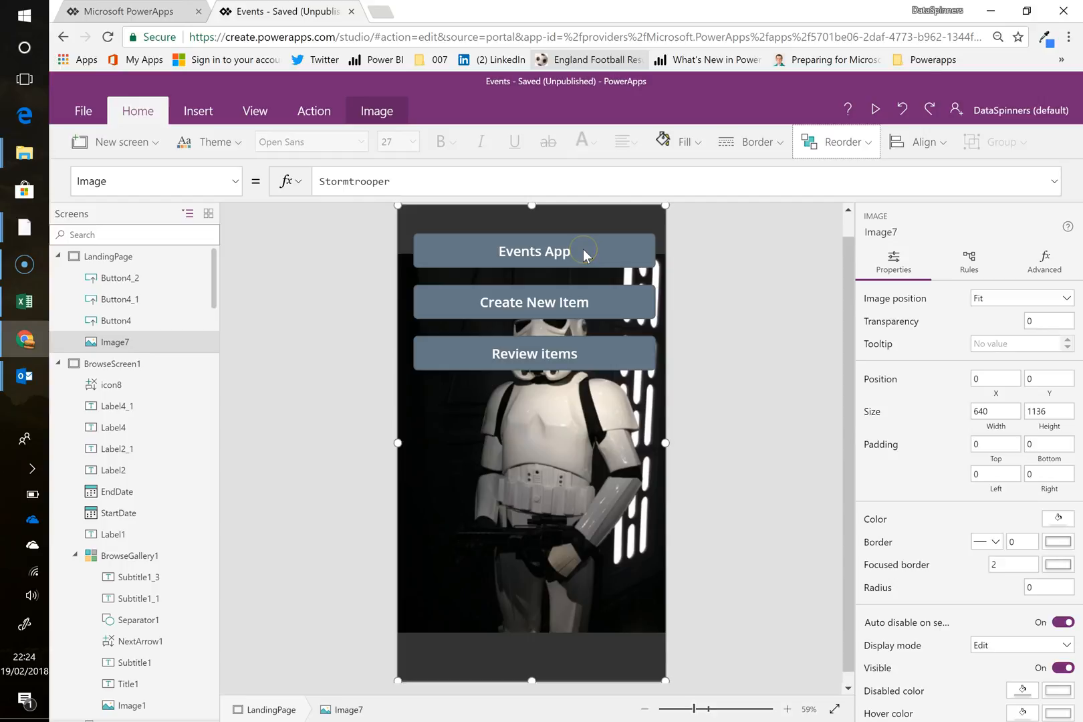
{"action": "left_click", "coordinate": [534, 252]}
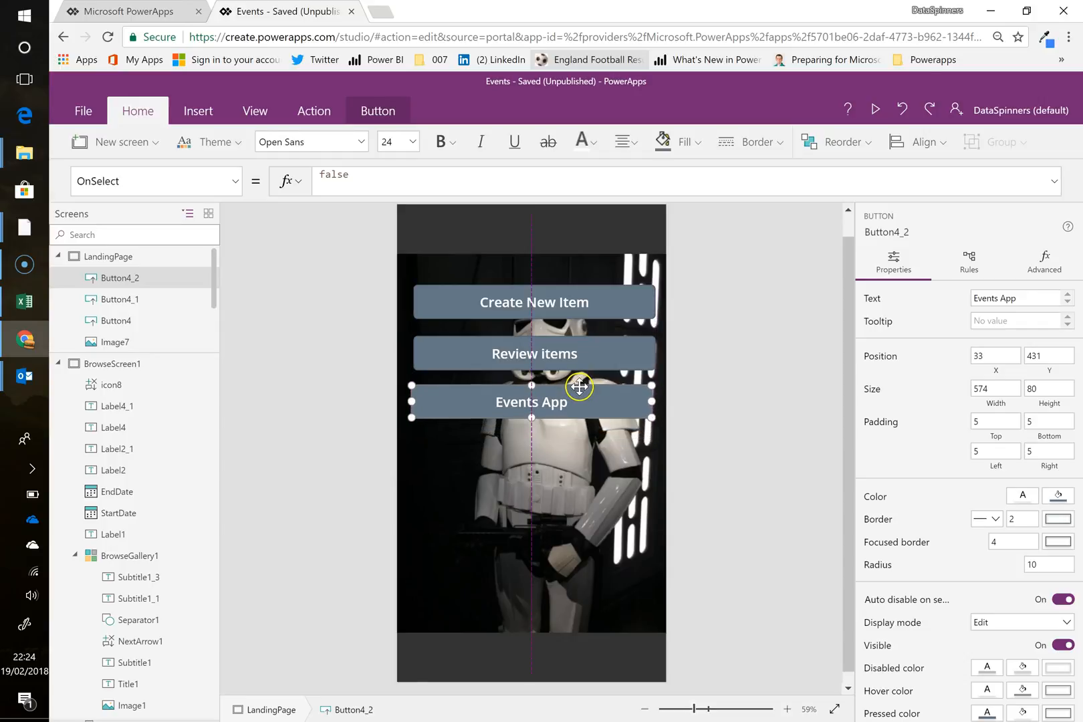
{"action": "left_click_drag", "start_coordinate": [581, 386], "coordinate": [576, 425]}
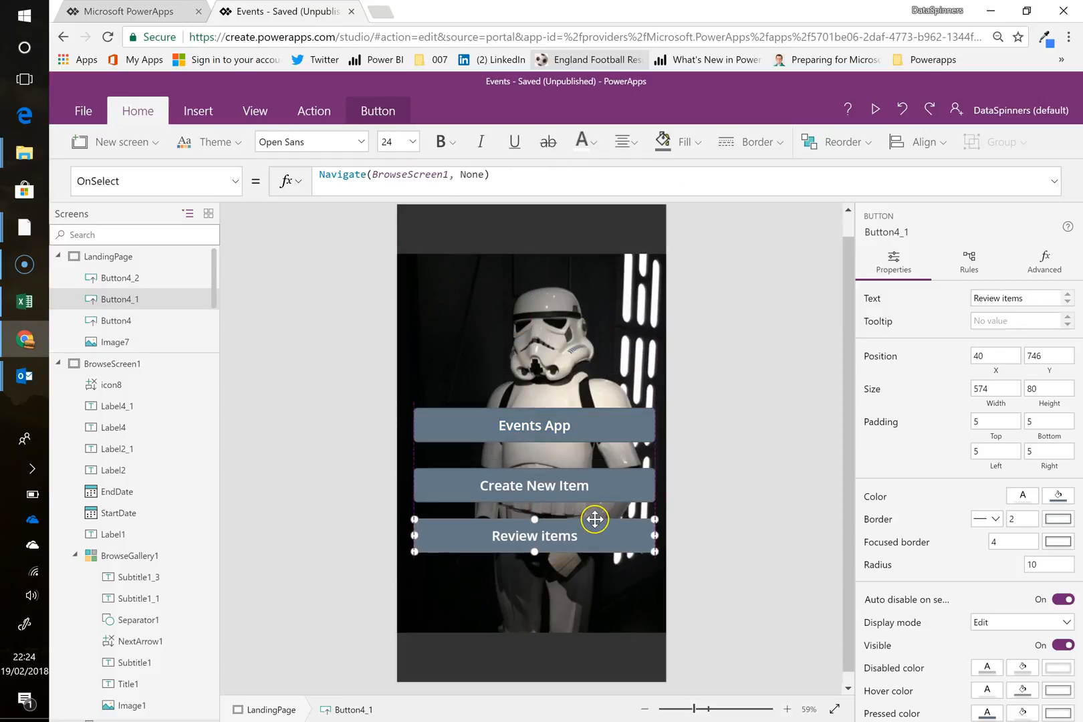
{"action": "left_click_drag", "start_coordinate": [594, 519], "coordinate": [598, 581]}
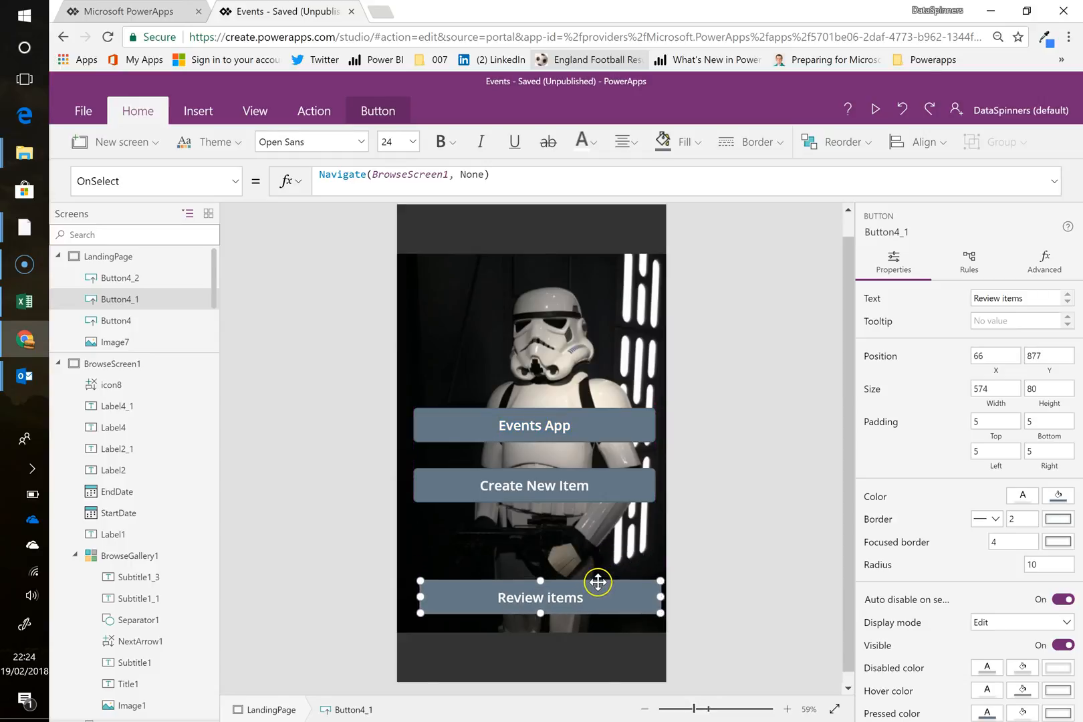
{"action": "left_click_drag", "start_coordinate": [598, 580], "coordinate": [598, 597]}
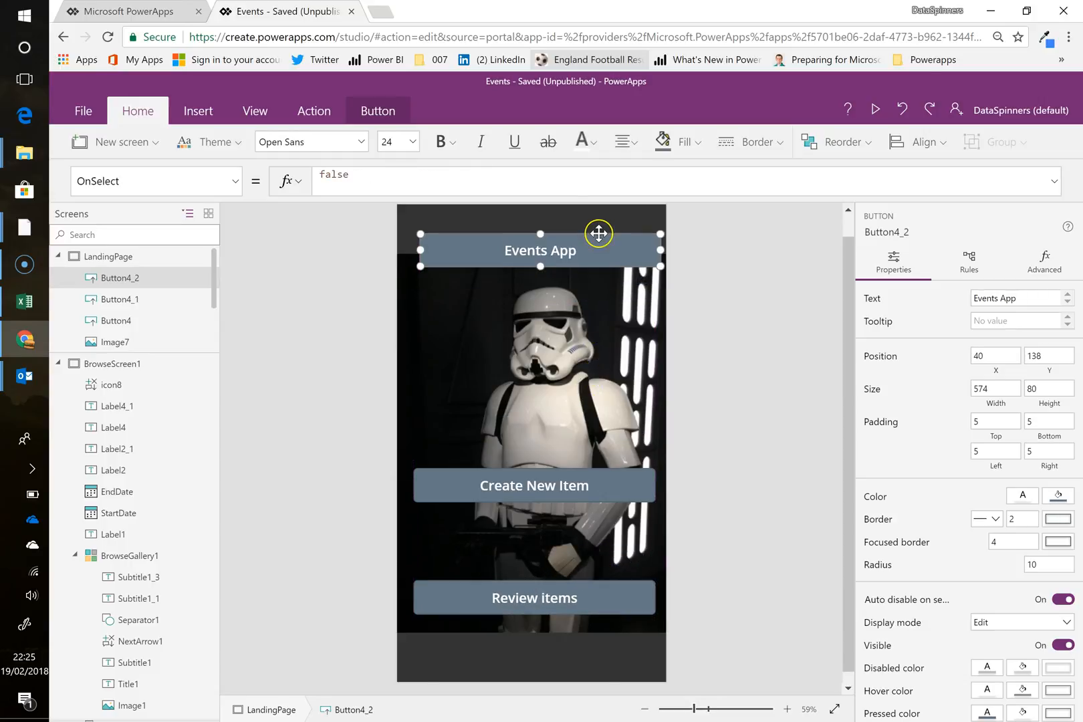
Step: Nudge the Events App header into place and align Create New Item with Review items
{"action": "left_click_drag", "start_coordinate": [599, 232], "coordinate": [590, 212]}
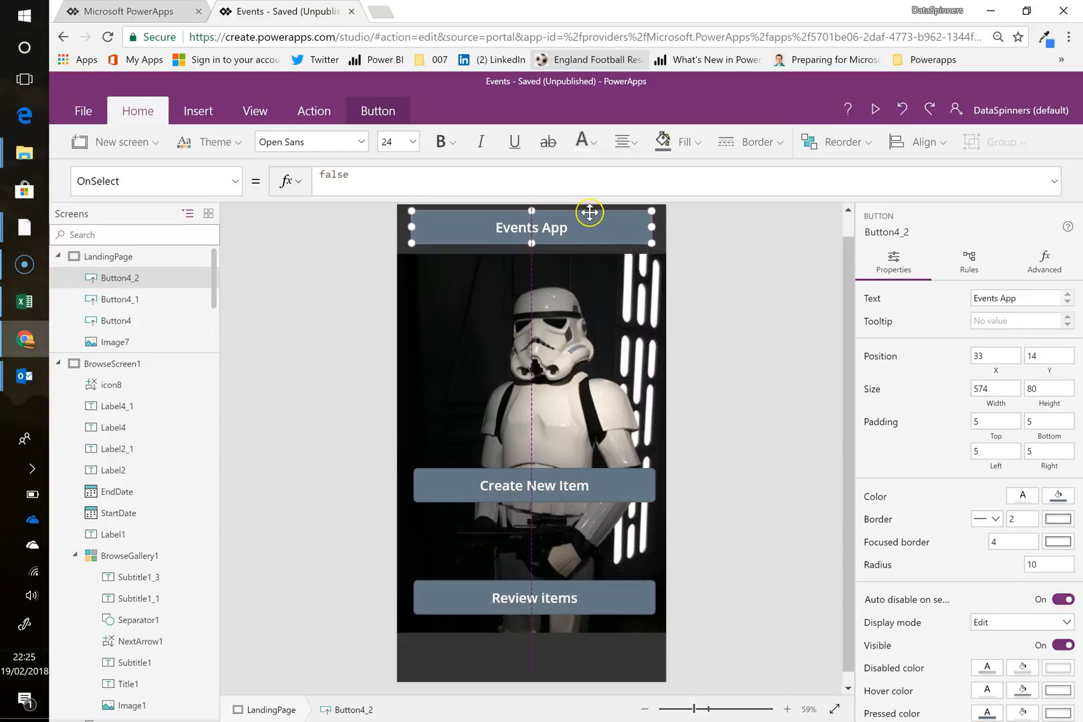
{"action": "left_click_drag", "start_coordinate": [589, 212], "coordinate": [589, 216]}
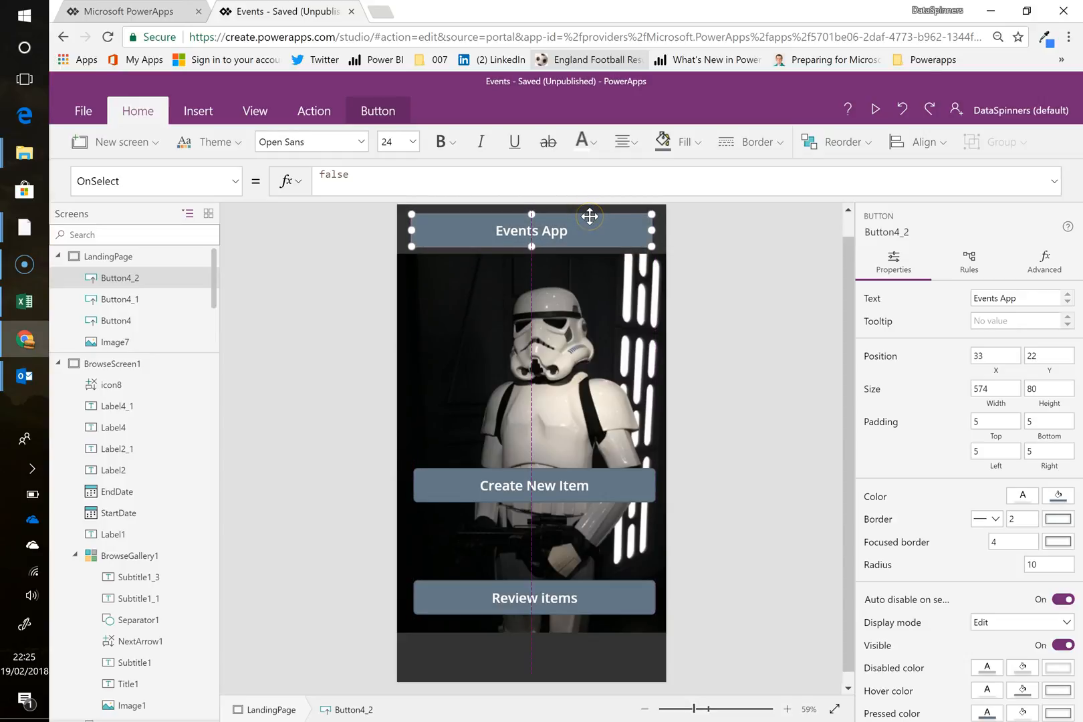
{"action": "left_click", "coordinate": [534, 485]}
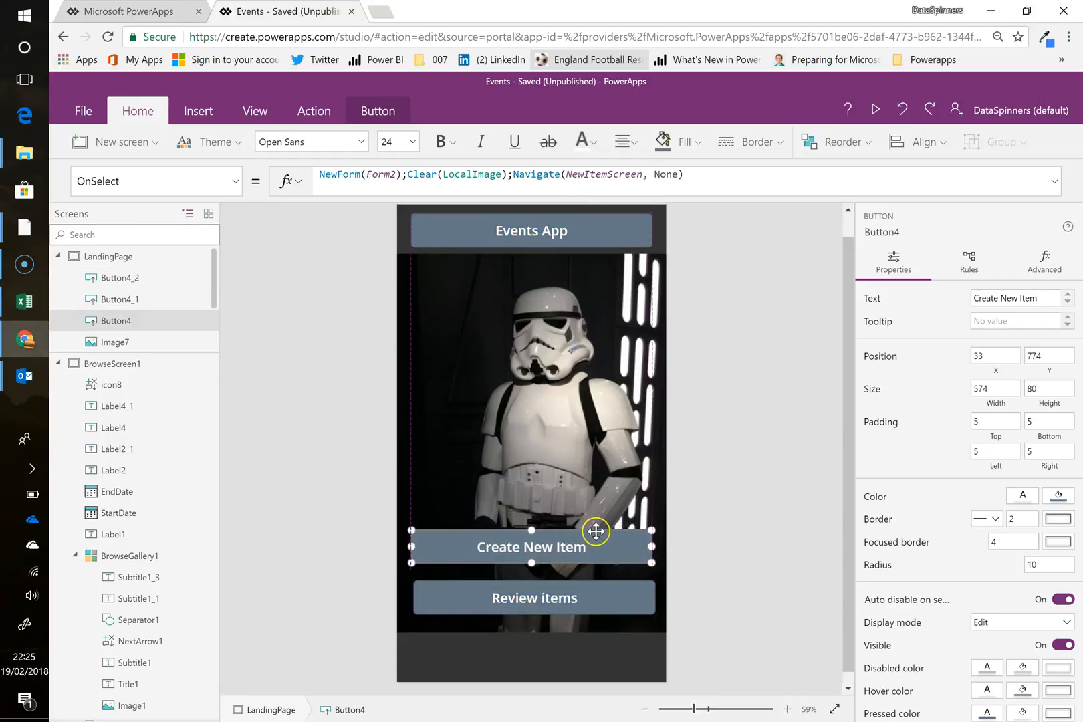
{"action": "left_click_drag", "start_coordinate": [596, 532], "coordinate": [600, 536]}
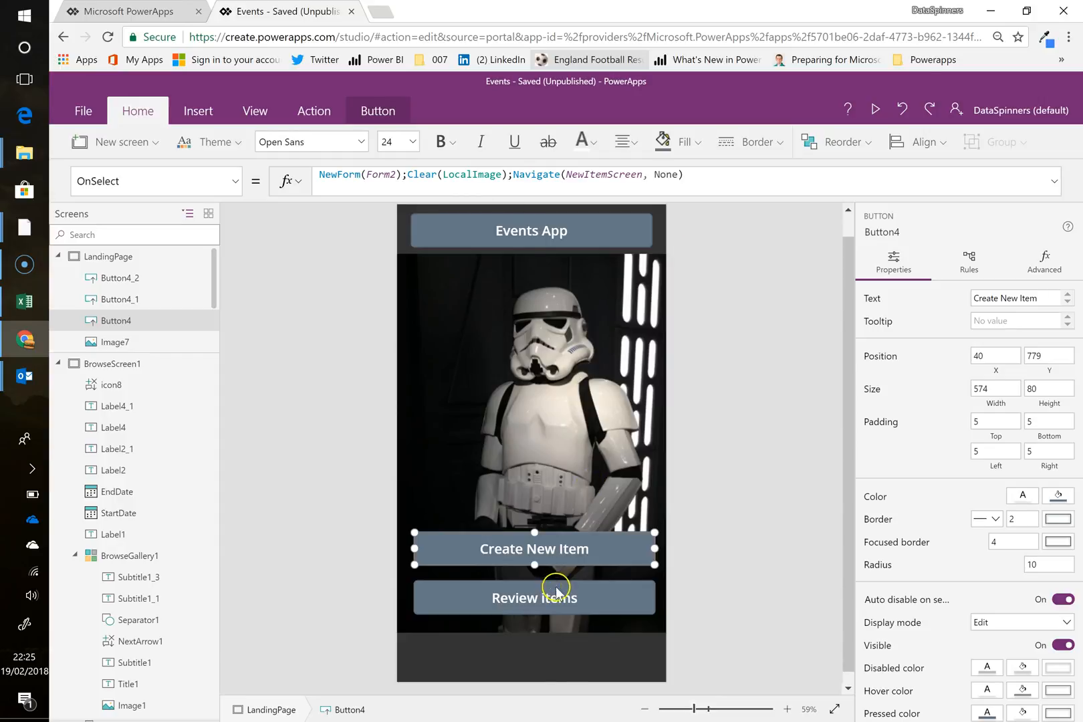
Step: Set the stormtrooper background image's Fill to Black, replacing RGBA(0,0,0,0)
{"action": "left_click", "coordinate": [114, 342]}
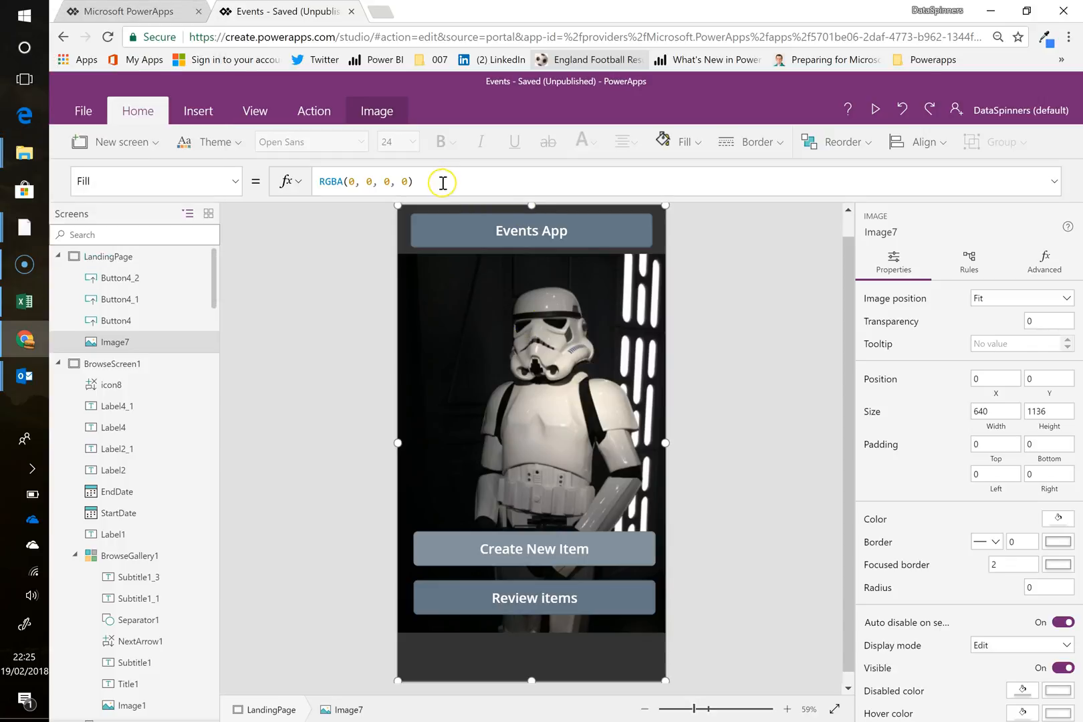
{"action": "triple_click", "coordinate": [365, 181]}
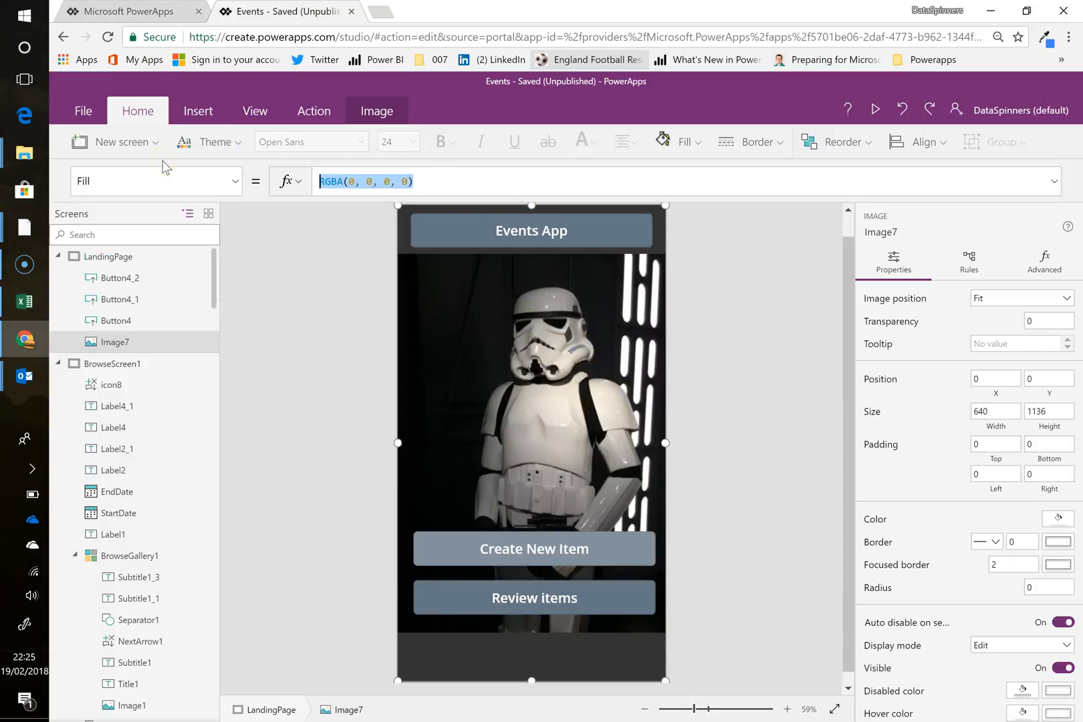
{"action": "type", "text": "bla"}
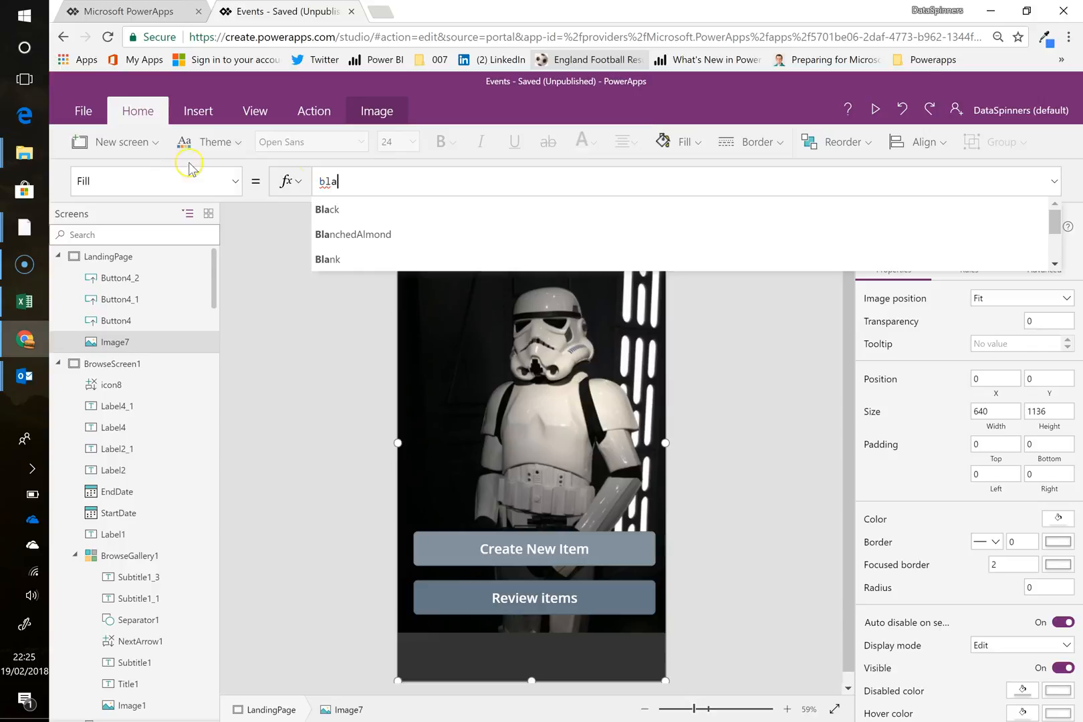
{"action": "left_click", "coordinate": [327, 209]}
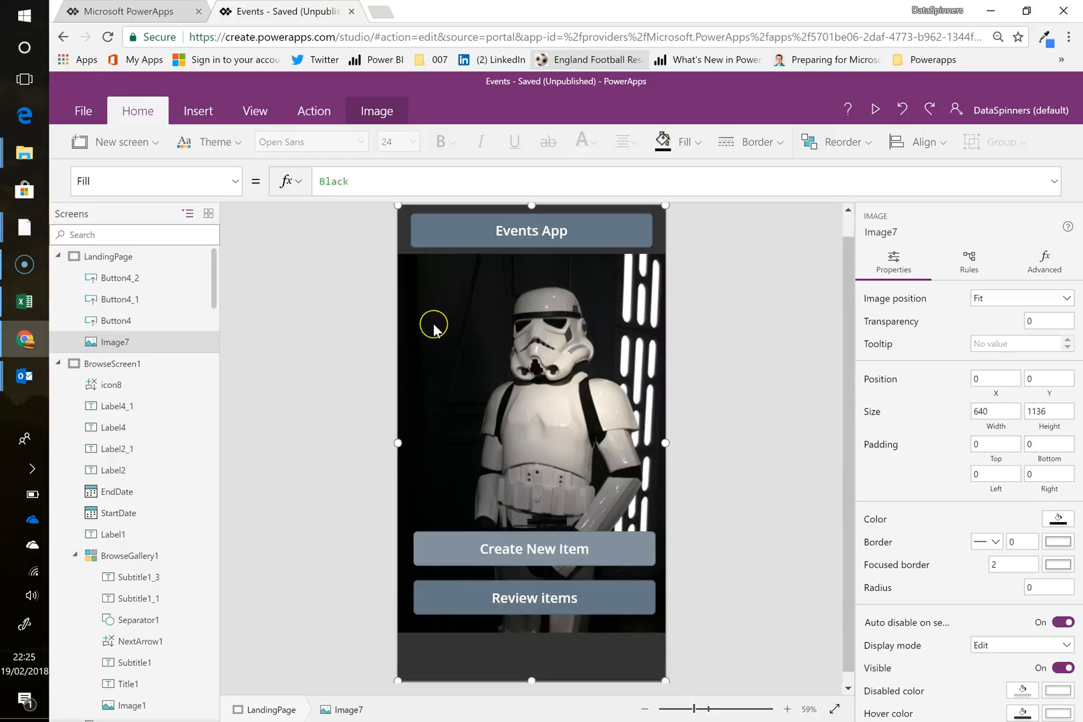
{"action": "mouse_move", "coordinate": [472, 452]}
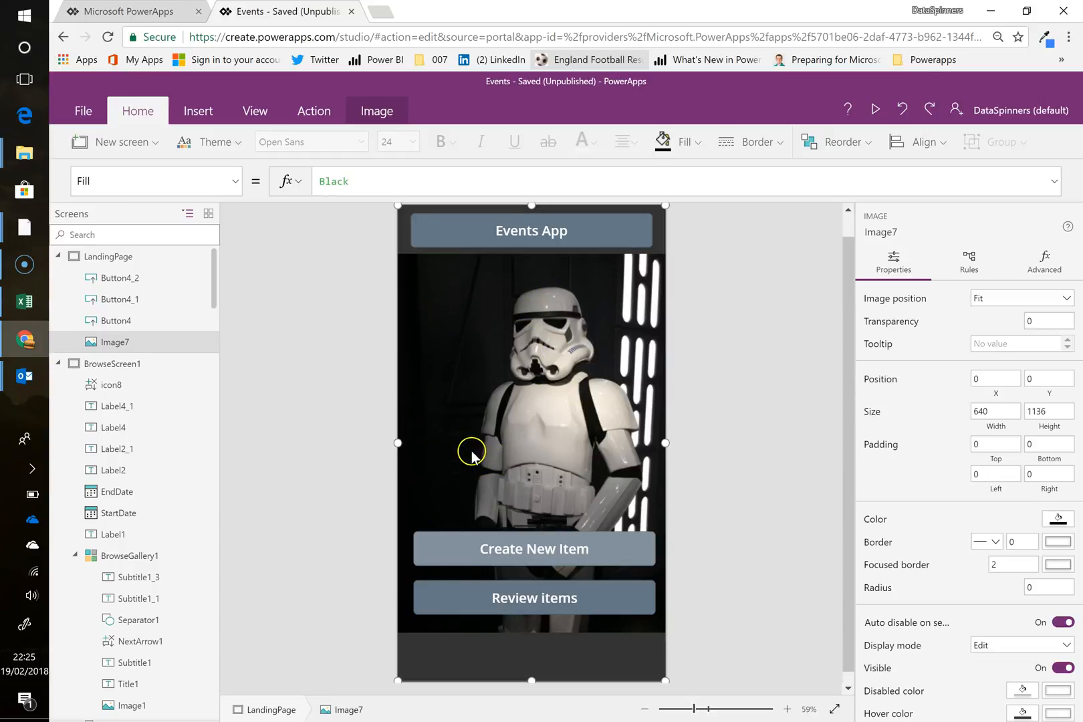
{"action": "mouse_move", "coordinate": [489, 323]}
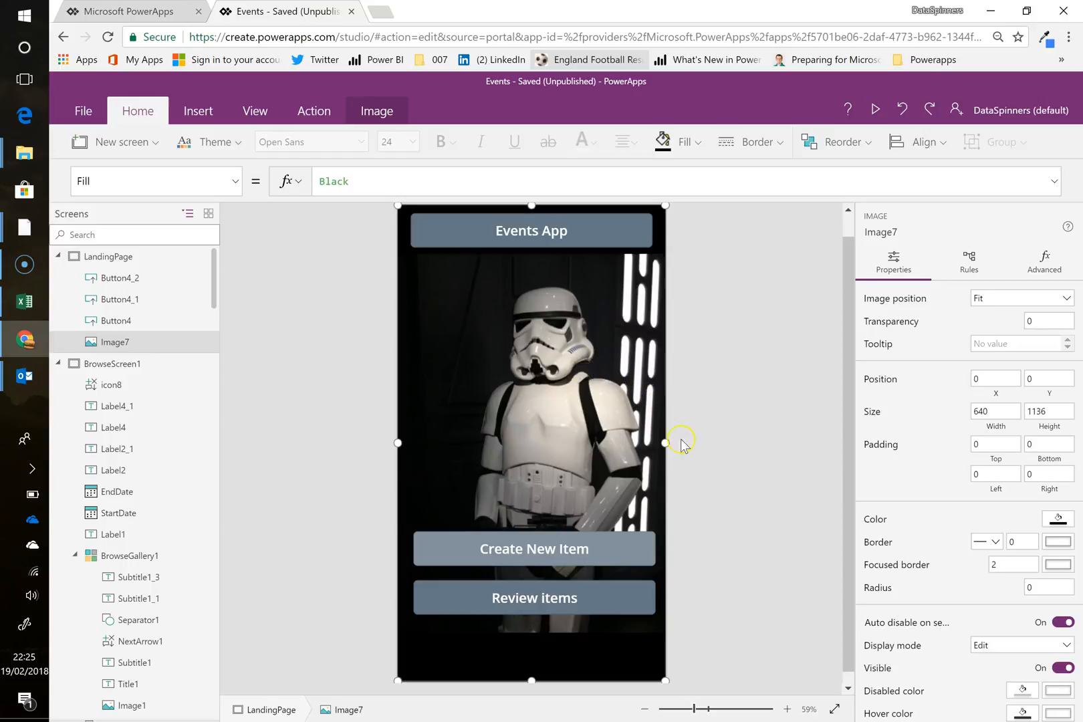
{"action": "mouse_move", "coordinate": [601, 608]}
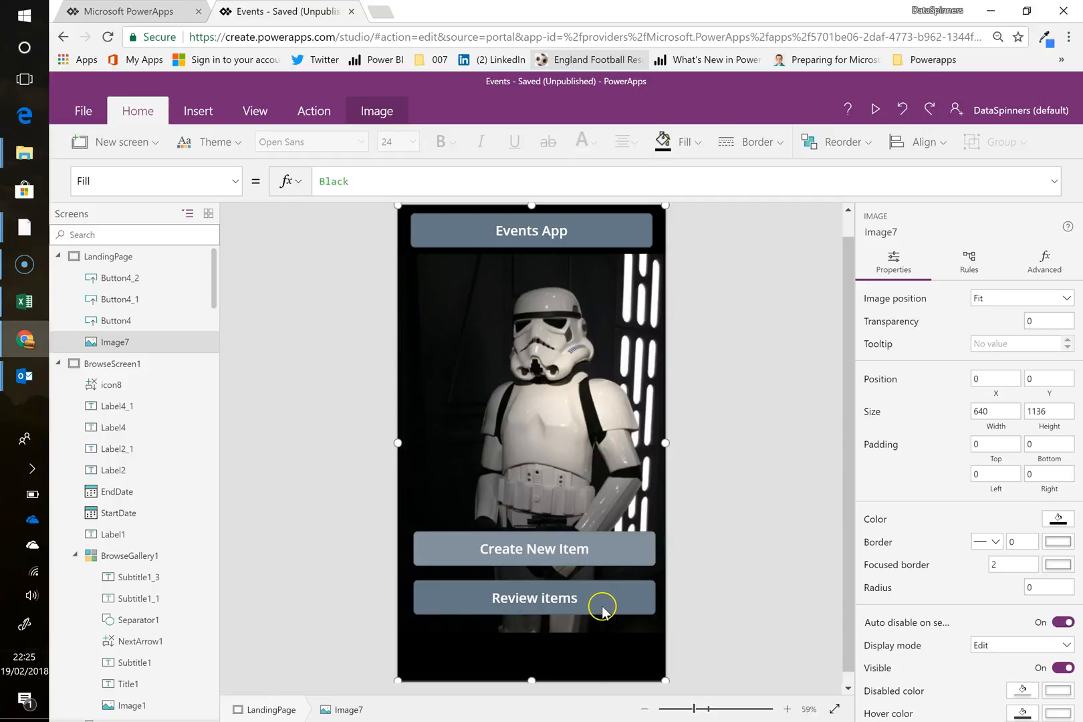
{"action": "left_click", "coordinate": [534, 598]}
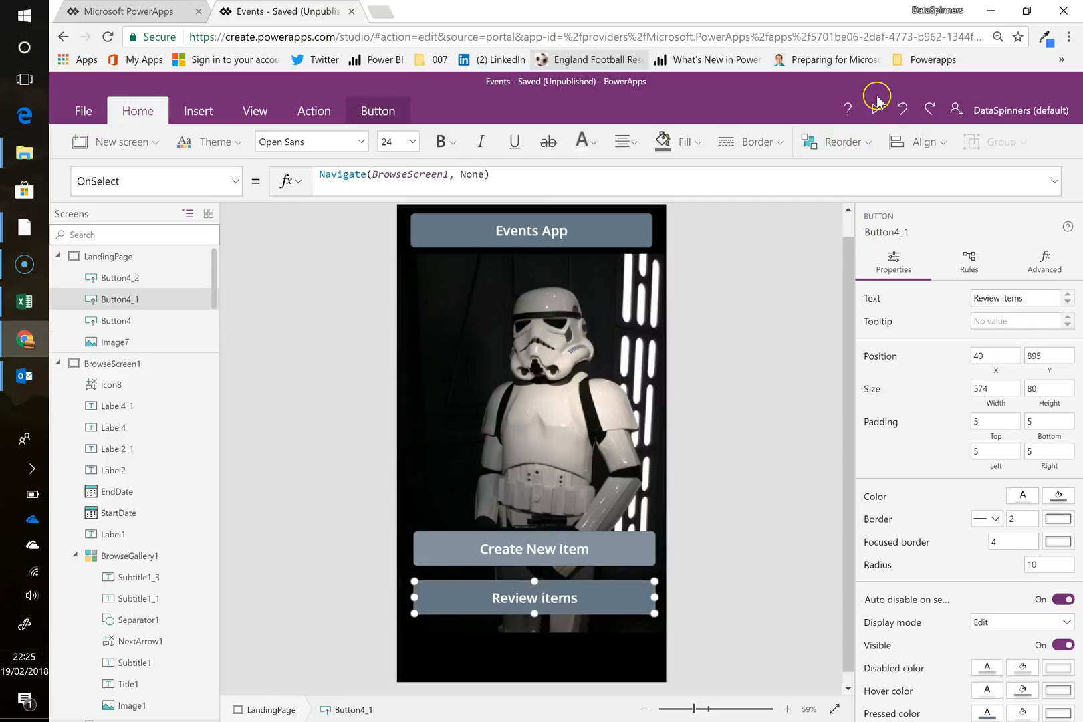
Step: Run the app in preview and tap Review items to reach the events list
{"action": "left_click", "coordinate": [878, 102]}
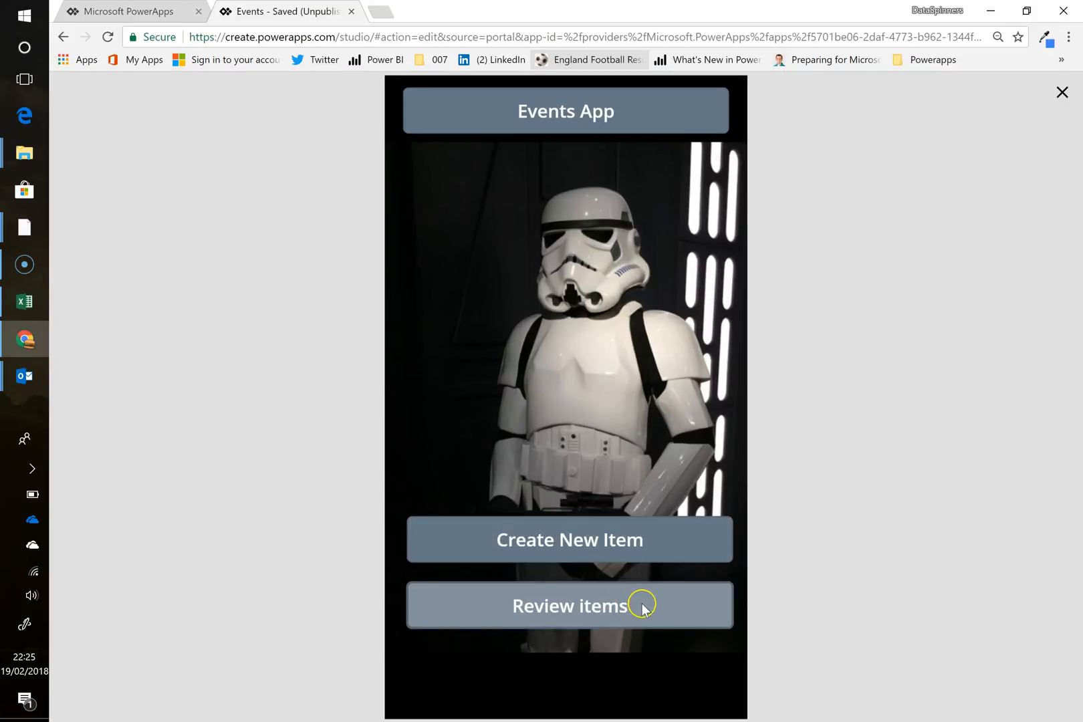
{"action": "left_click", "coordinate": [567, 606]}
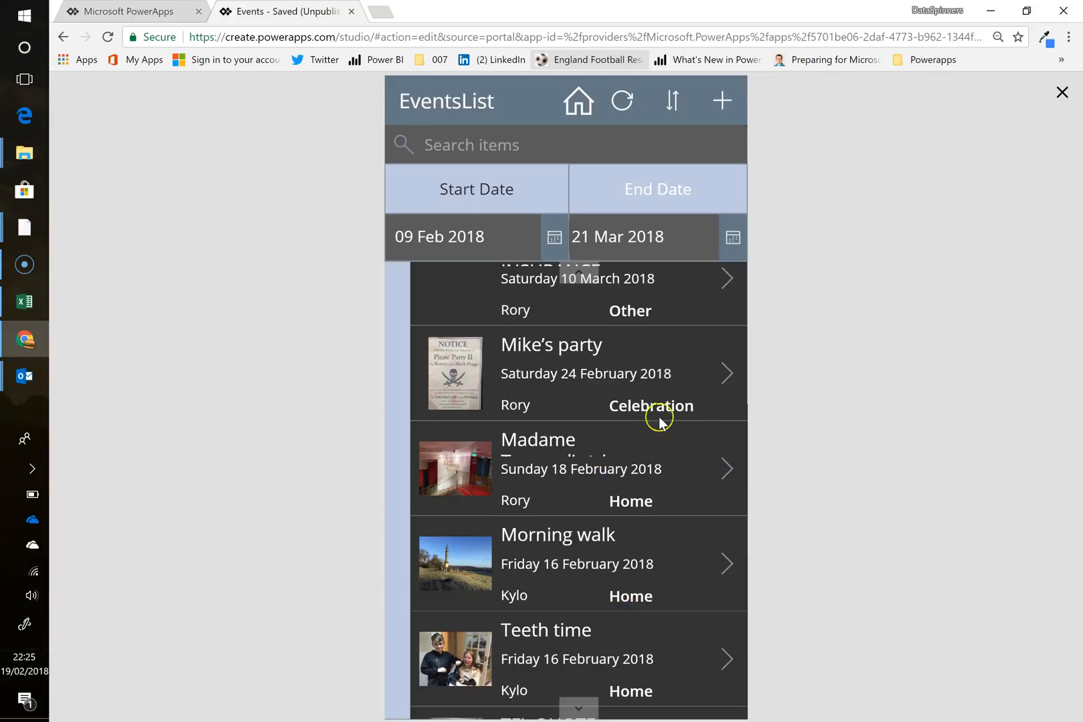
{"action": "mouse_move", "coordinate": [667, 353]}
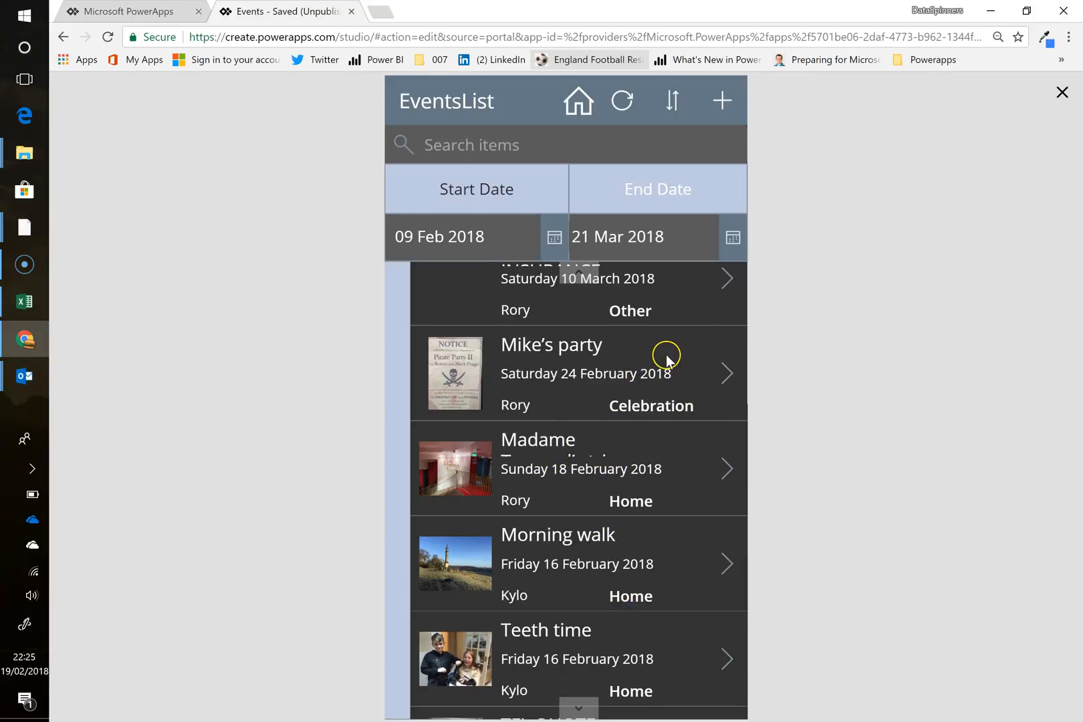
{"action": "mouse_move", "coordinate": [705, 423]}
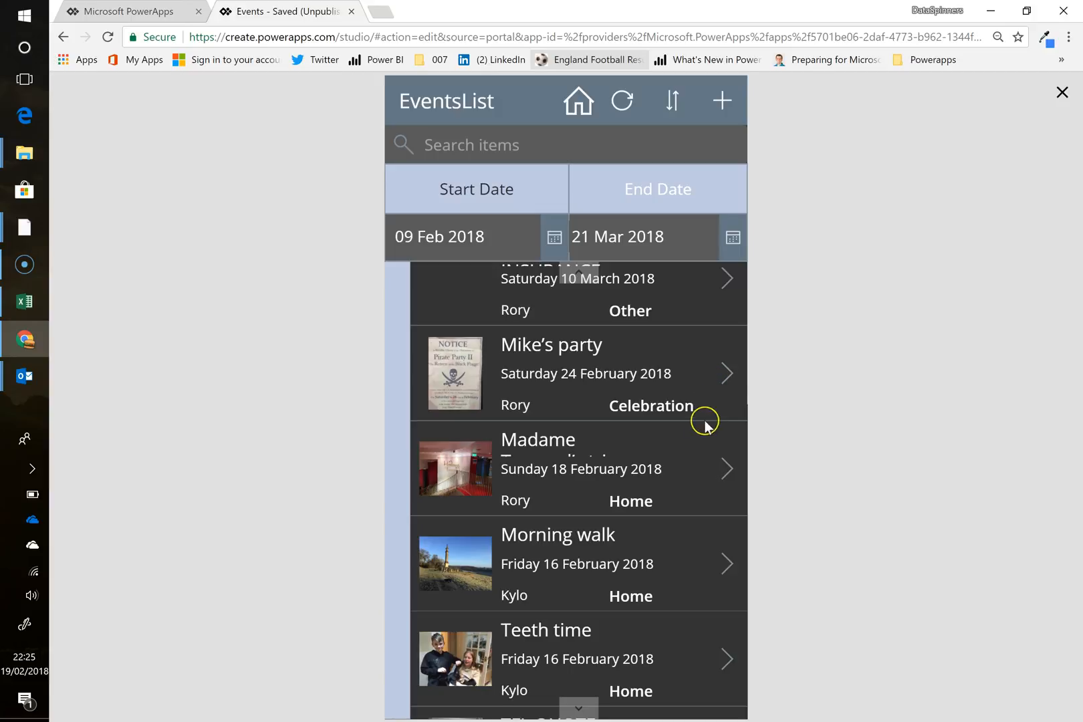
{"action": "mouse_move", "coordinate": [681, 533]}
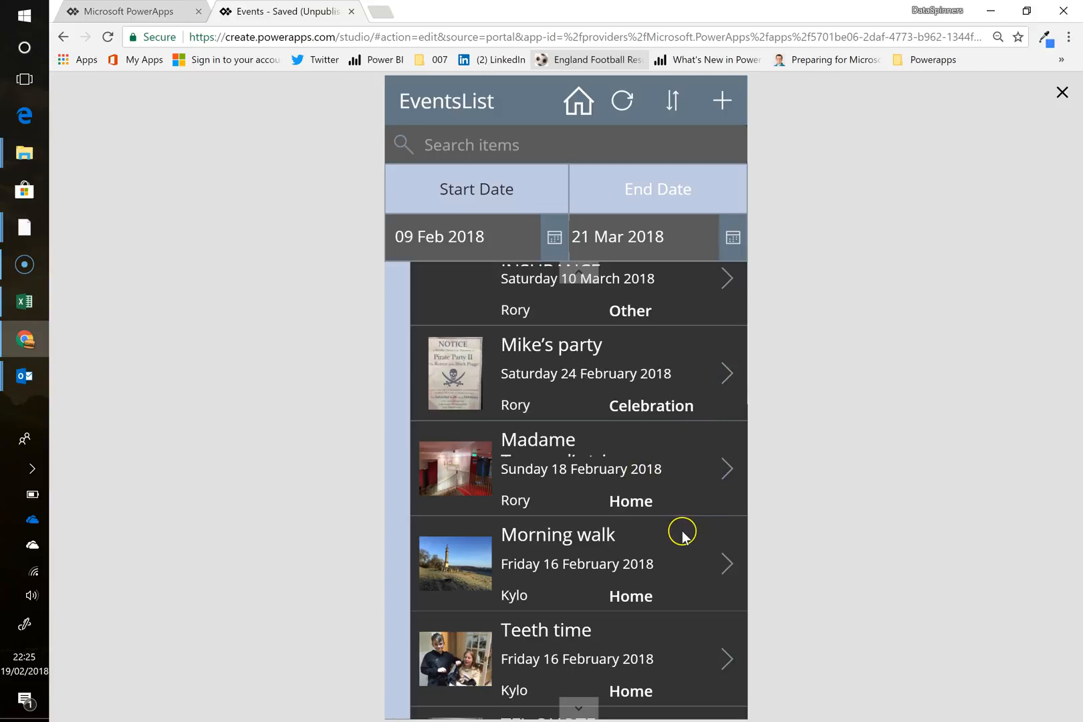
{"action": "mouse_move", "coordinate": [727, 572]}
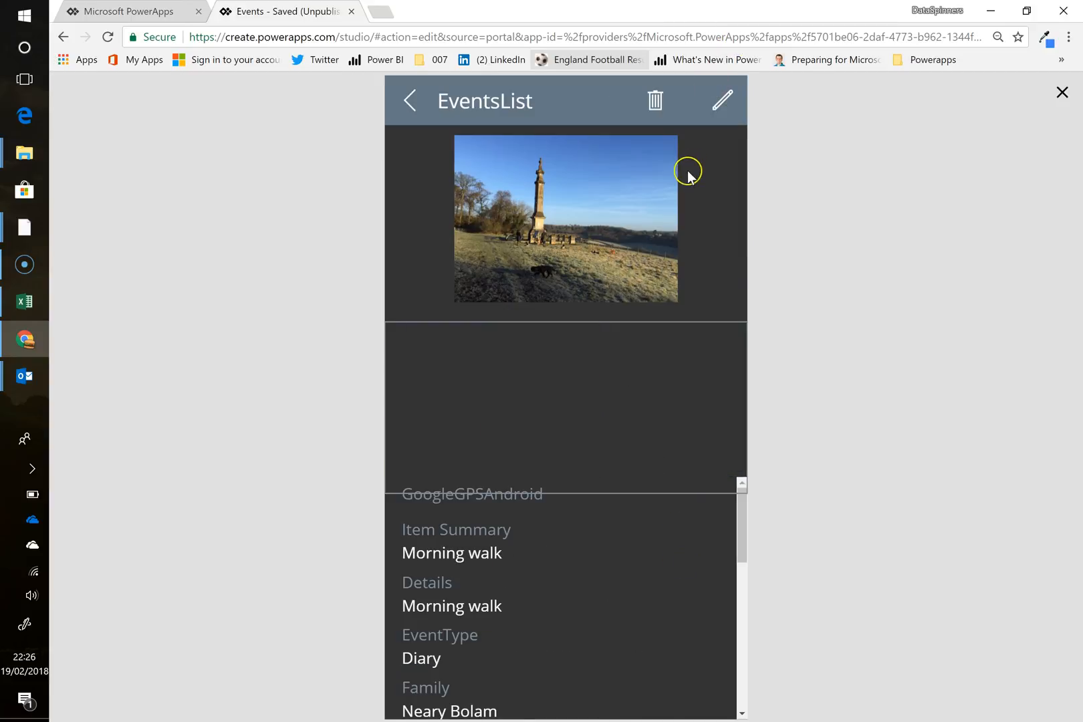
{"action": "mouse_move", "coordinate": [1062, 91]}
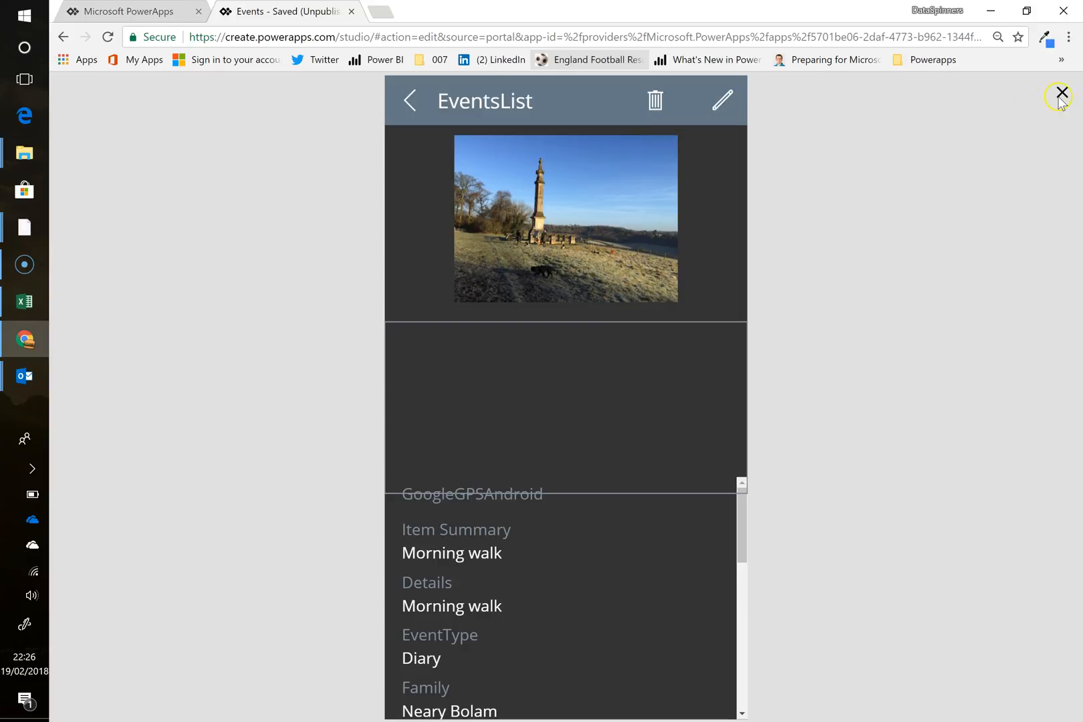
Step: Leave preview and select the delete icon on the details screen to edit its action
{"action": "left_click", "coordinate": [1060, 91]}
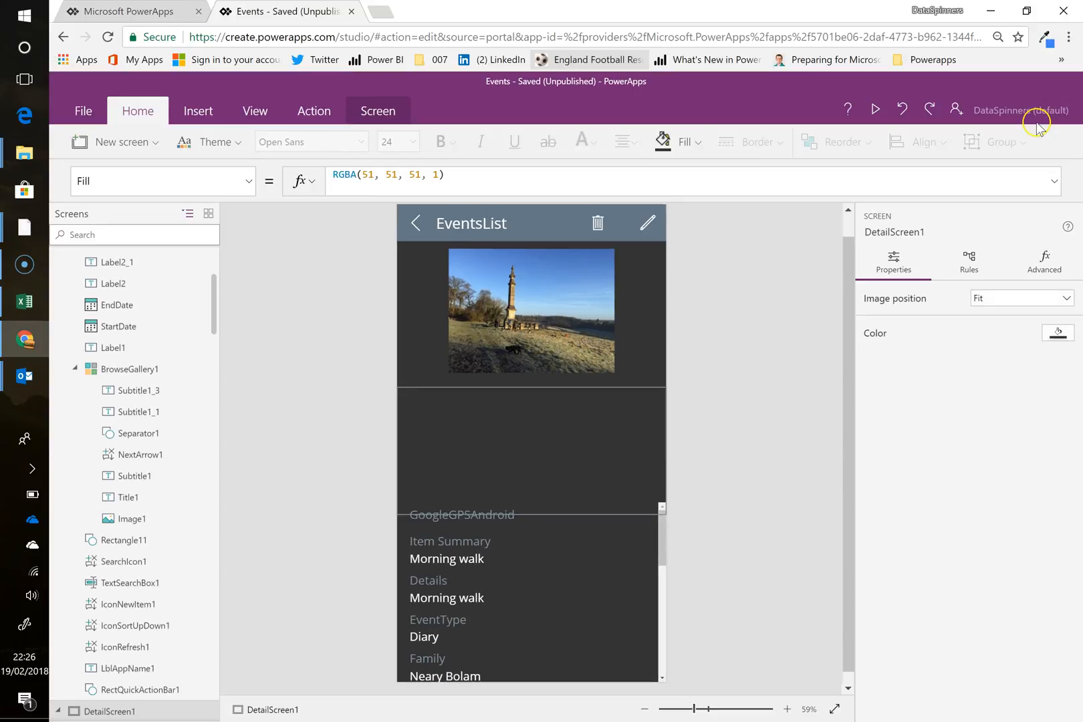
{"action": "mouse_move", "coordinate": [597, 258]}
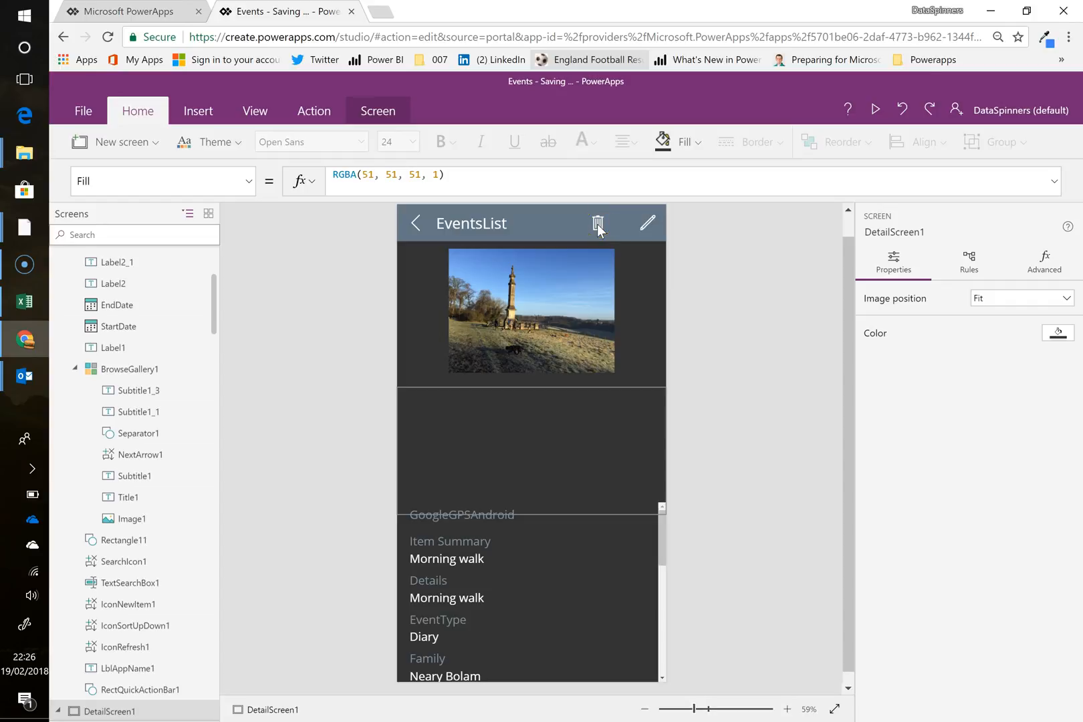
{"action": "left_click", "coordinate": [599, 223]}
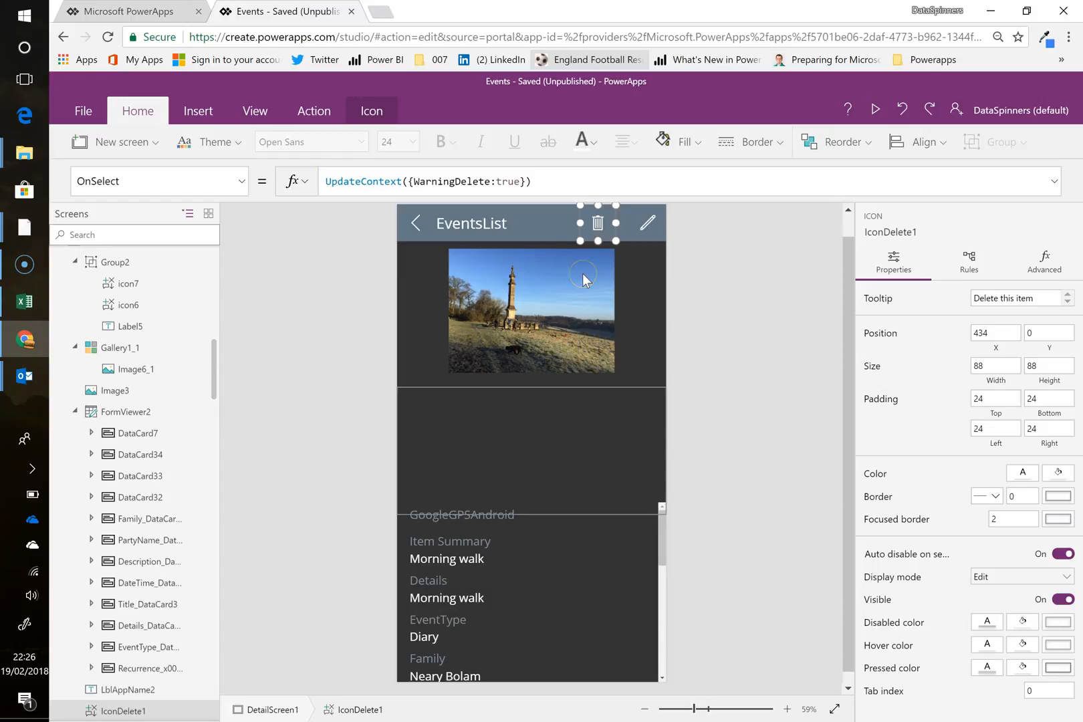
{"action": "mouse_move", "coordinate": [598, 222]}
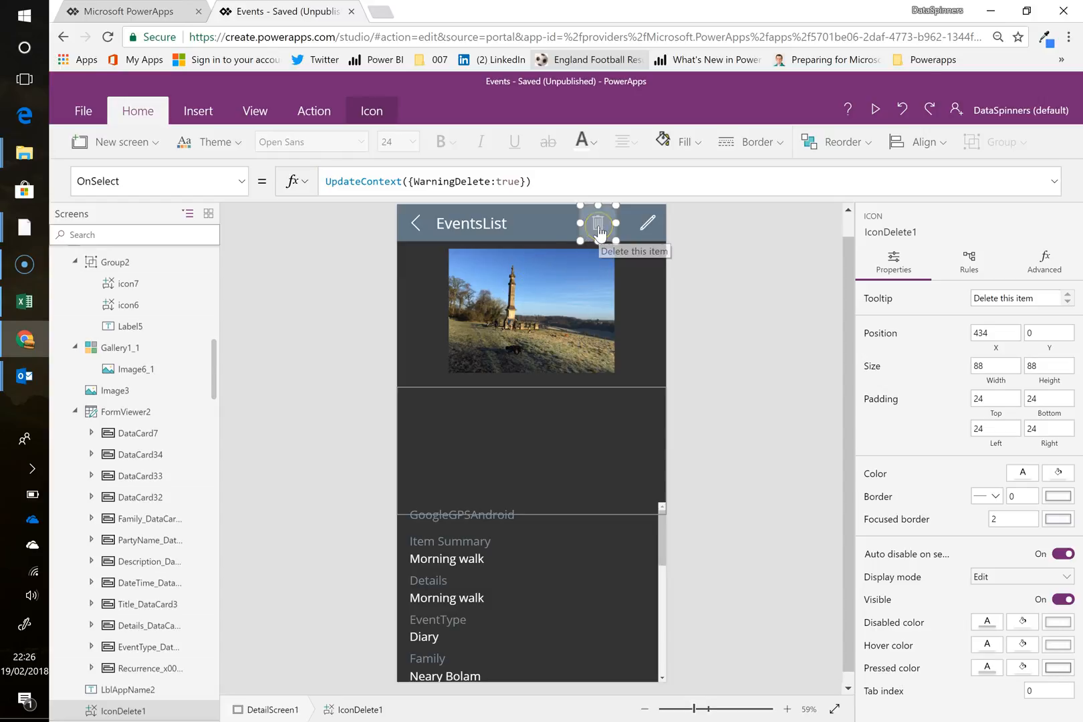
{"action": "left_click", "coordinate": [598, 224]}
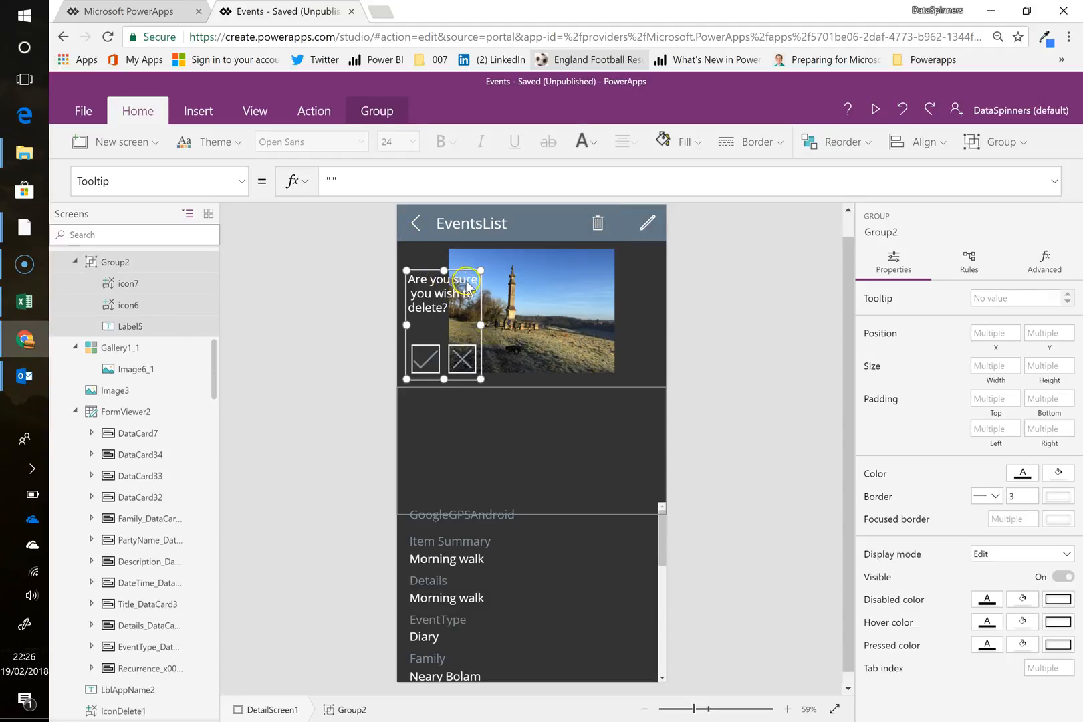
{"action": "left_click", "coordinate": [532, 419]}
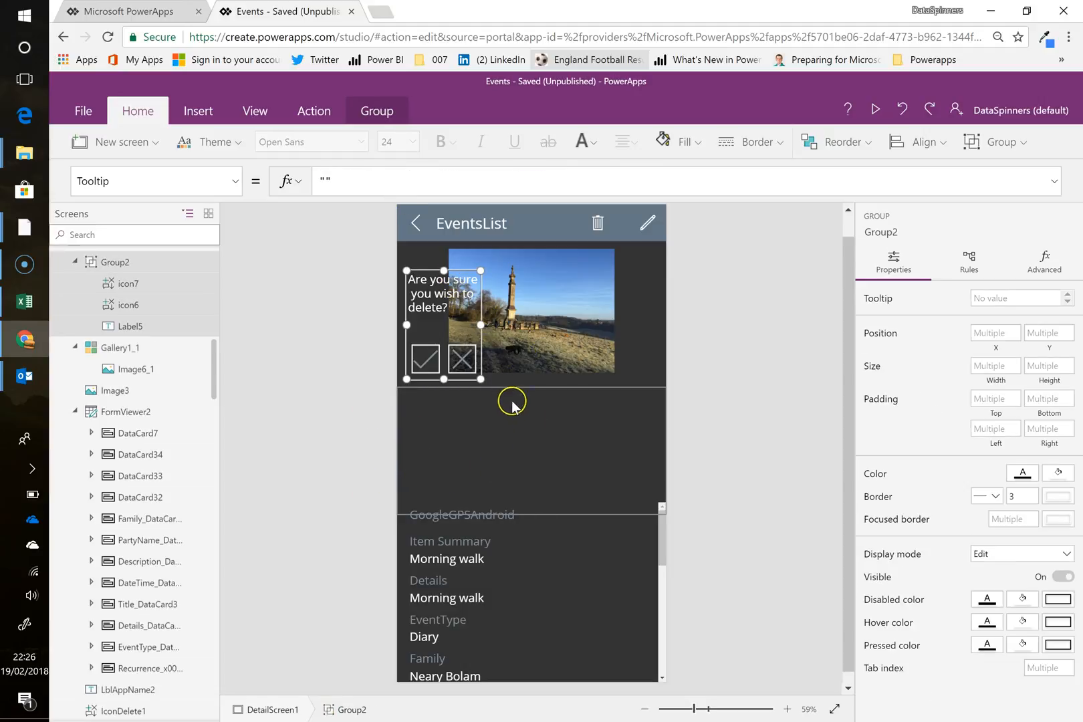
Step: Set IconDelete1's OnSelect to UpdateContext({WarningDelete:true})
{"action": "left_click", "coordinate": [509, 409]}
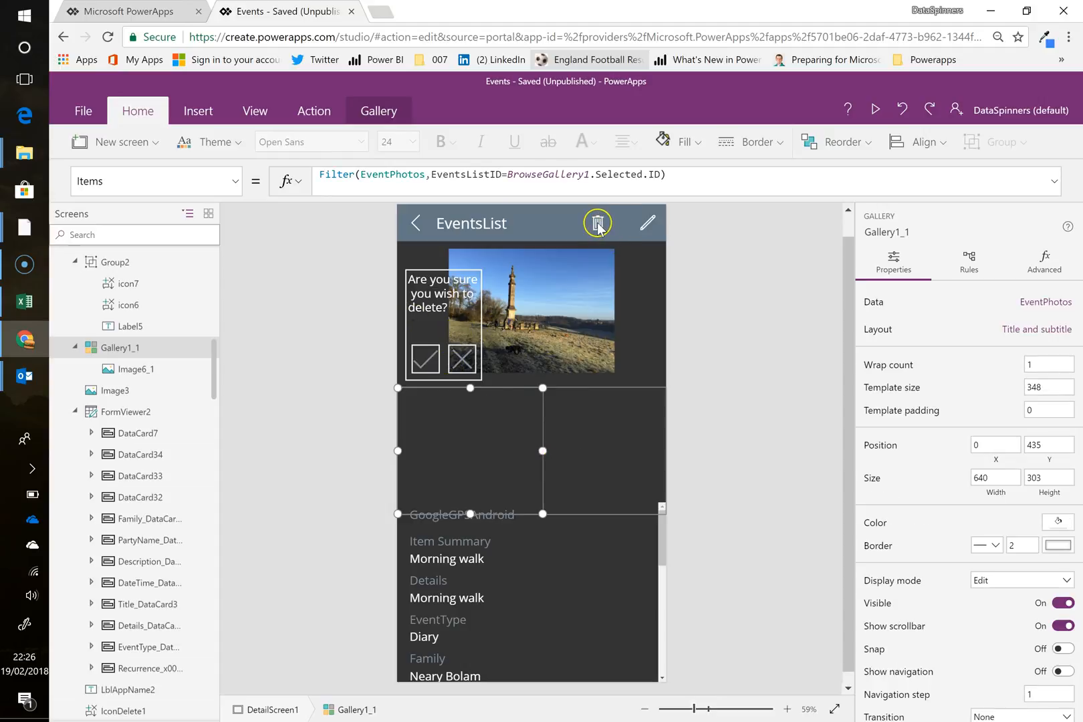
{"action": "left_click", "coordinate": [598, 223]}
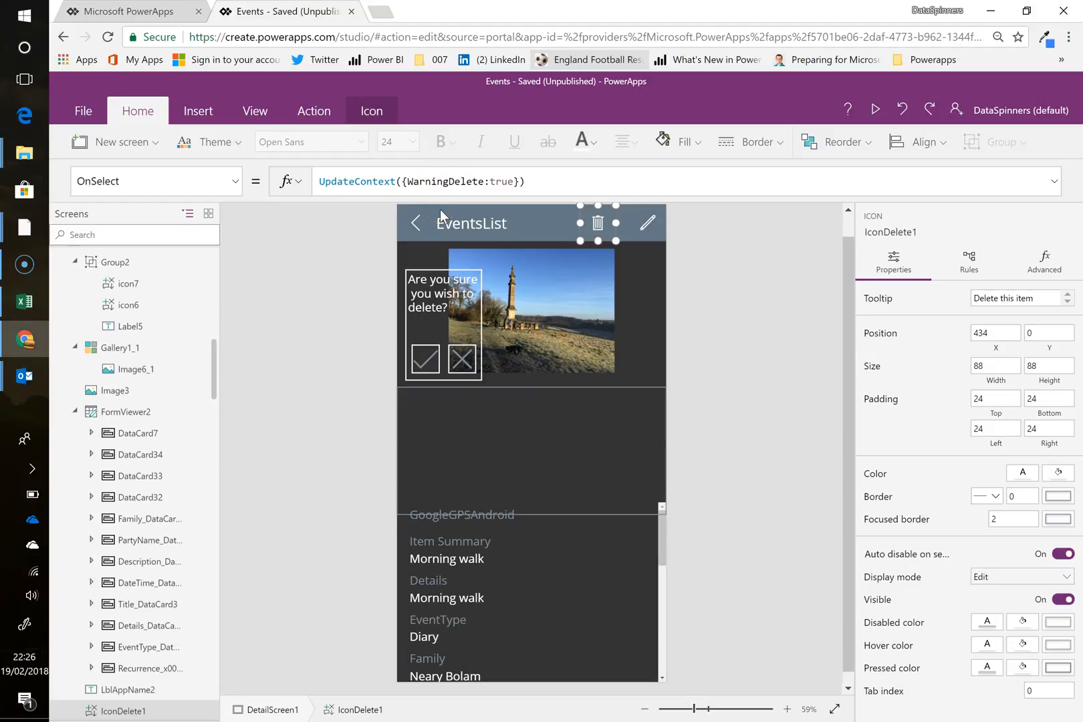
{"action": "mouse_move", "coordinate": [492, 194]}
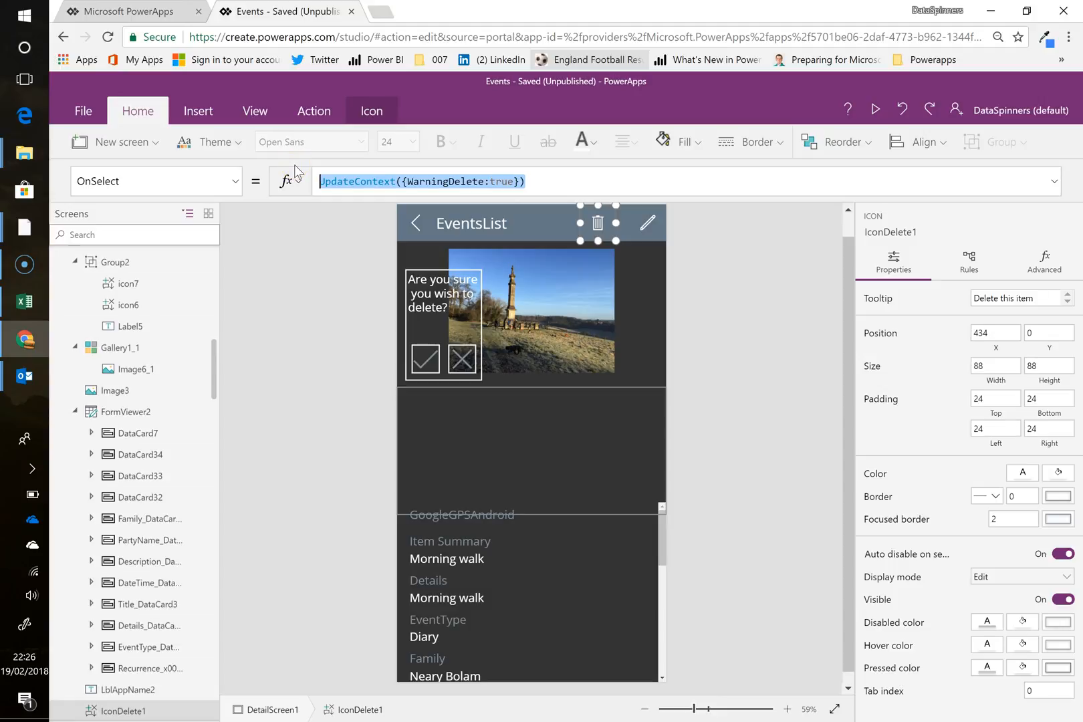
{"action": "left_click", "coordinate": [481, 181]}
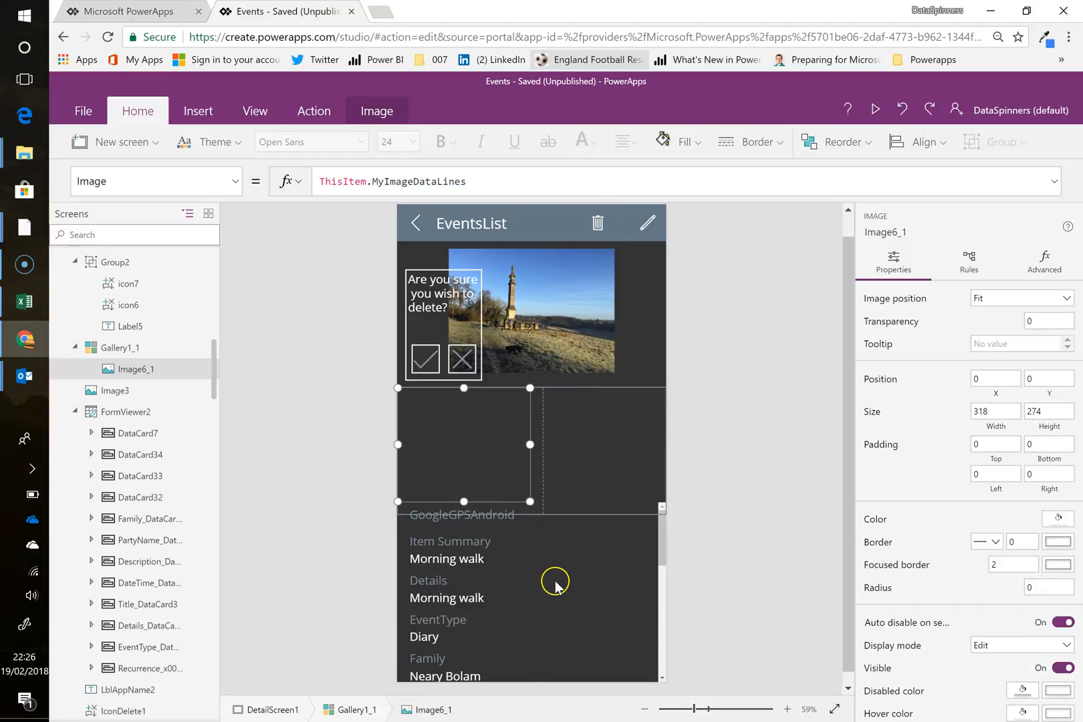
{"action": "mouse_move", "coordinate": [557, 588]}
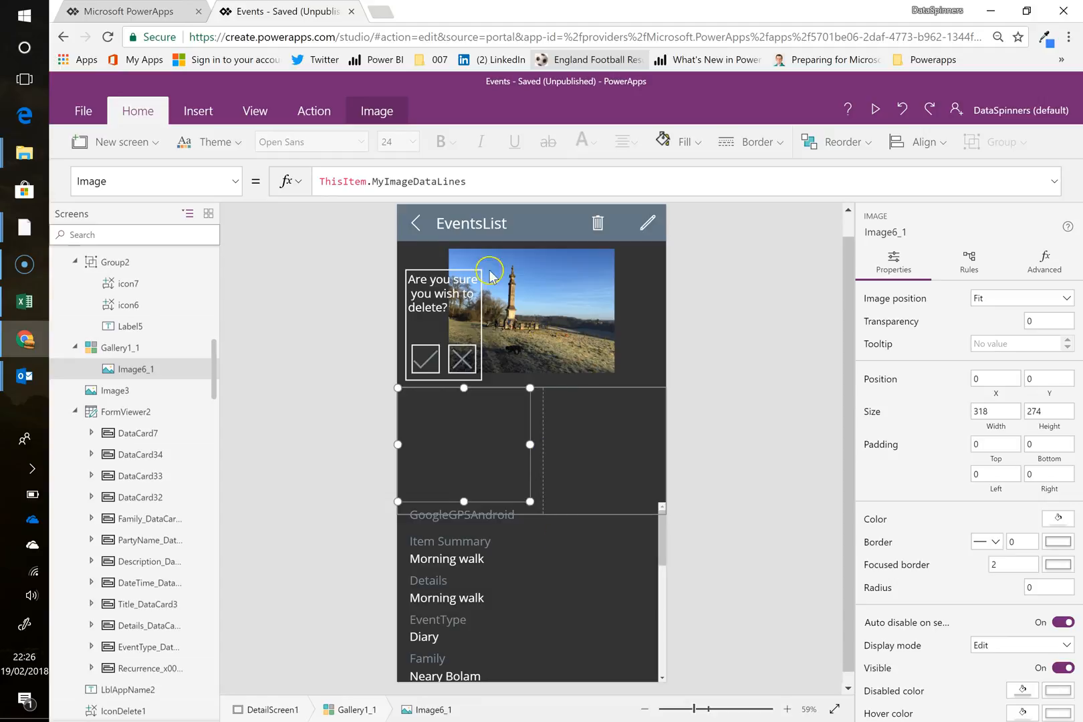
{"action": "left_click", "coordinate": [597, 223]}
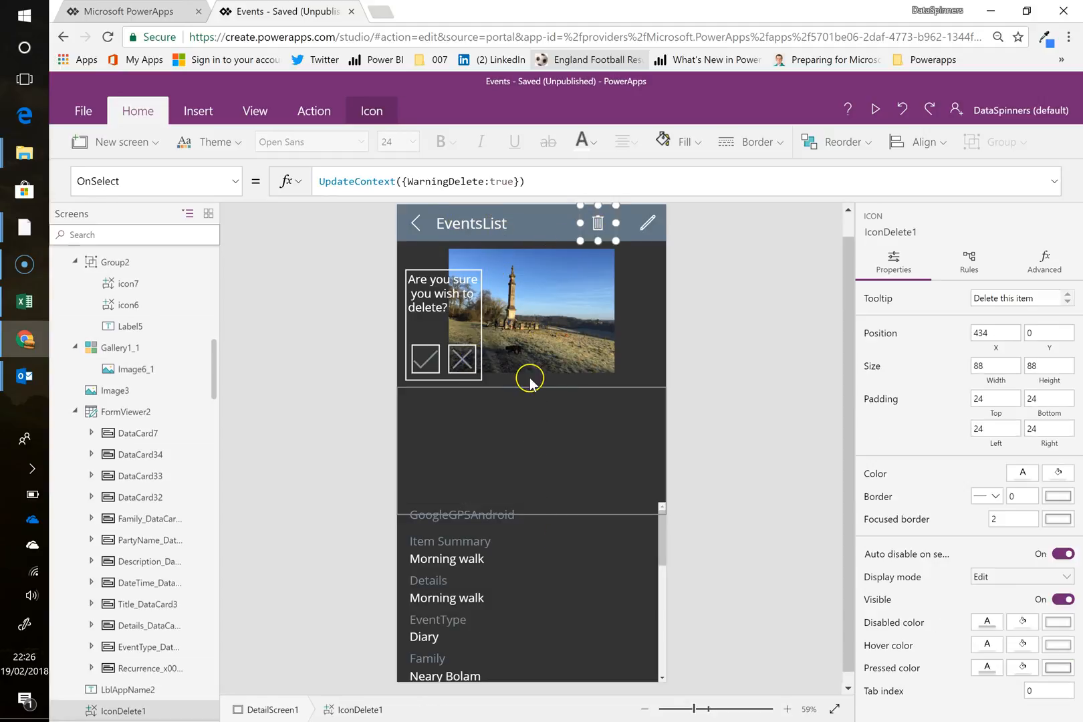
{"action": "mouse_move", "coordinate": [409, 409]}
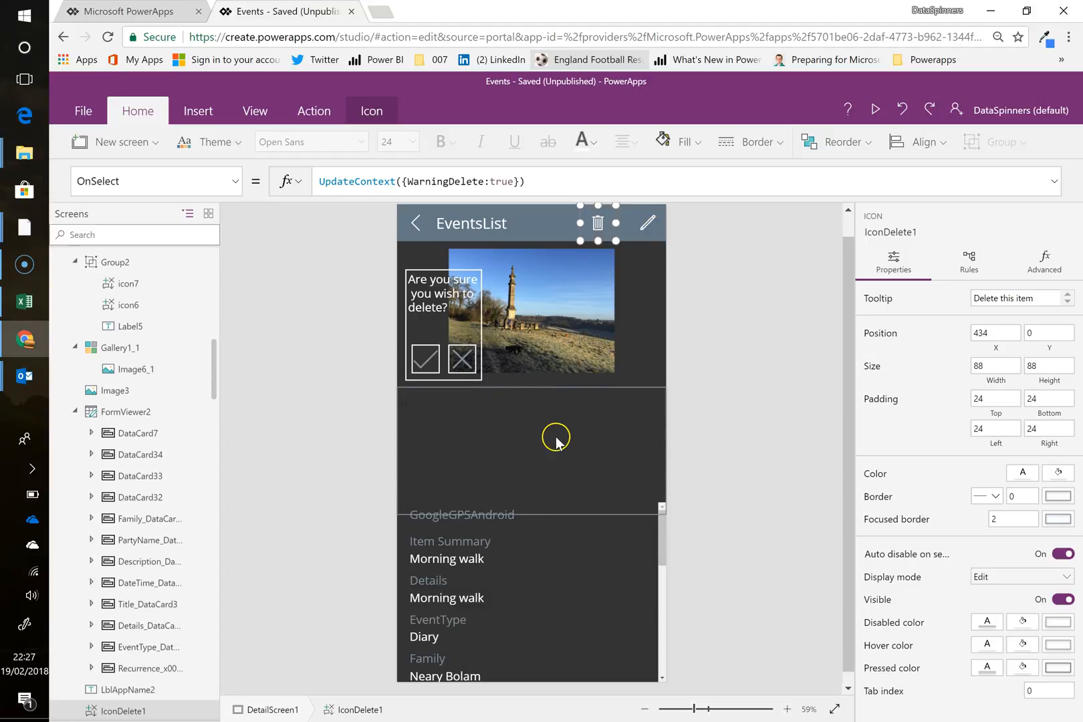
Step: Insert a new button and position and enlarge it into a big panel below the photo
{"action": "left_click", "coordinate": [198, 111]}
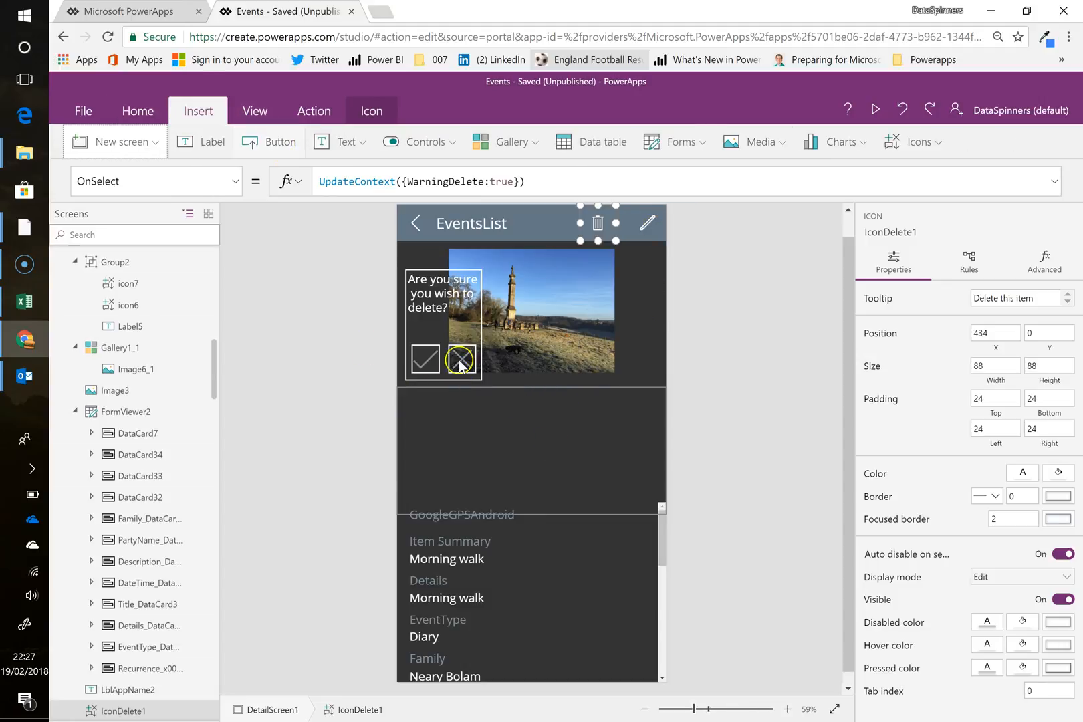
{"action": "left_click", "coordinate": [279, 141]}
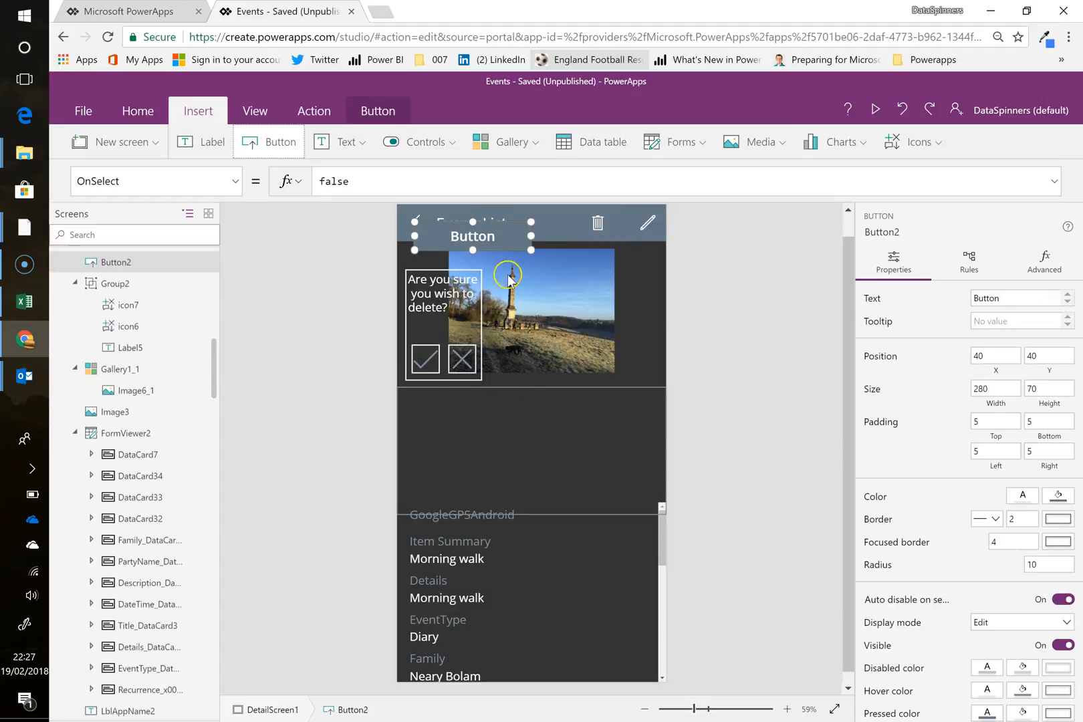
{"action": "left_click_drag", "start_coordinate": [473, 235], "coordinate": [535, 394]}
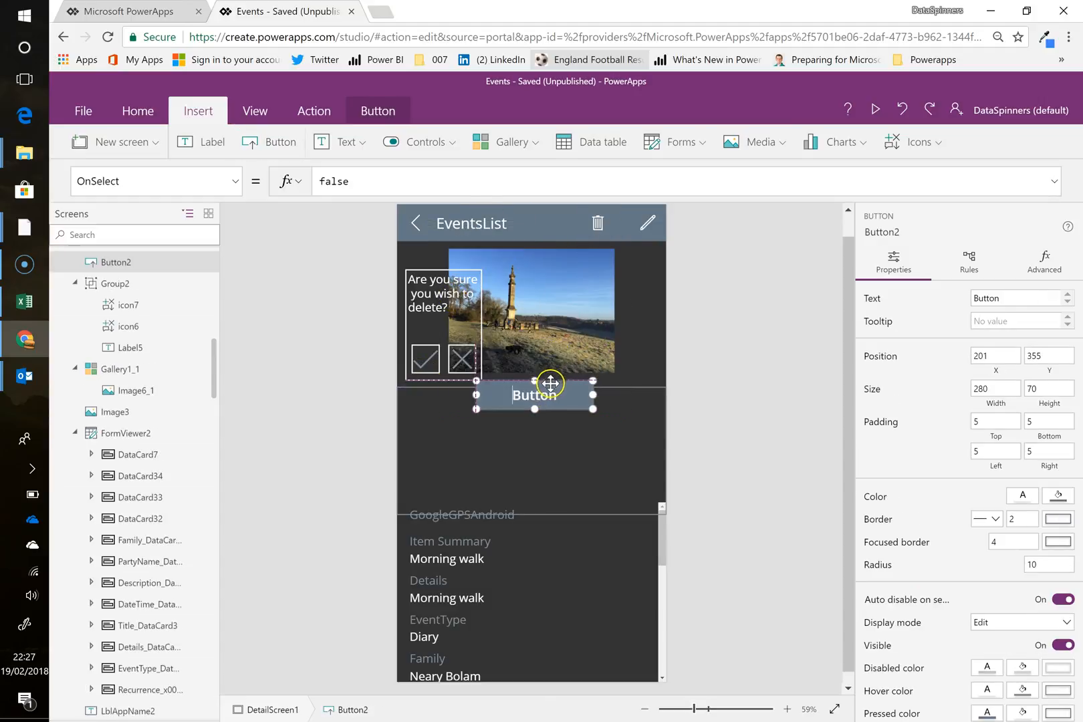
{"action": "left_click_drag", "start_coordinate": [551, 384], "coordinate": [527, 346]}
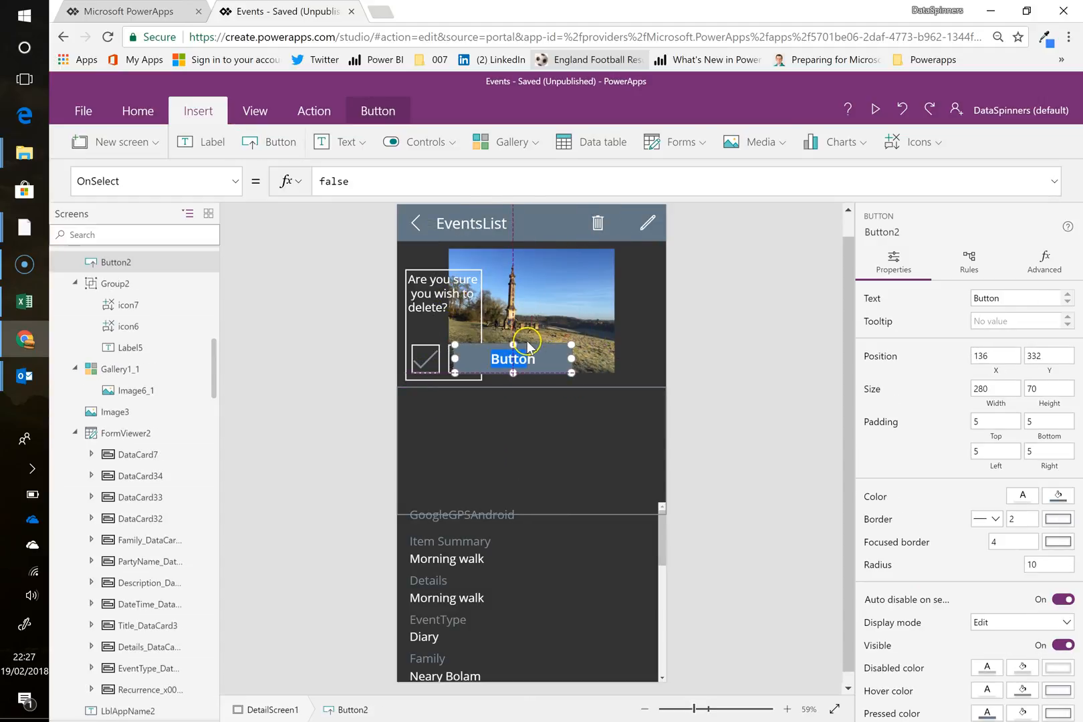
{"action": "left_click_drag", "start_coordinate": [571, 373], "coordinate": [620, 483]}
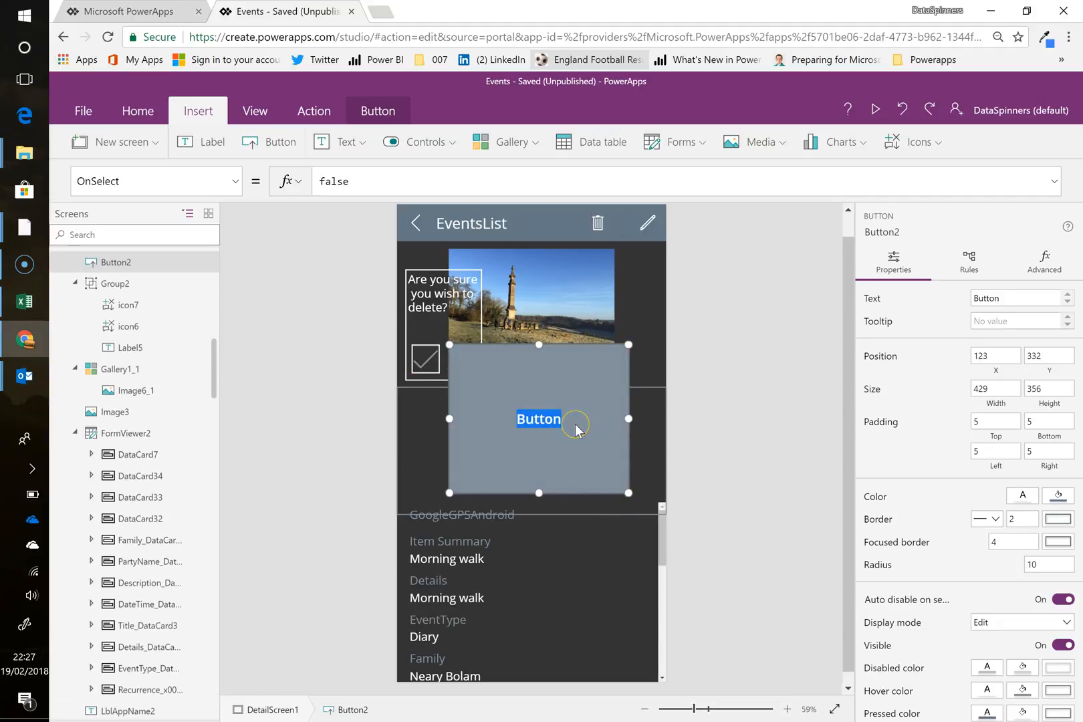
Step: Set the panel's text to 'Are you sure you wish to delete?'
{"action": "type", "text": "Are you sure you wish"}
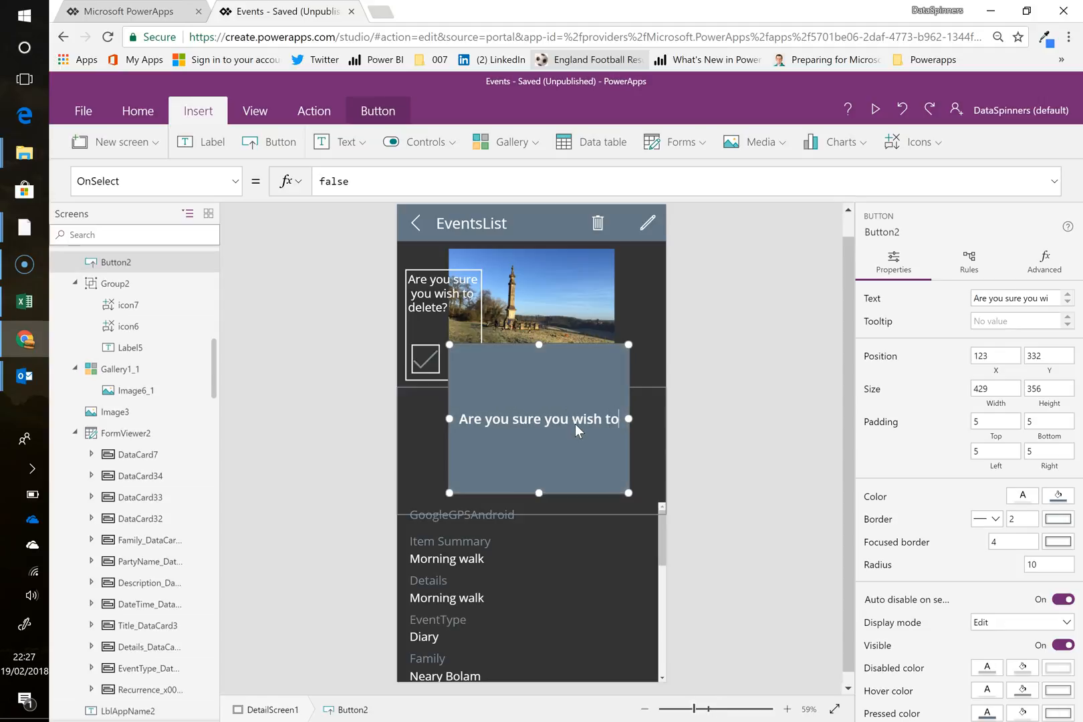
{"action": "type", "text": "delete"}
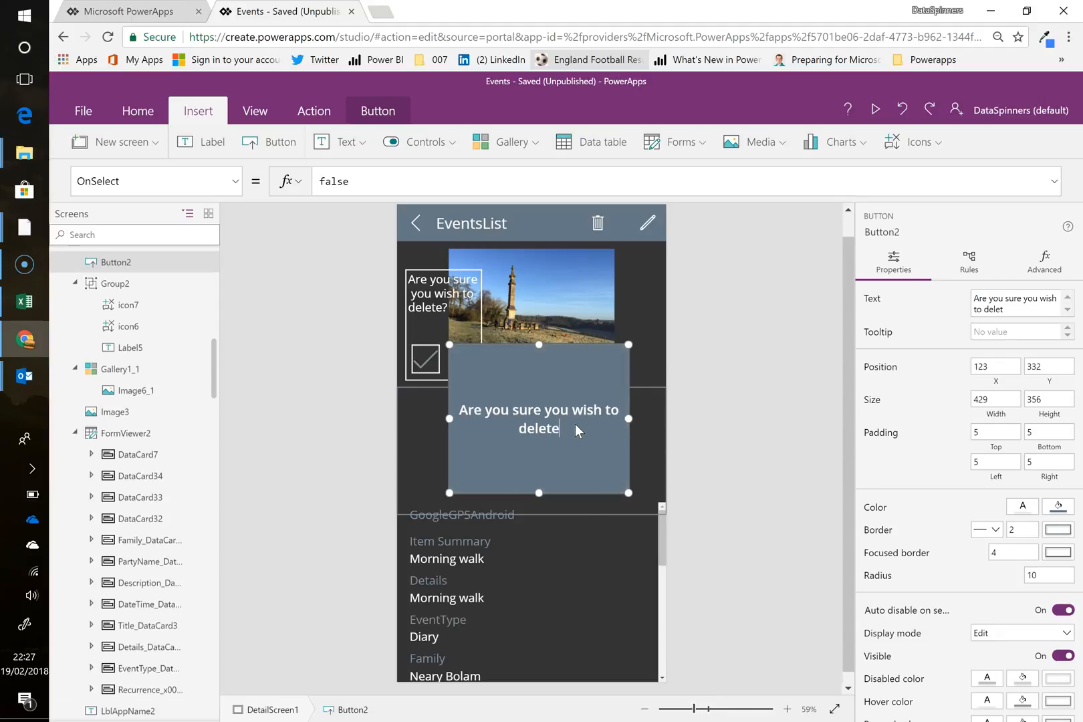
{"action": "type", "text": "?"}
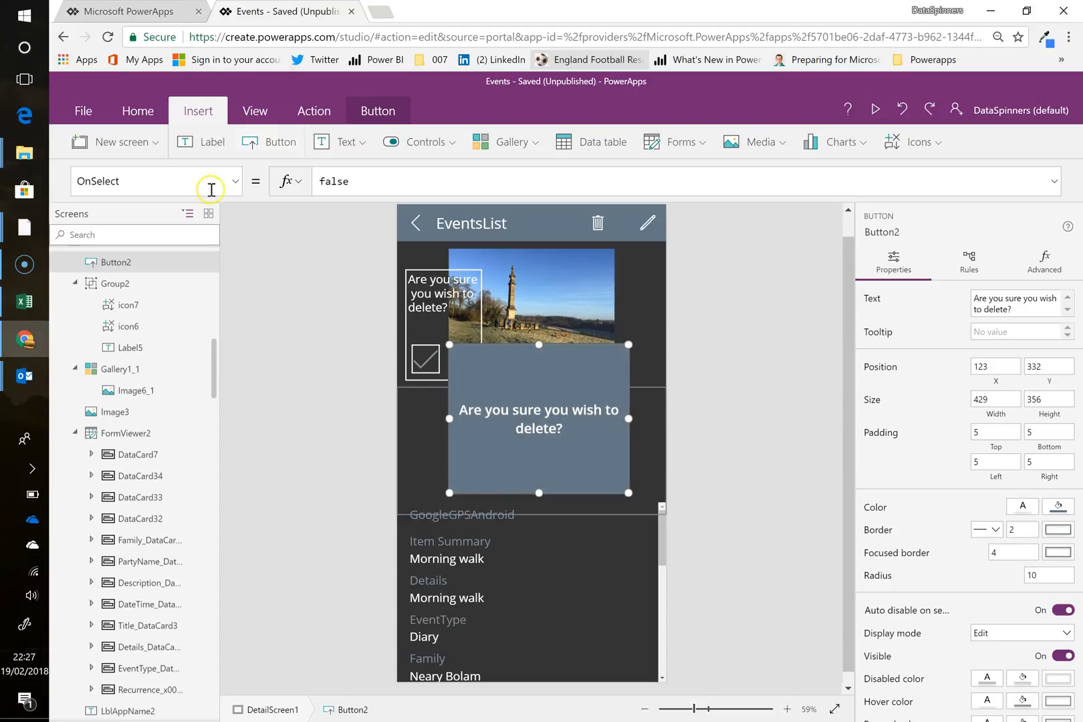
{"action": "mouse_move", "coordinate": [260, 155]}
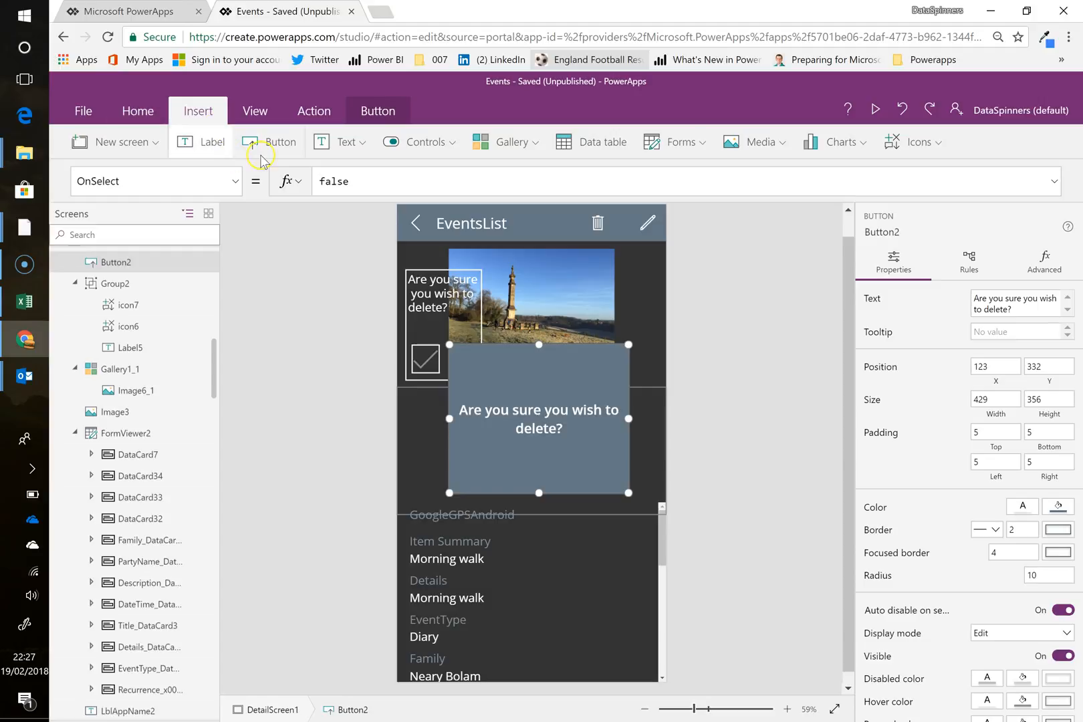
Step: Insert a small button at the panel's bottom and label it Yes
{"action": "left_click", "coordinate": [269, 142]}
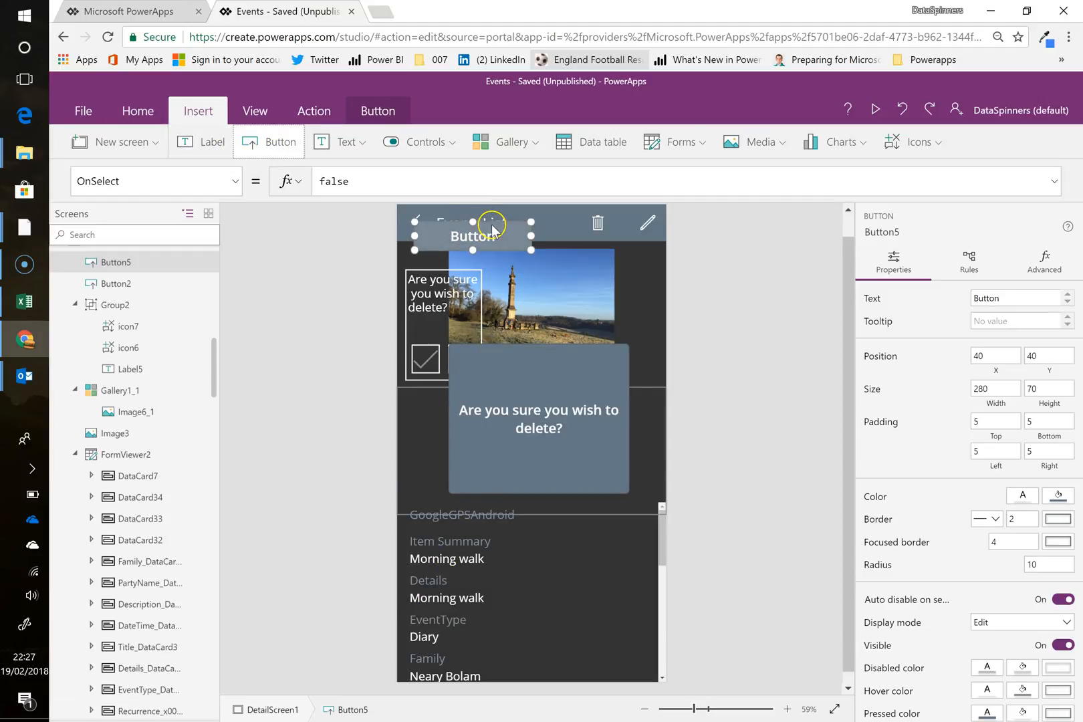
{"action": "left_click_drag", "start_coordinate": [474, 234], "coordinate": [513, 474]}
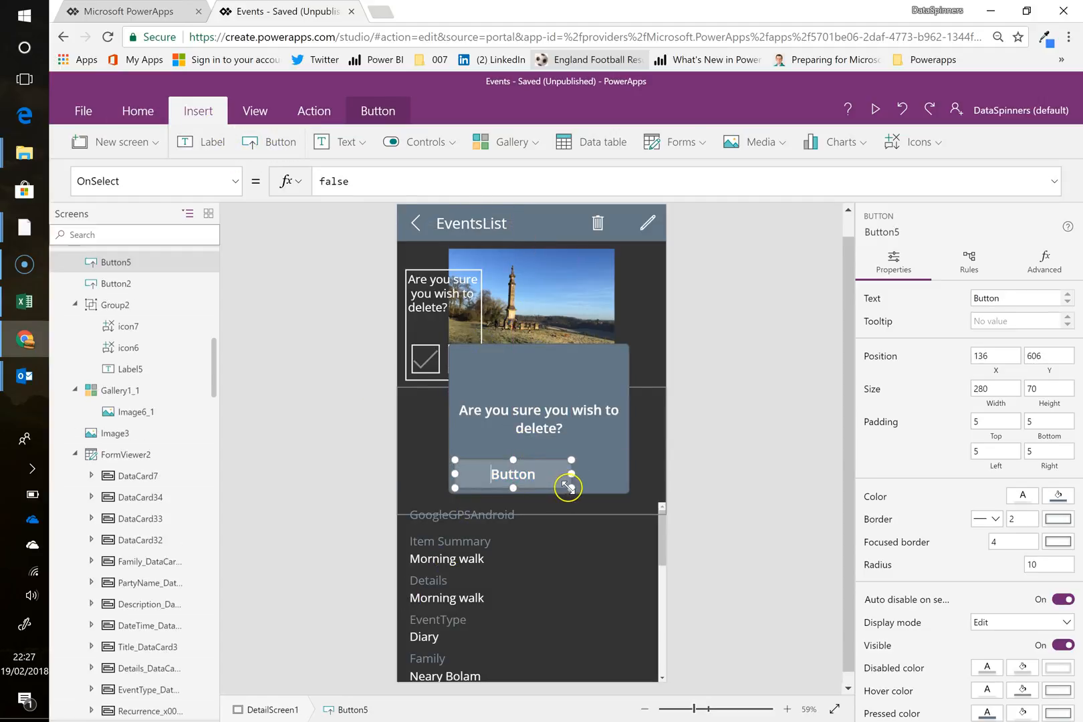
{"action": "left_click_drag", "start_coordinate": [568, 484], "coordinate": [504, 477]}
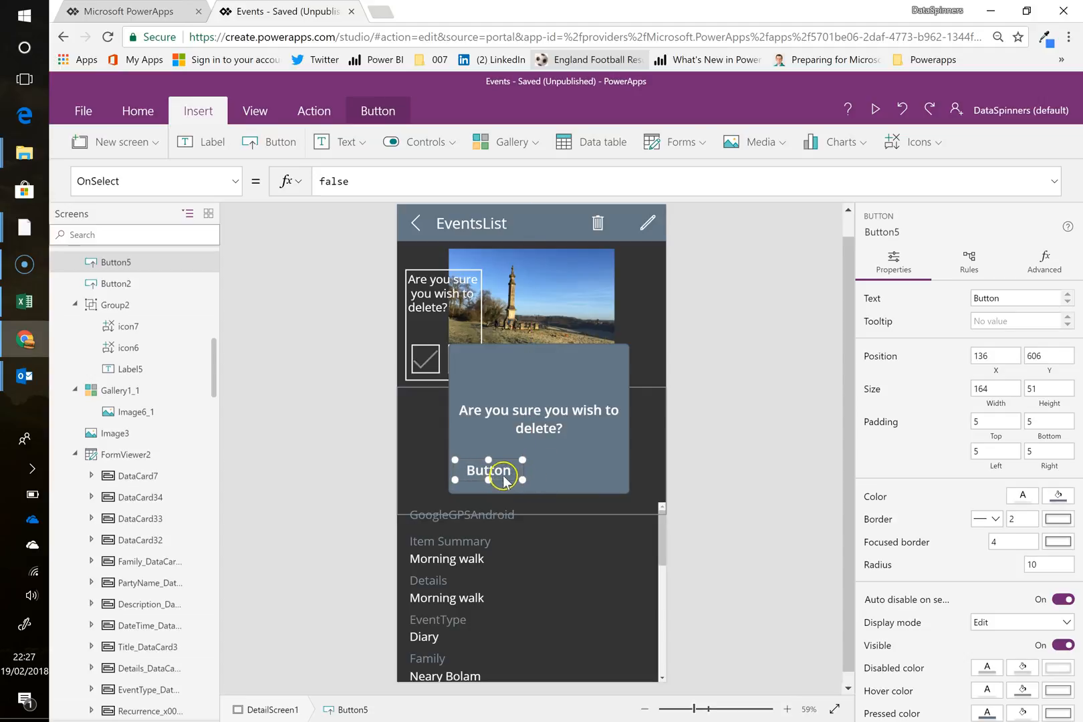
{"action": "type", "text": "Yes"}
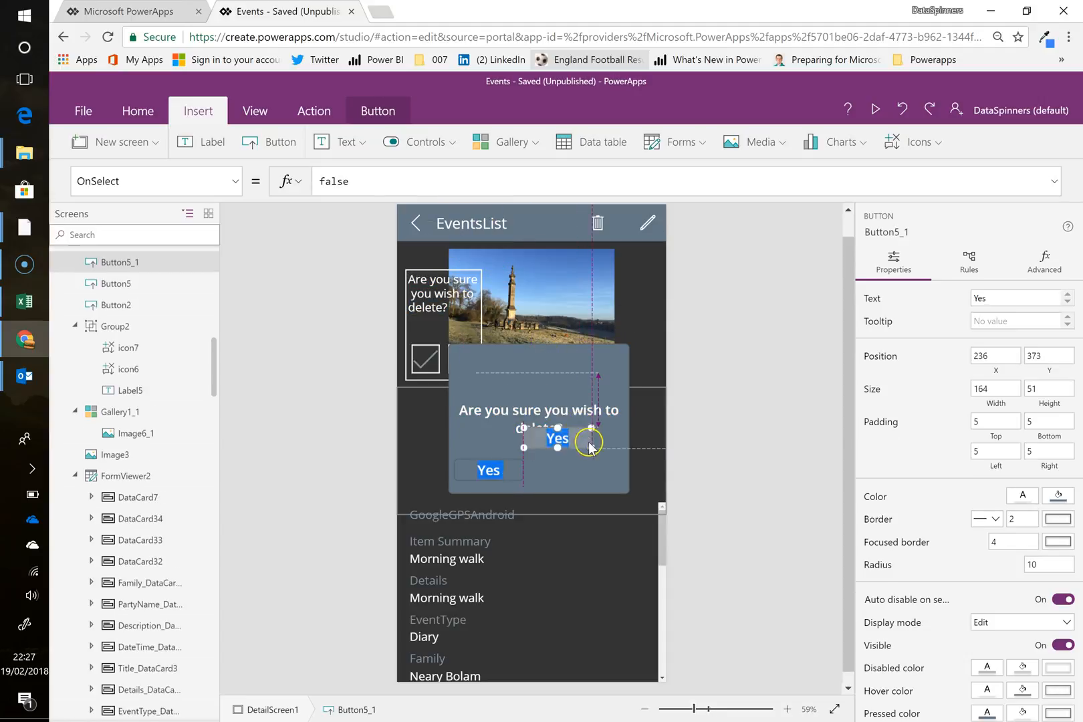
Step: Duplicate the Yes button and arrange both copies side by side along the panel bottom
{"action": "left_click_drag", "start_coordinate": [558, 439], "coordinate": [577, 470]}
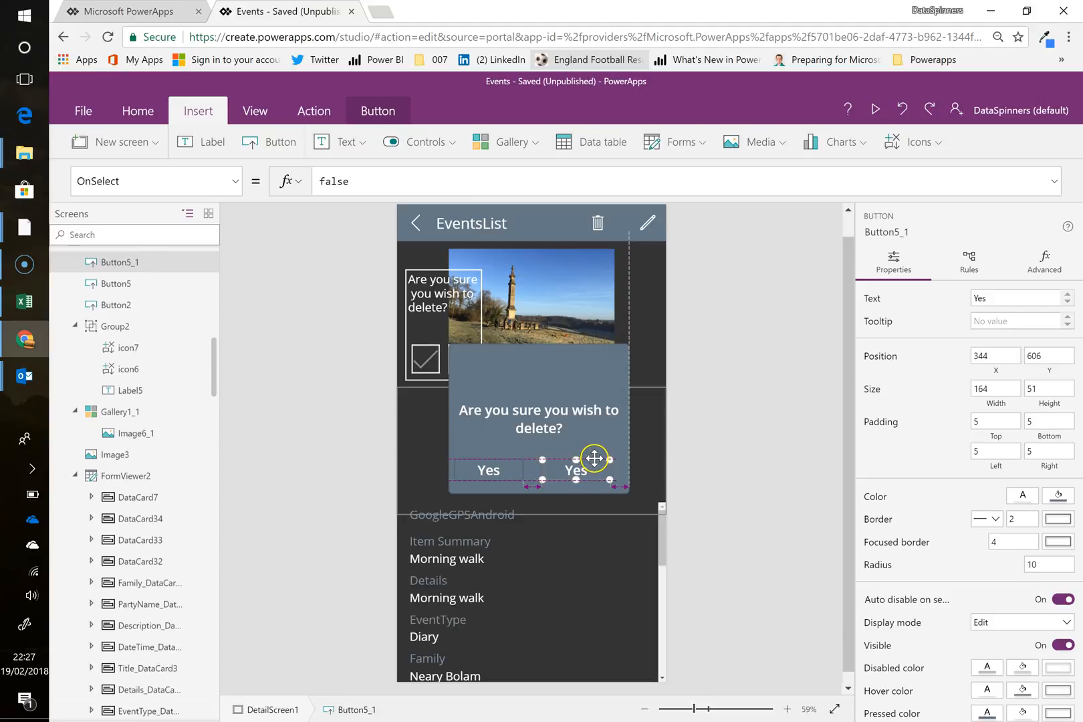
{"action": "left_click_drag", "start_coordinate": [594, 459], "coordinate": [606, 458]}
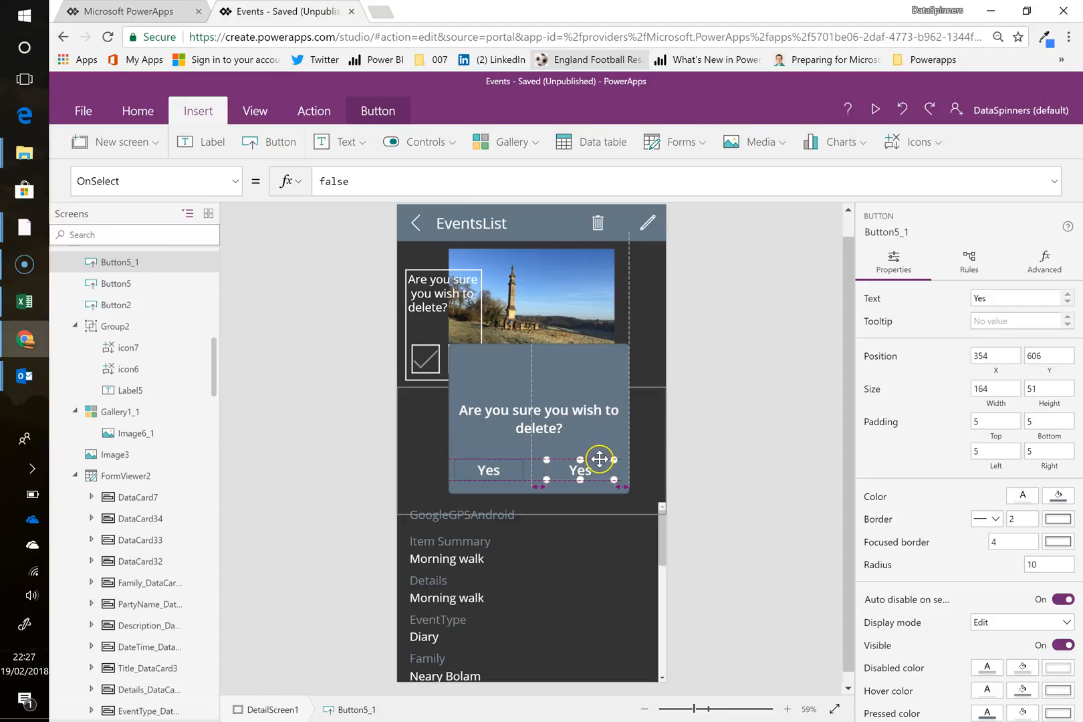
{"action": "left_click_drag", "start_coordinate": [599, 459], "coordinate": [496, 462]}
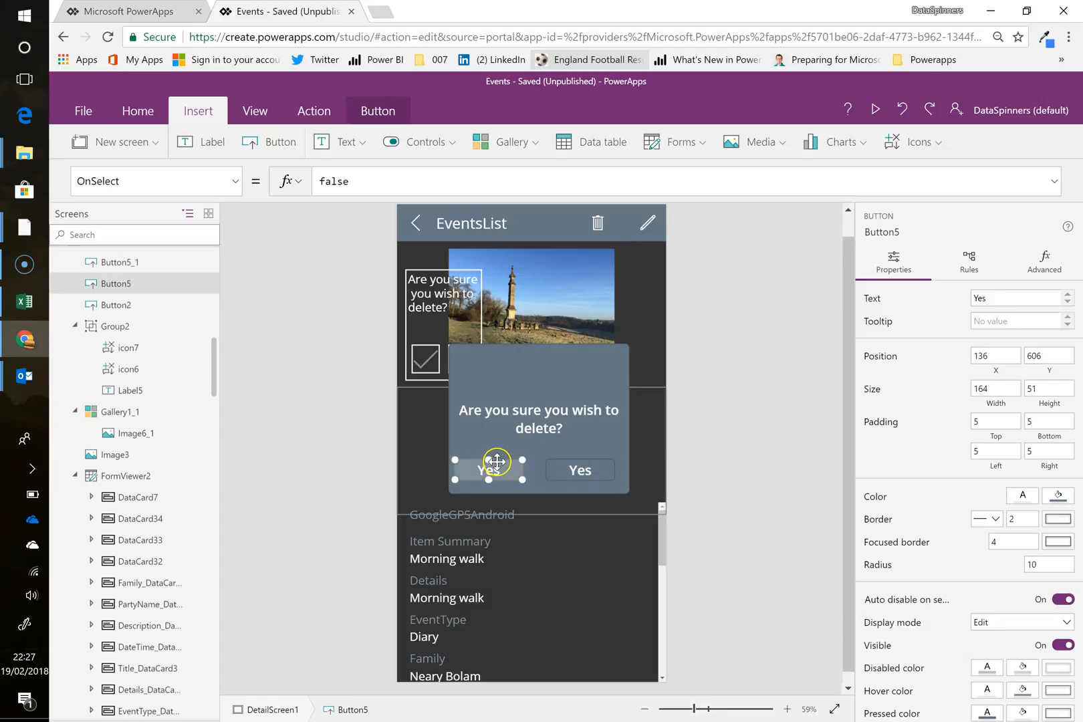
{"action": "left_click_drag", "start_coordinate": [496, 462], "coordinate": [509, 462]}
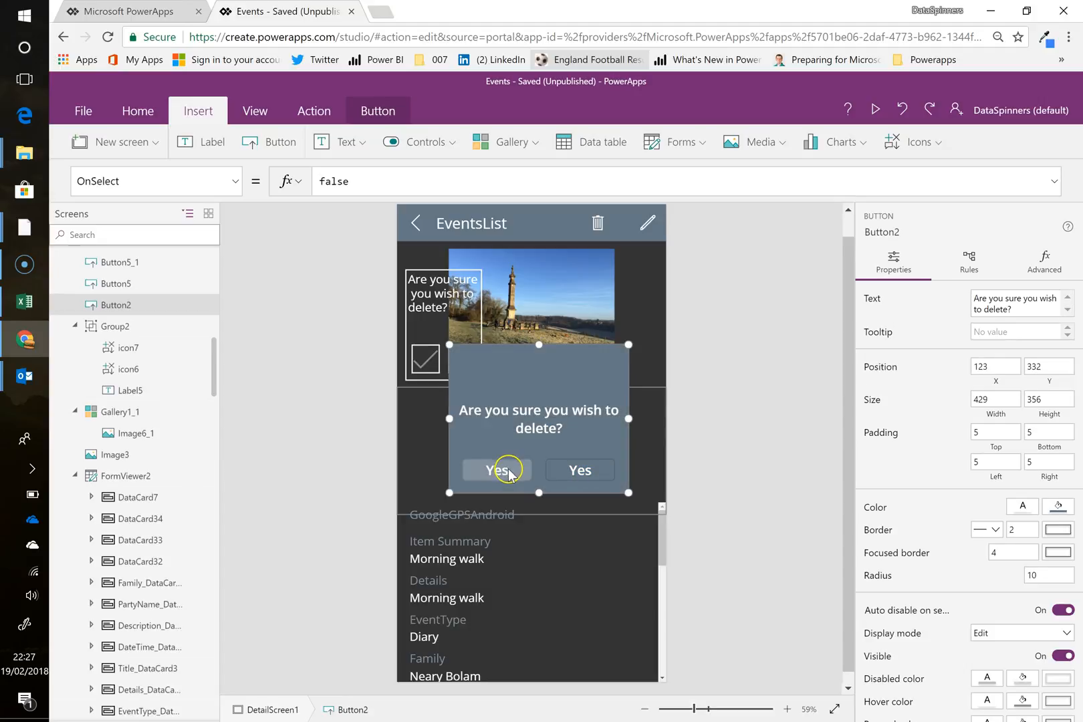
{"action": "mouse_move", "coordinate": [528, 522]}
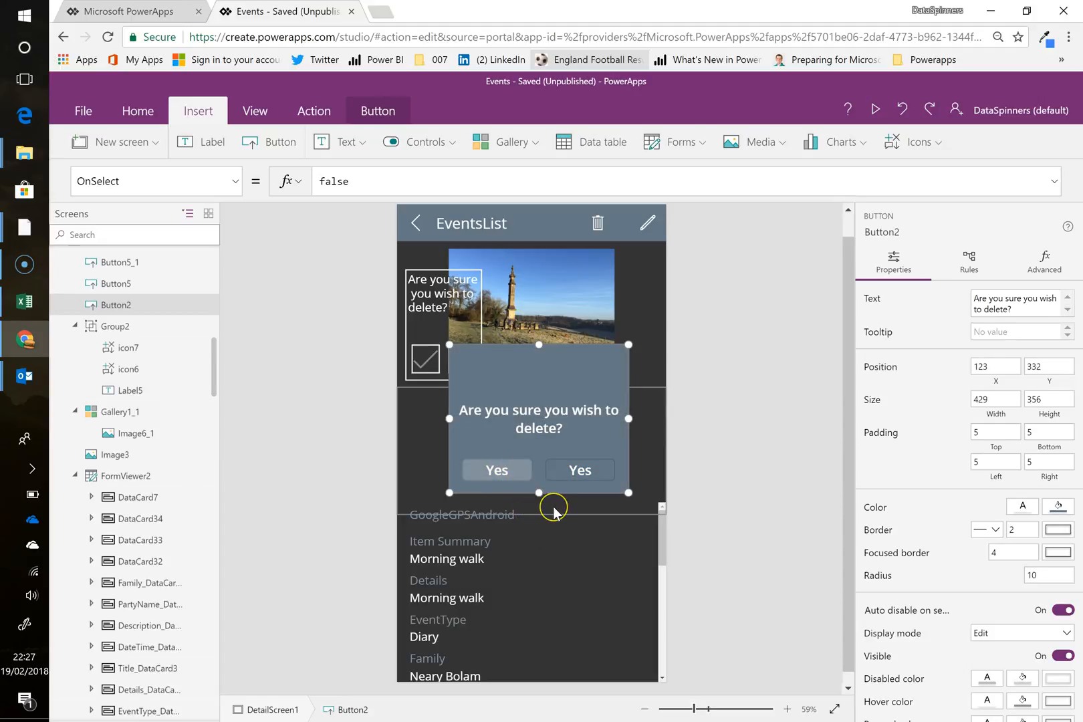
{"action": "mouse_move", "coordinate": [562, 502]}
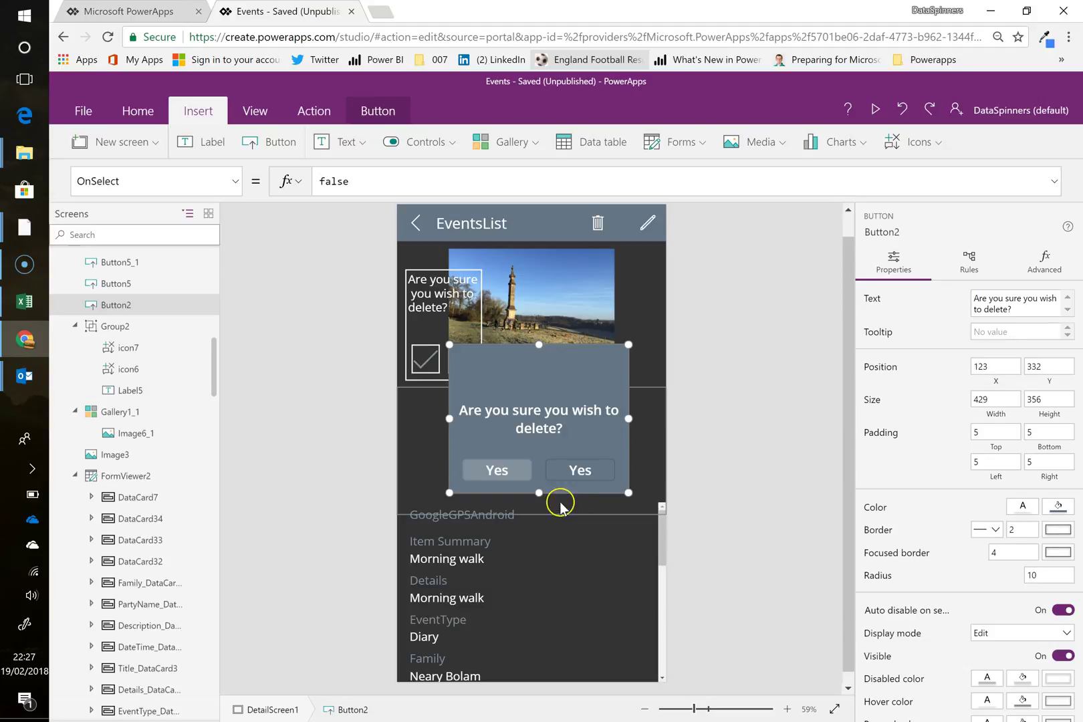
{"action": "left_click", "coordinate": [580, 470]}
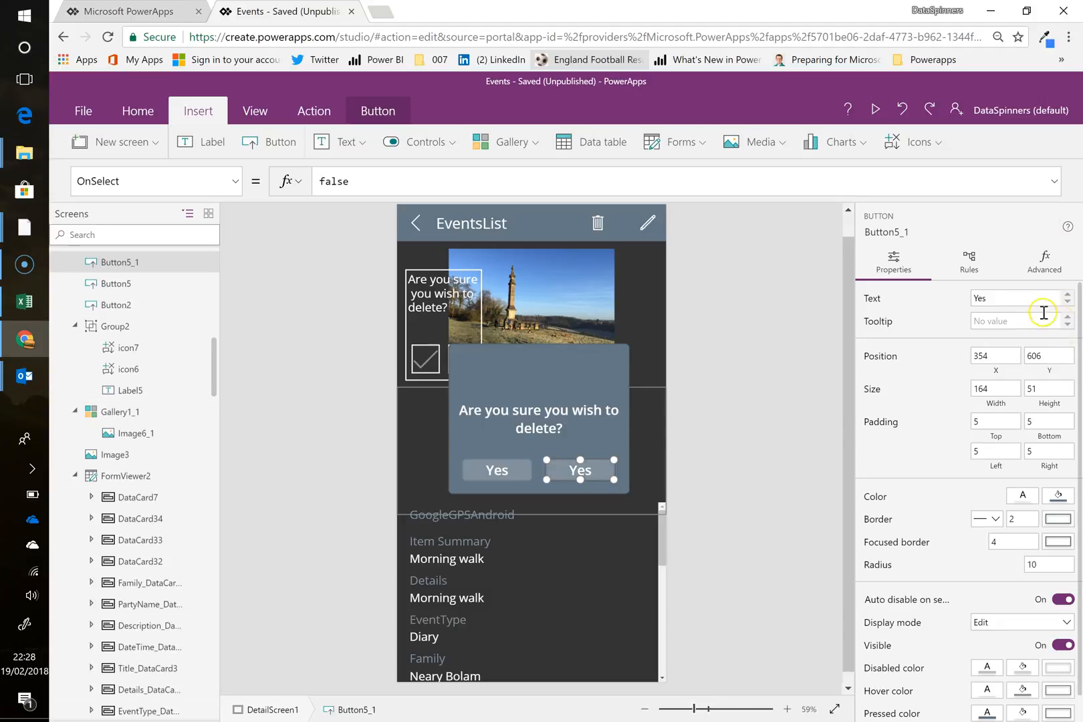
Step: Set the right button's text to No, with Yes filled Green and No filled Red
{"action": "type", "text": "NO"}
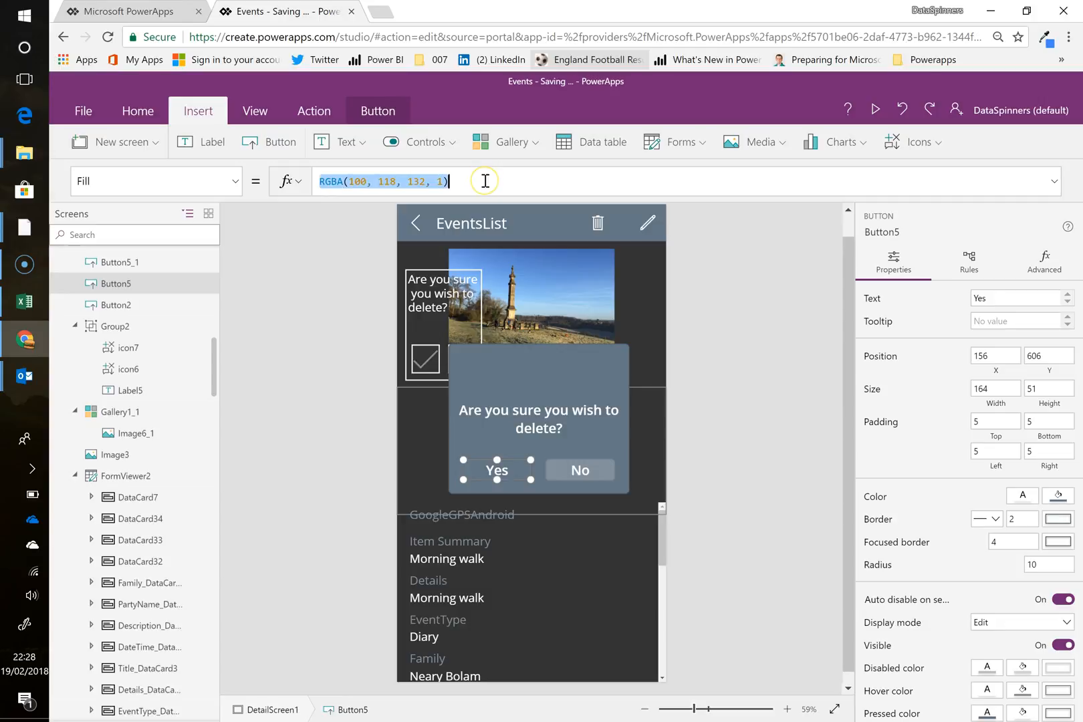
{"action": "type", "text": "Green"}
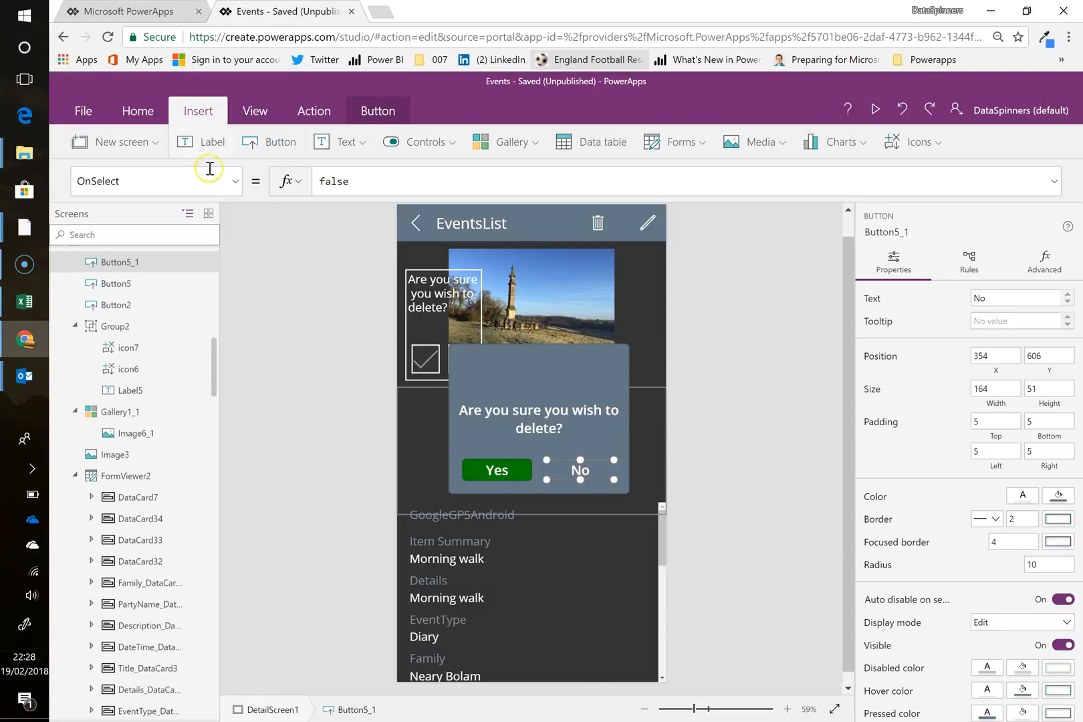
{"action": "type", "text": "Fill"}
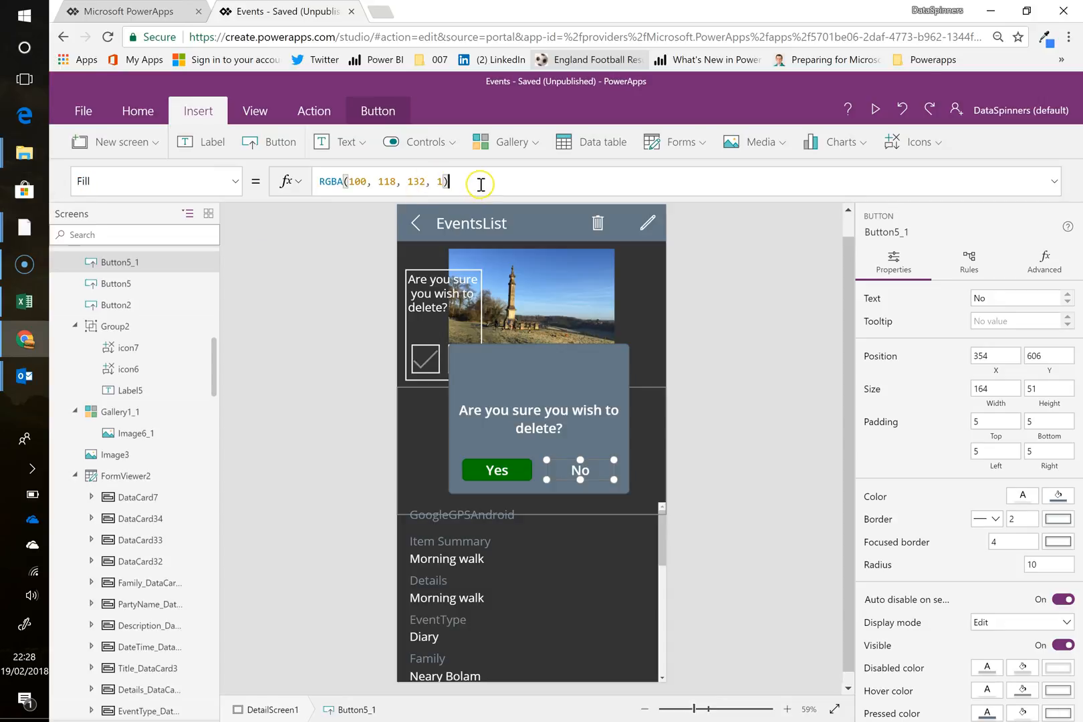
{"action": "type", "text": "Red"}
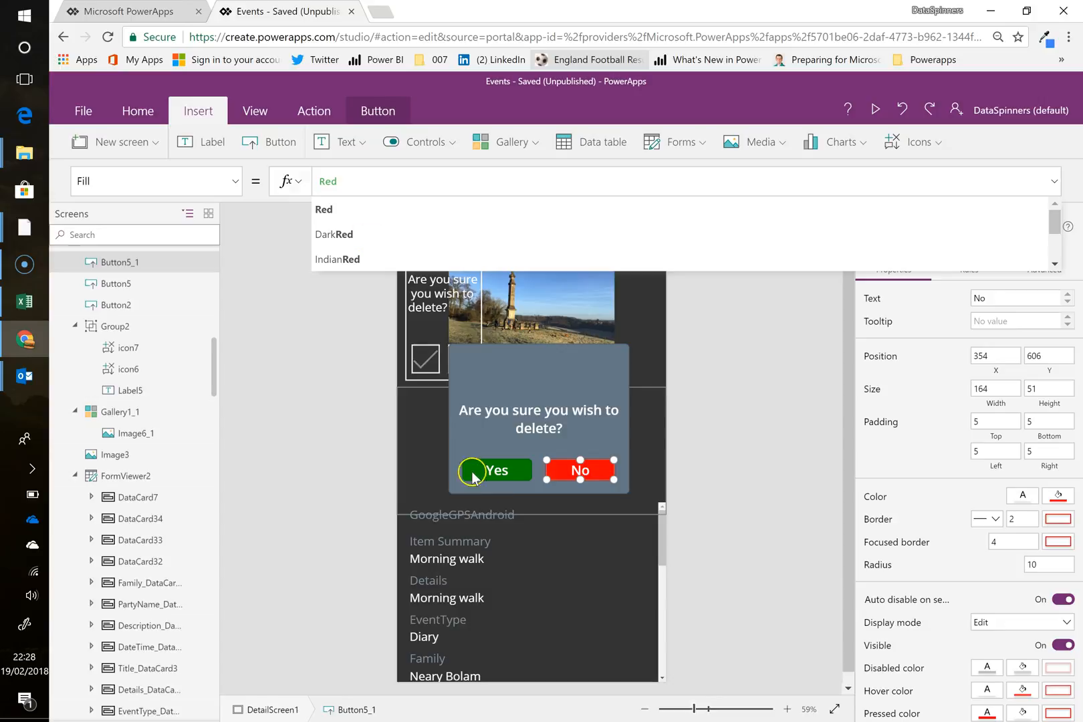
{"action": "left_click", "coordinate": [115, 305]}
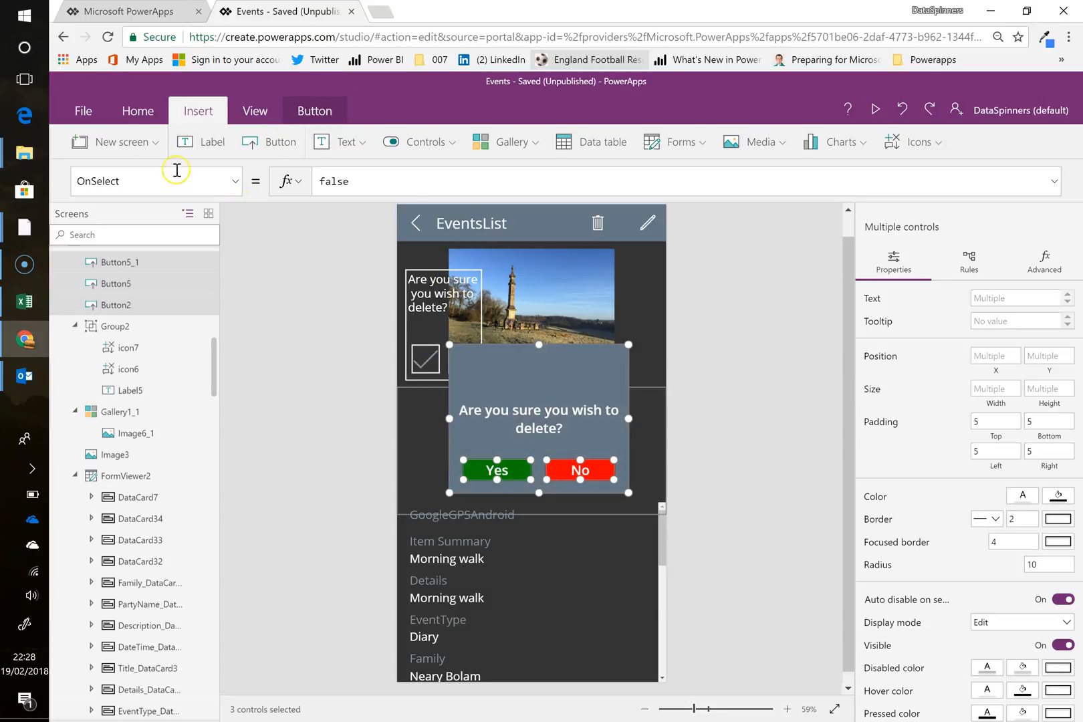
Step: Group the confirmation panel with its Yes and No buttons
{"action": "left_click", "coordinate": [138, 110]}
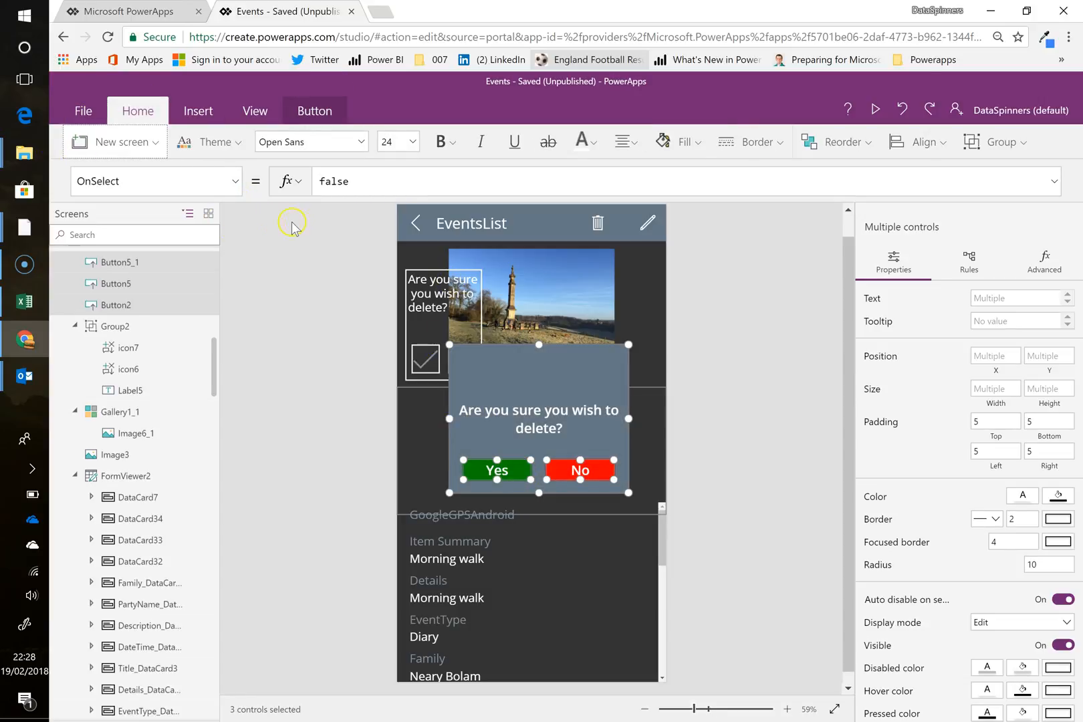
{"action": "left_click", "coordinate": [1002, 142]}
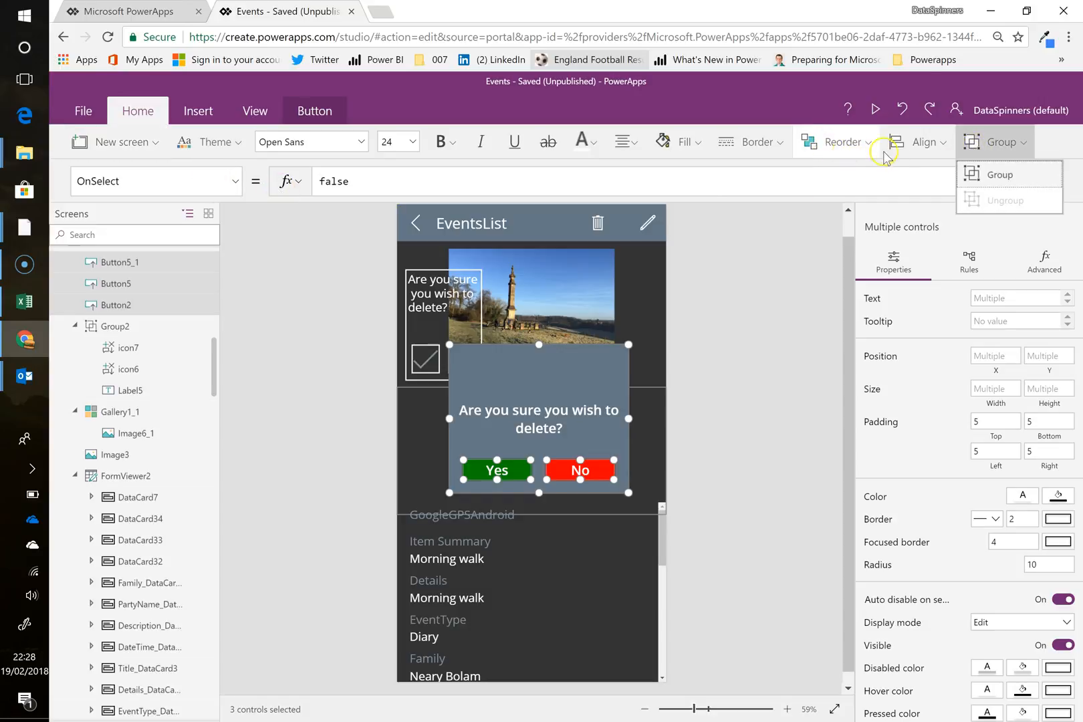
{"action": "left_click", "coordinate": [999, 175]}
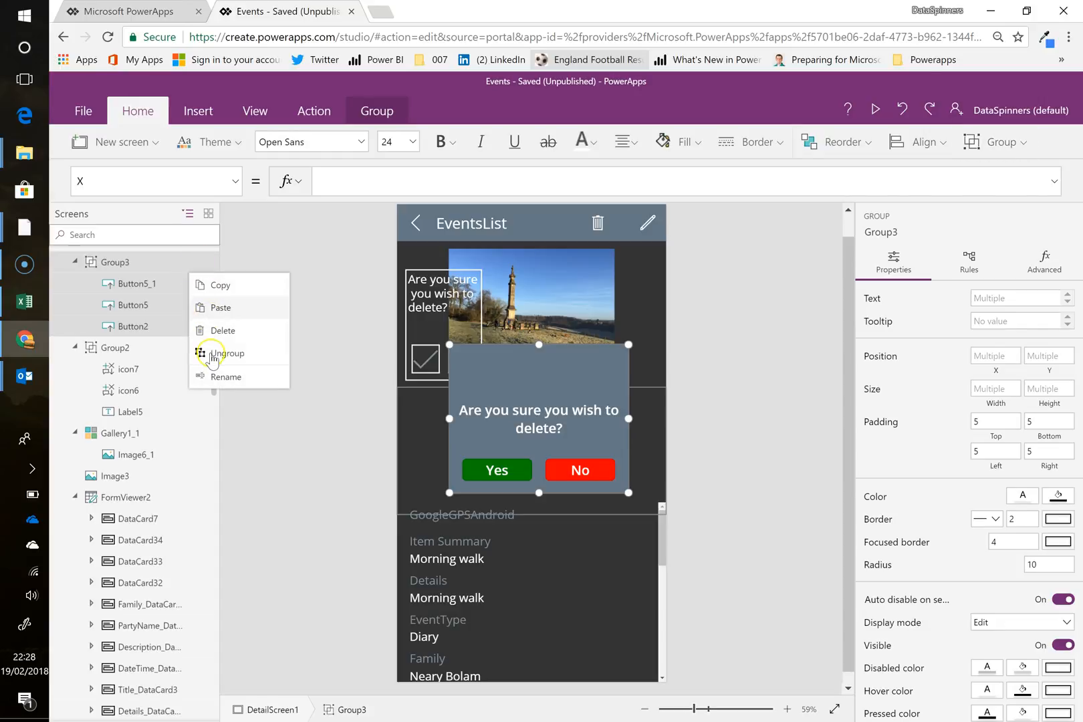
Step: Rename the new group to grpAreYouSure in the Screens tree
{"action": "left_click", "coordinate": [226, 376]}
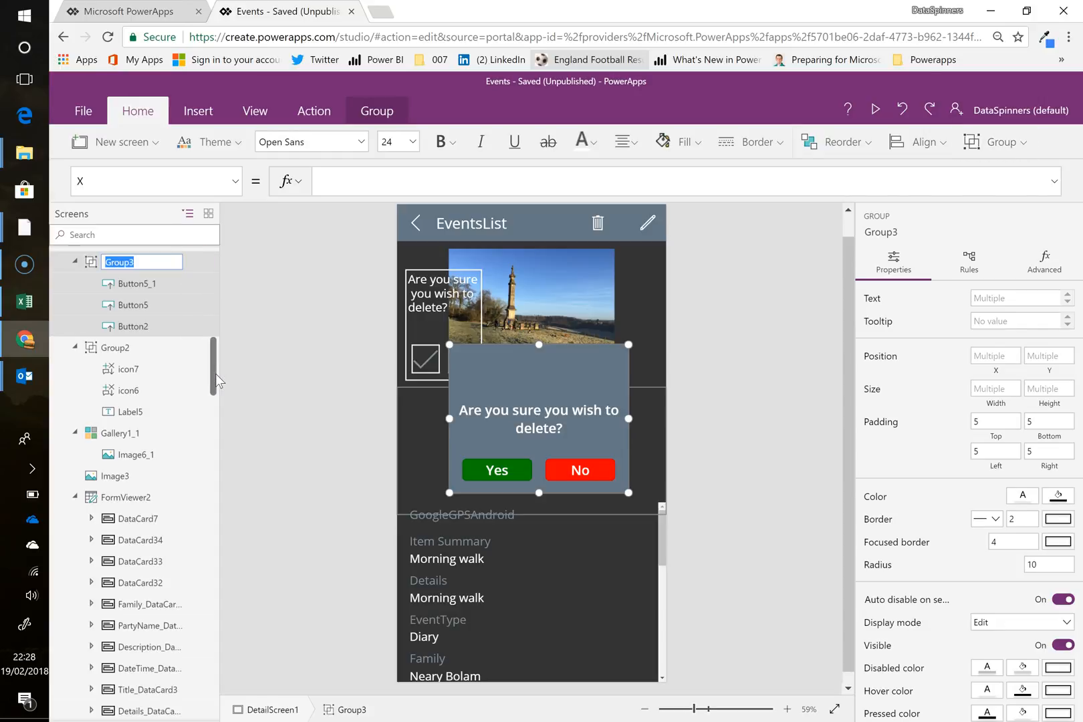
{"action": "type", "text": "grp"}
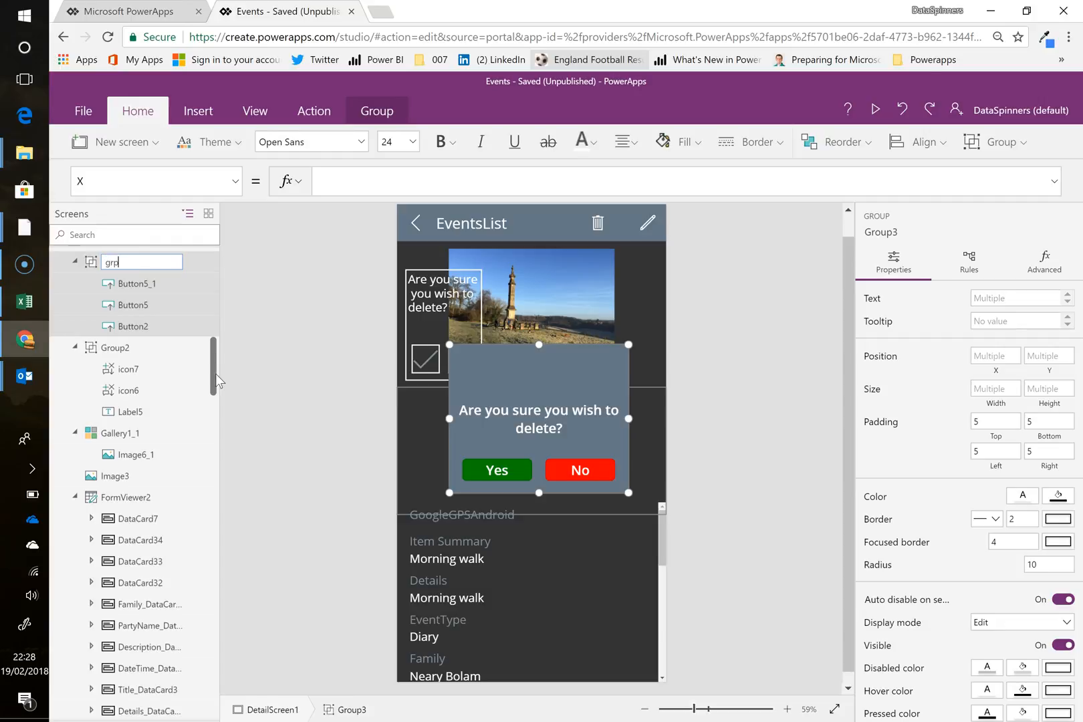
{"action": "type", "text": "AreYouSure"}
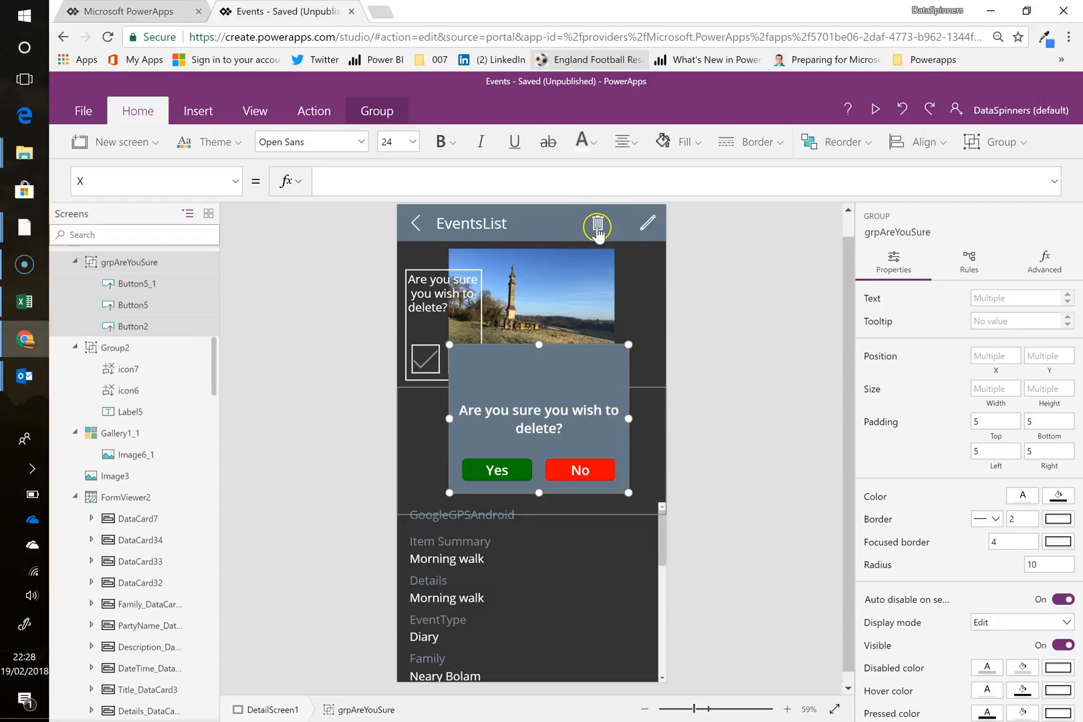
Step: Append ;UpdateContext({AreYouSure:true}) to IconDelete1's OnSelect formula
{"action": "left_click", "coordinate": [597, 223]}
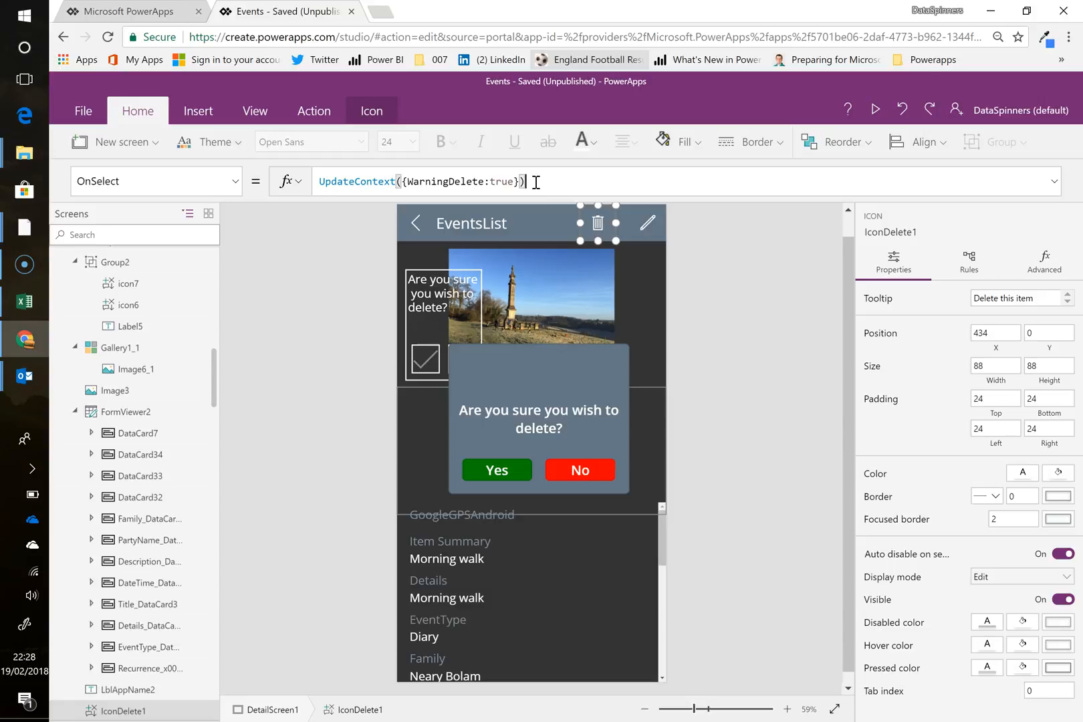
{"action": "type", "text": ";"}
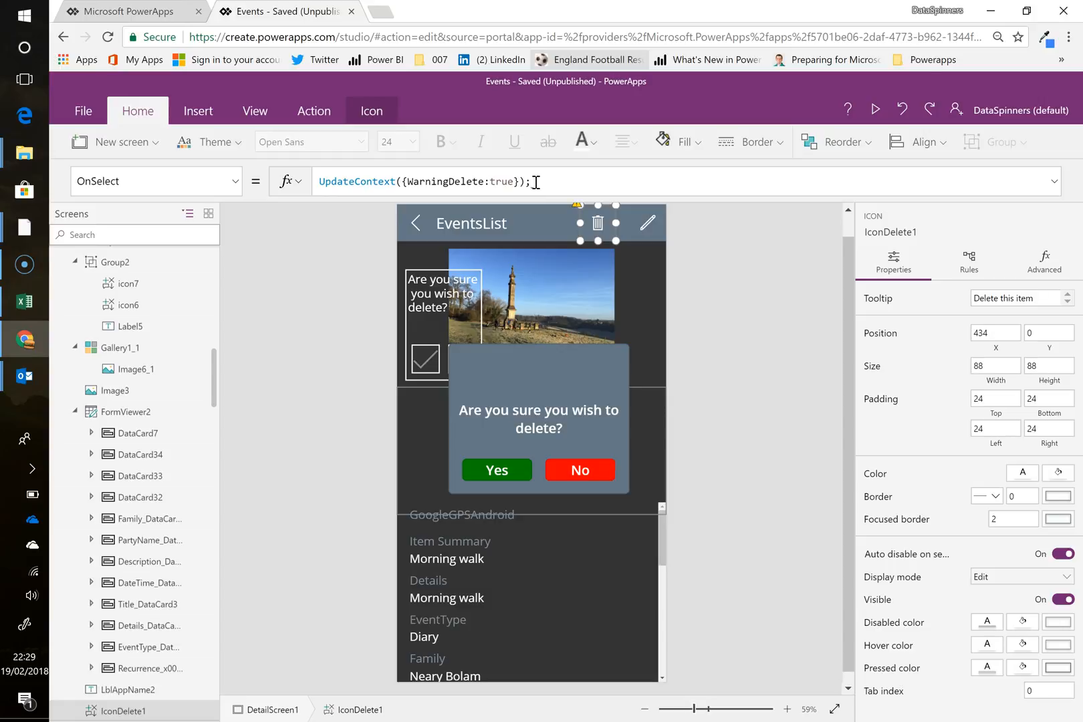
{"action": "type", "text": "UpdateContext("}
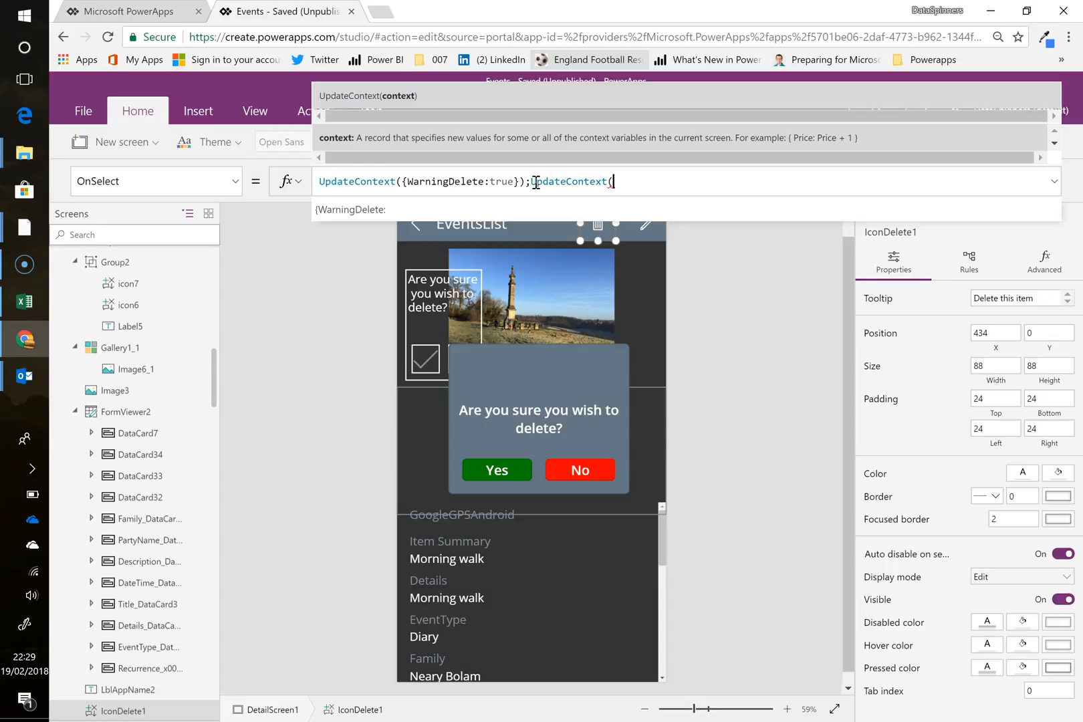
{"action": "type", "text": "{"}
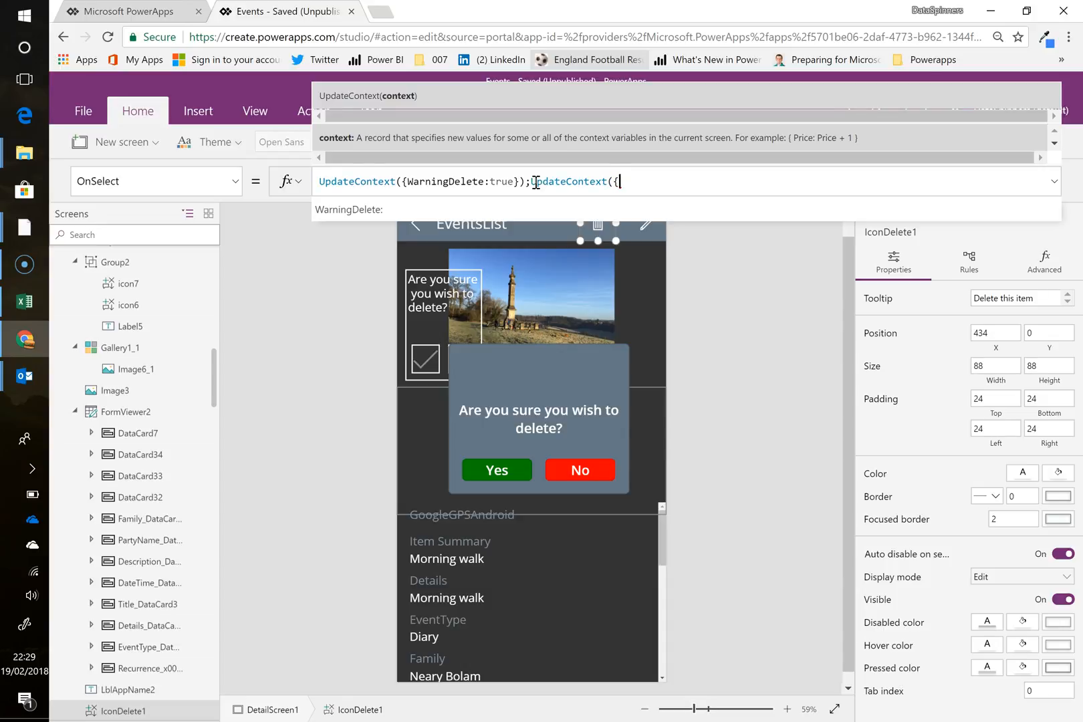
{"action": "type", "text": "A"}
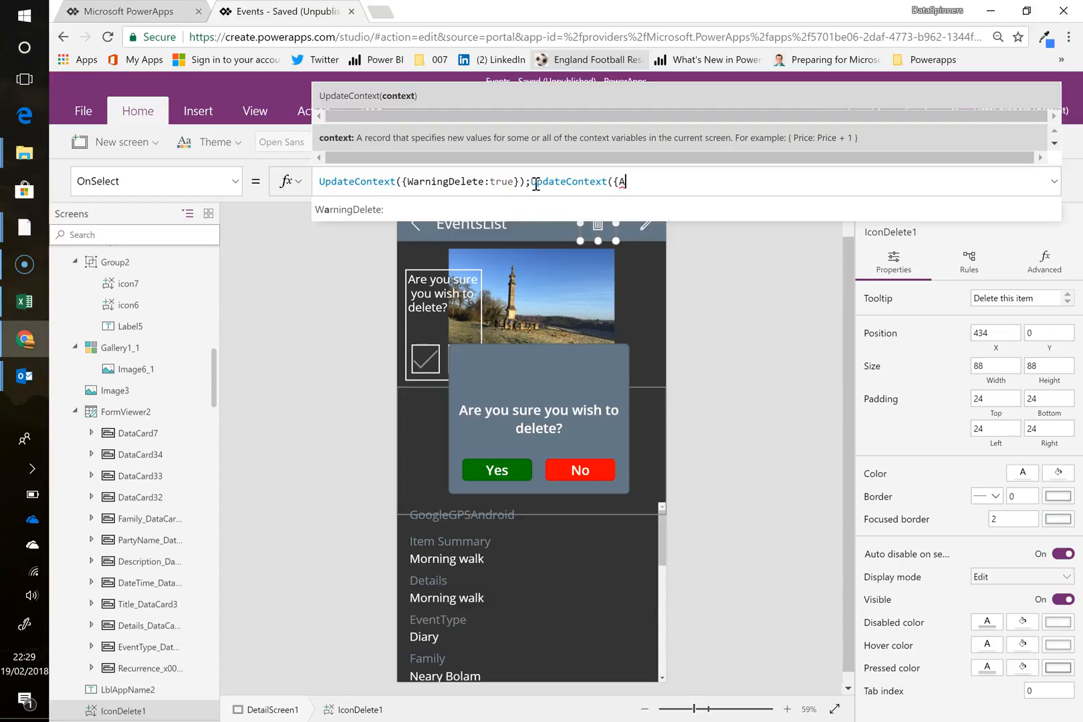
{"action": "type", "text": "reYouSure"}
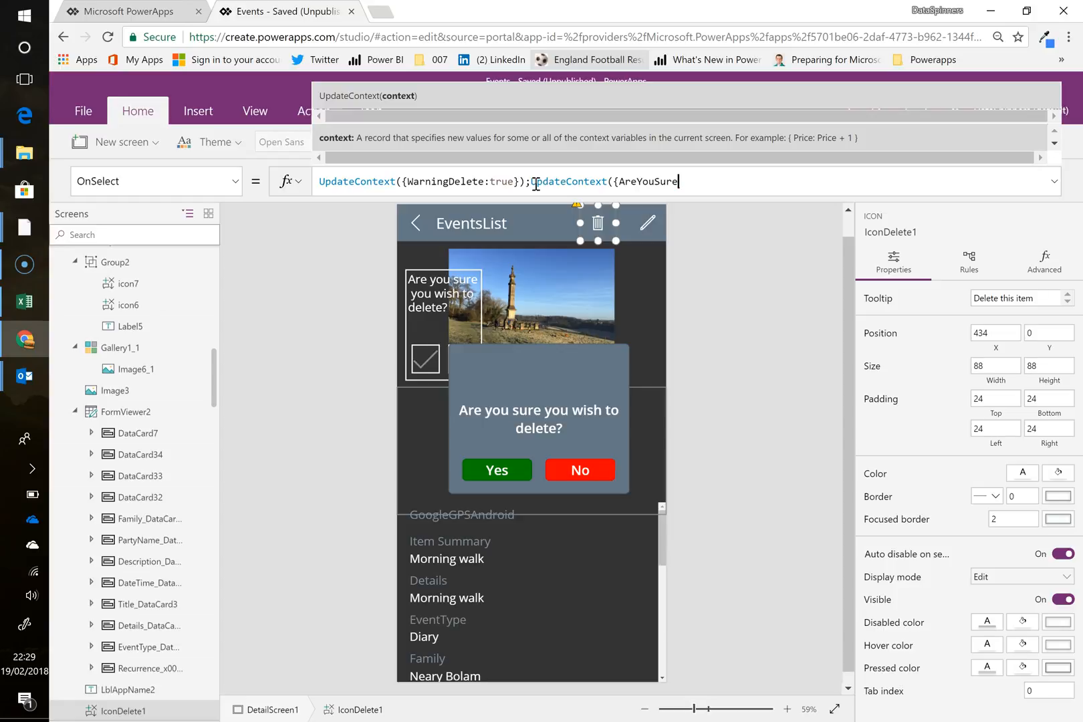
{"action": "type", "text": ":true})"}
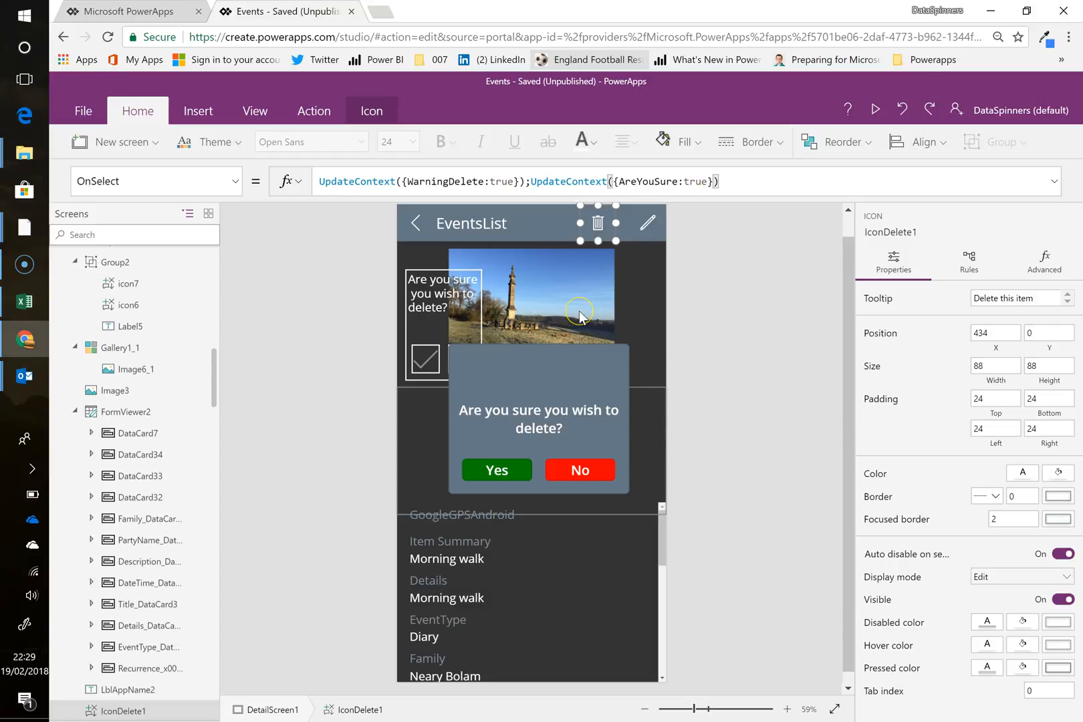
{"action": "mouse_move", "coordinate": [599, 382]}
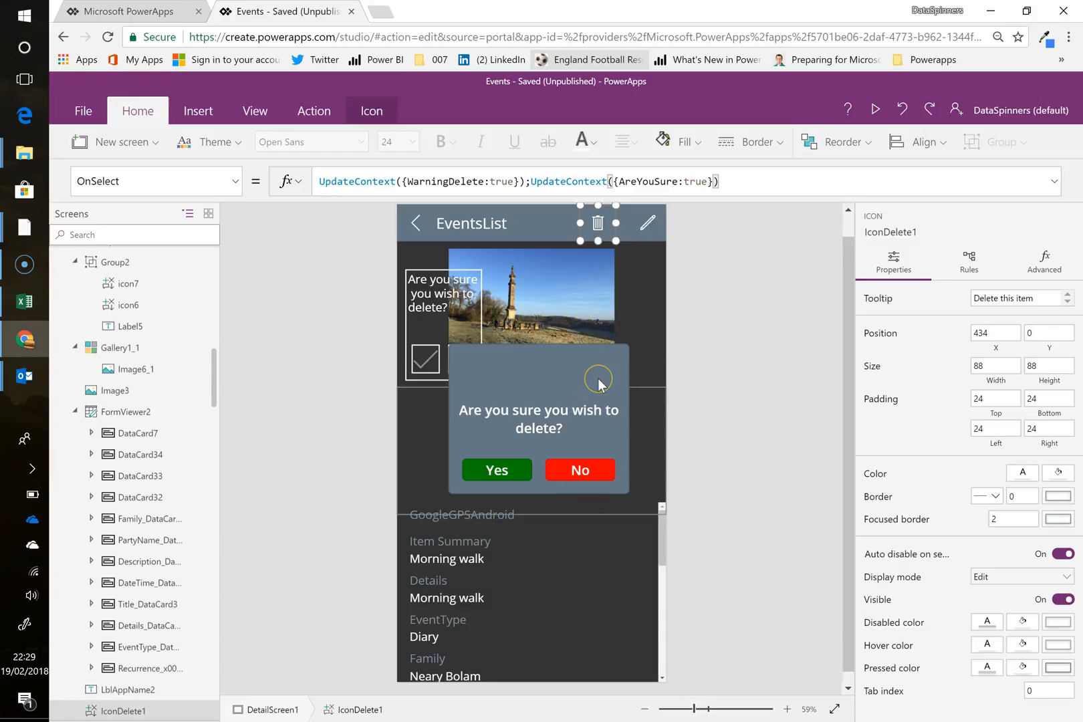
{"action": "mouse_move", "coordinate": [600, 385]}
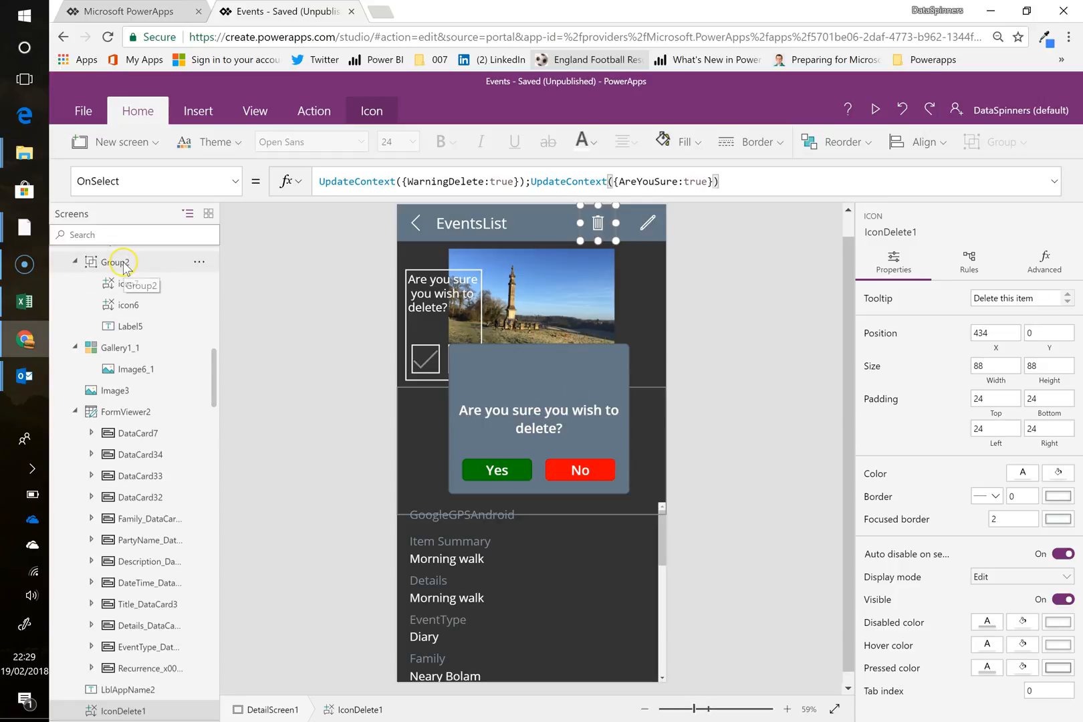
Step: Set grpAreYouSure's Visible property to the AreYouSure variable
{"action": "left_click", "coordinate": [113, 261]}
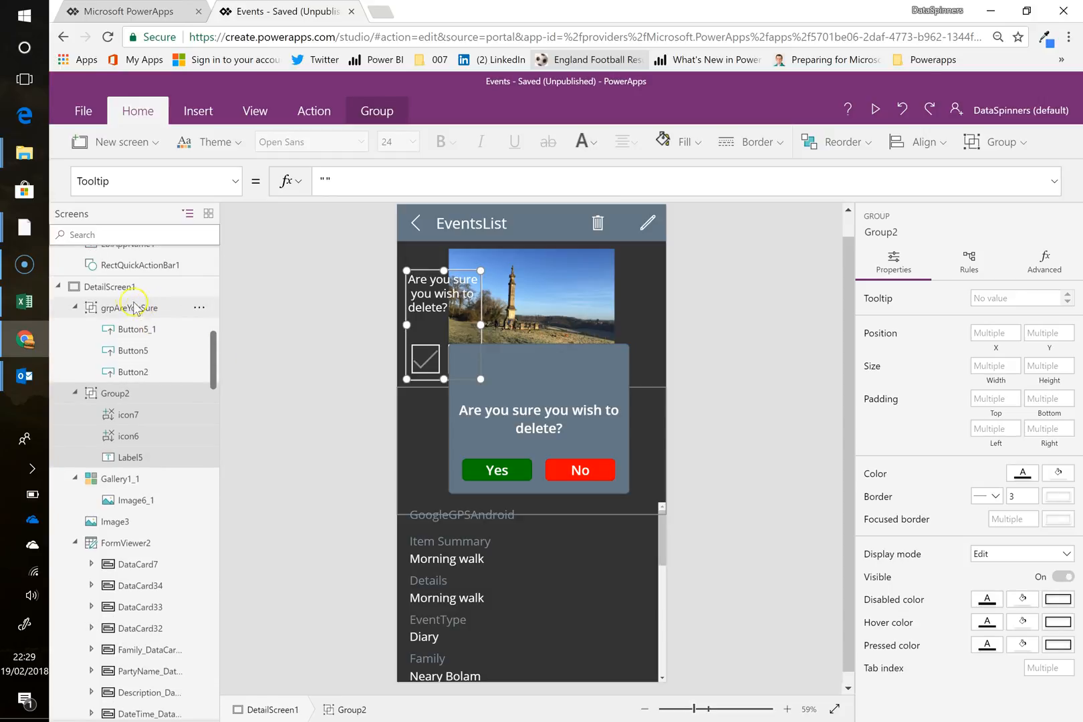
{"action": "left_click", "coordinate": [128, 308]}
{"action": "type", "text": "Vis"}
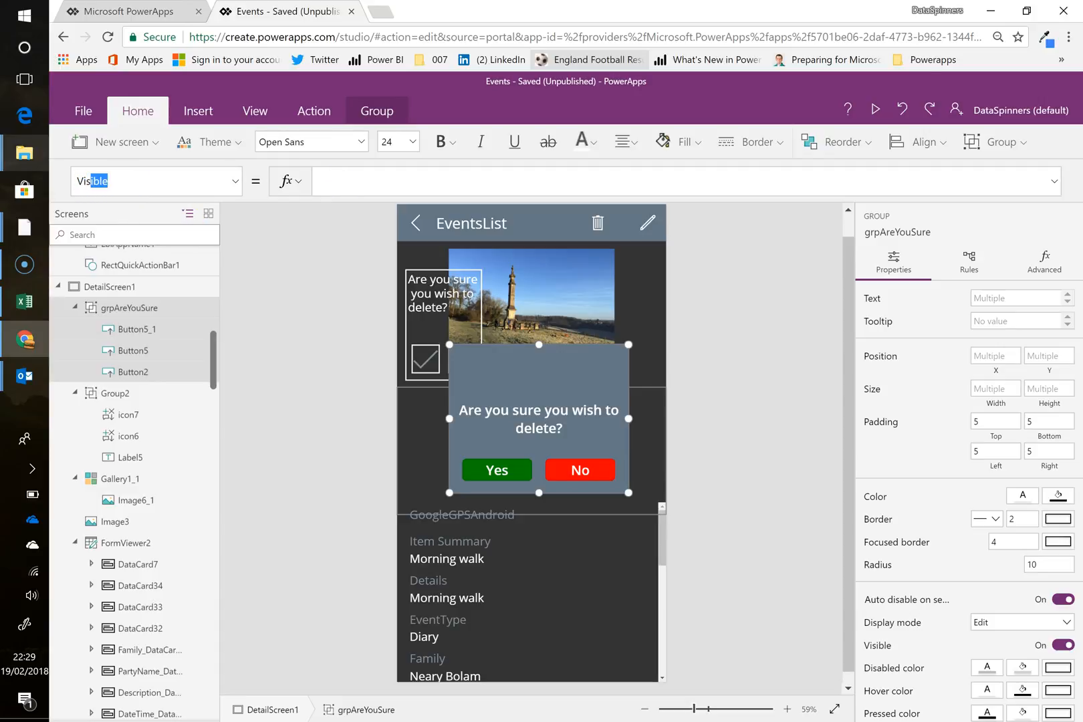
{"action": "type", "text": "true"}
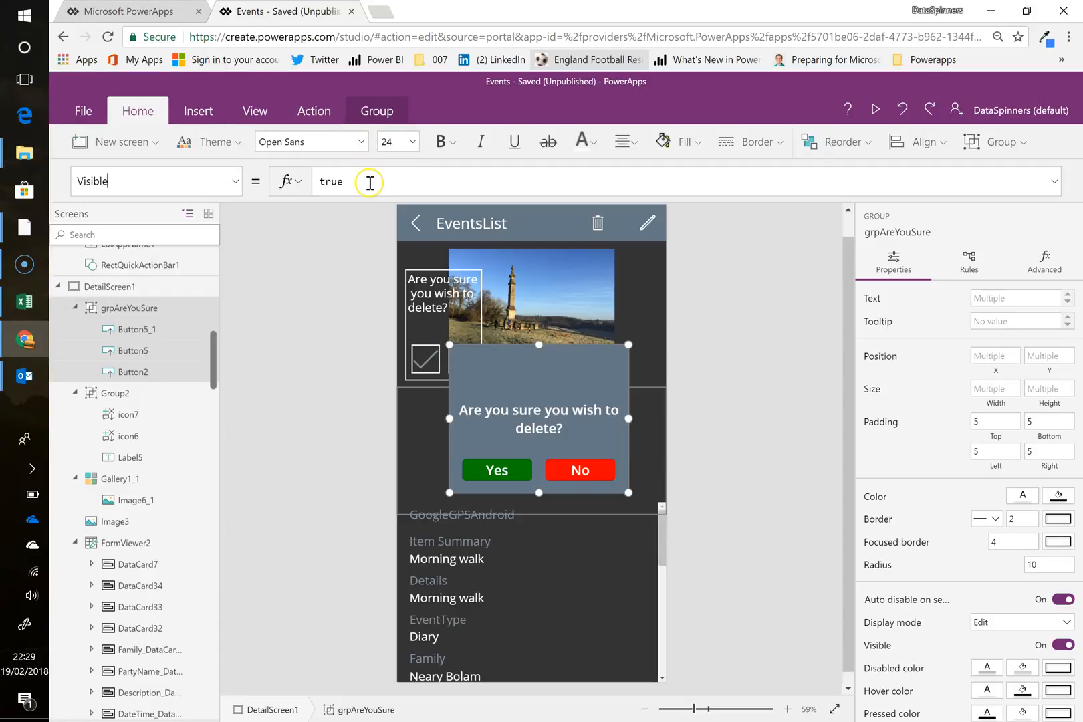
{"action": "type", "text": "arey"}
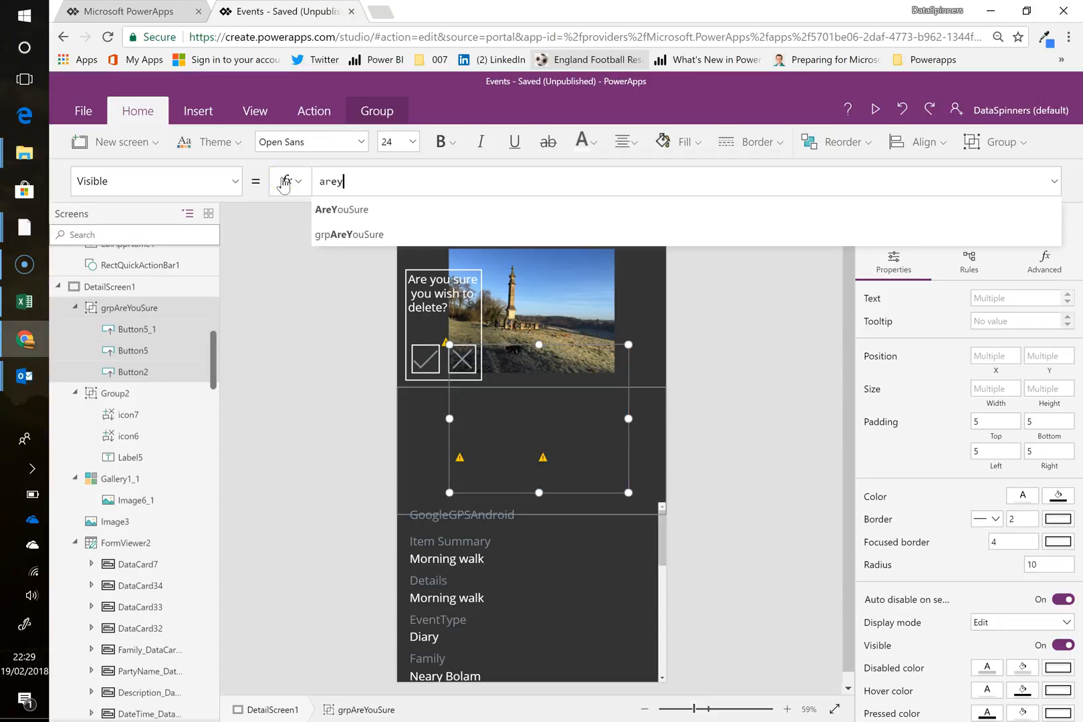
{"action": "left_click", "coordinate": [341, 210]}
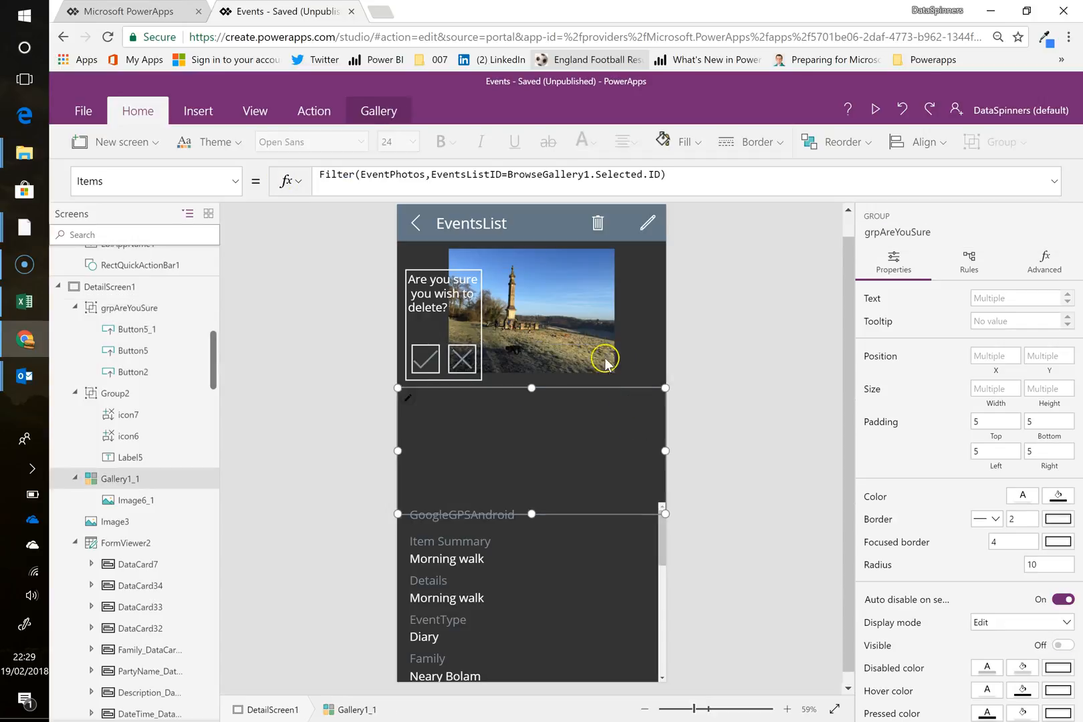
{"action": "left_click", "coordinate": [598, 222]}
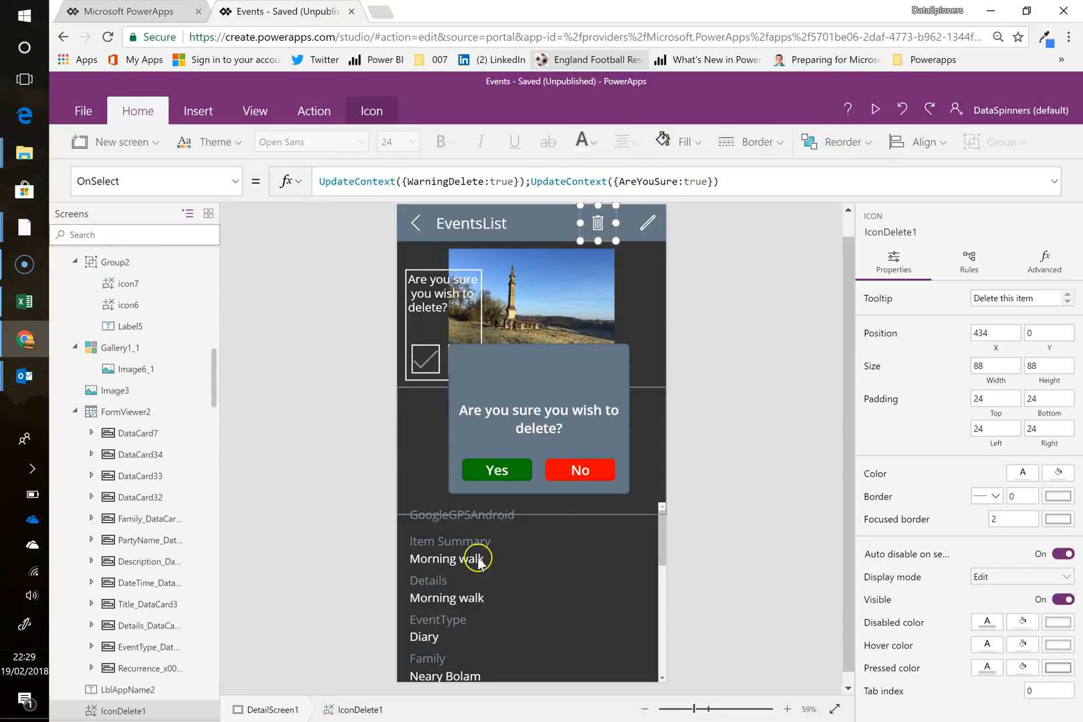
{"action": "mouse_move", "coordinate": [528, 578]}
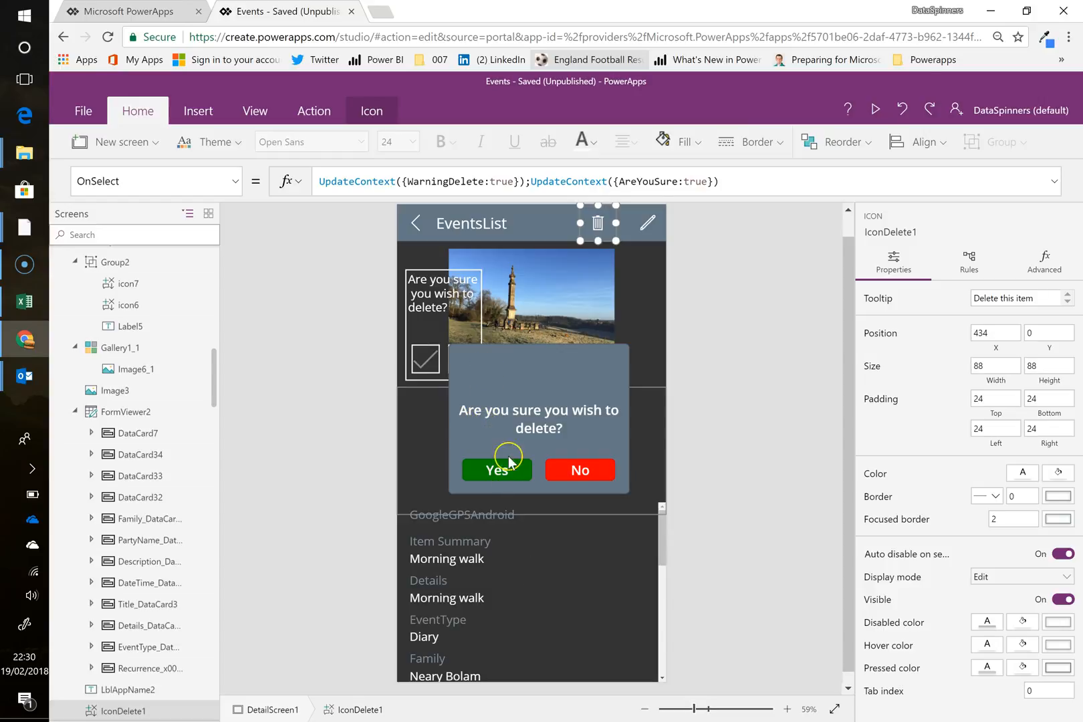
{"action": "left_click", "coordinate": [497, 470]}
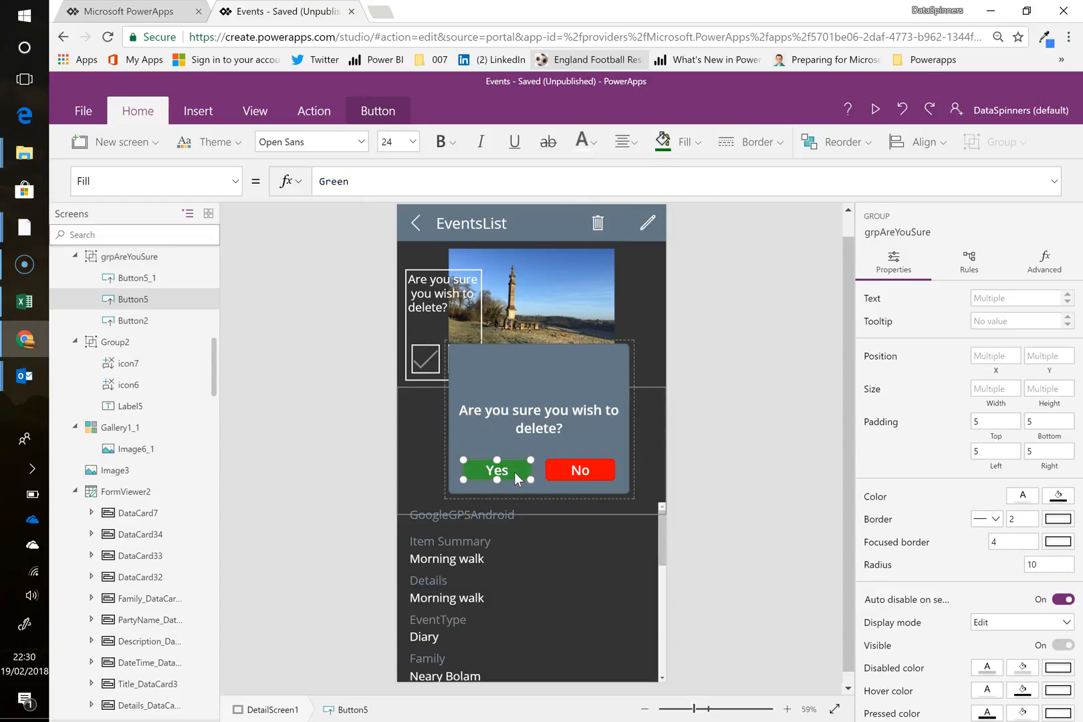
{"action": "left_click", "coordinate": [497, 470]}
{"action": "type", "text": "OnSelect"}
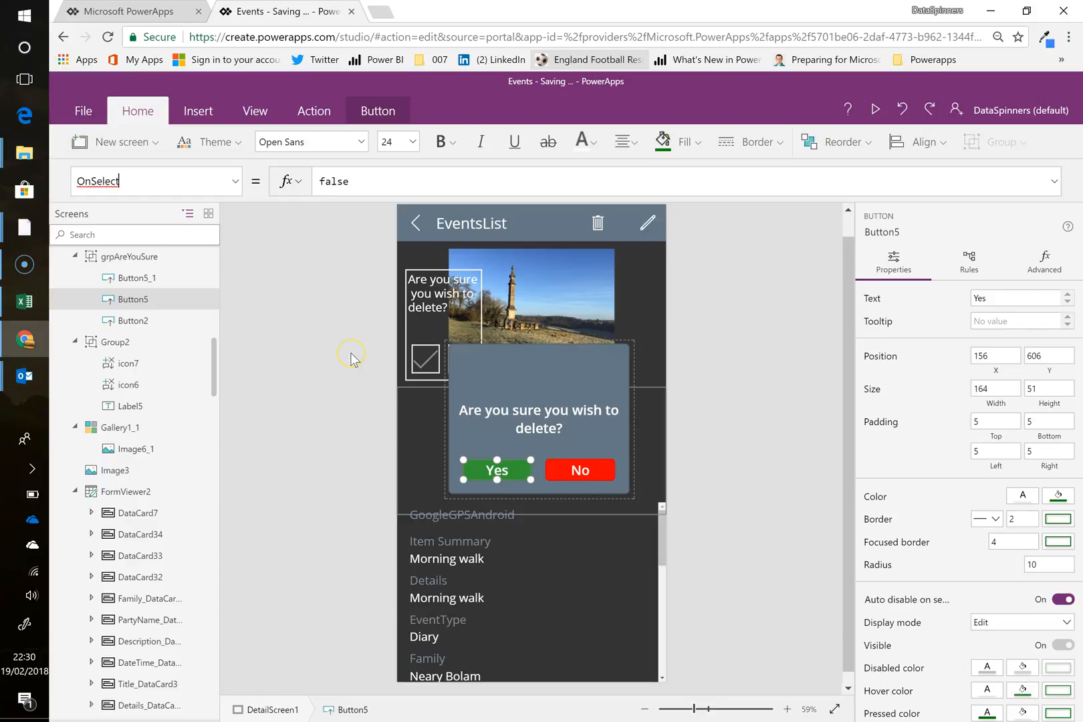
{"action": "left_click", "coordinate": [426, 361]}
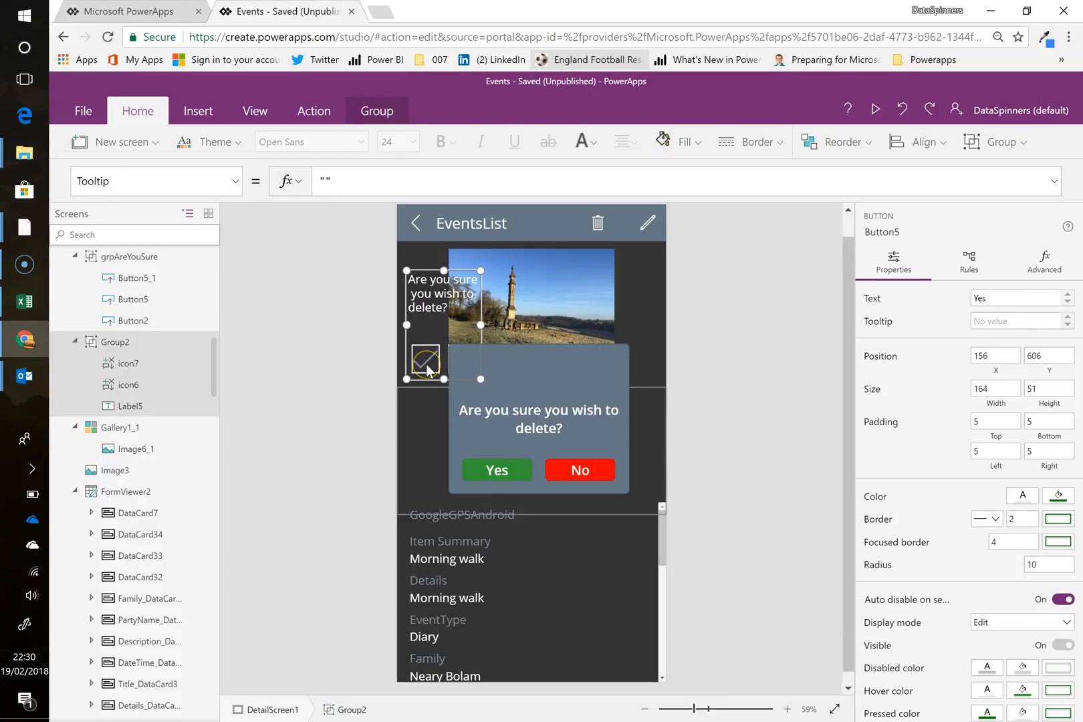
{"action": "left_click", "coordinate": [426, 362]}
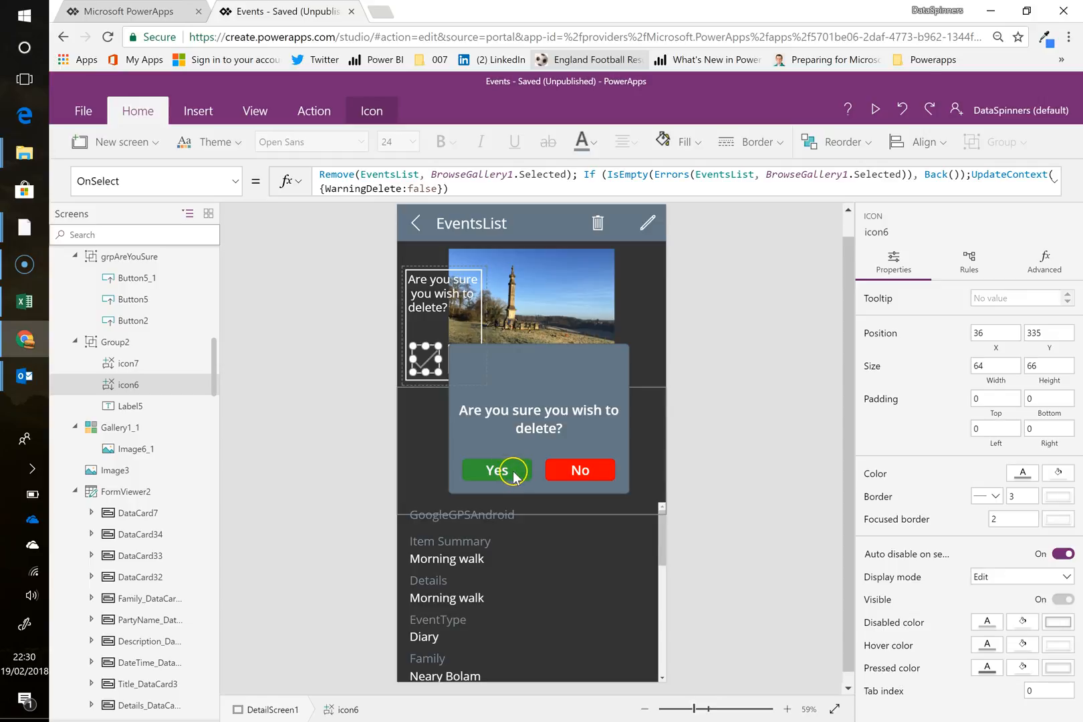
Step: Set the Yes button's OnSelect to Remove(EventsList, BrowseGallery1.Selected)
{"action": "left_click", "coordinate": [497, 471]}
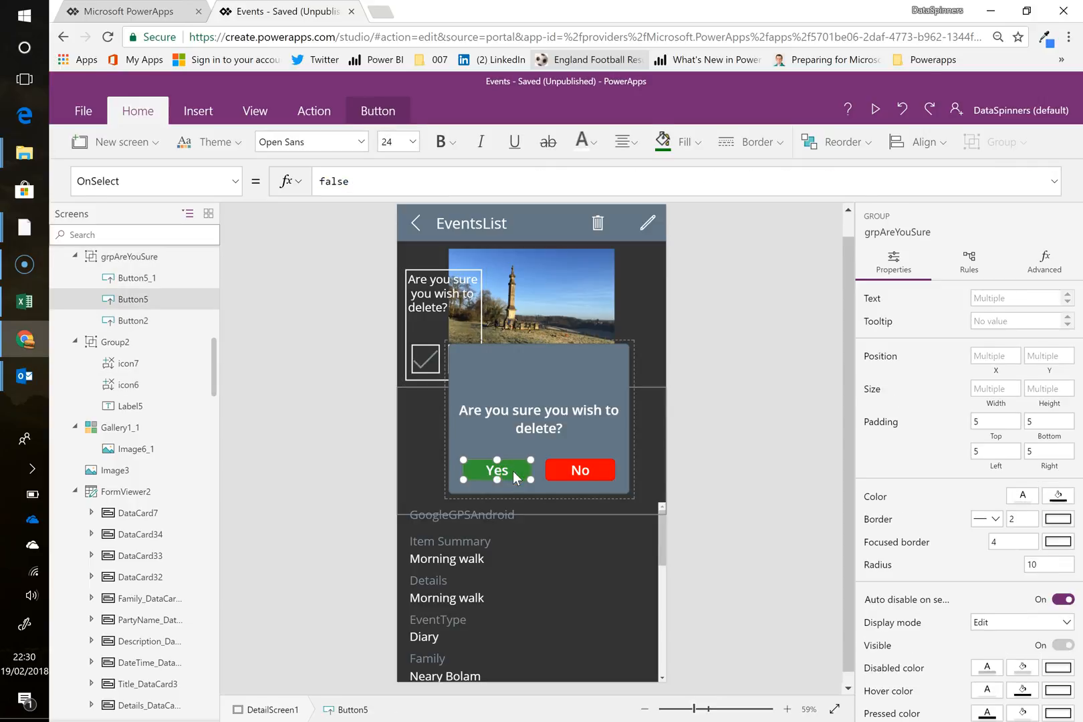
{"action": "left_click", "coordinate": [497, 470]}
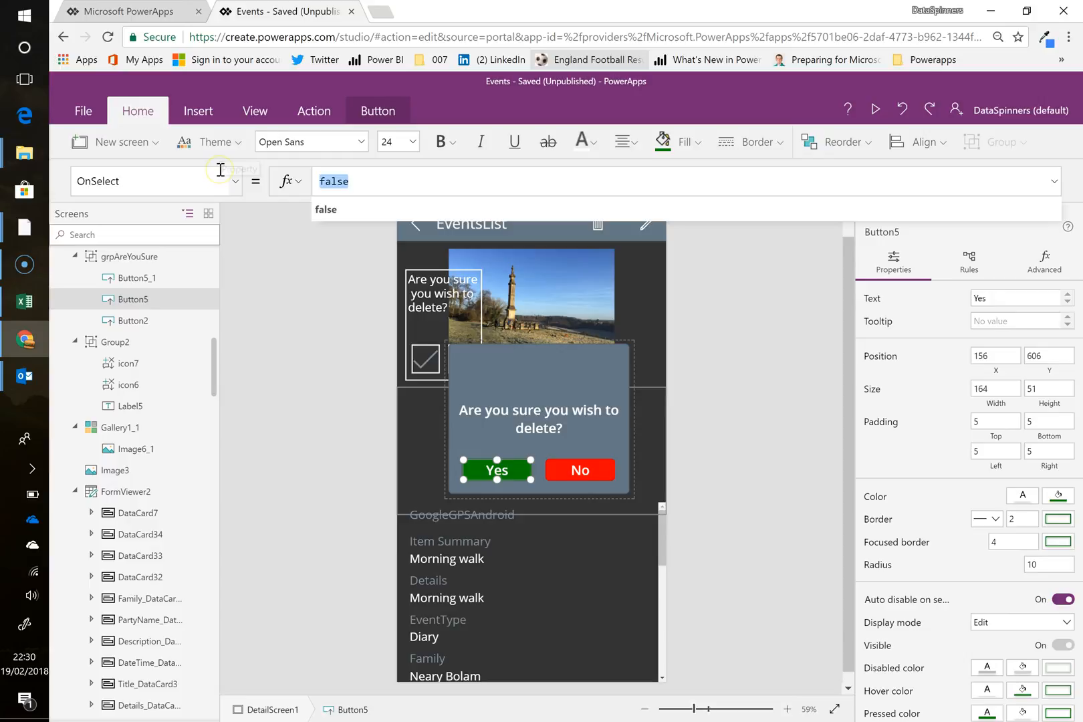
{"action": "type", "text": "remove"}
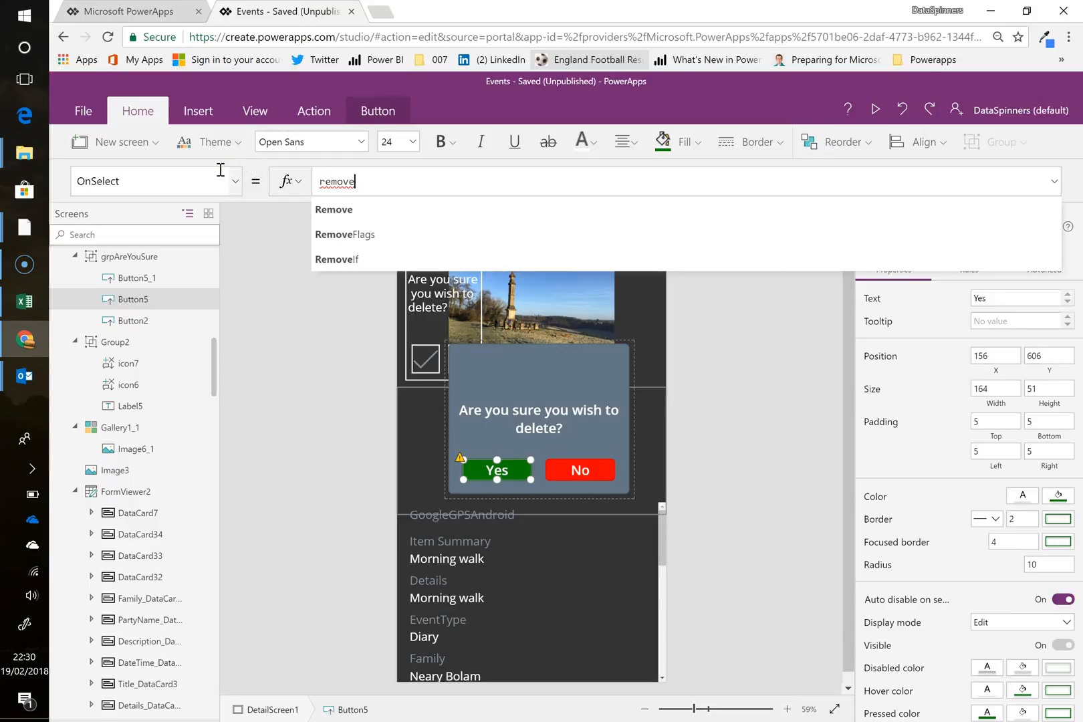
{"action": "left_click", "coordinate": [334, 209]}
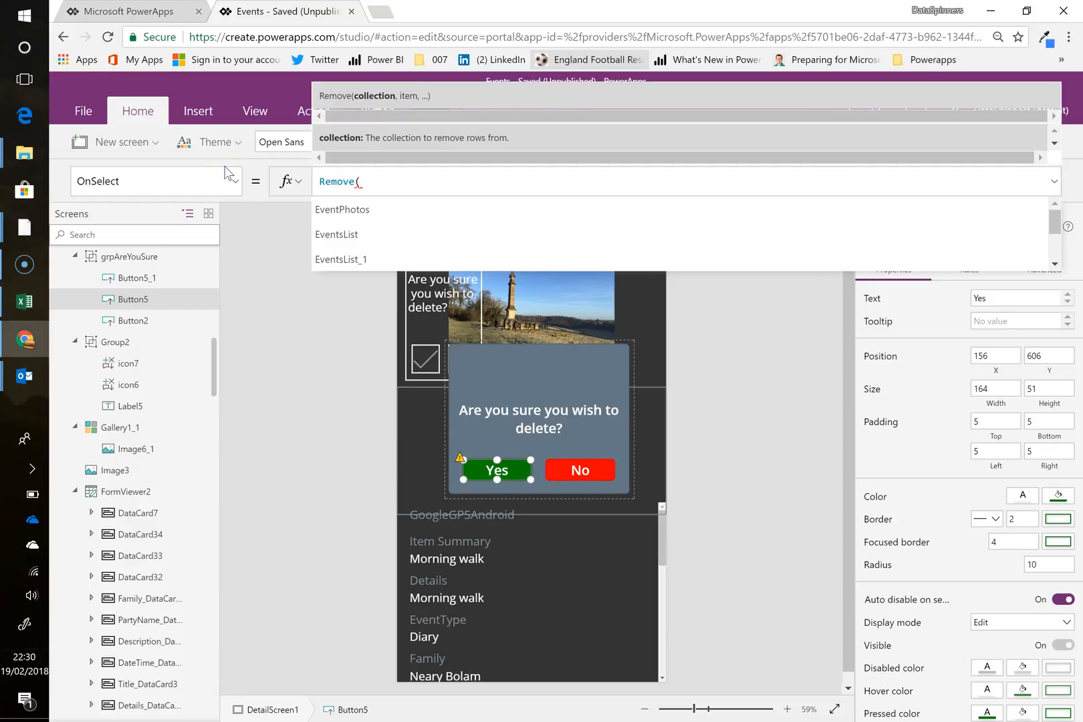
{"action": "left_click", "coordinate": [336, 234]}
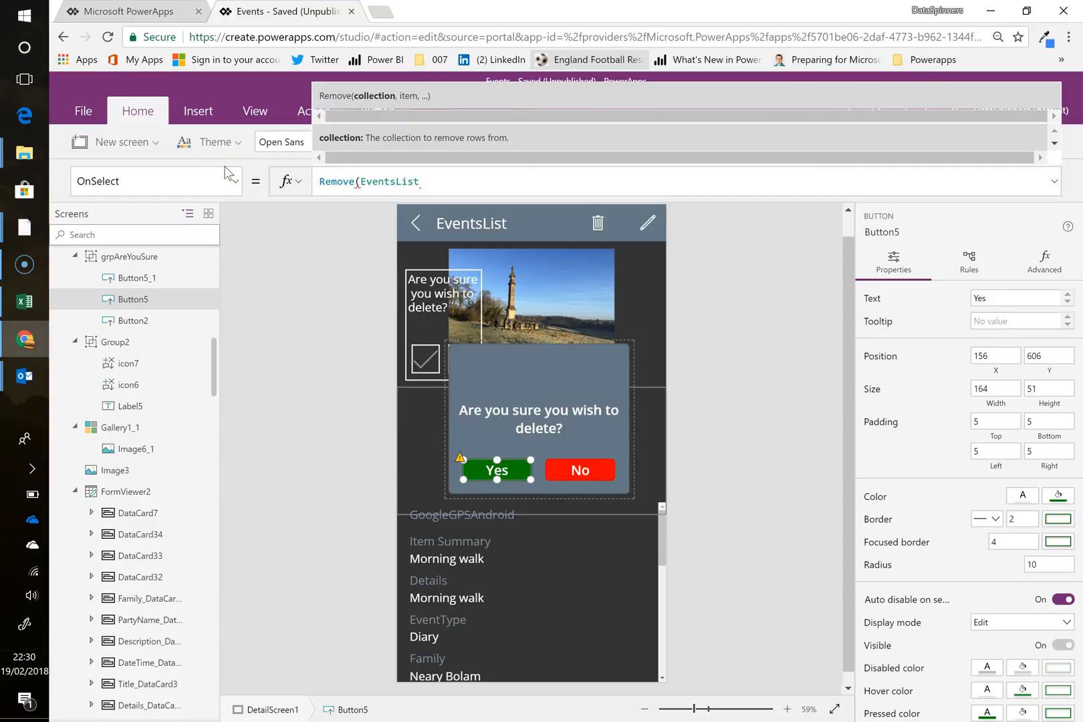
{"action": "type", "text": ","}
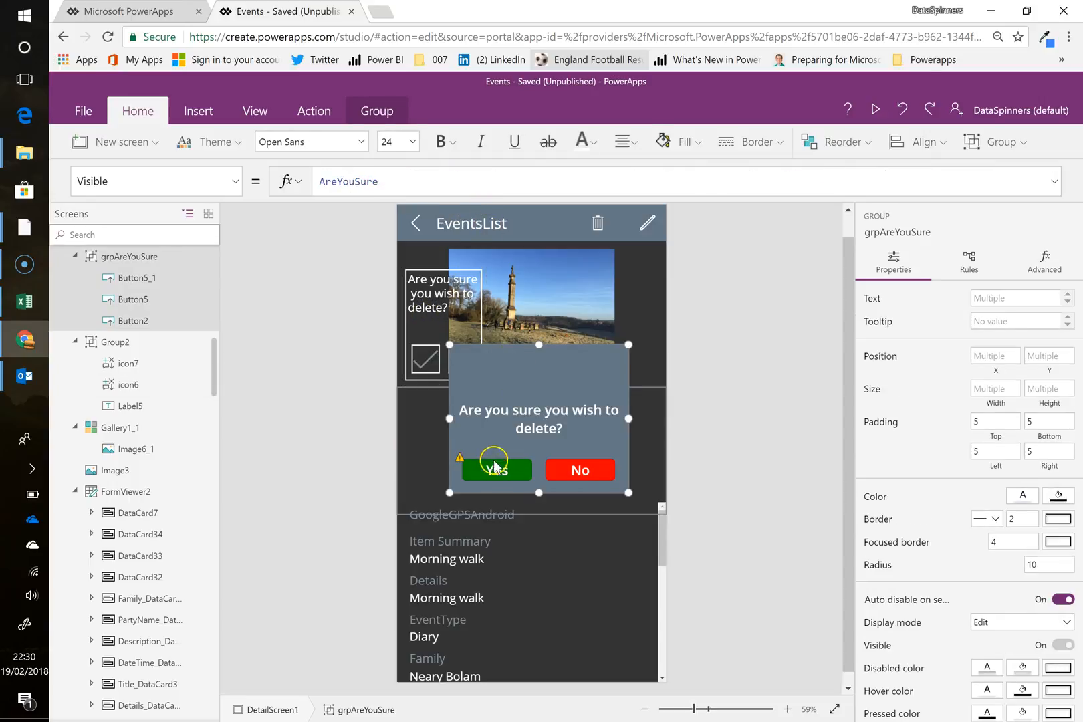
{"action": "left_click", "coordinate": [497, 470]}
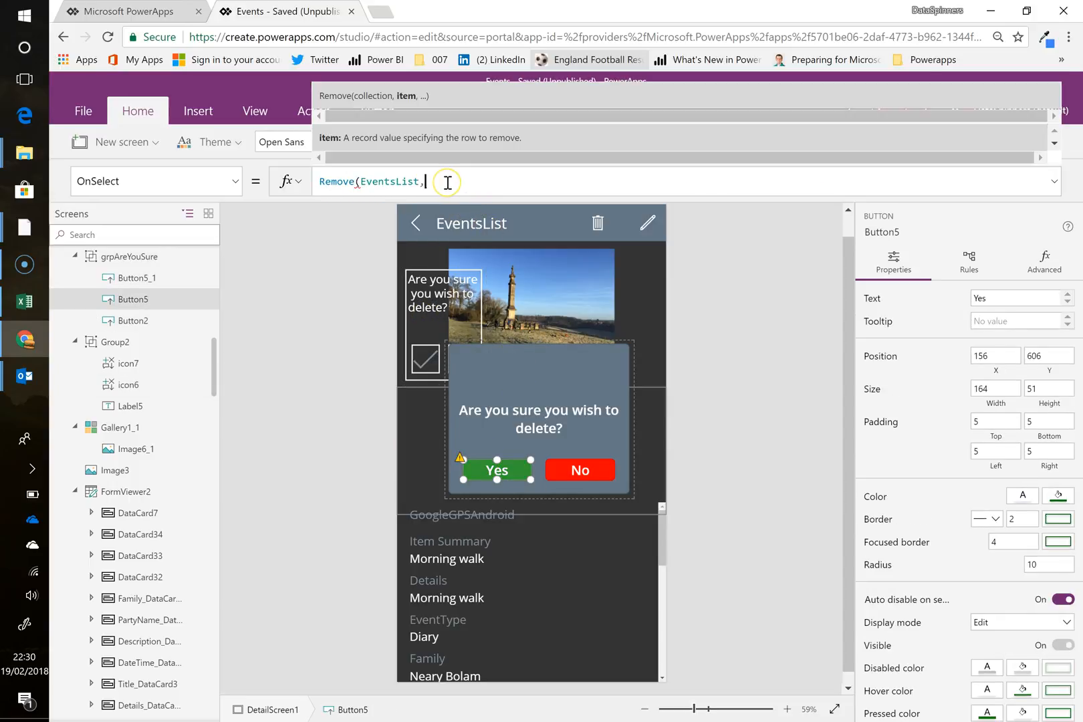
{"action": "type", "text": "brow"}
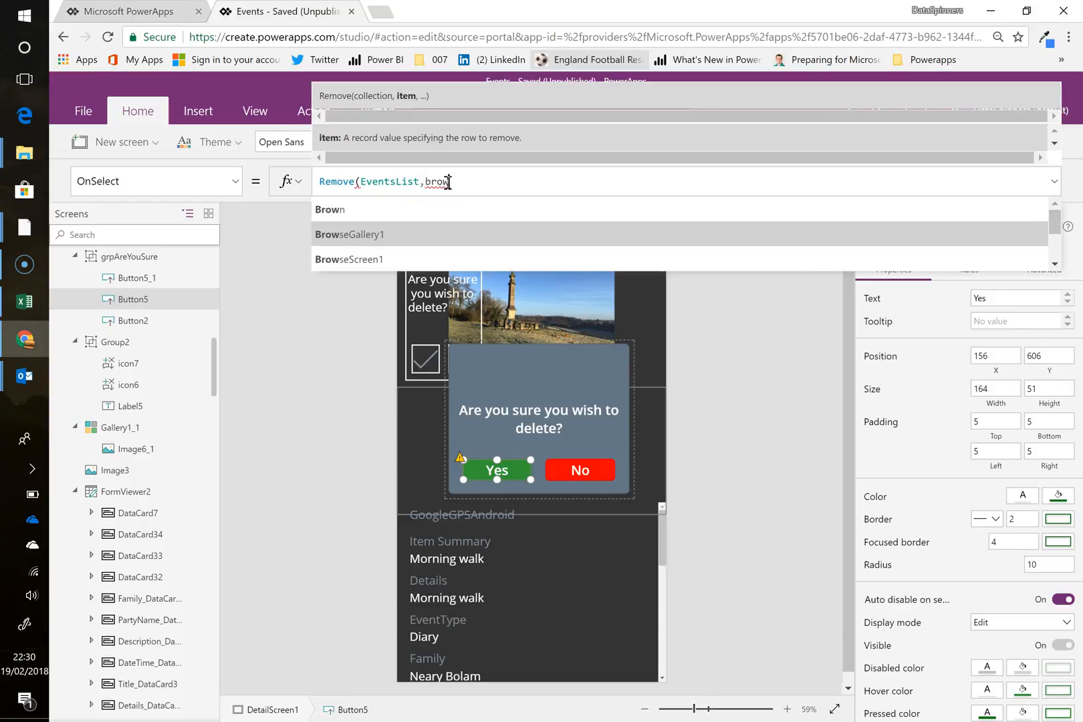
{"action": "left_click", "coordinate": [350, 234]}
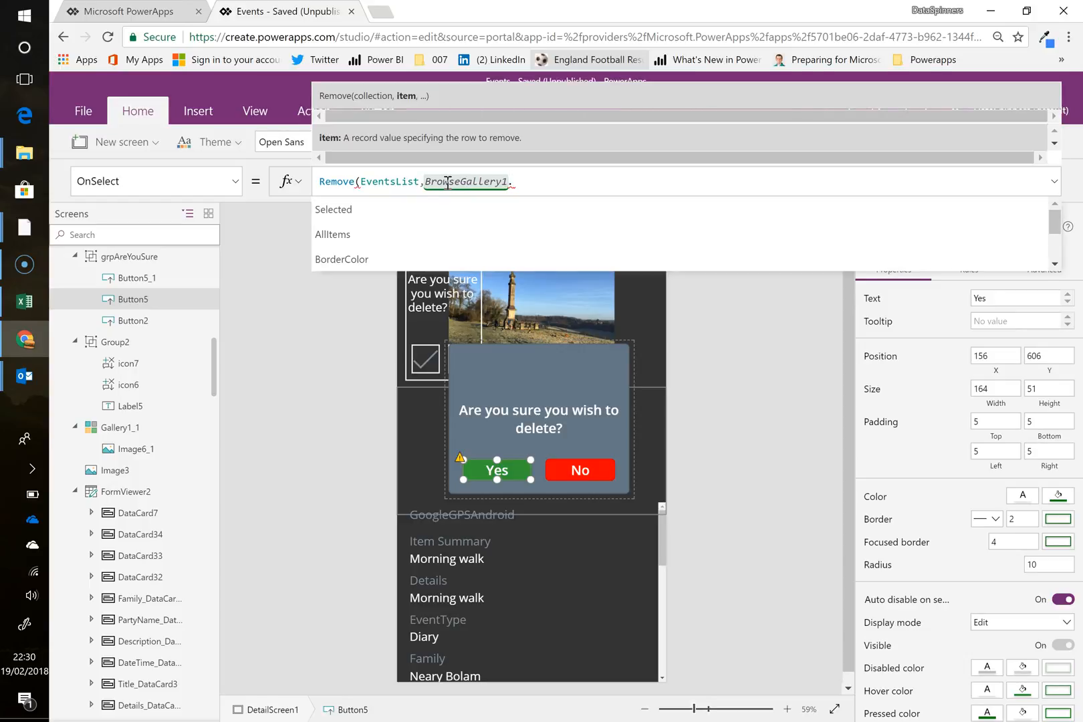
{"action": "left_click", "coordinate": [334, 209]}
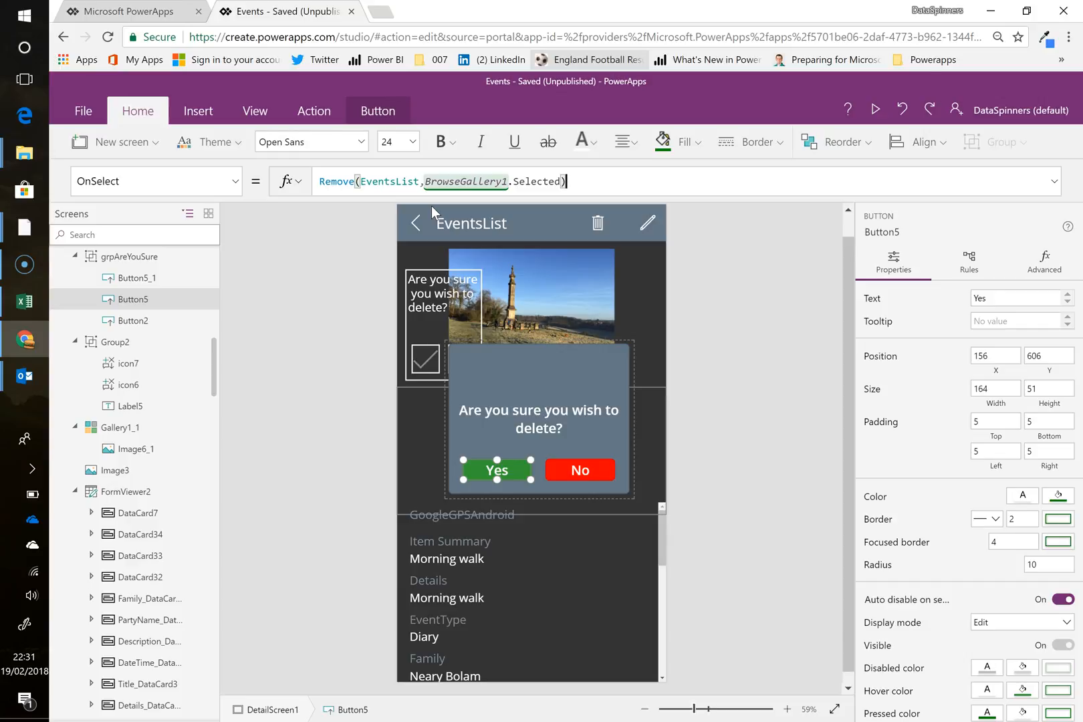
Step: Append ;UpdateContext({AreYouSure:false}) so the panel hides after deleting
{"action": "type", "text": ";"}
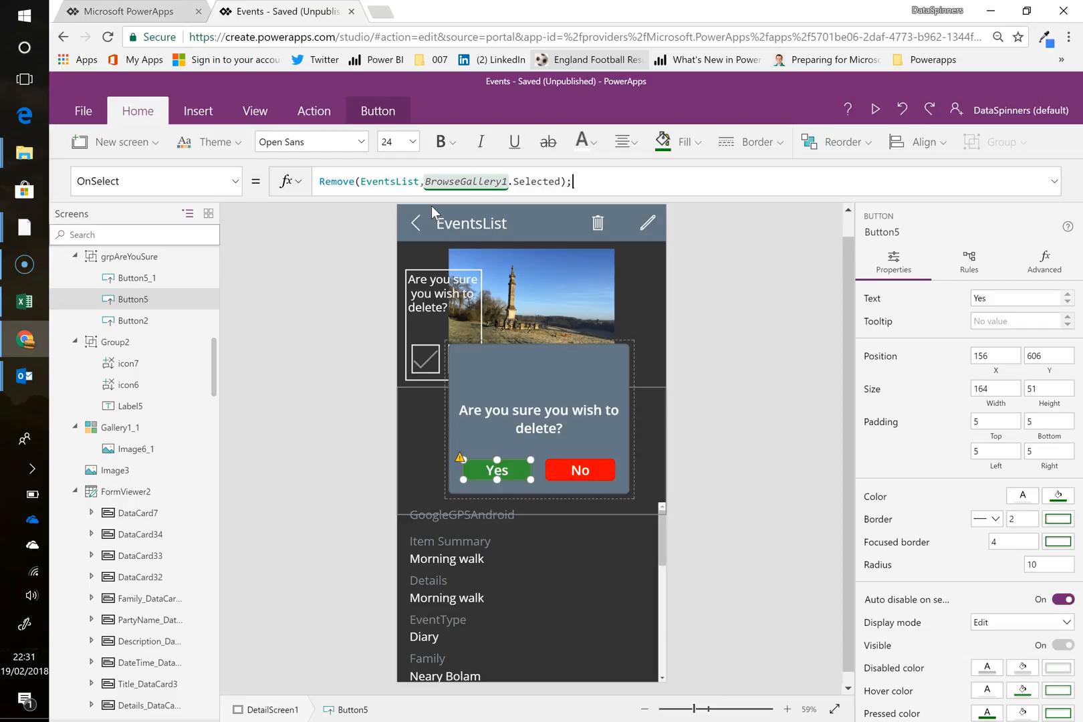
{"action": "type", "text": "updateContext("}
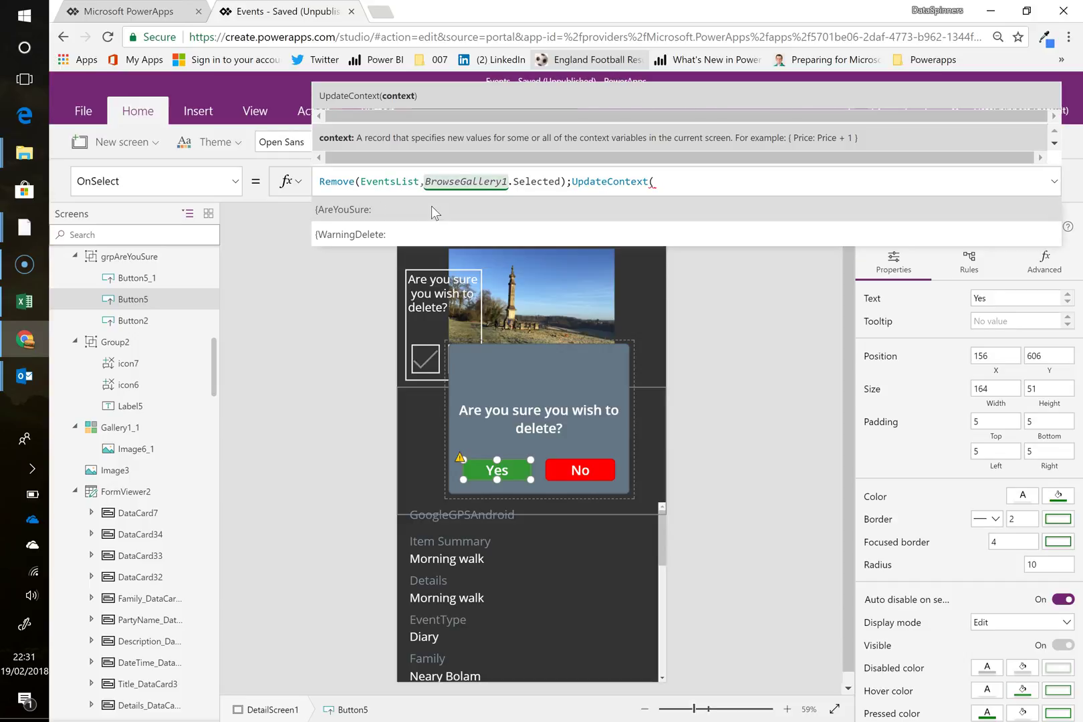
{"action": "type", "text": "{"}
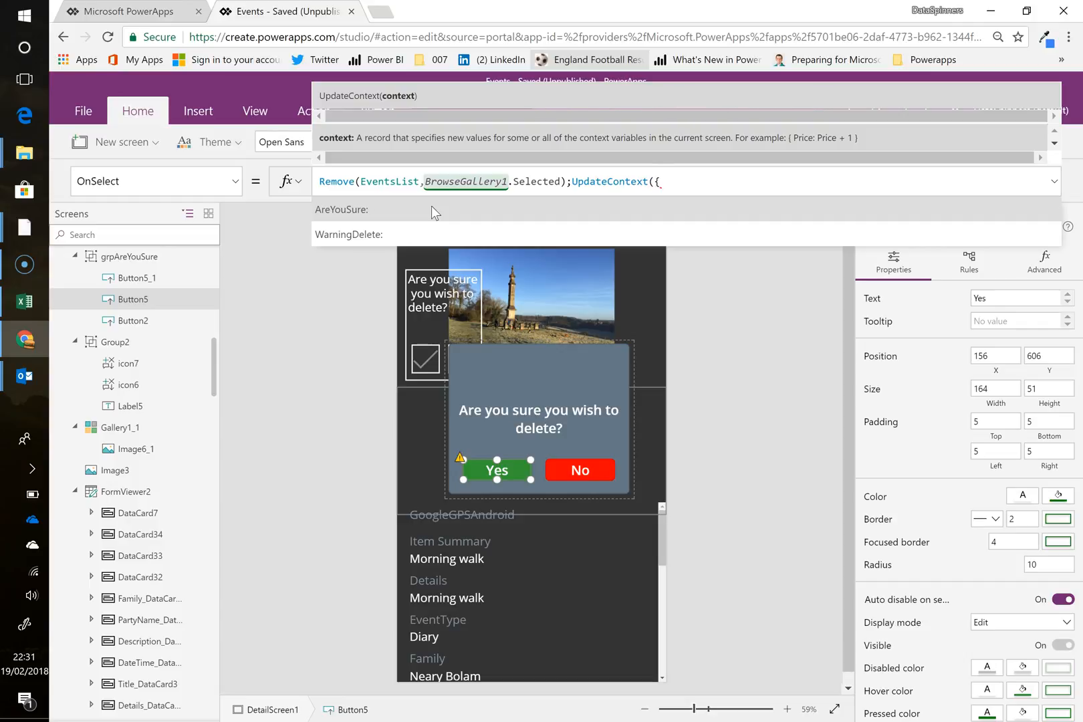
{"action": "type", "text": "areyou"}
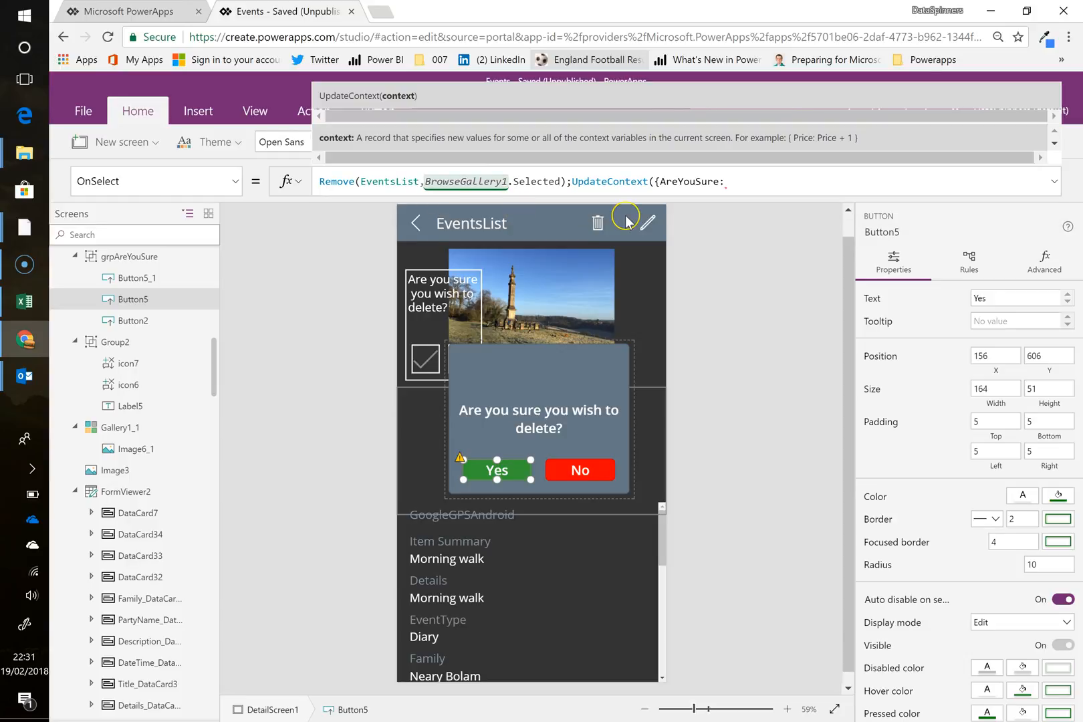
{"action": "type", "text": "false"}
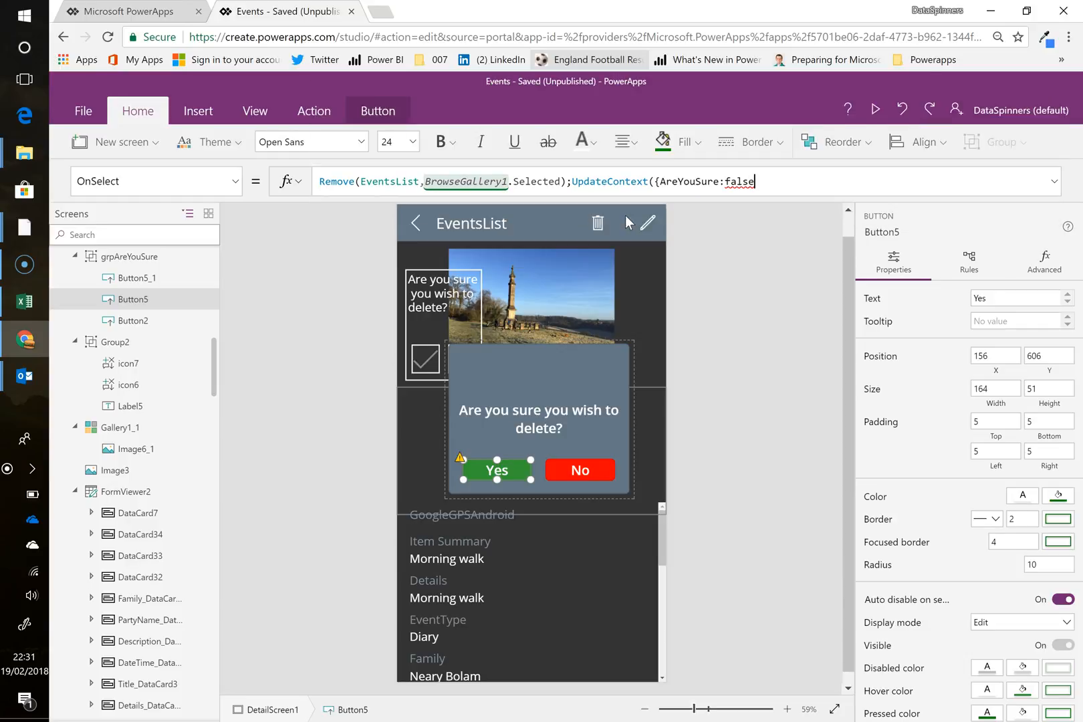
{"action": "type", "text": "})"}
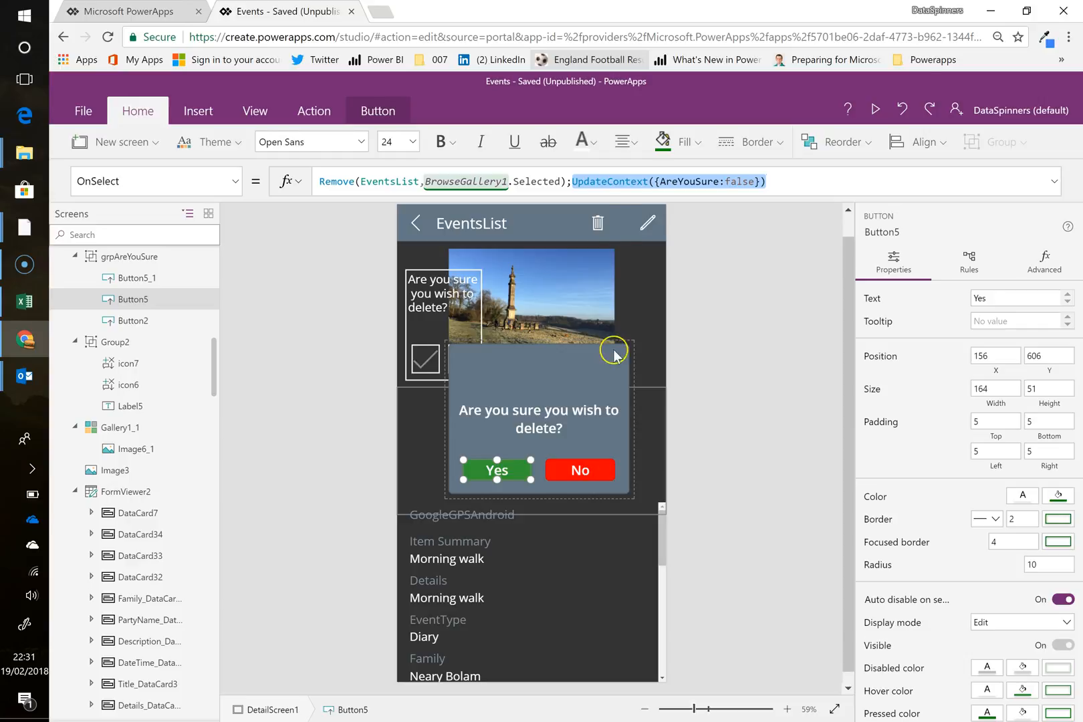
Step: Restore the No button's Fill to Red, keeping its OnSelect as UpdateContext({AreYouSure:false})
{"action": "left_click", "coordinate": [580, 470]}
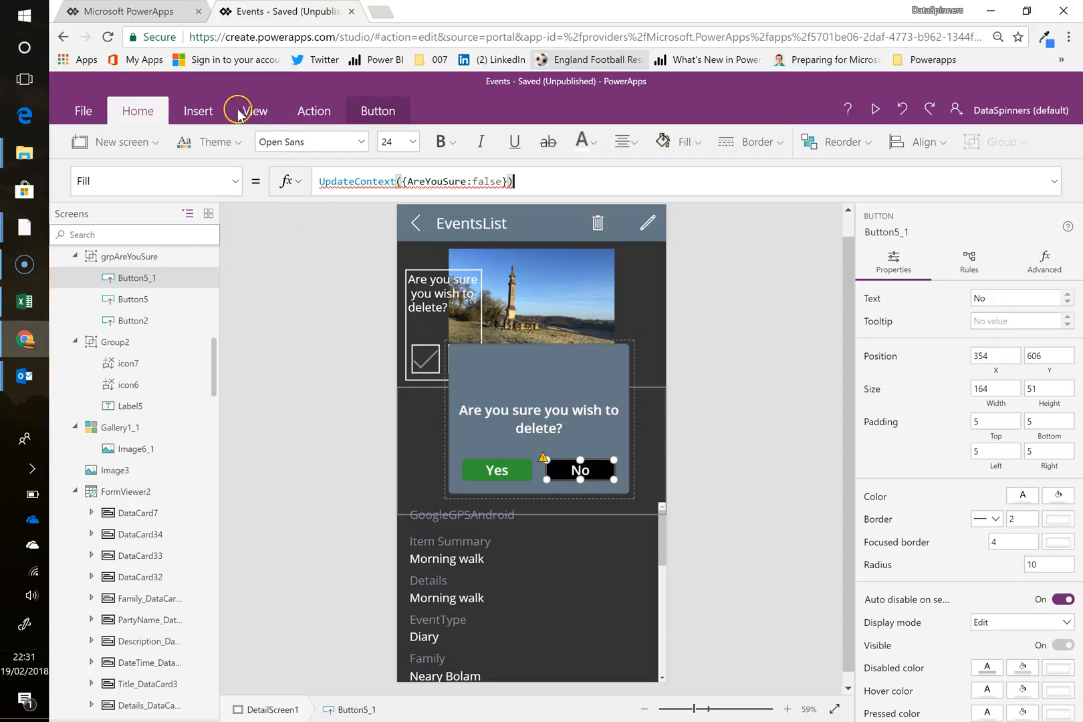
{"action": "type", "text": "Red"}
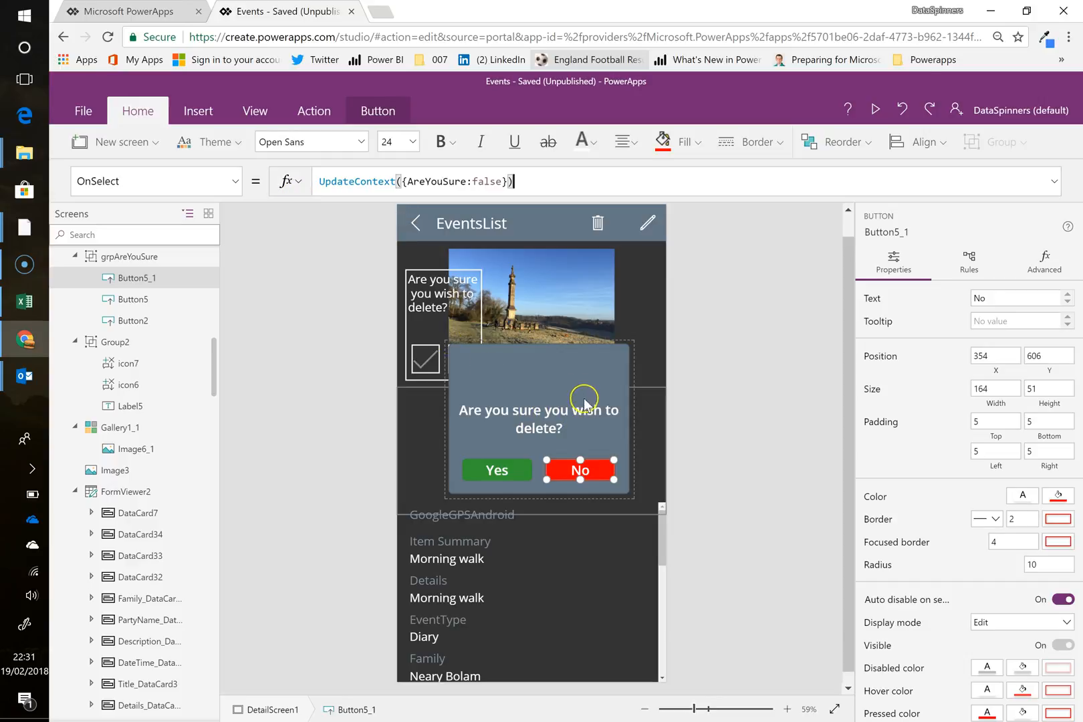
{"action": "mouse_move", "coordinate": [575, 395]}
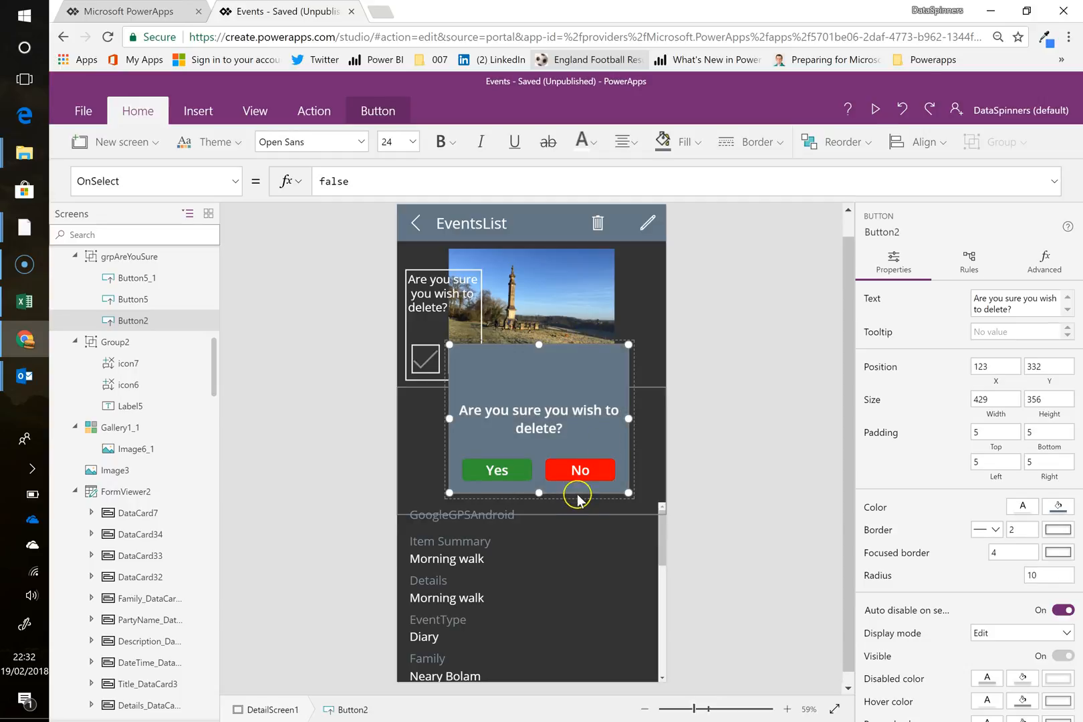
{"action": "mouse_move", "coordinate": [870, 176]}
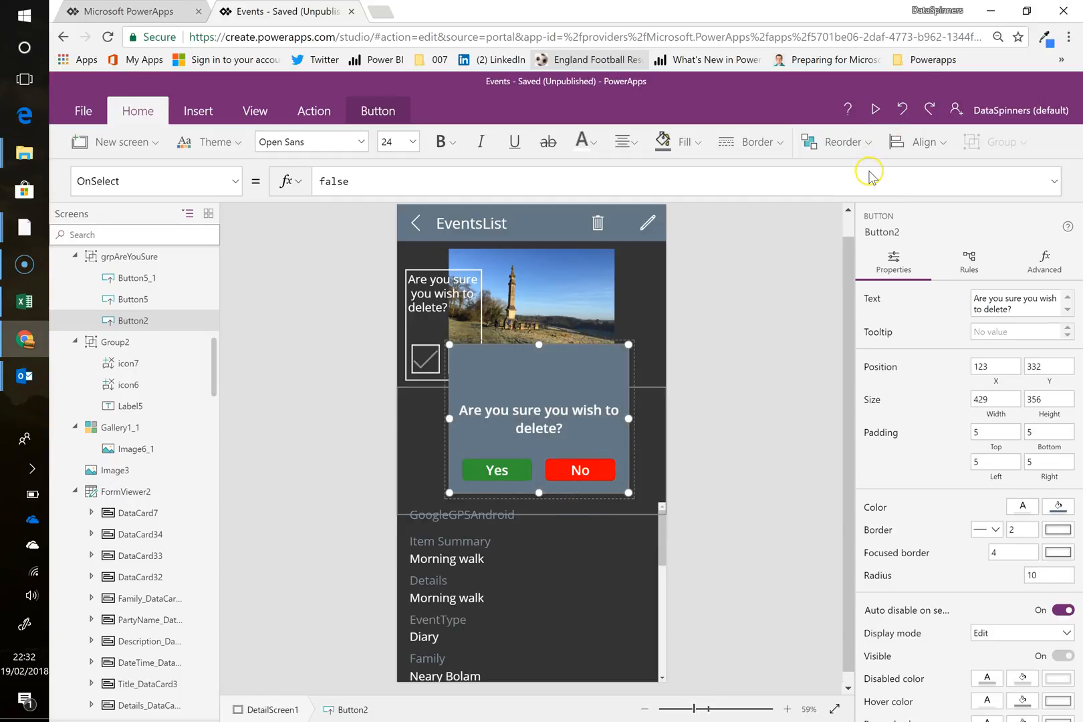
{"action": "mouse_move", "coordinate": [813, 166]}
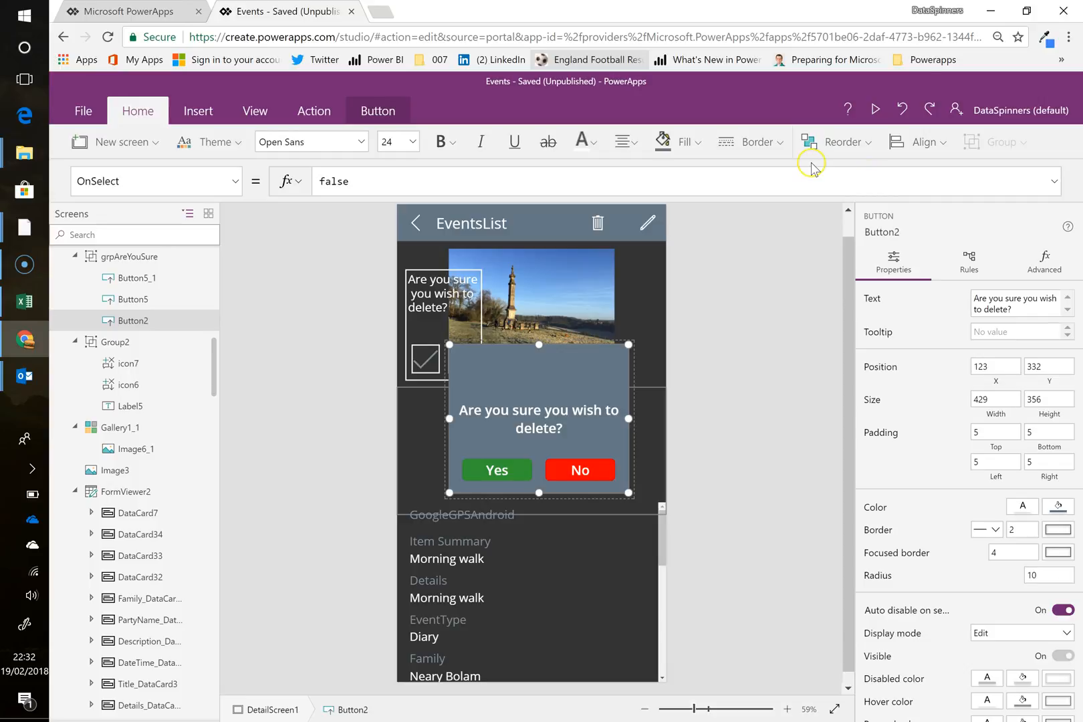
{"action": "mouse_move", "coordinate": [539, 392]}
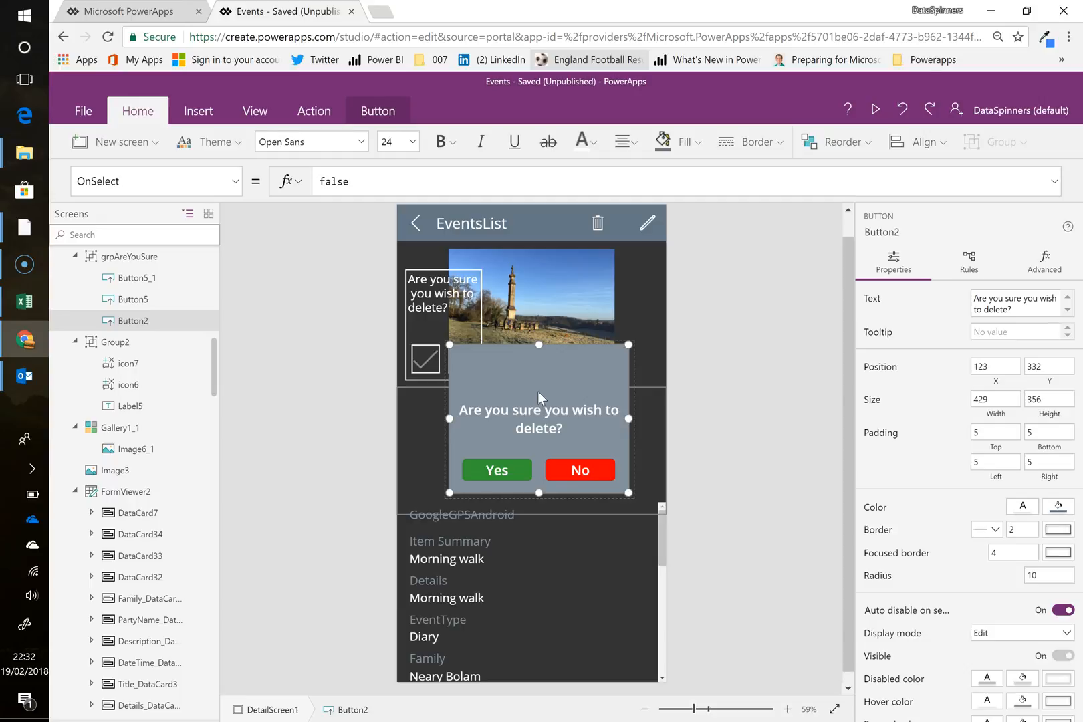
{"action": "mouse_move", "coordinate": [839, 99]}
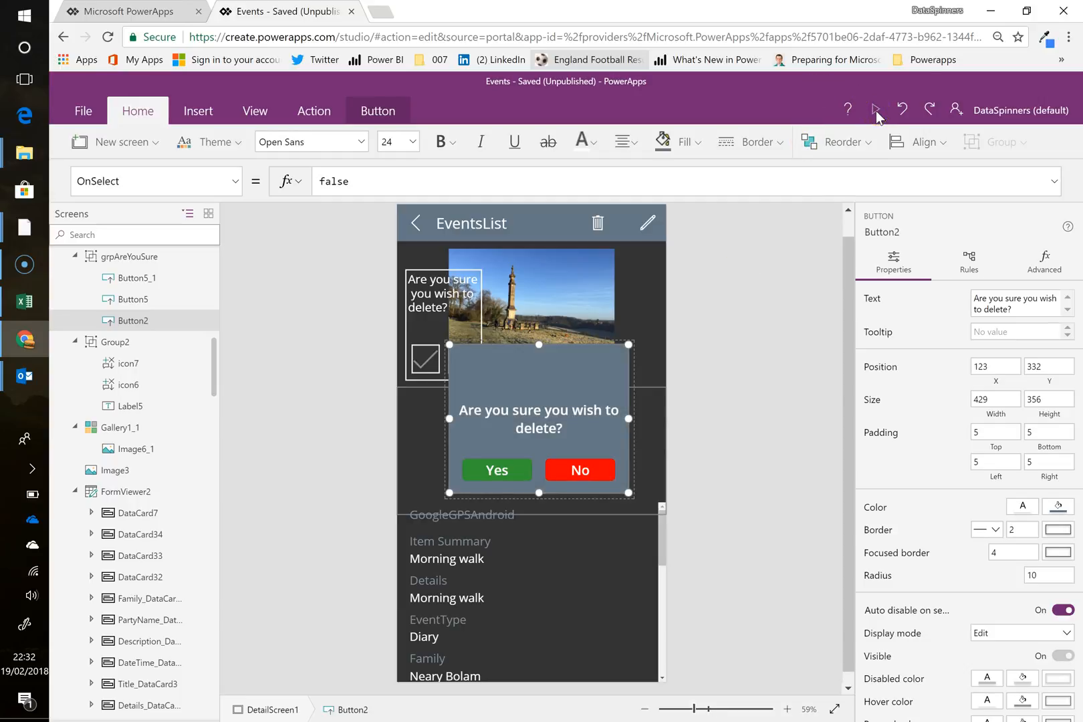
Step: Preview the app, add a new event from the browse screen and save it
{"action": "left_click", "coordinate": [876, 110]}
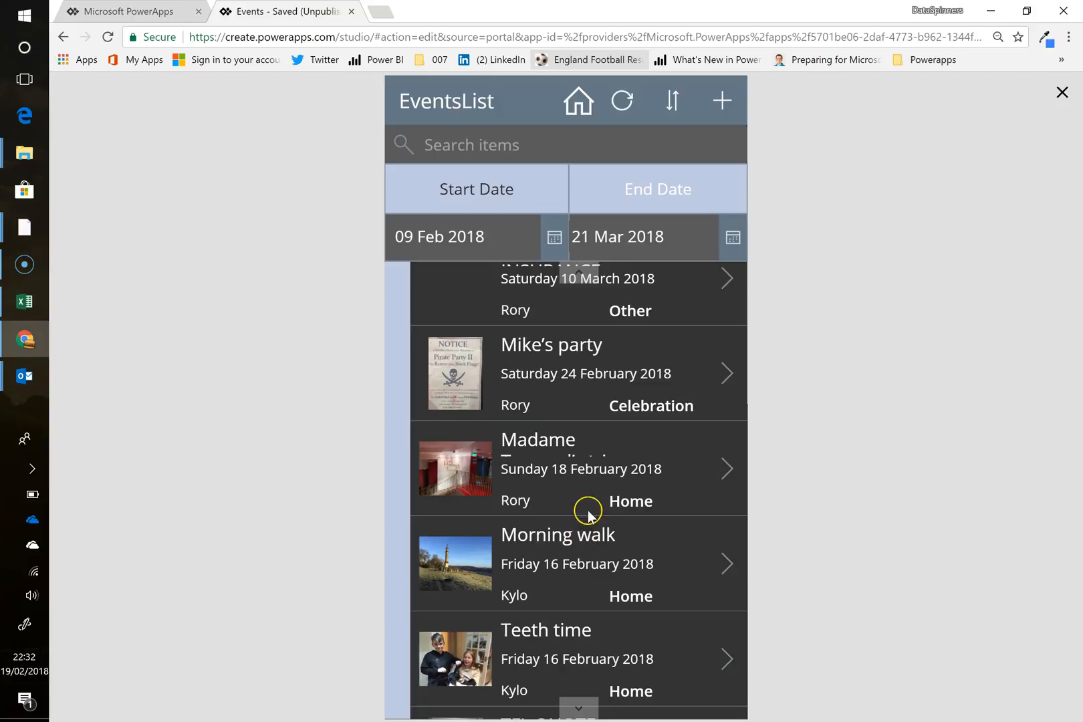
{"action": "mouse_move", "coordinate": [722, 100]}
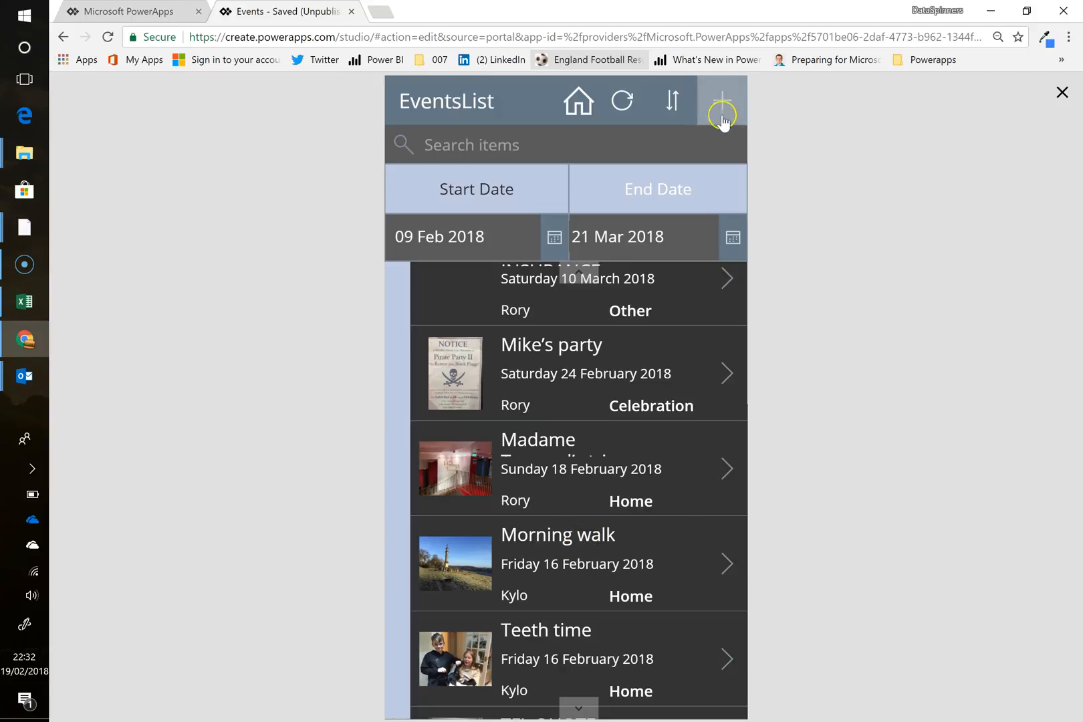
{"action": "left_click", "coordinate": [722, 100]}
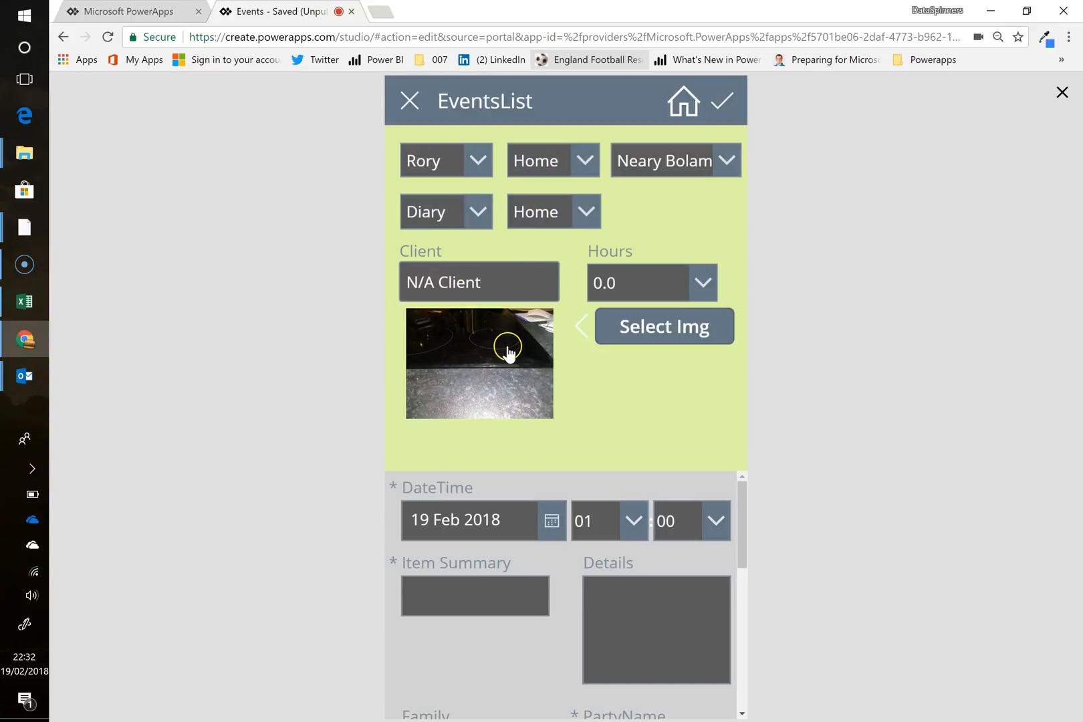
{"action": "mouse_move", "coordinate": [472, 352]}
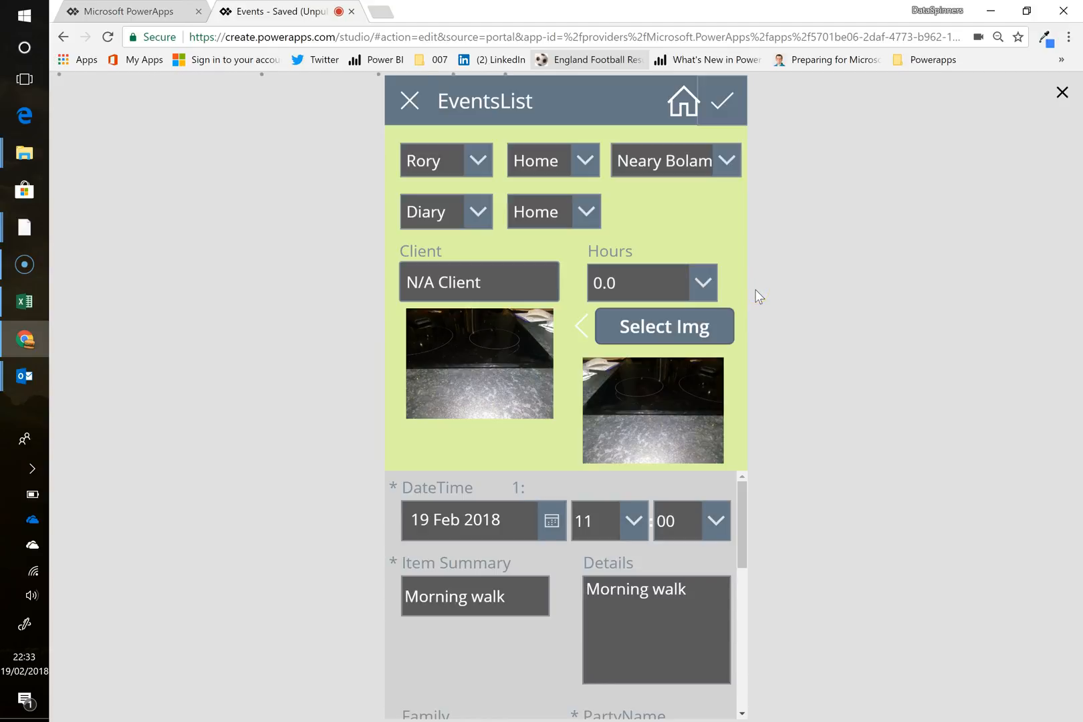
{"action": "left_click", "coordinate": [409, 101]}
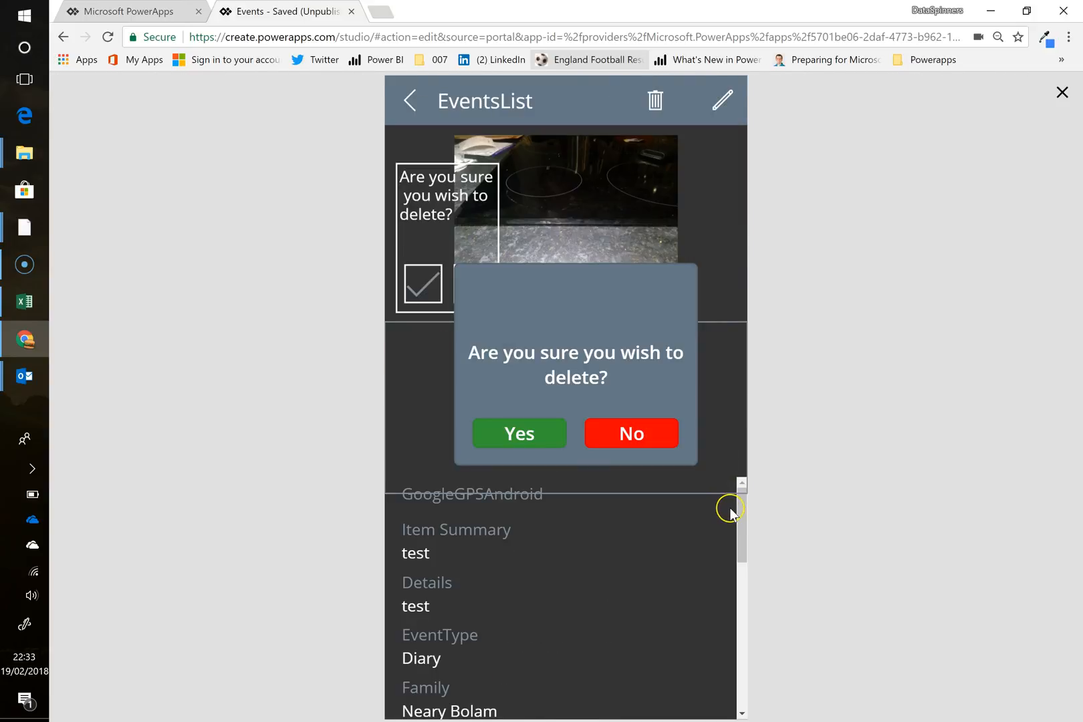
{"action": "mouse_move", "coordinate": [576, 309]}
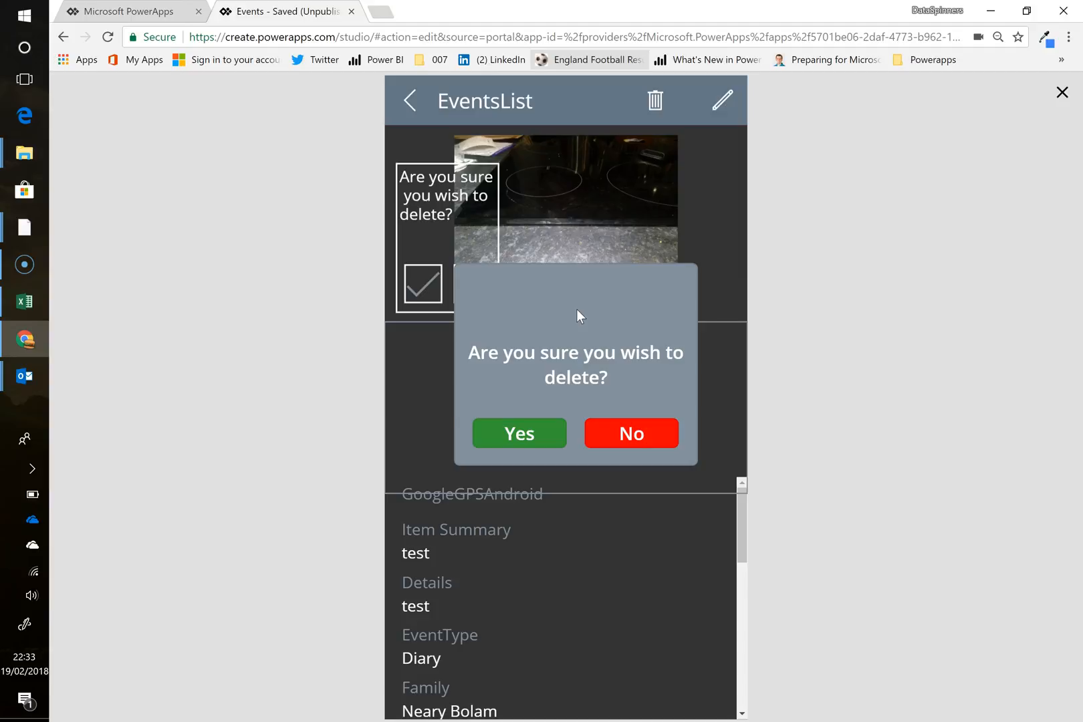
{"action": "mouse_move", "coordinate": [1061, 93]}
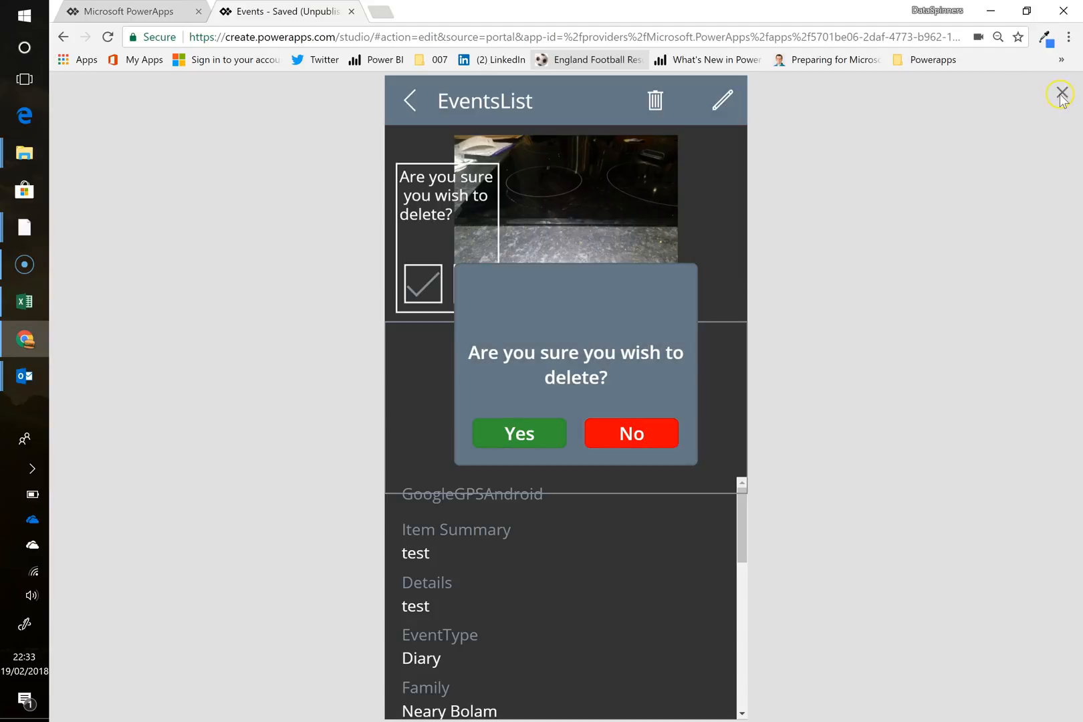
Step: Close the preview and select the detail screen's back arrow showing Navigate(BrowseScreen1, None)
{"action": "left_click", "coordinate": [1064, 110]}
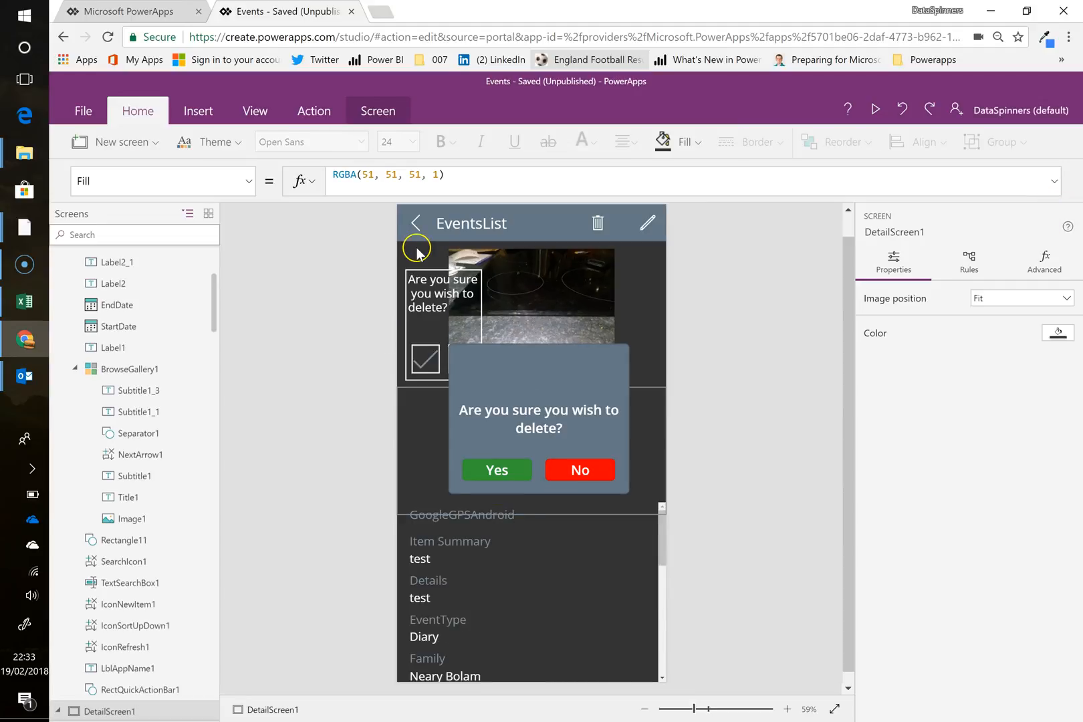
{"action": "left_click", "coordinate": [415, 222]}
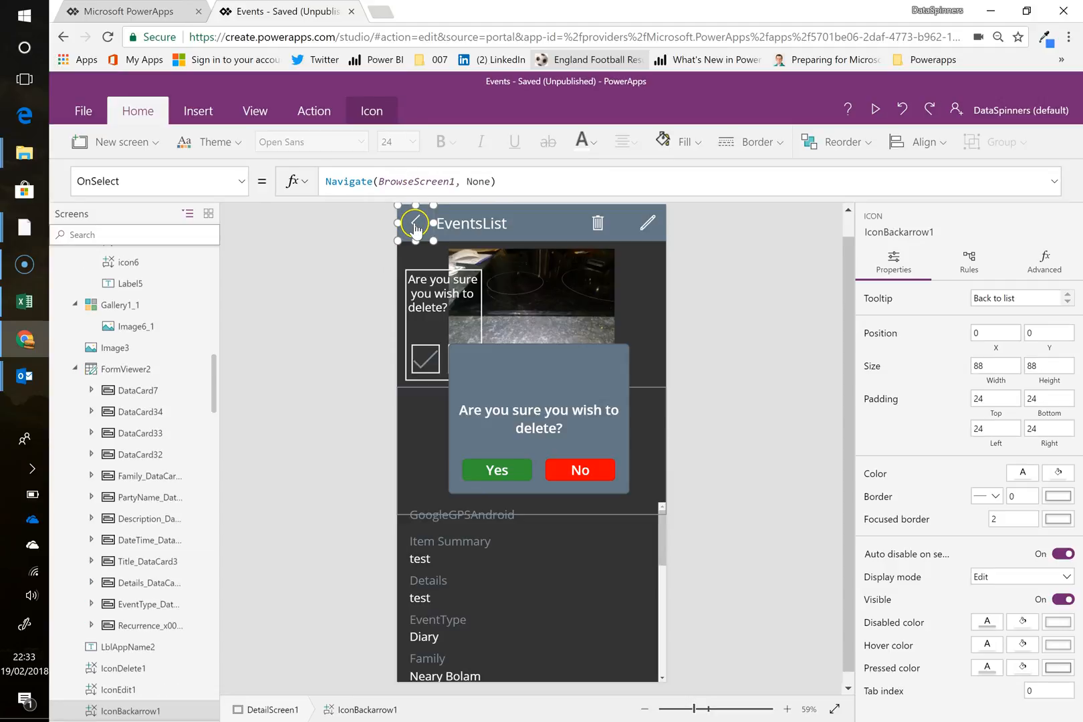
Step: Append ;UpdateContext({AreYouSure:false}) to the back arrow's OnSelect after Navigate(BrowseScreen1, ScreenTransition.None)
{"action": "left_click", "coordinate": [603, 181]}
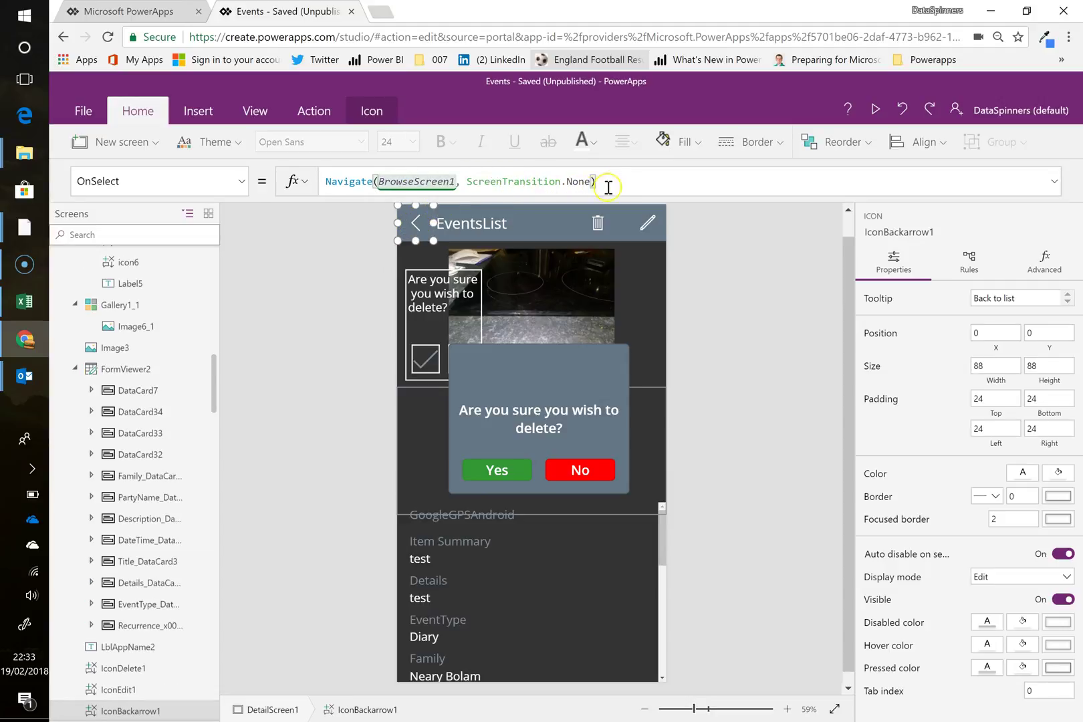
{"action": "type", "text": ";"}
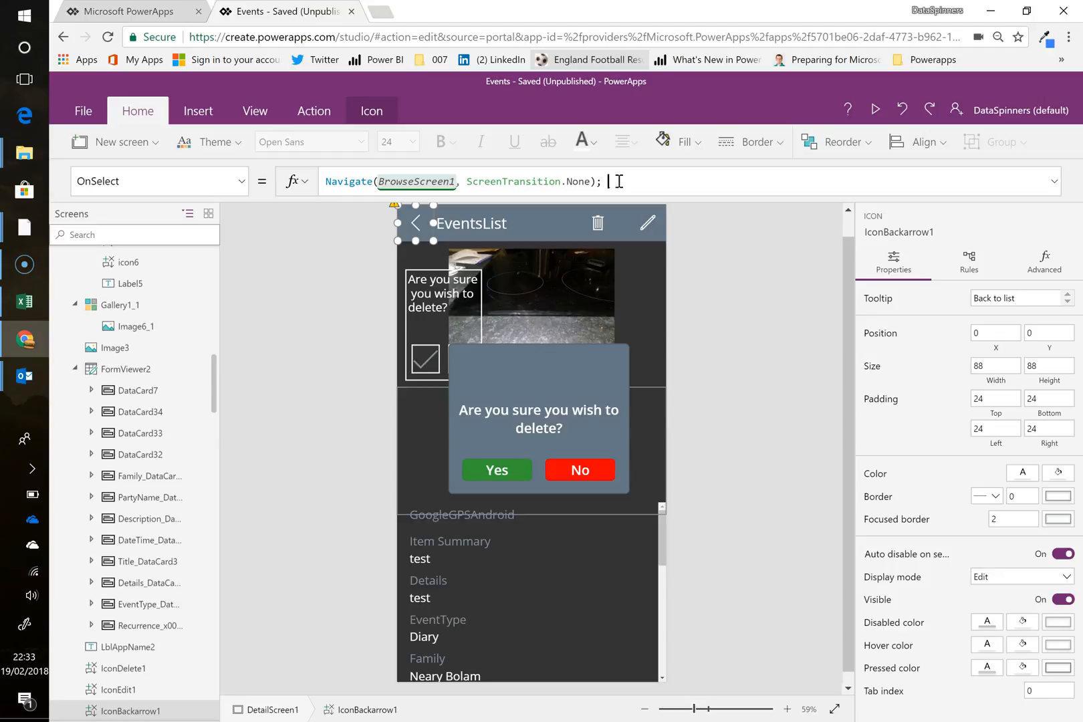
{"action": "type", "text": "u"}
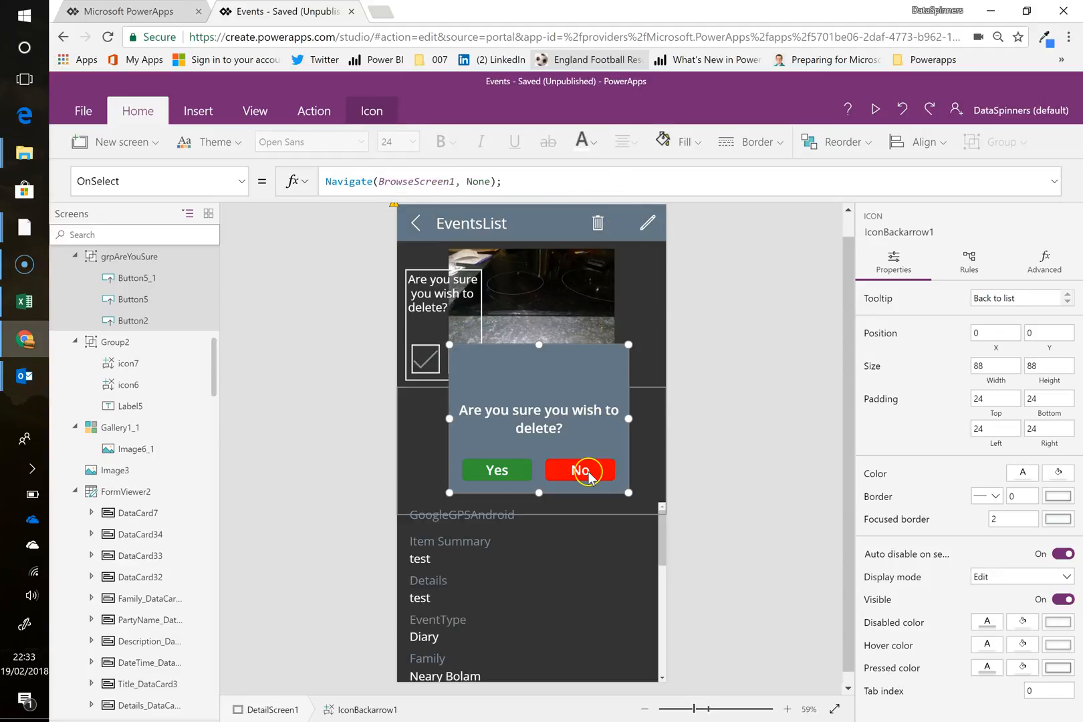
{"action": "left_click", "coordinate": [579, 470]}
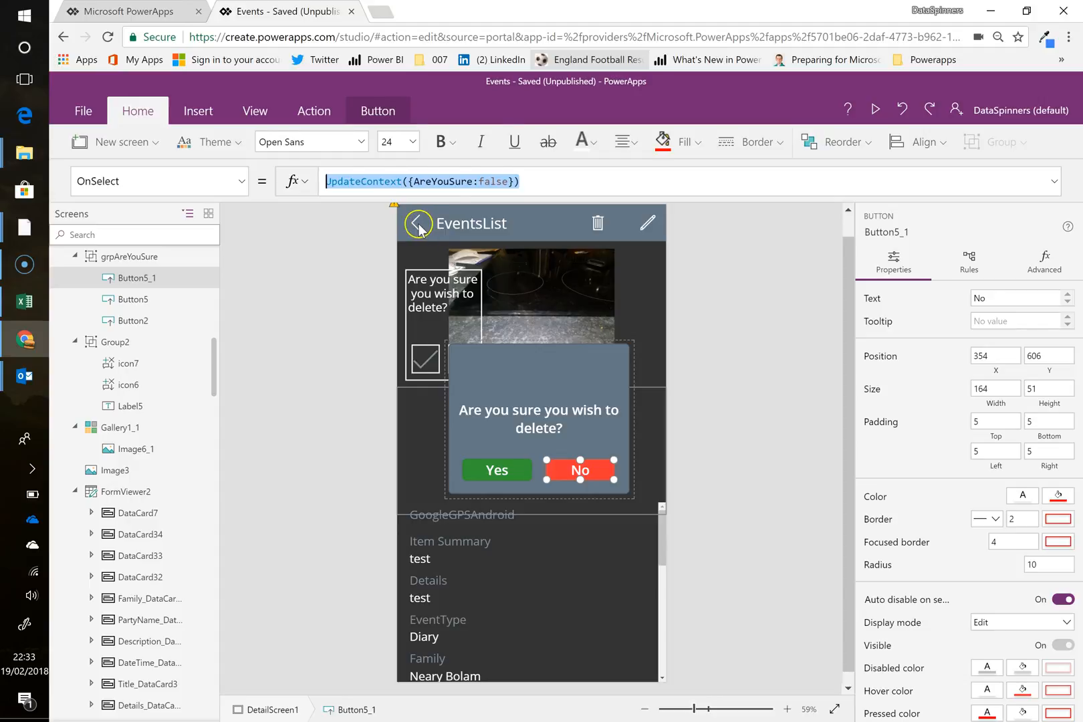
{"action": "left_click", "coordinate": [417, 224]}
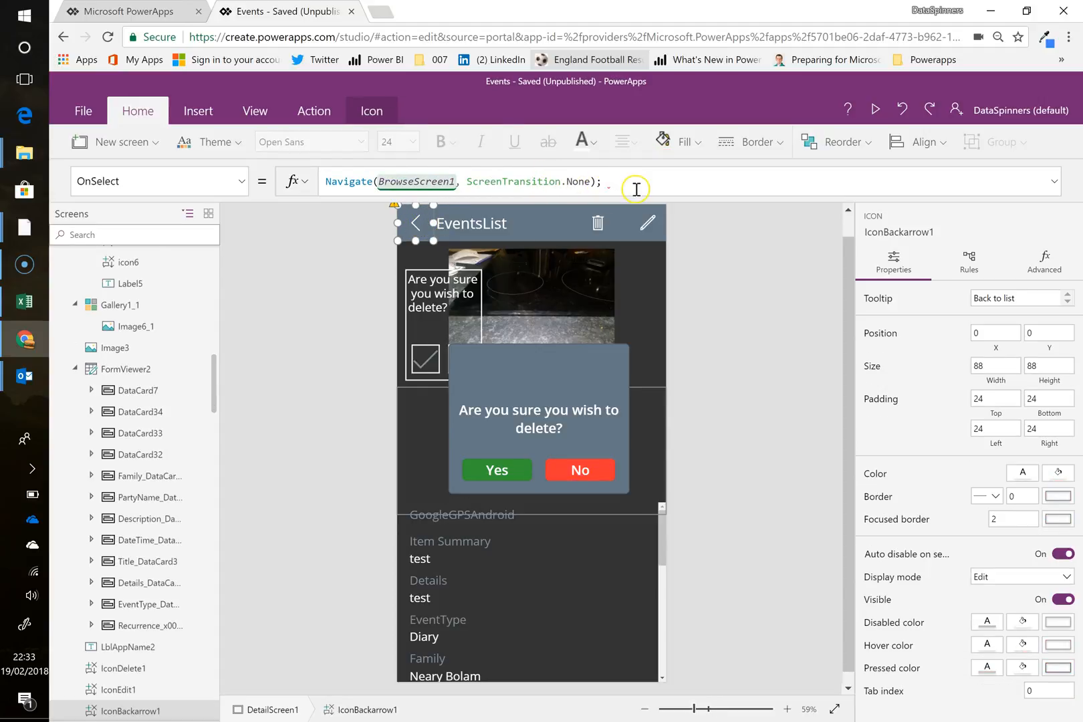
{"action": "type", "text": "UpdateContext({AreYouSure:false})"}
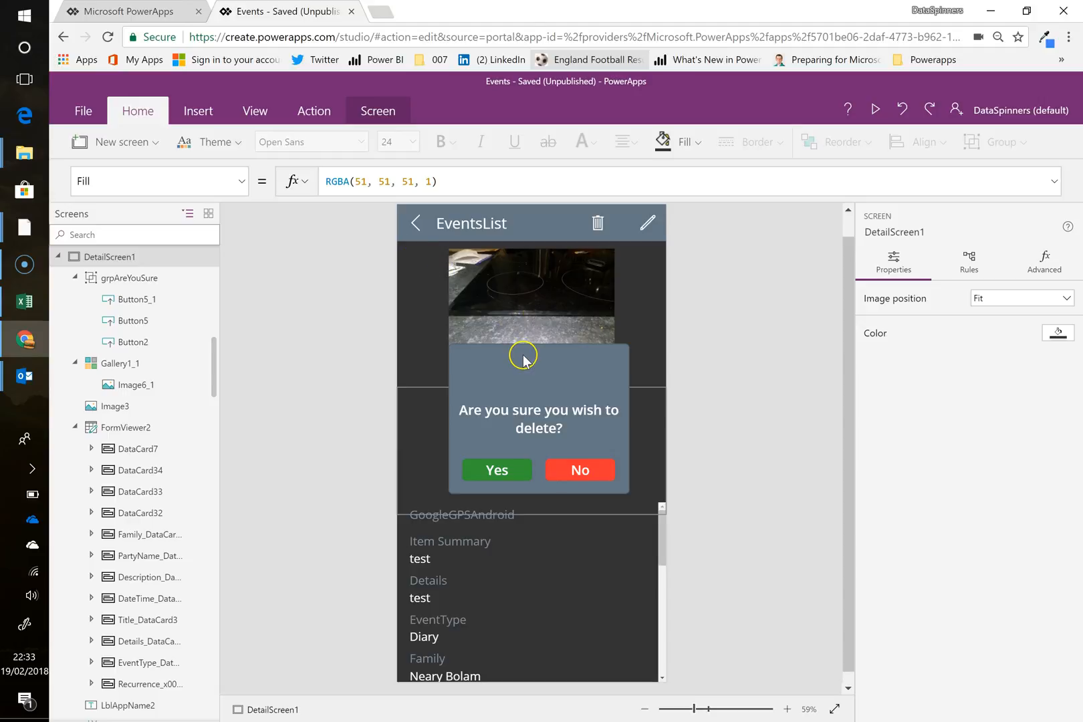
{"action": "left_click", "coordinate": [522, 356]}
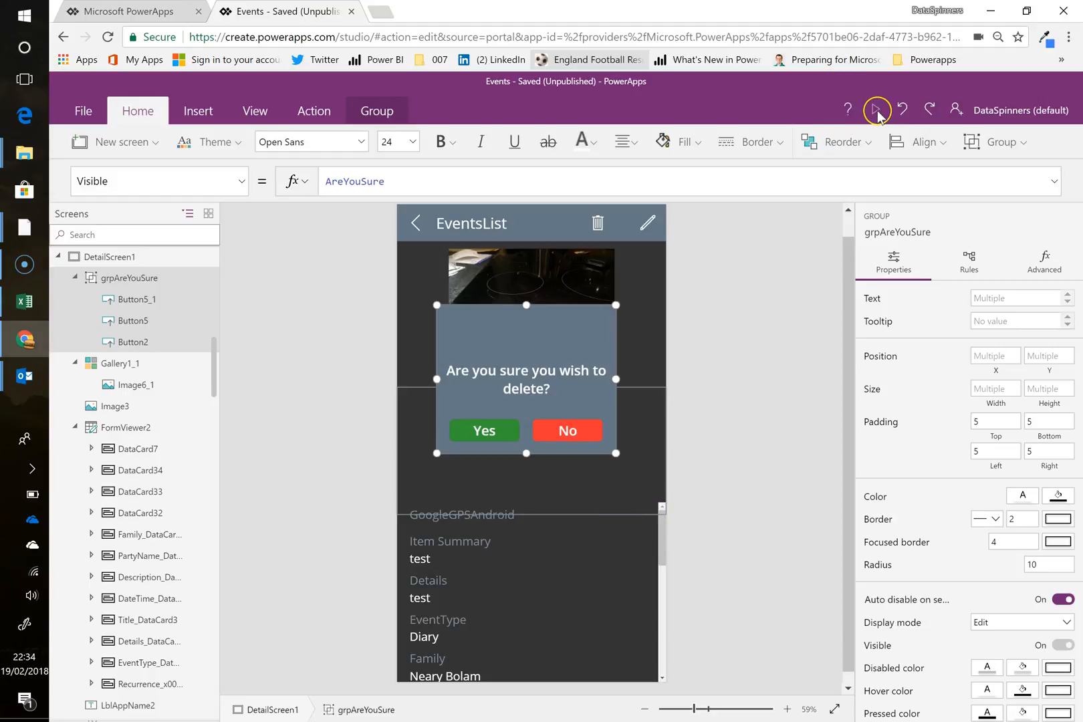
Step: Preview again, confirm Yes to delete the event, then go back from the trip details to EventsList
{"action": "left_click", "coordinate": [878, 109]}
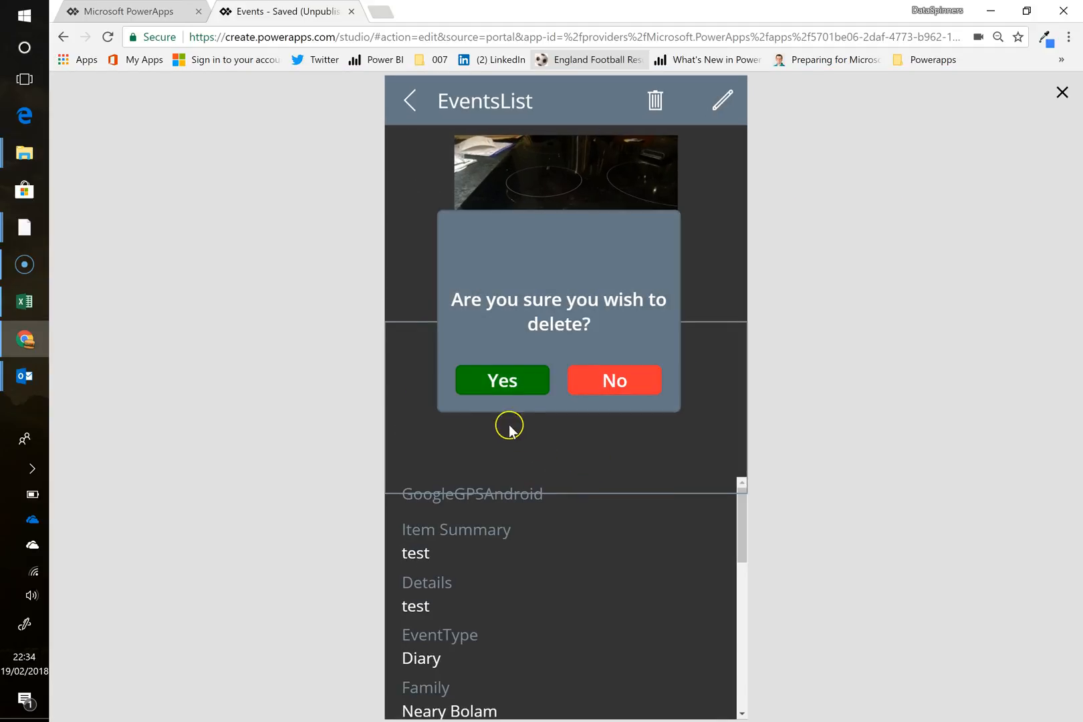
{"action": "left_click", "coordinate": [502, 380]}
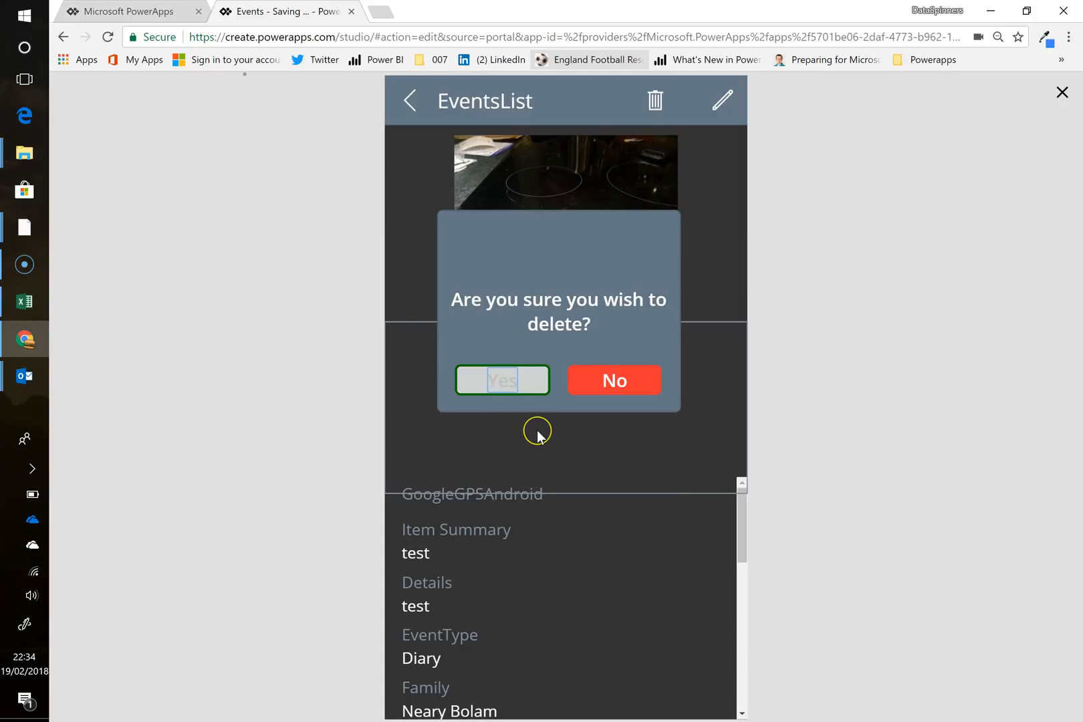
{"action": "left_click", "coordinate": [502, 381]}
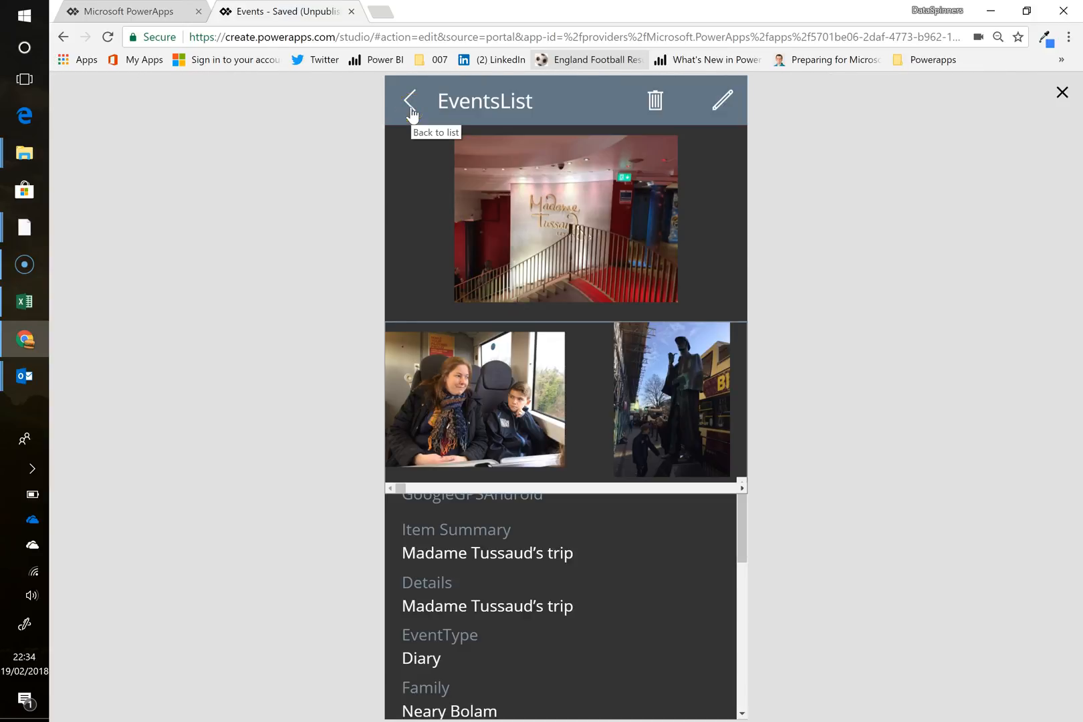
{"action": "left_click", "coordinate": [410, 100]}
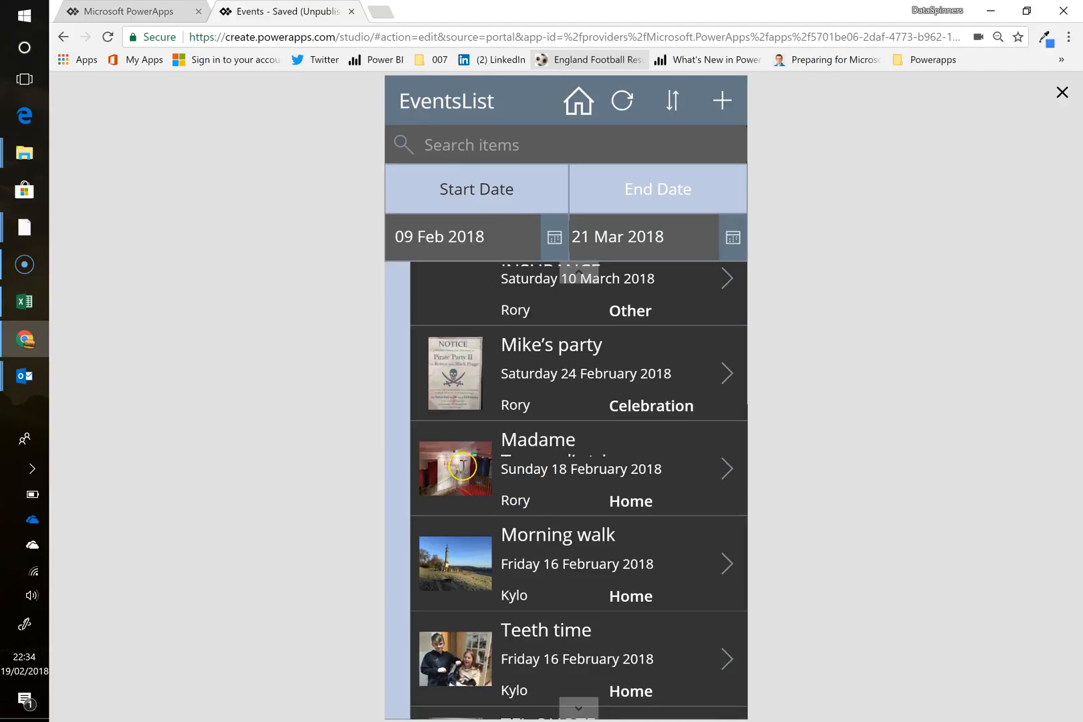
{"action": "mouse_move", "coordinate": [504, 488]}
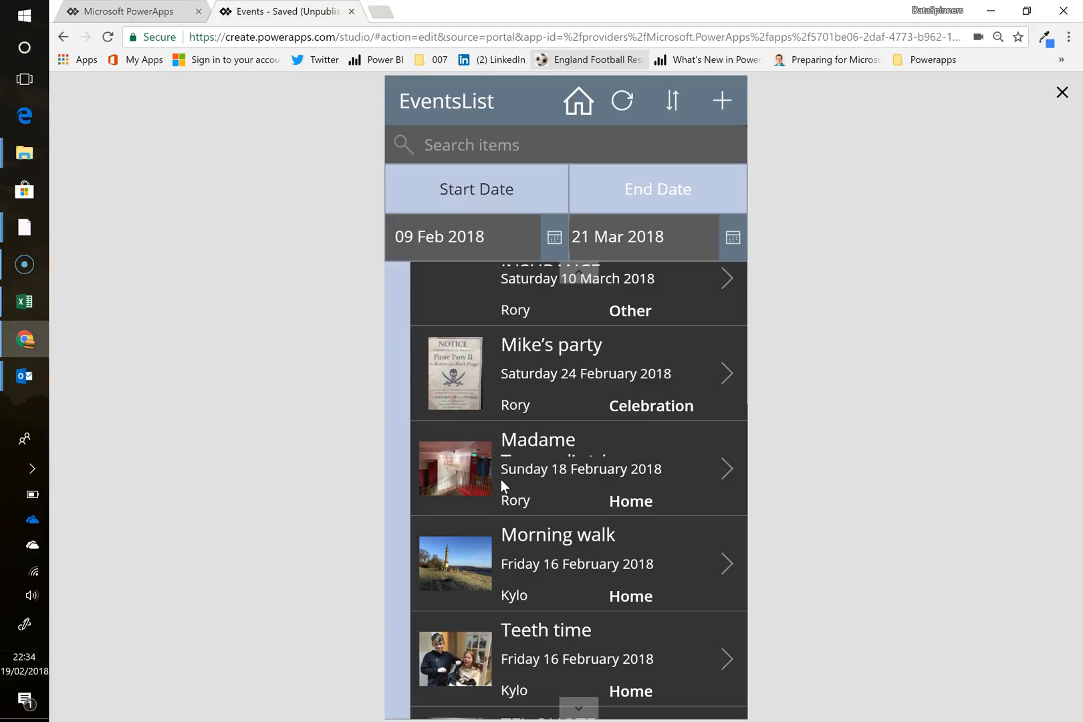
{"action": "mouse_move", "coordinate": [728, 479]}
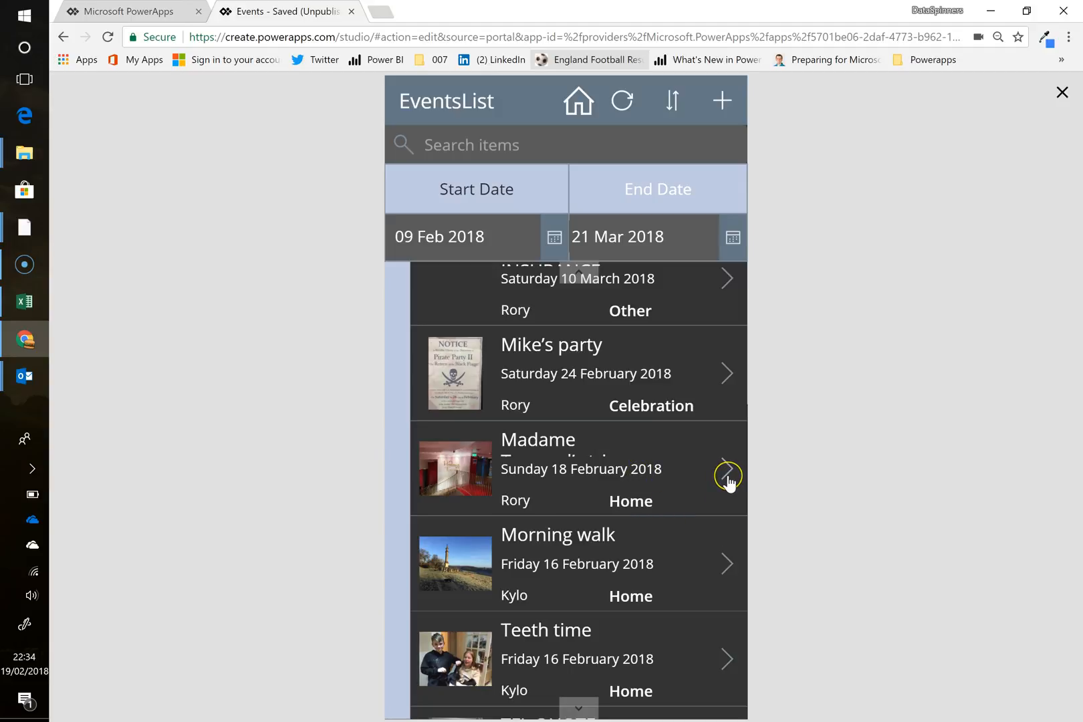
{"action": "mouse_move", "coordinate": [668, 206]}
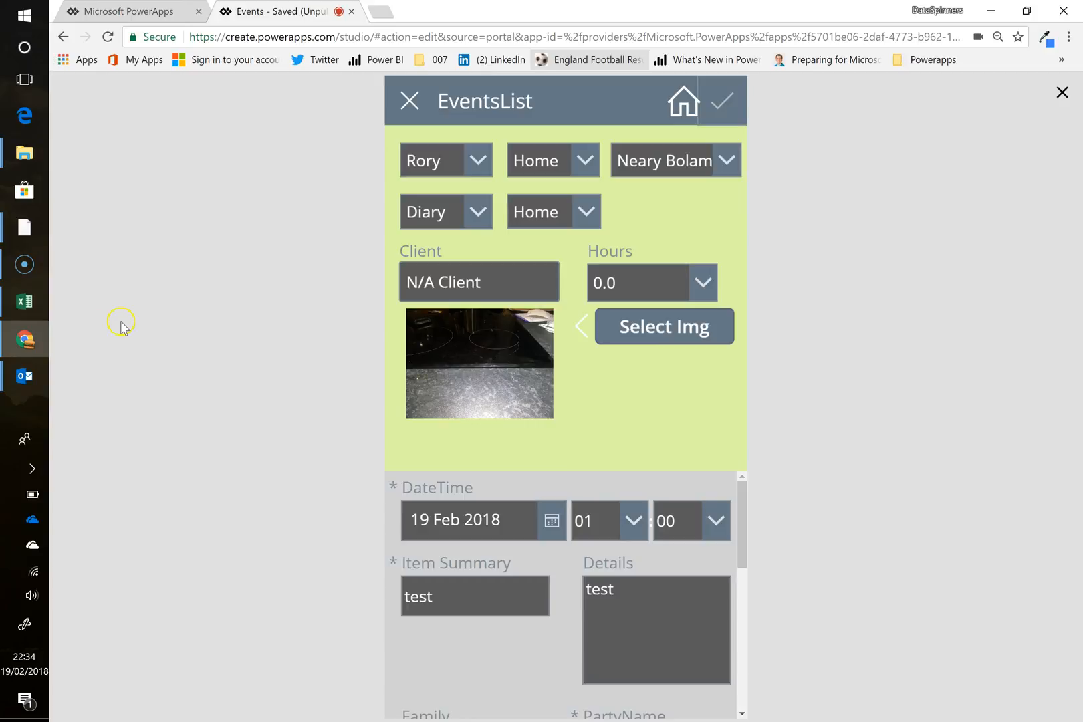
Step: Save the new test event, open its details via the chevron, then close the preview
{"action": "left_click", "coordinate": [409, 101]}
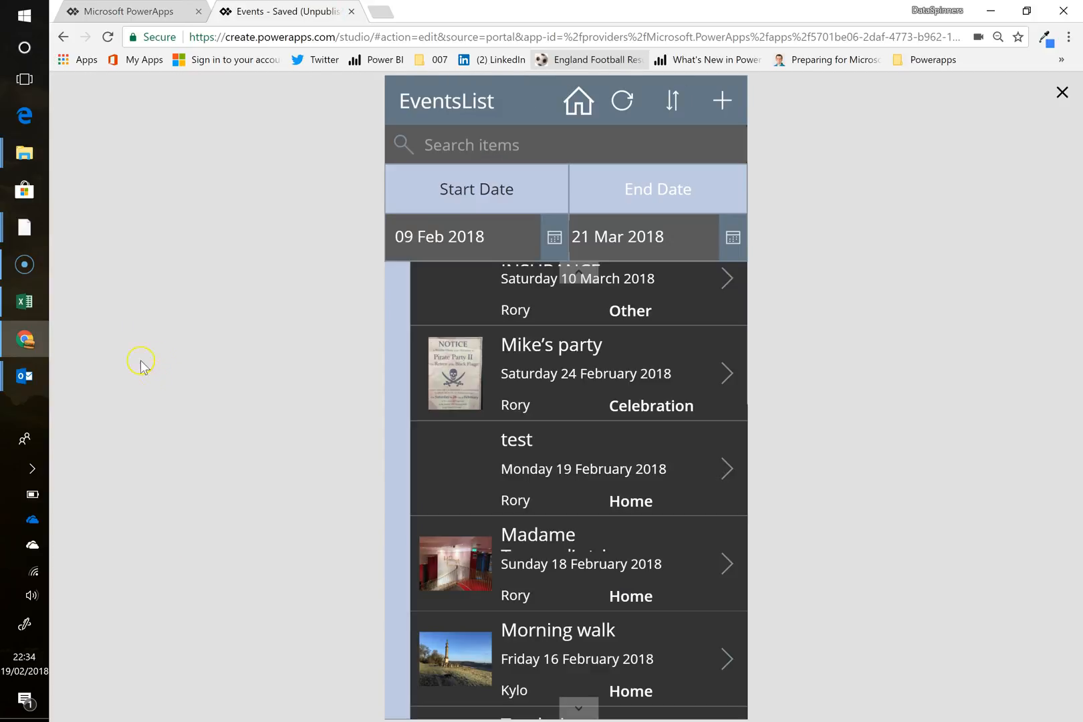
{"action": "mouse_move", "coordinate": [729, 469]}
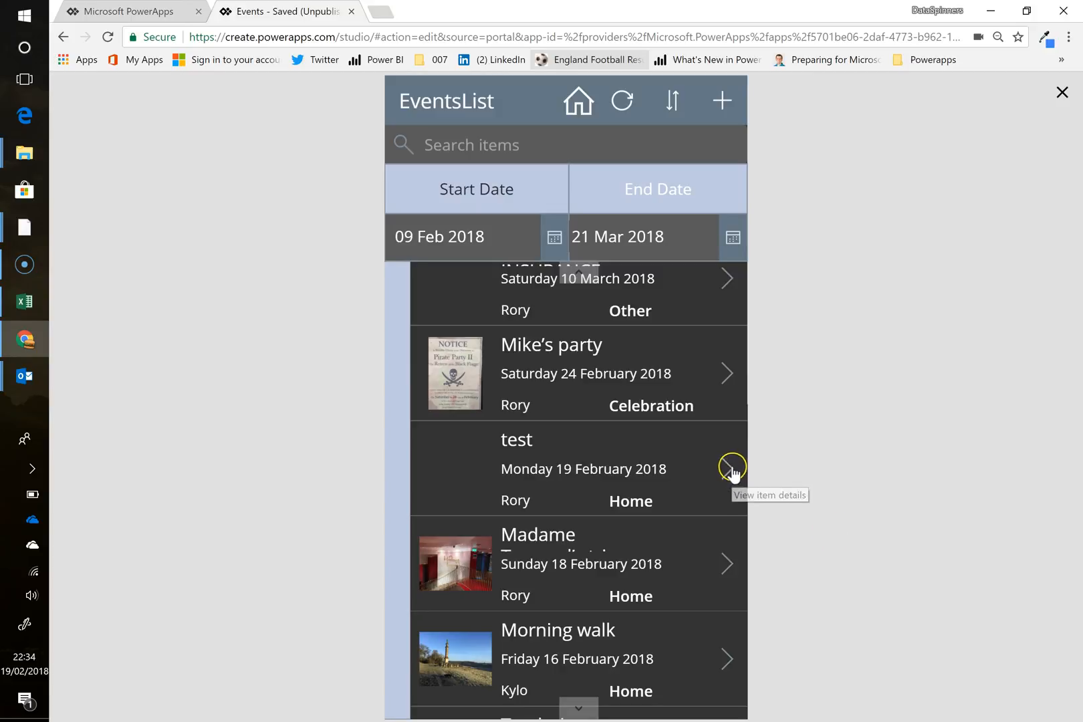
{"action": "left_click", "coordinate": [729, 469]}
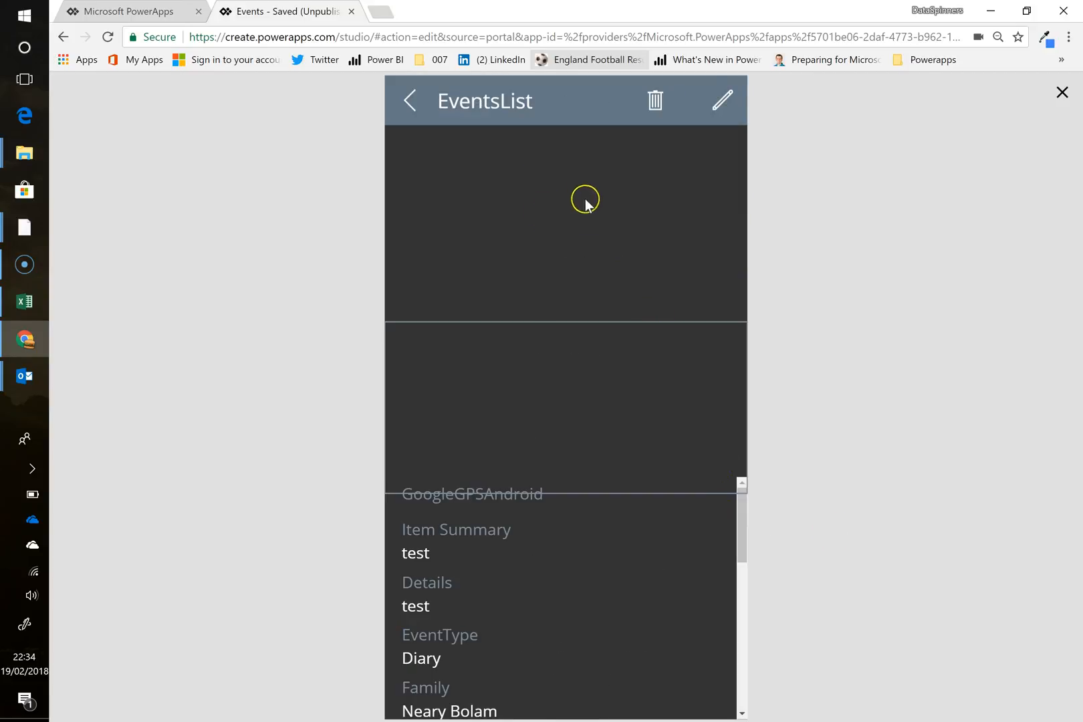
{"action": "mouse_move", "coordinate": [452, 109]}
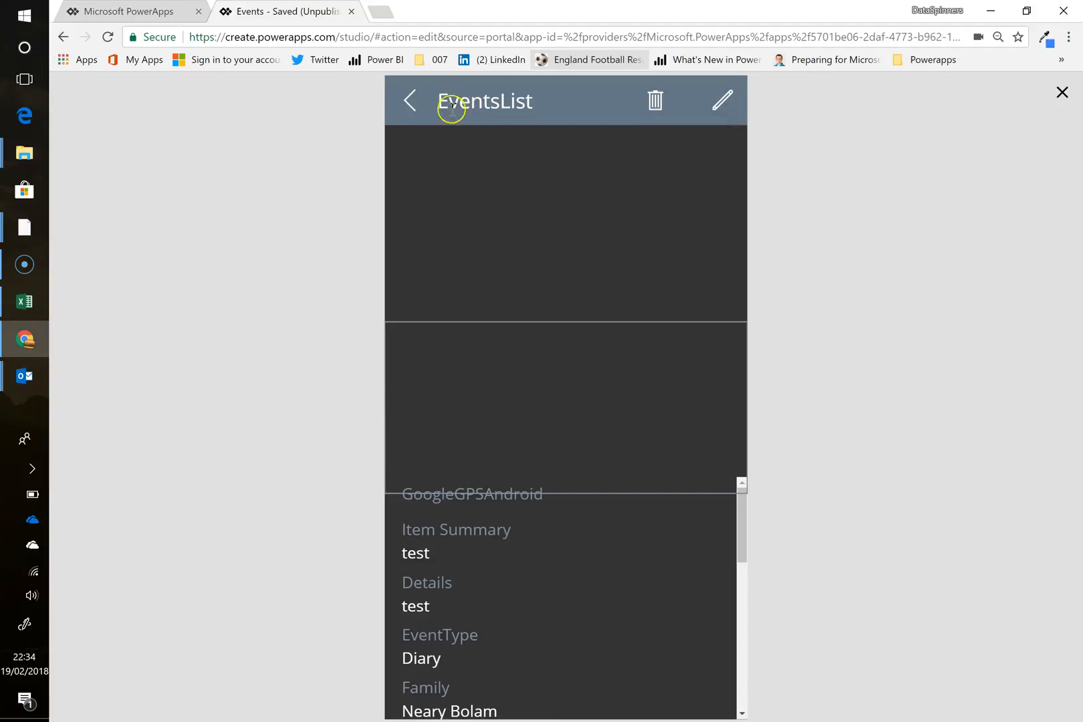
{"action": "mouse_move", "coordinate": [1063, 112]}
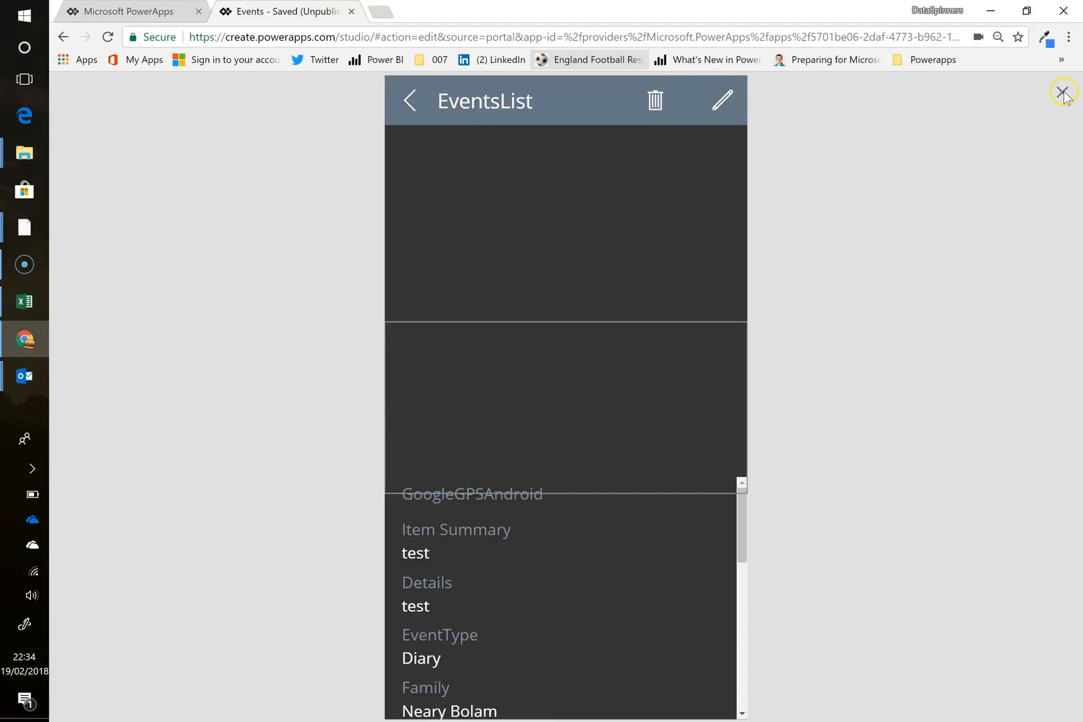
{"action": "left_click", "coordinate": [1063, 109]}
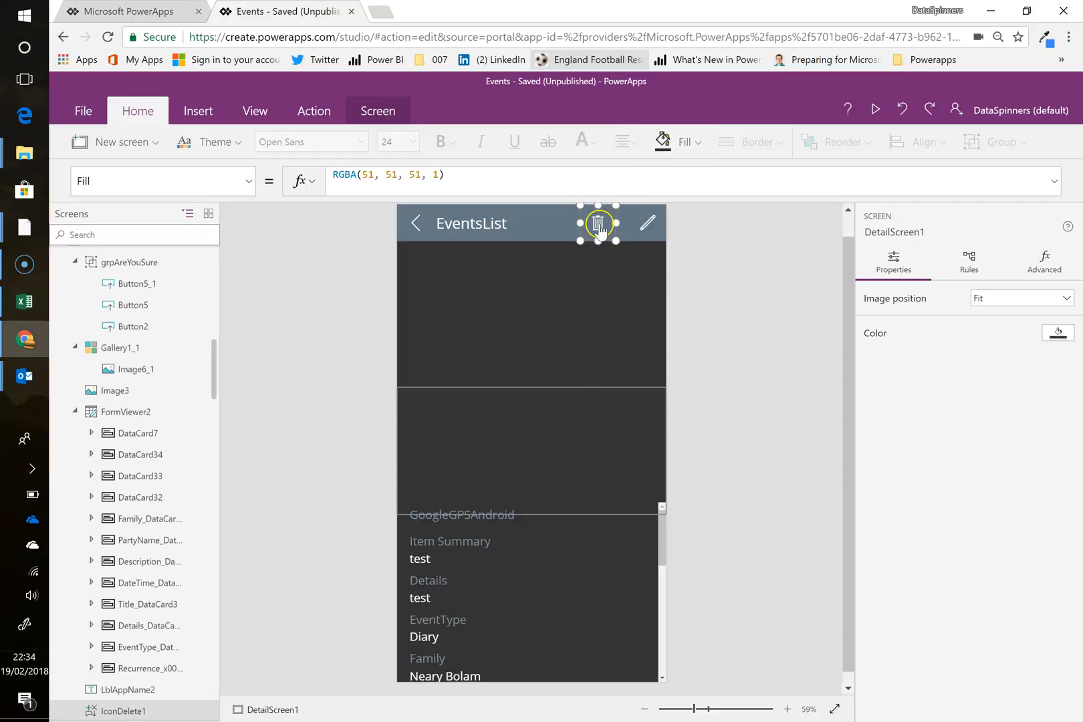
Step: Append ;Back() to the Yes button's OnSelect so deleting also returns to the previous screen
{"action": "left_click", "coordinate": [598, 223]}
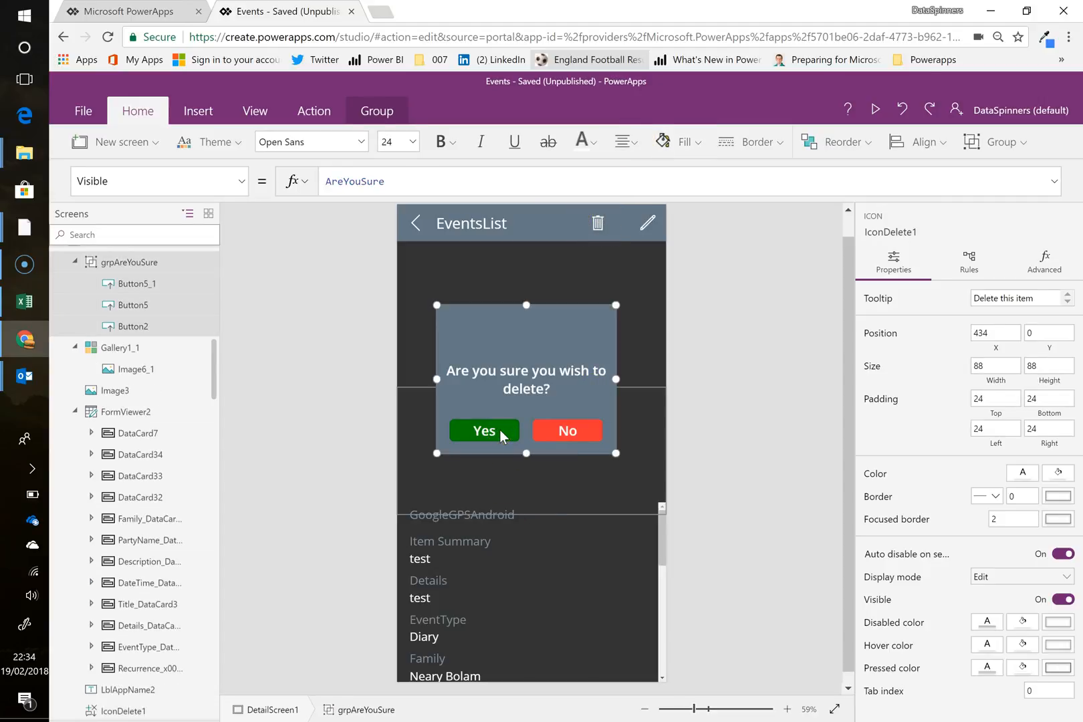
{"action": "left_click", "coordinate": [484, 431]}
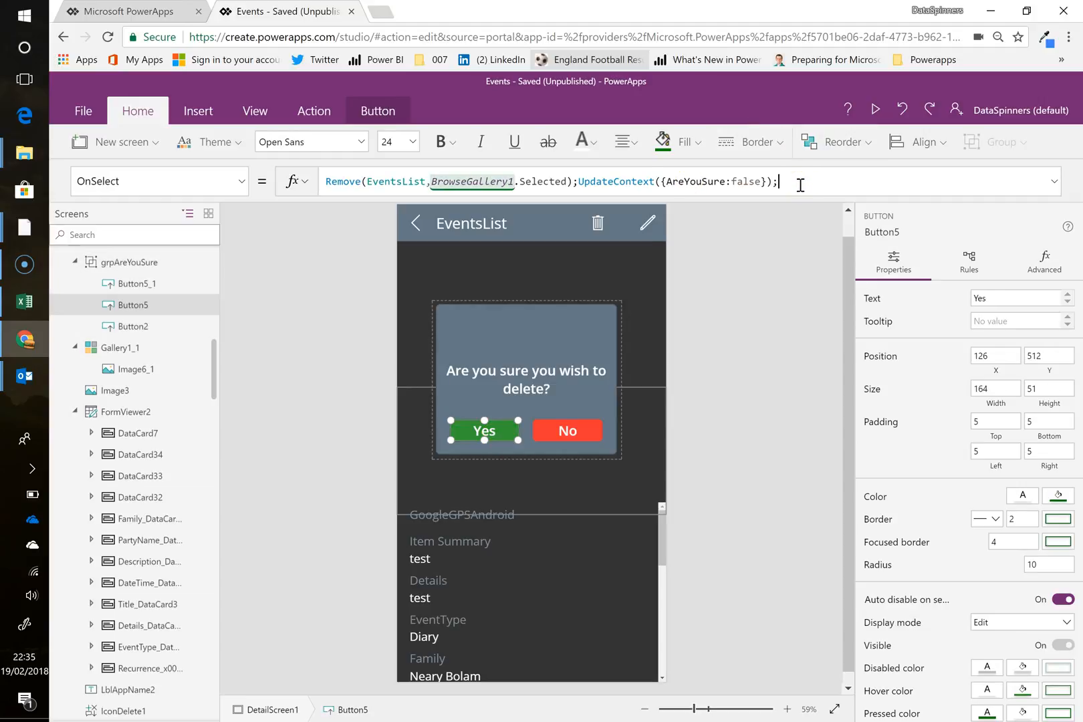
{"action": "type", "text": "back"}
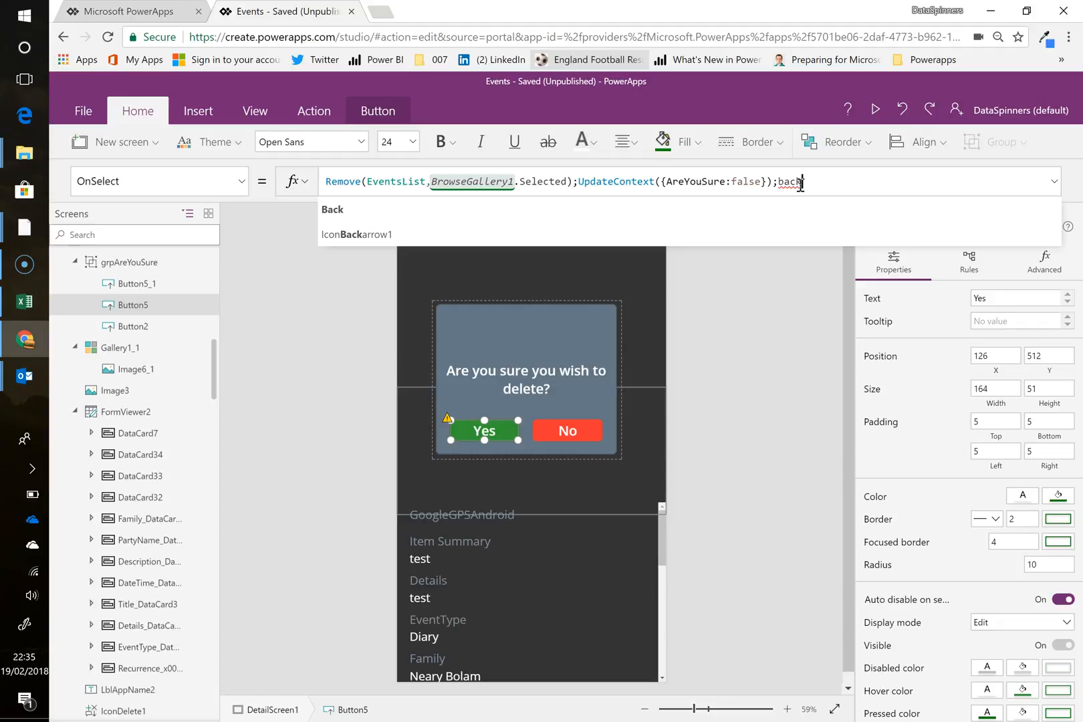
{"action": "type", "text": "("}
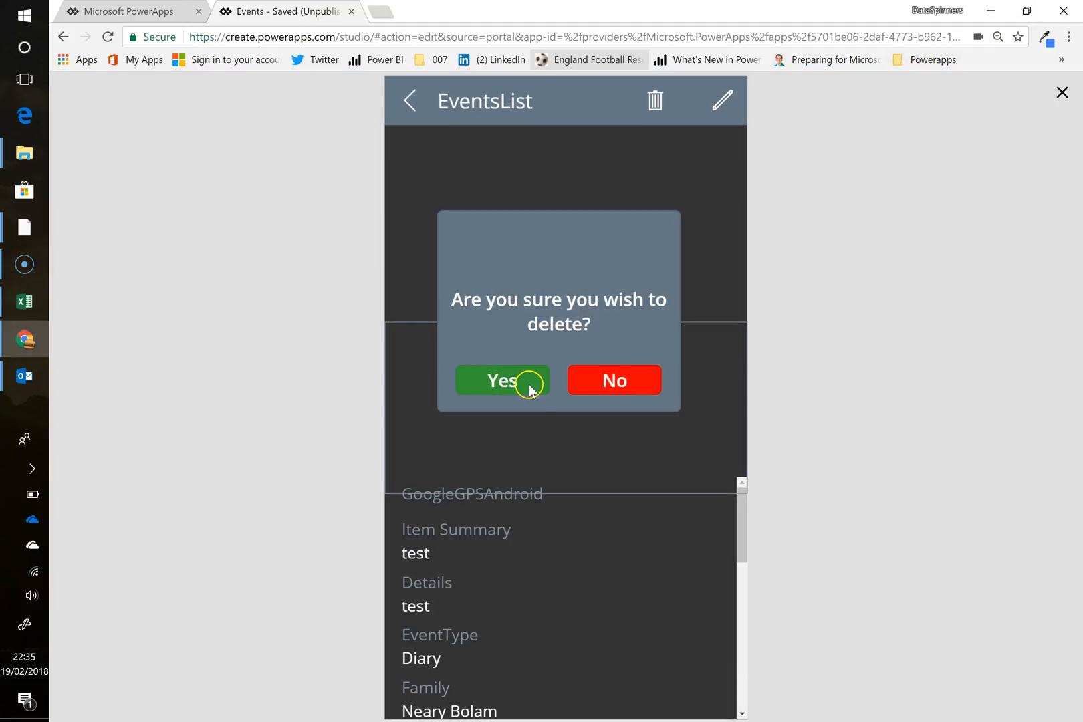
Step: Confirm Yes to delete the test event, then start a new event named t for a second trial
{"action": "left_click", "coordinate": [502, 380]}
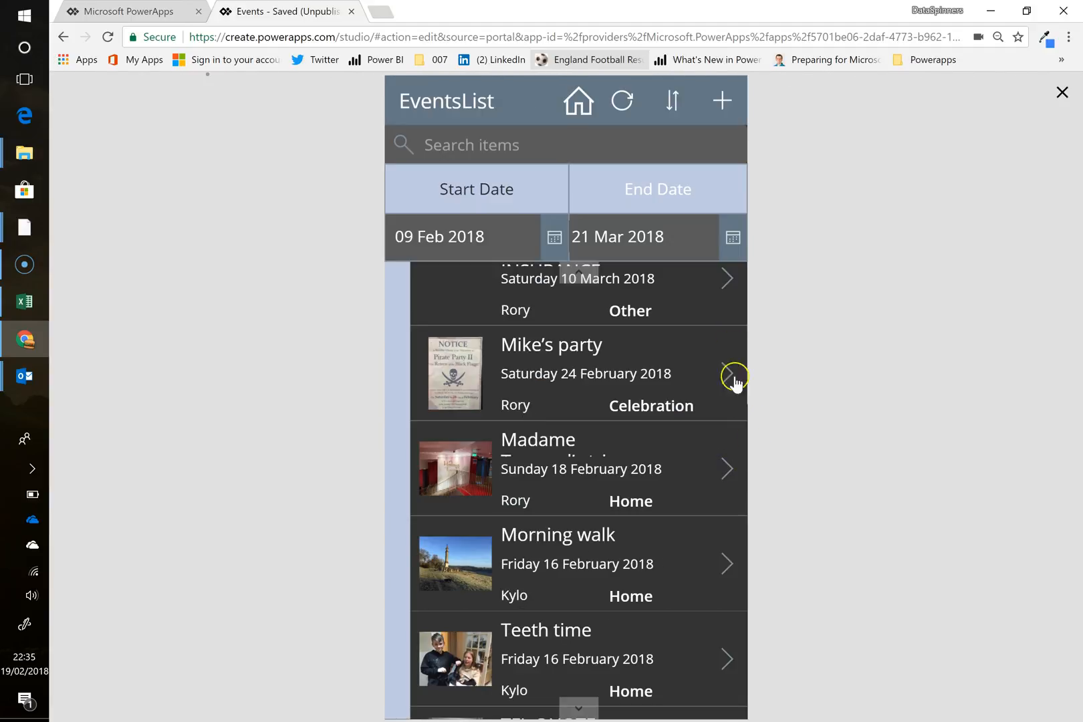
{"action": "mouse_move", "coordinate": [651, 448]}
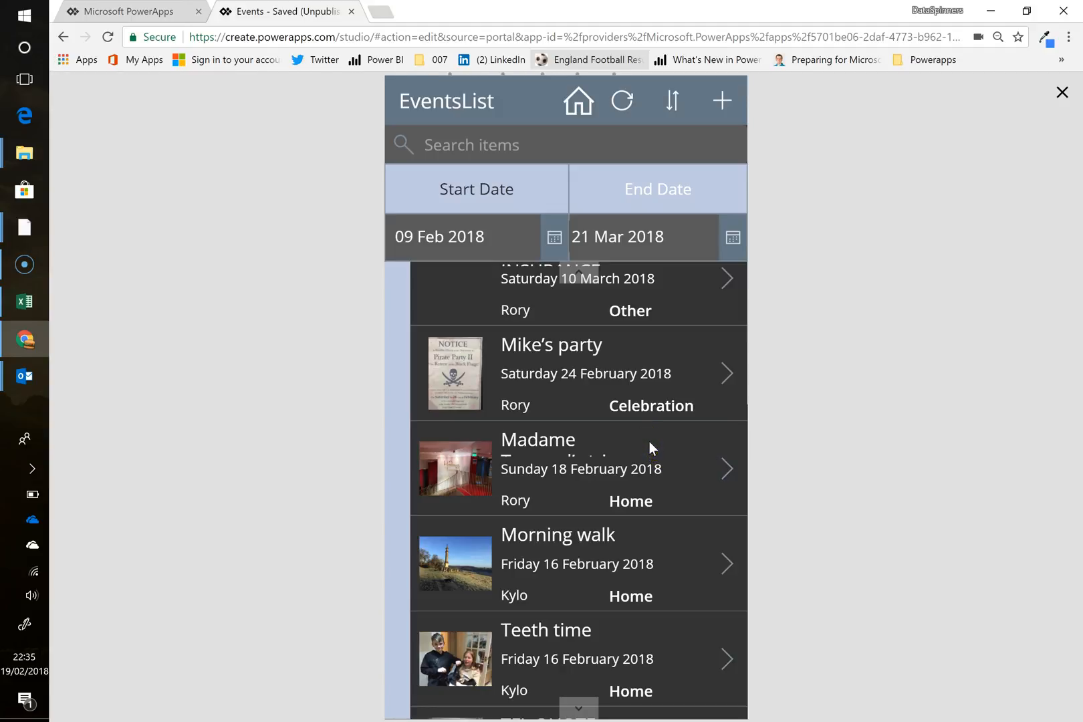
{"action": "mouse_move", "coordinate": [697, 77]}
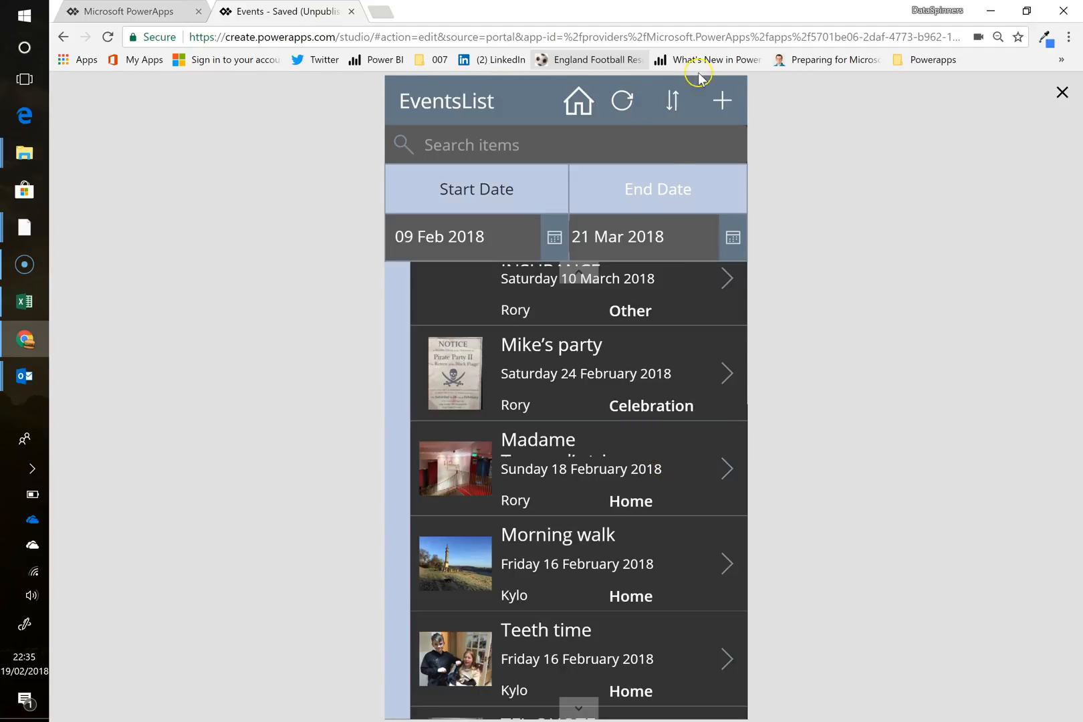
{"action": "left_click", "coordinate": [723, 101]}
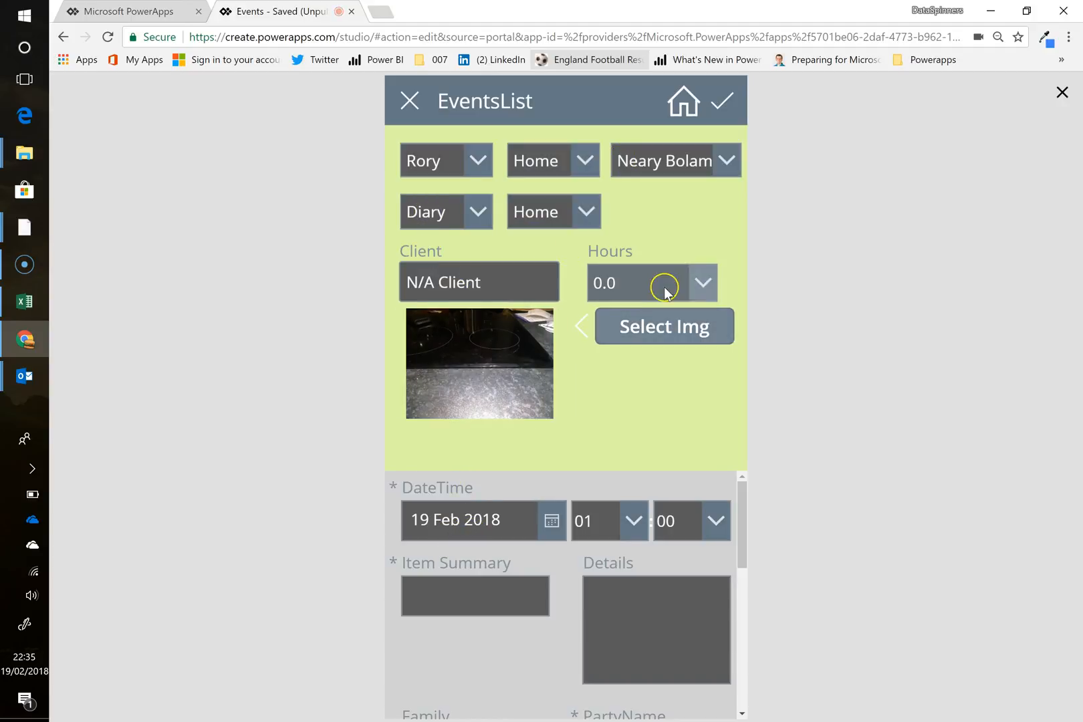
{"action": "type", "text": "t"}
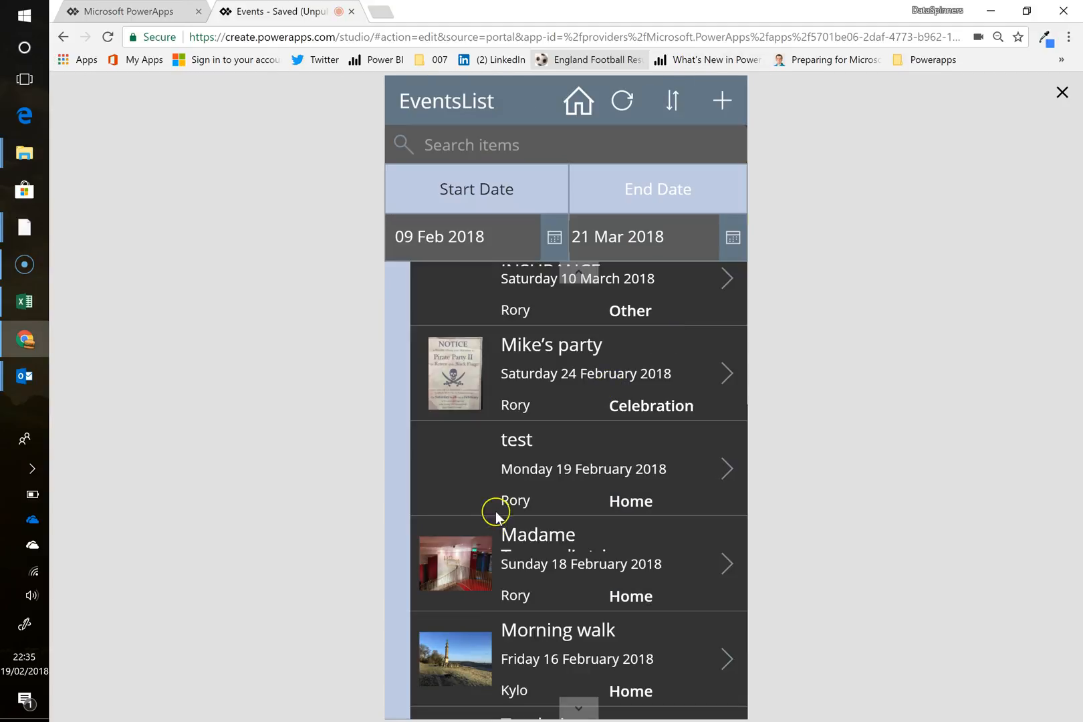
Step: Open the new test event's details, tap the trash icon and confirm Yes to delete it
{"action": "left_click", "coordinate": [516, 453]}
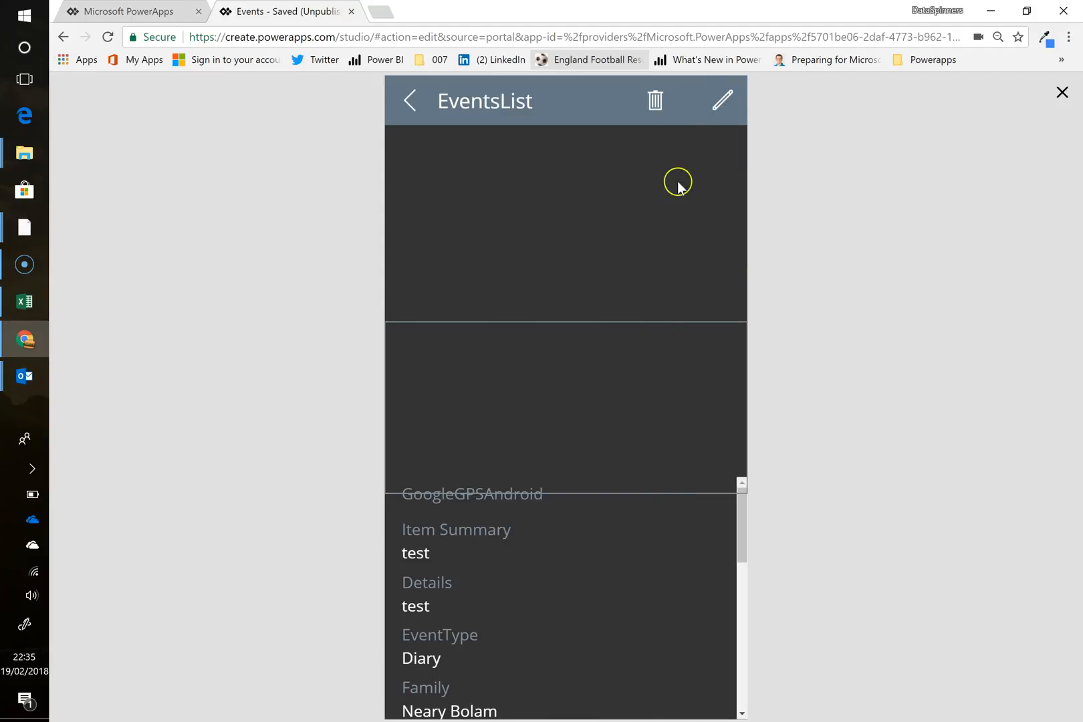
{"action": "mouse_move", "coordinate": [654, 107]}
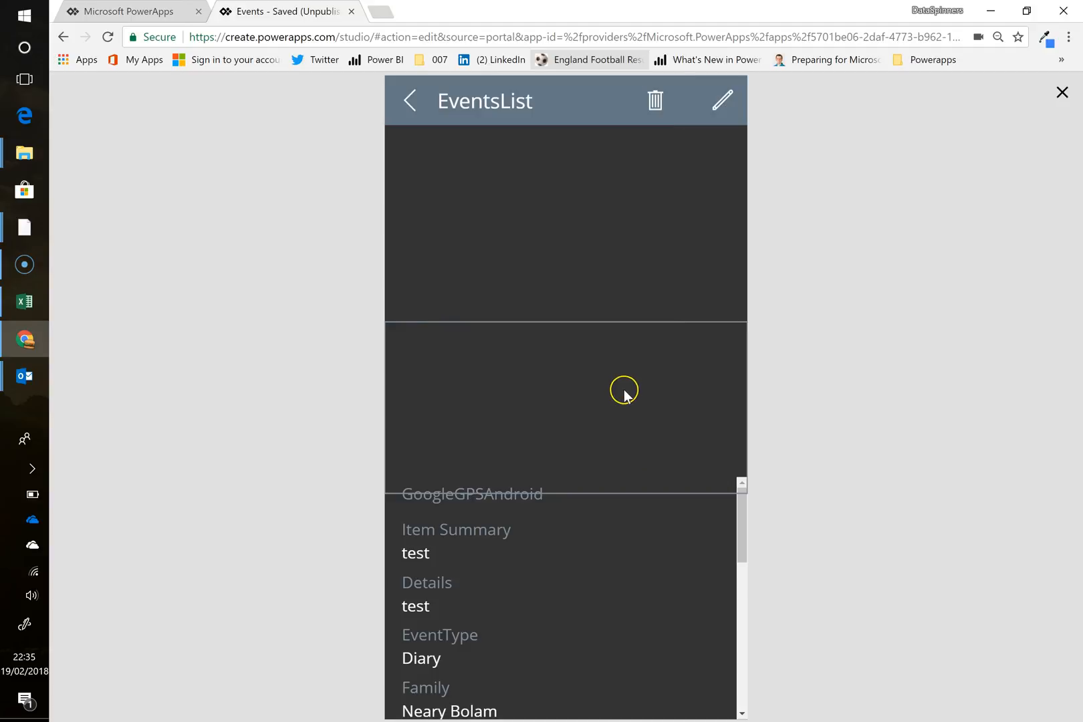
{"action": "mouse_move", "coordinate": [663, 141]}
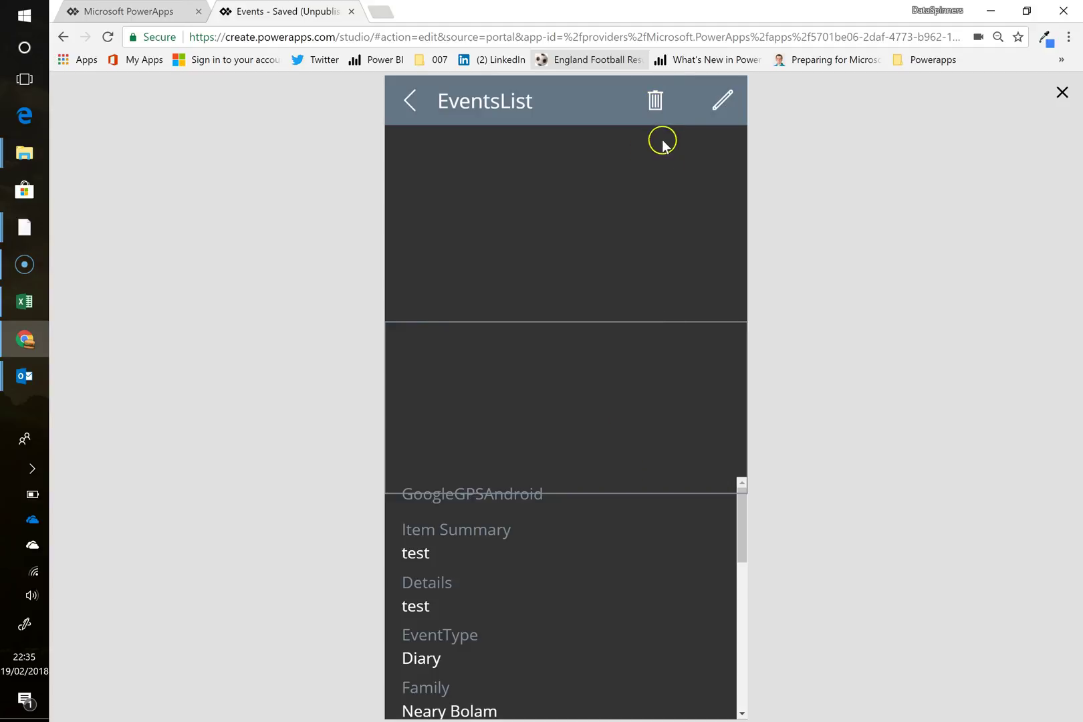
{"action": "left_click", "coordinate": [655, 101]}
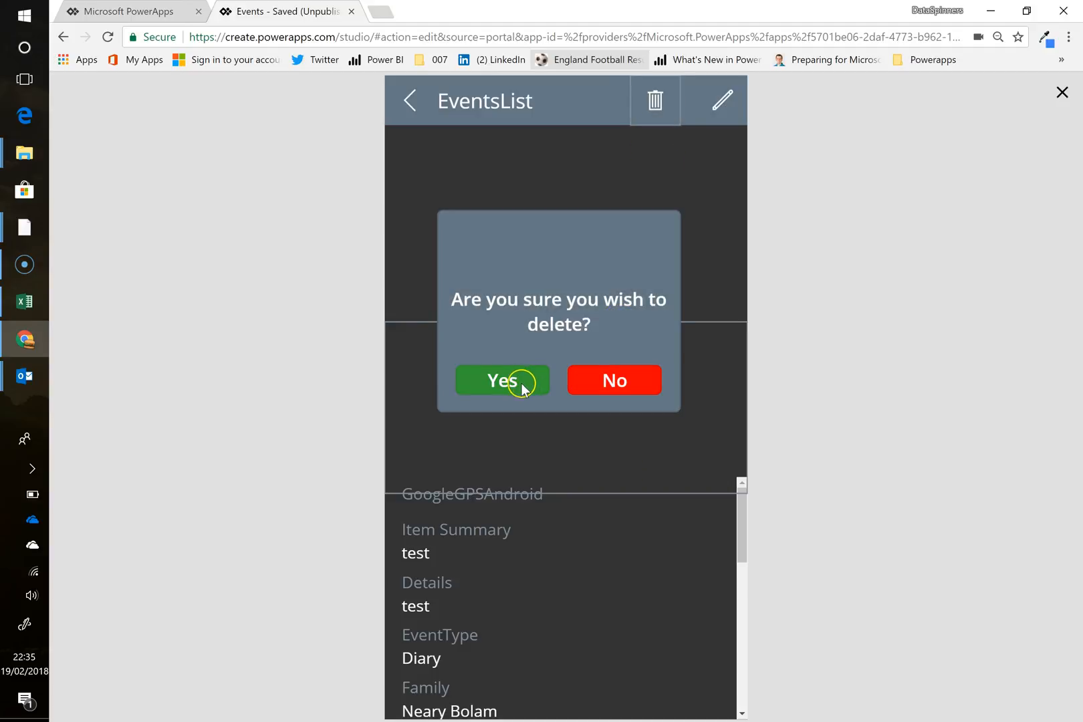
{"action": "left_click", "coordinate": [502, 381]}
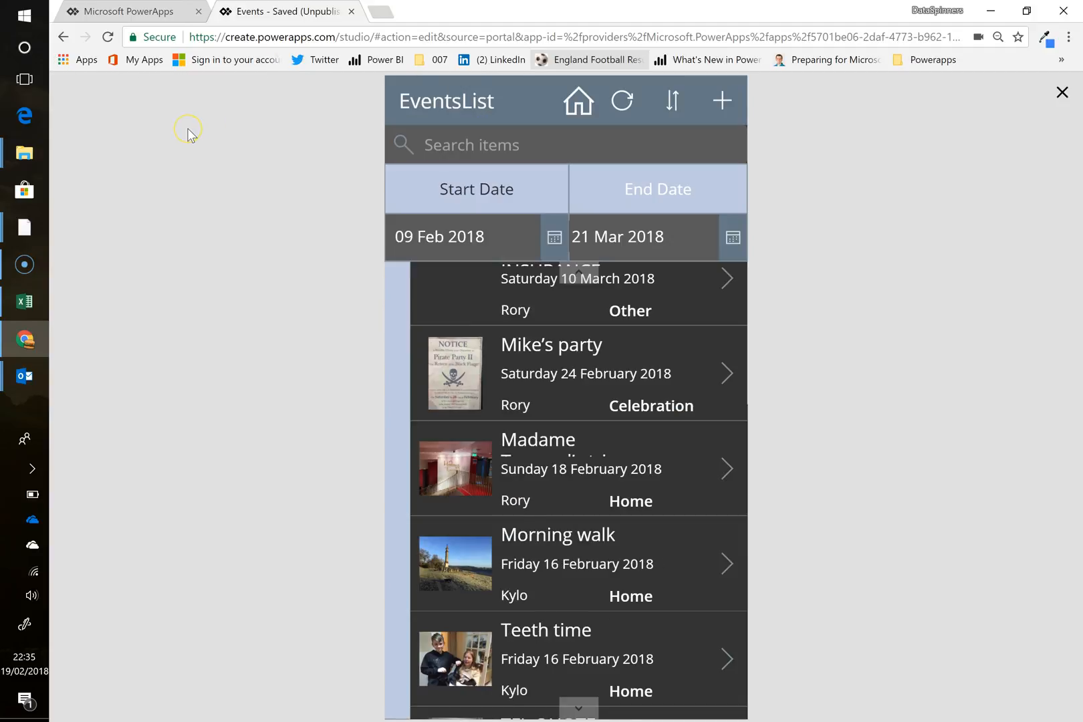
{"action": "mouse_move", "coordinate": [648, 409]}
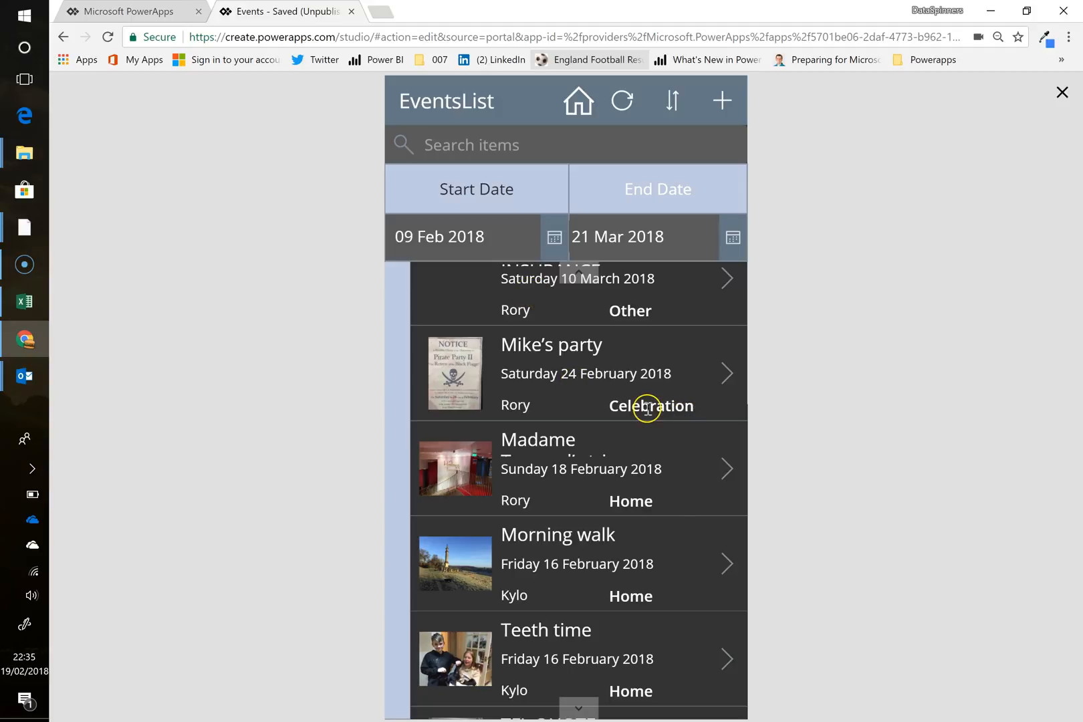
{"action": "mouse_move", "coordinate": [732, 458]}
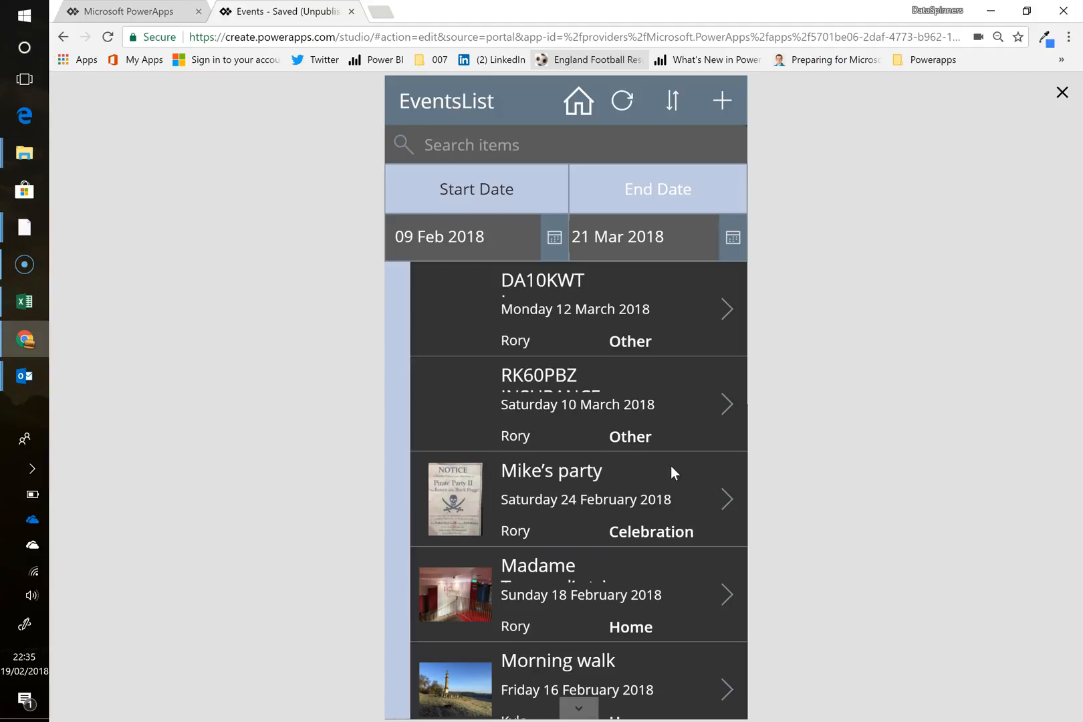
{"action": "scroll", "scroll_direction": "down", "scroll_amount": 3}
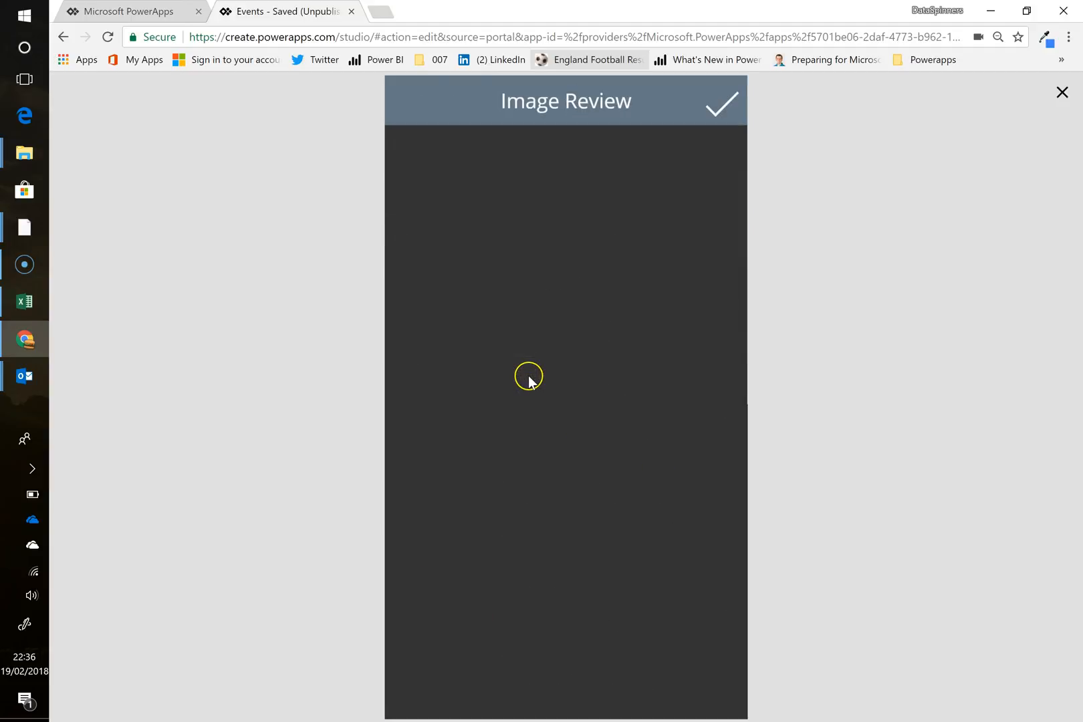
{"action": "left_click", "coordinate": [720, 102]}
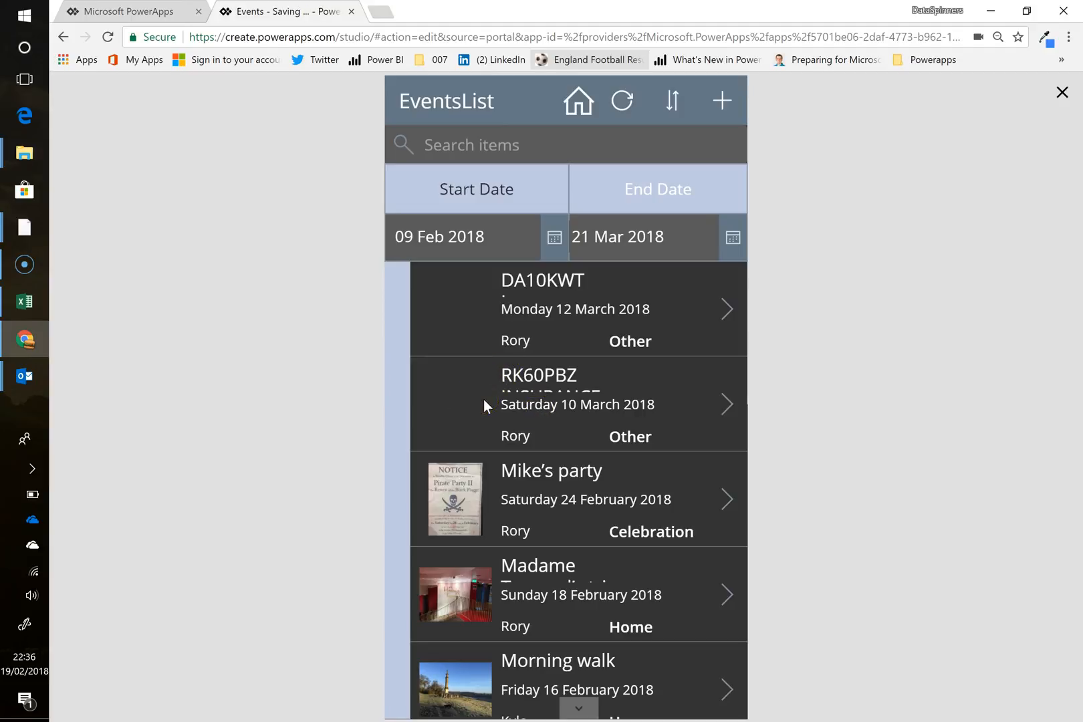
{"action": "mouse_move", "coordinate": [492, 405]}
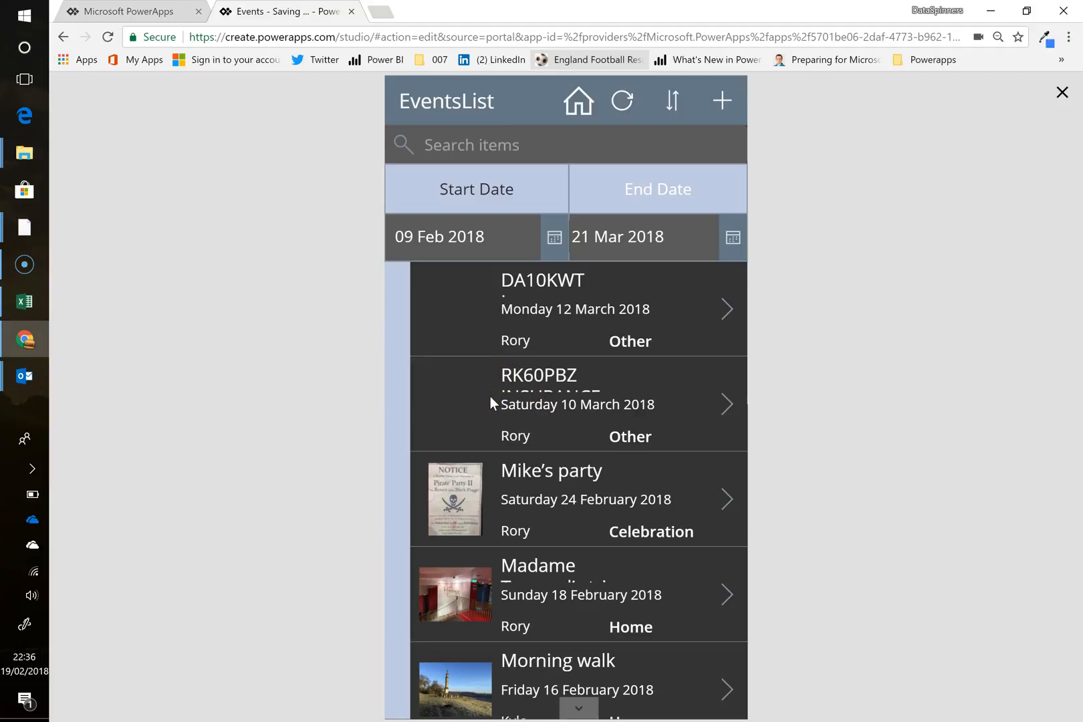